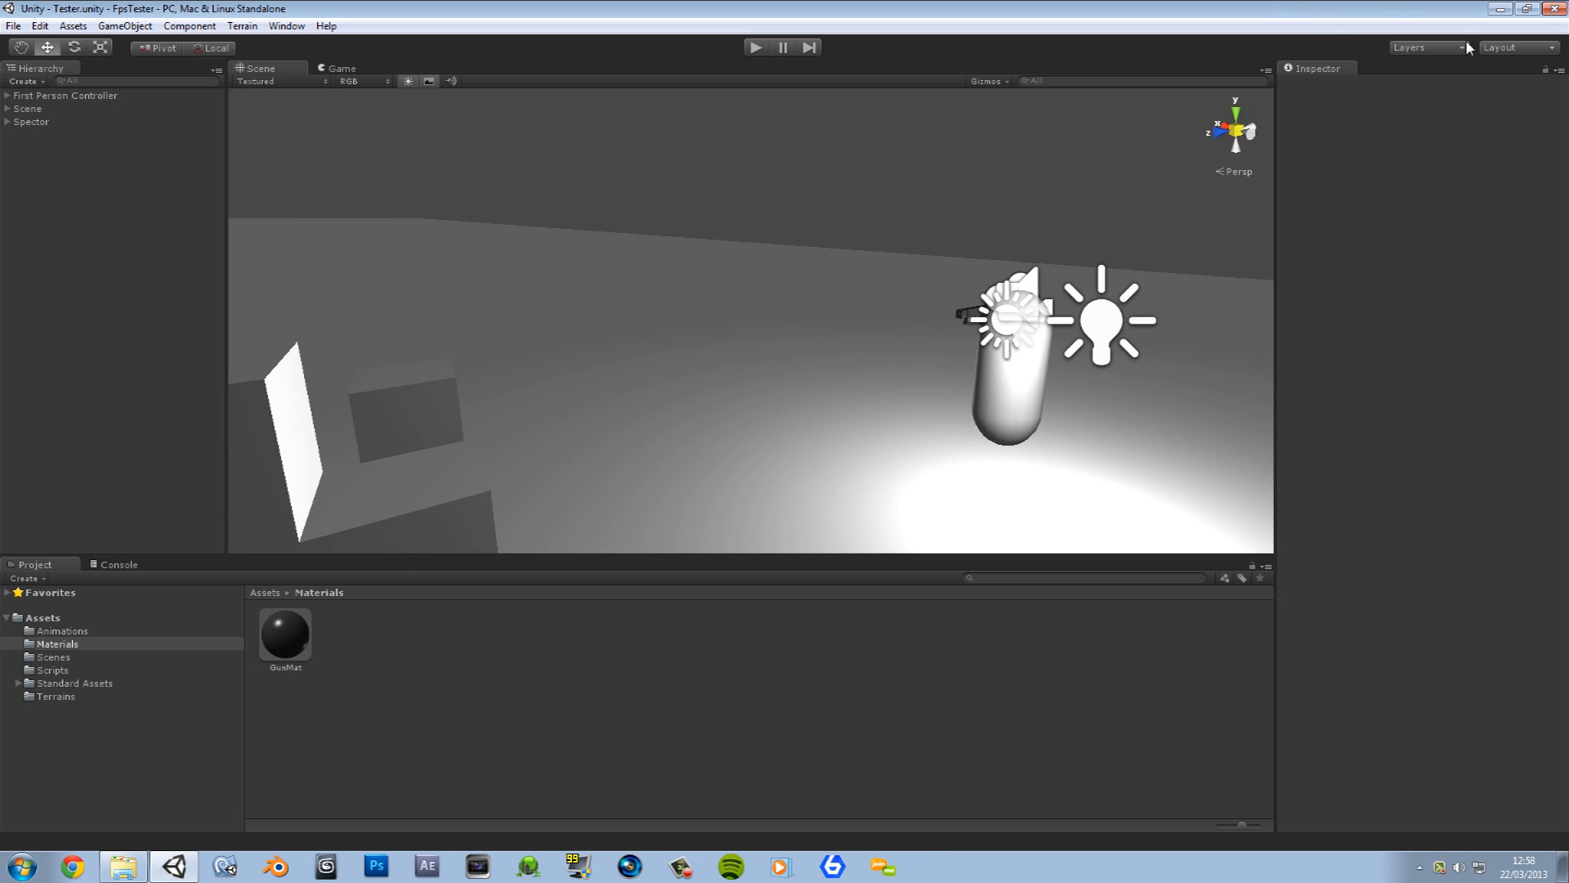
Step: Switch the Unity editor to the 2 by 3 layout
{"action": "left_click", "coordinate": [1514, 47]}
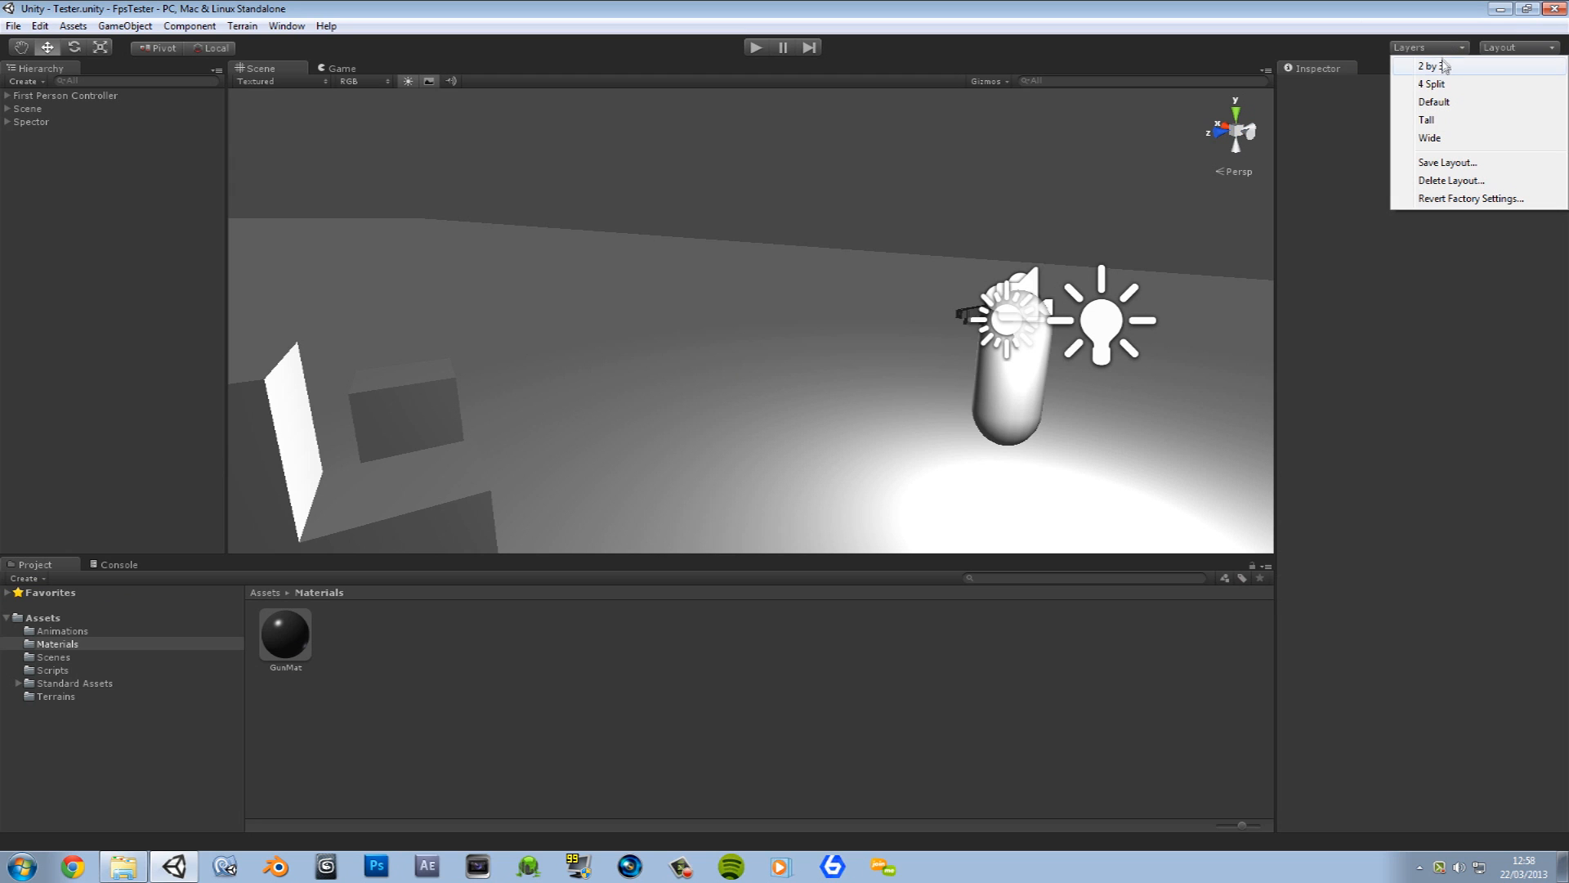
{"action": "left_click", "coordinate": [1428, 66]}
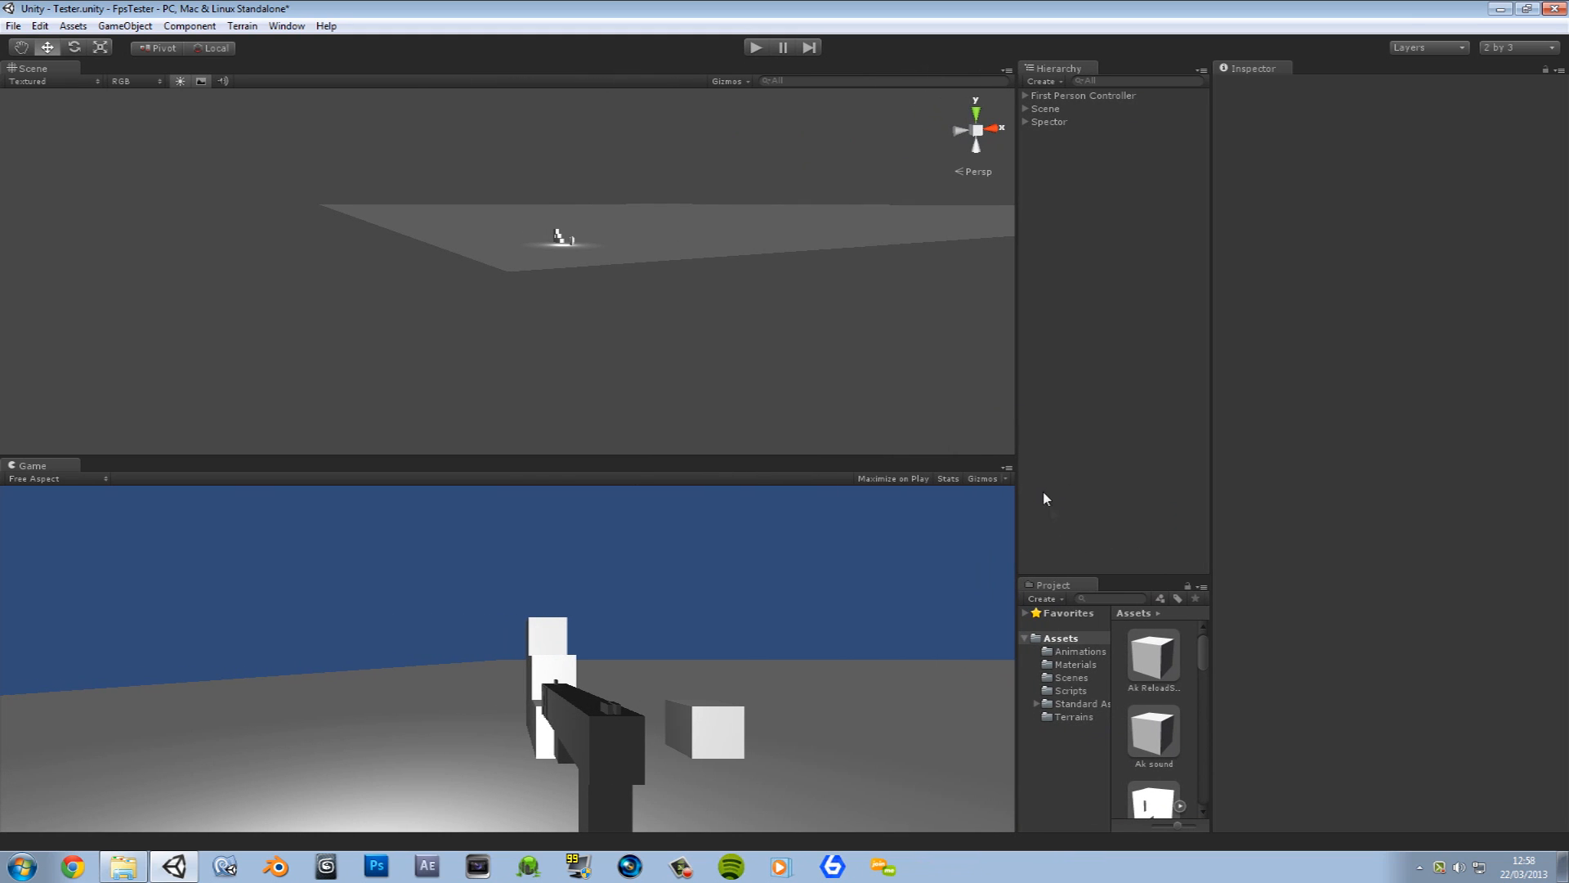
{"action": "mouse_move", "coordinate": [1203, 592]}
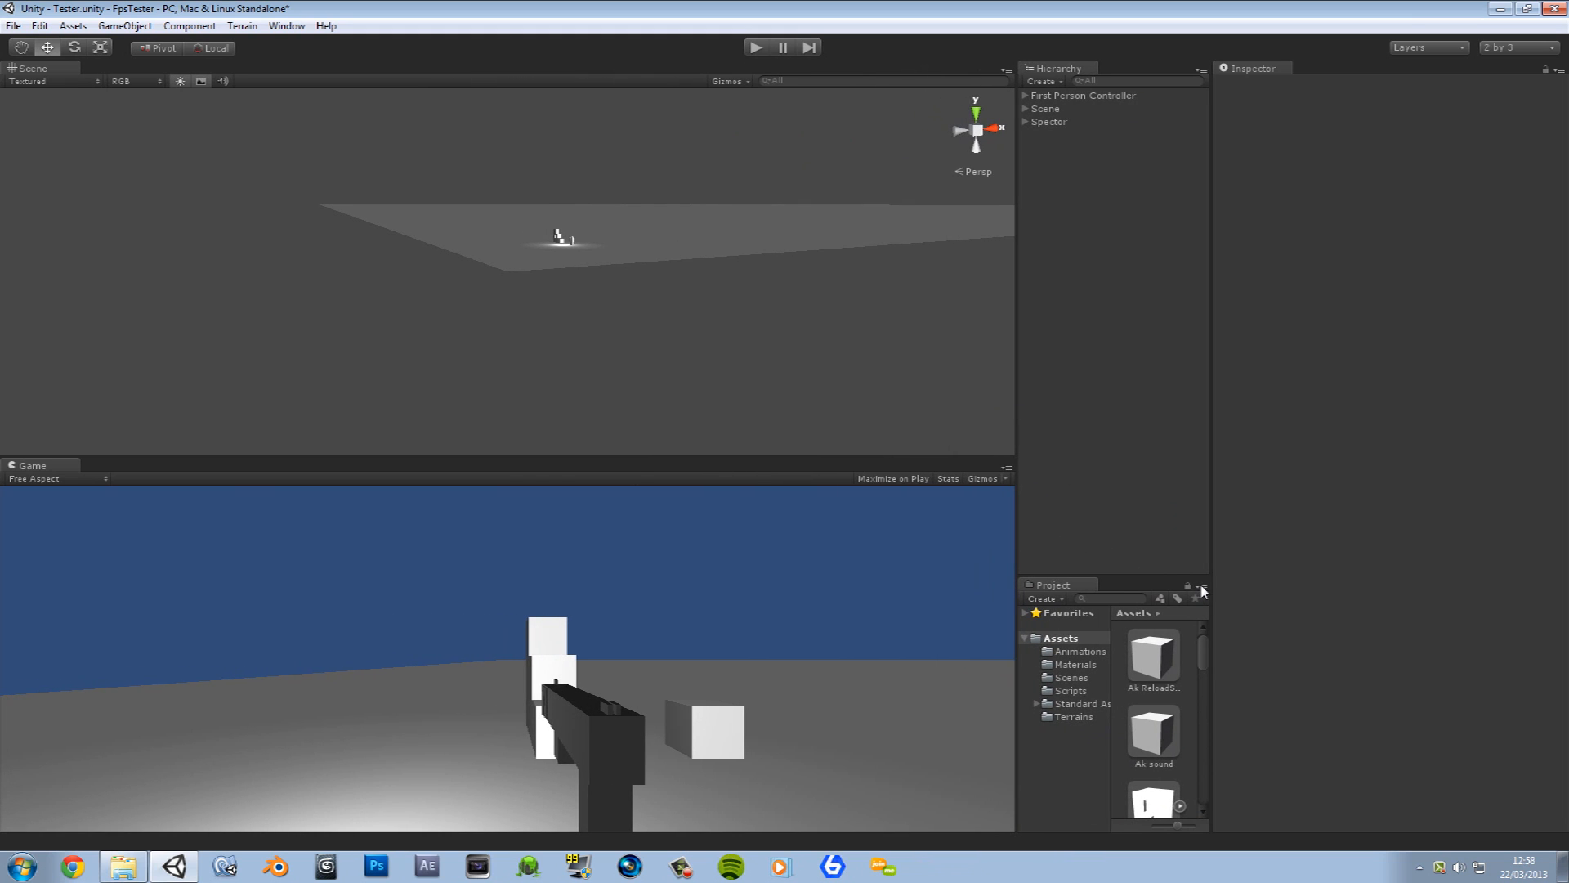
Step: Show the Project panel's assets as a one-column list
{"action": "left_click", "coordinate": [1201, 587]}
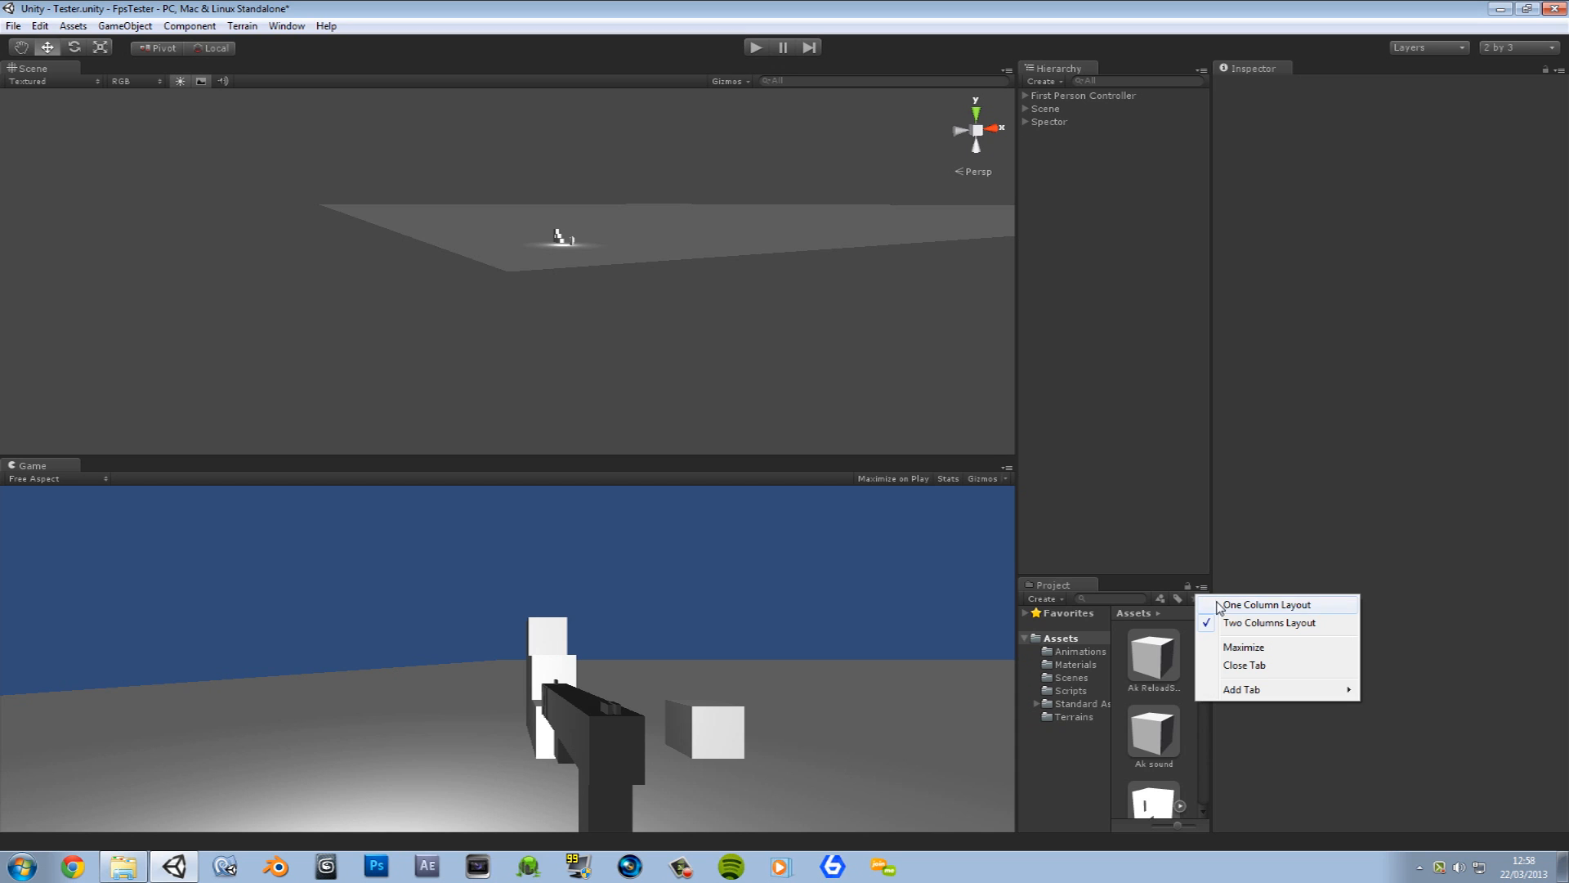
{"action": "left_click", "coordinate": [1250, 603]}
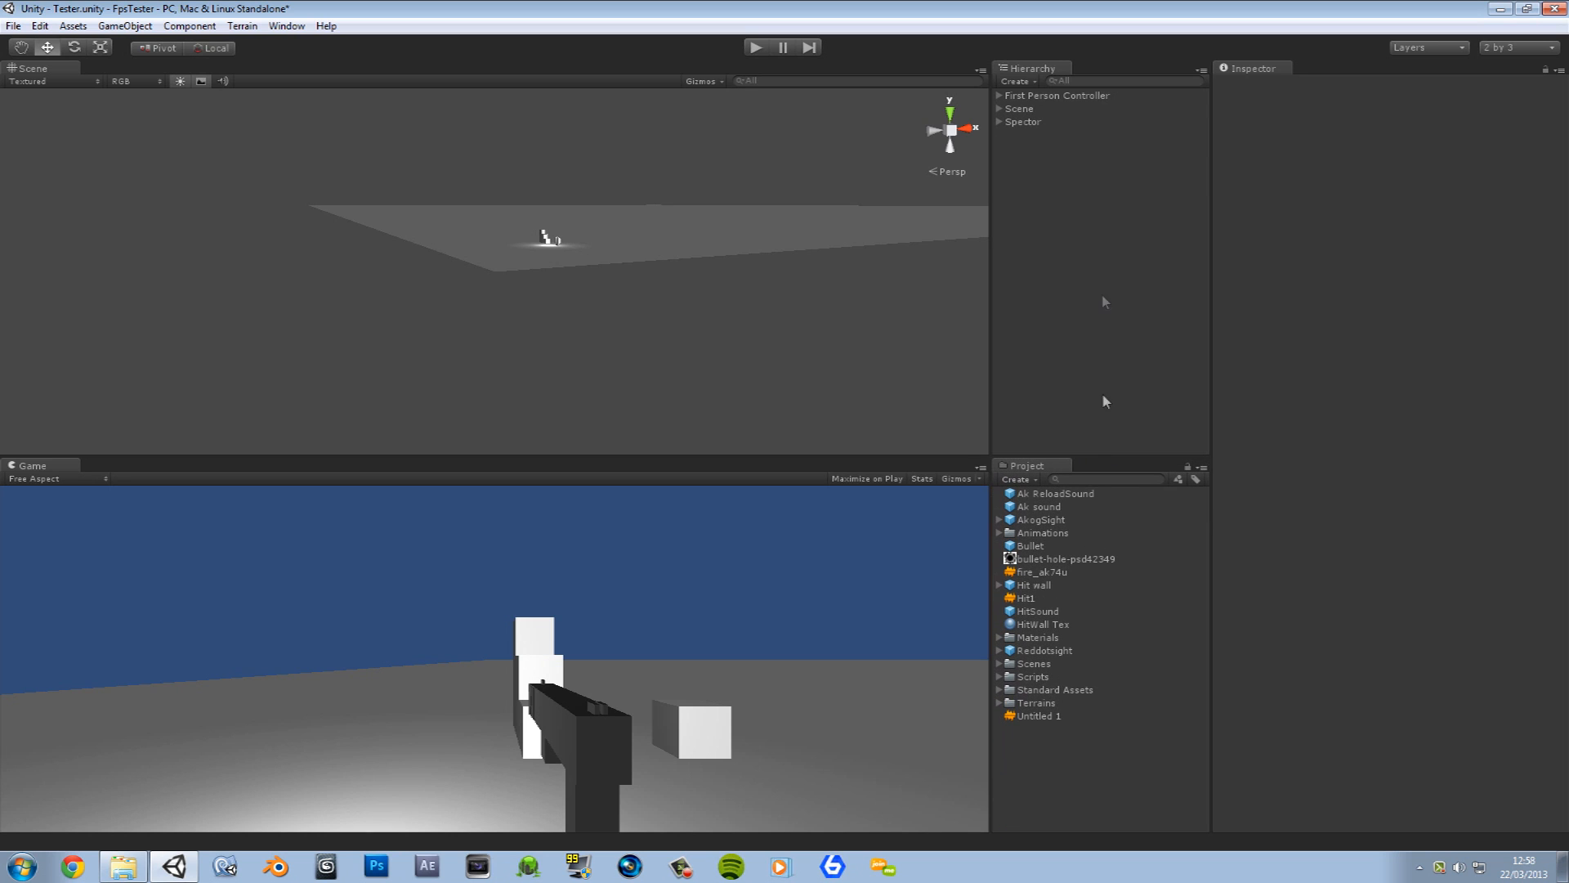
{"action": "left_click", "coordinate": [1038, 716]}
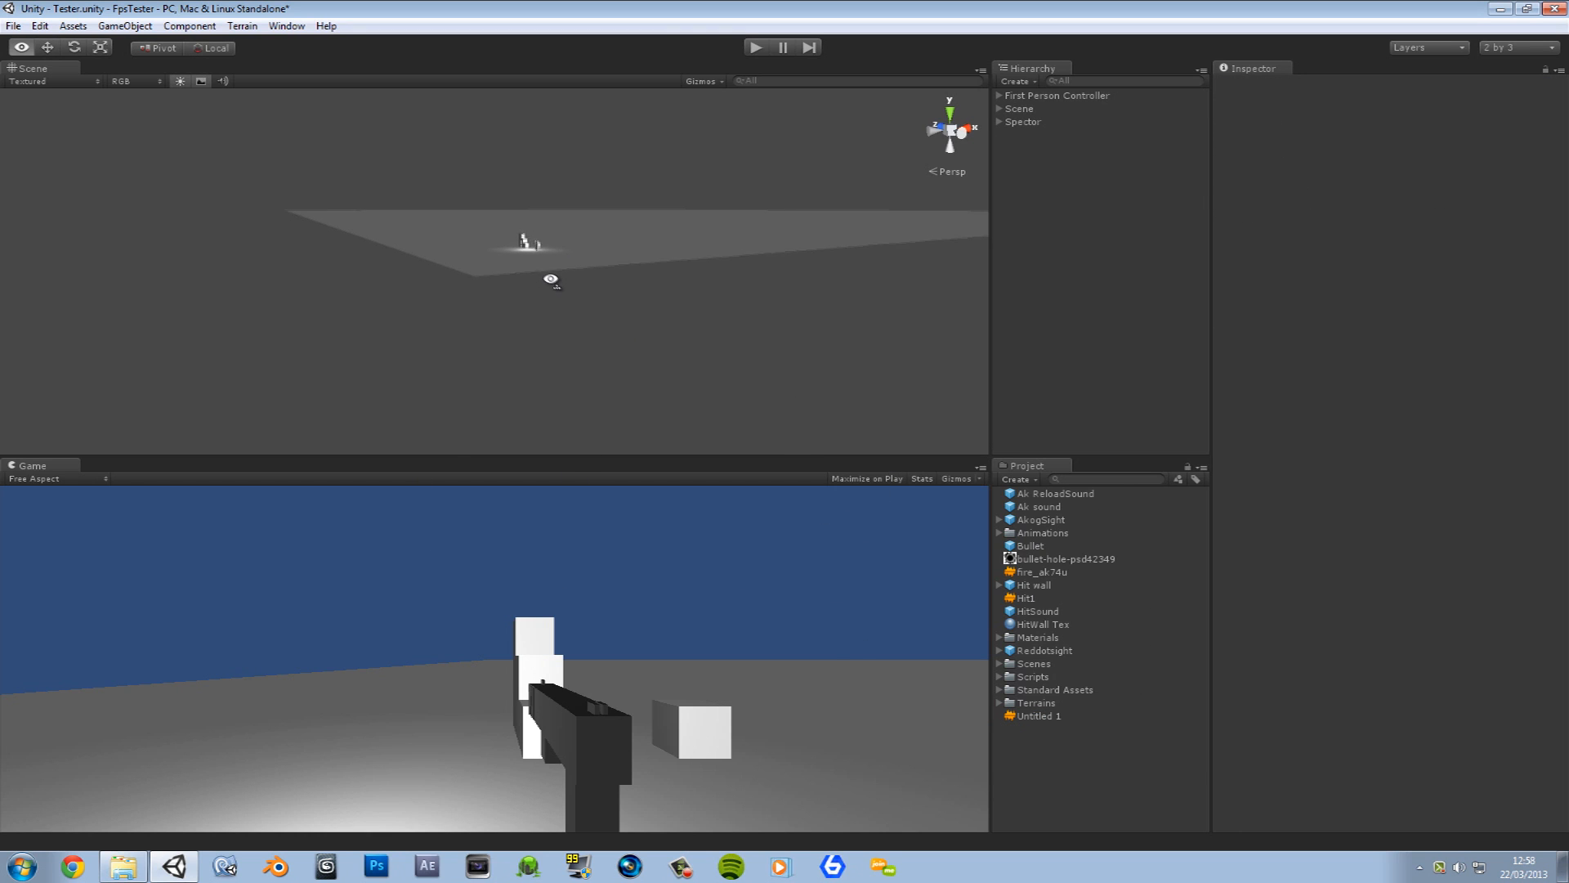
Step: Select the First Person Controller and frame it in the Scene view
{"action": "left_click", "coordinate": [1054, 95]}
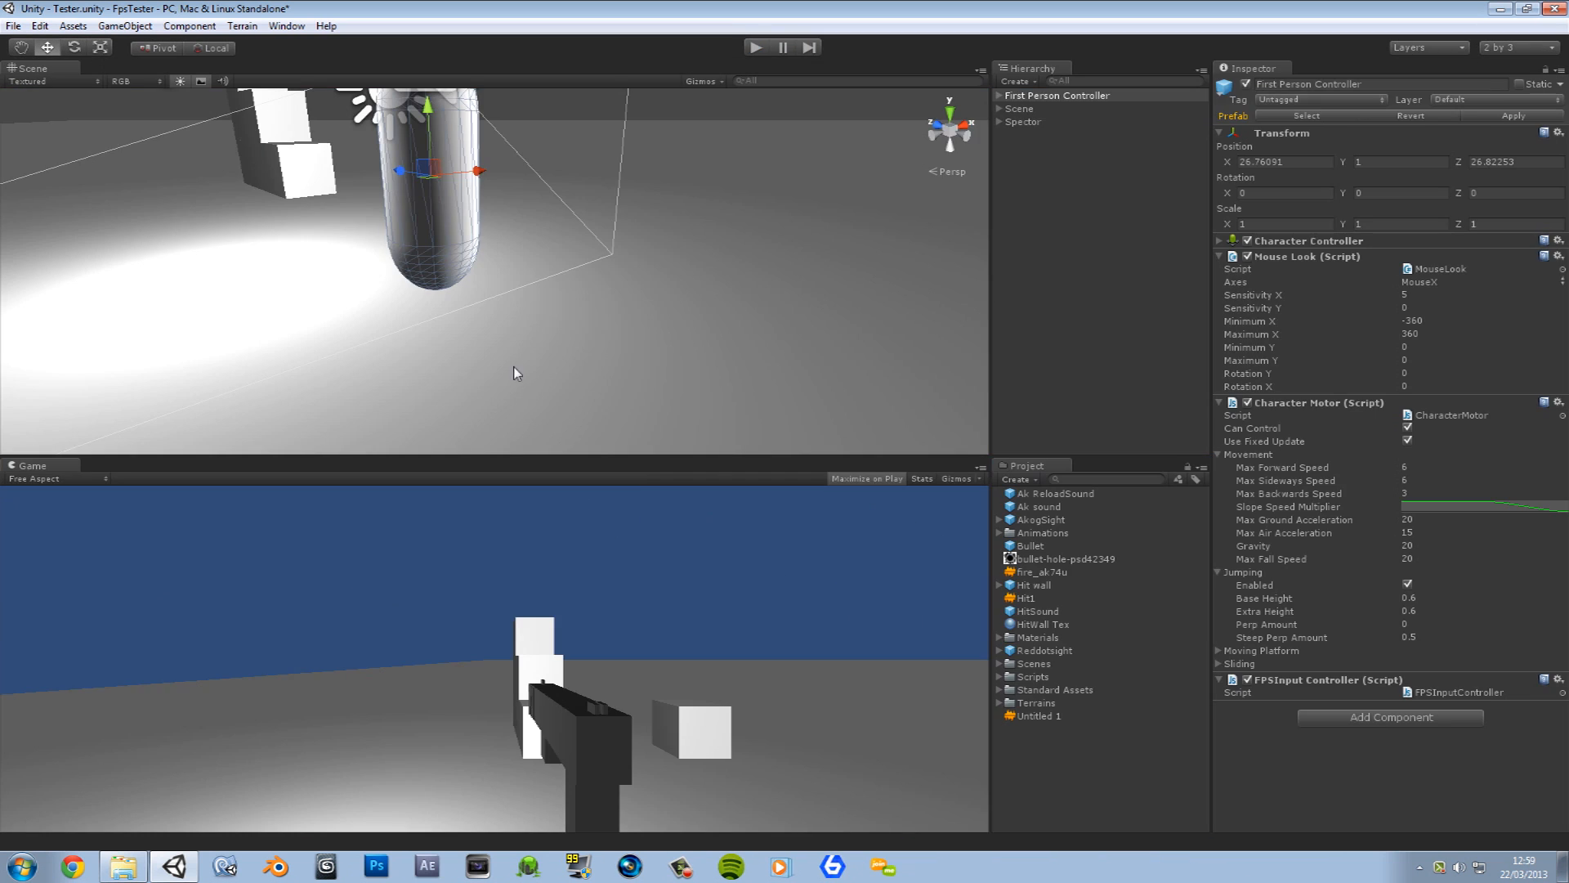
{"action": "mouse_move", "coordinate": [584, 435]}
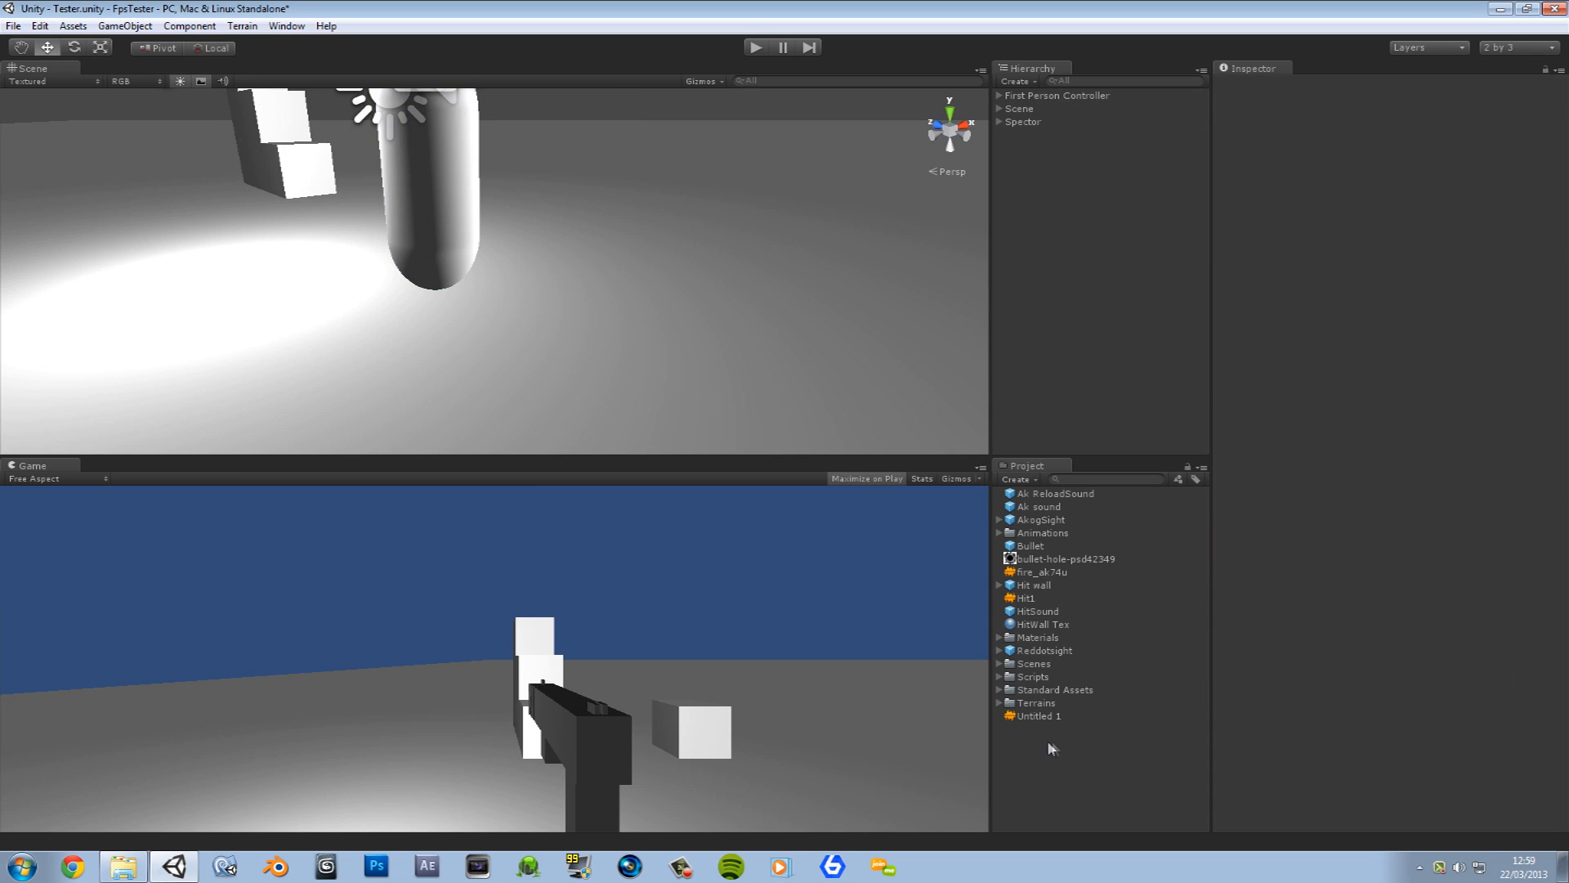
{"action": "mouse_move", "coordinate": [1023, 685]}
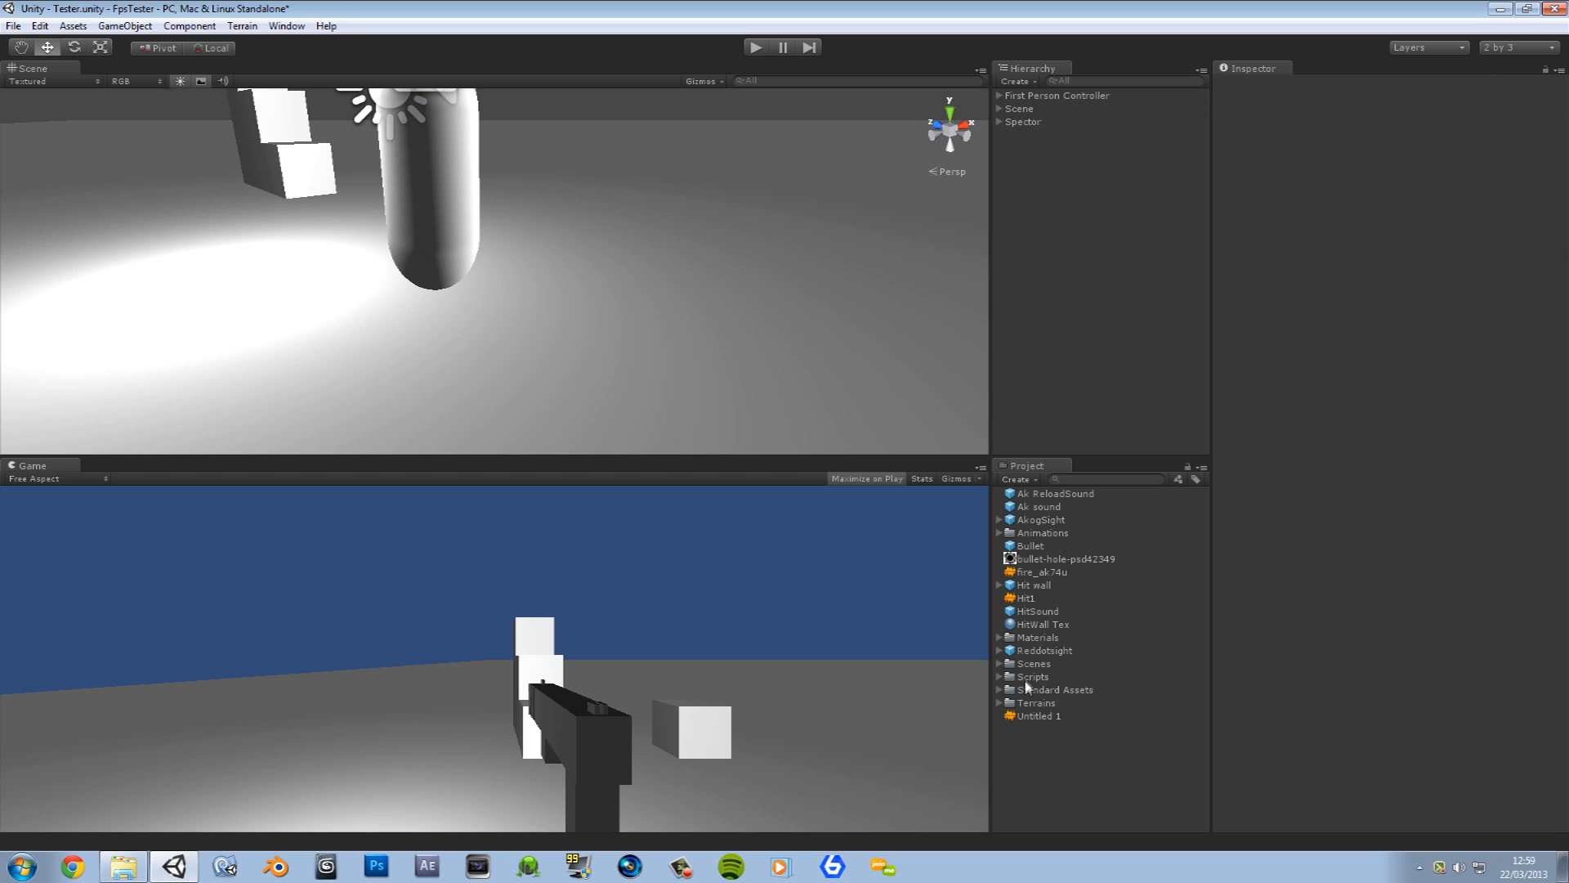
Step: Expand the Scripts folder and remove the stray Scripts asset inside it
{"action": "left_click", "coordinate": [998, 677]}
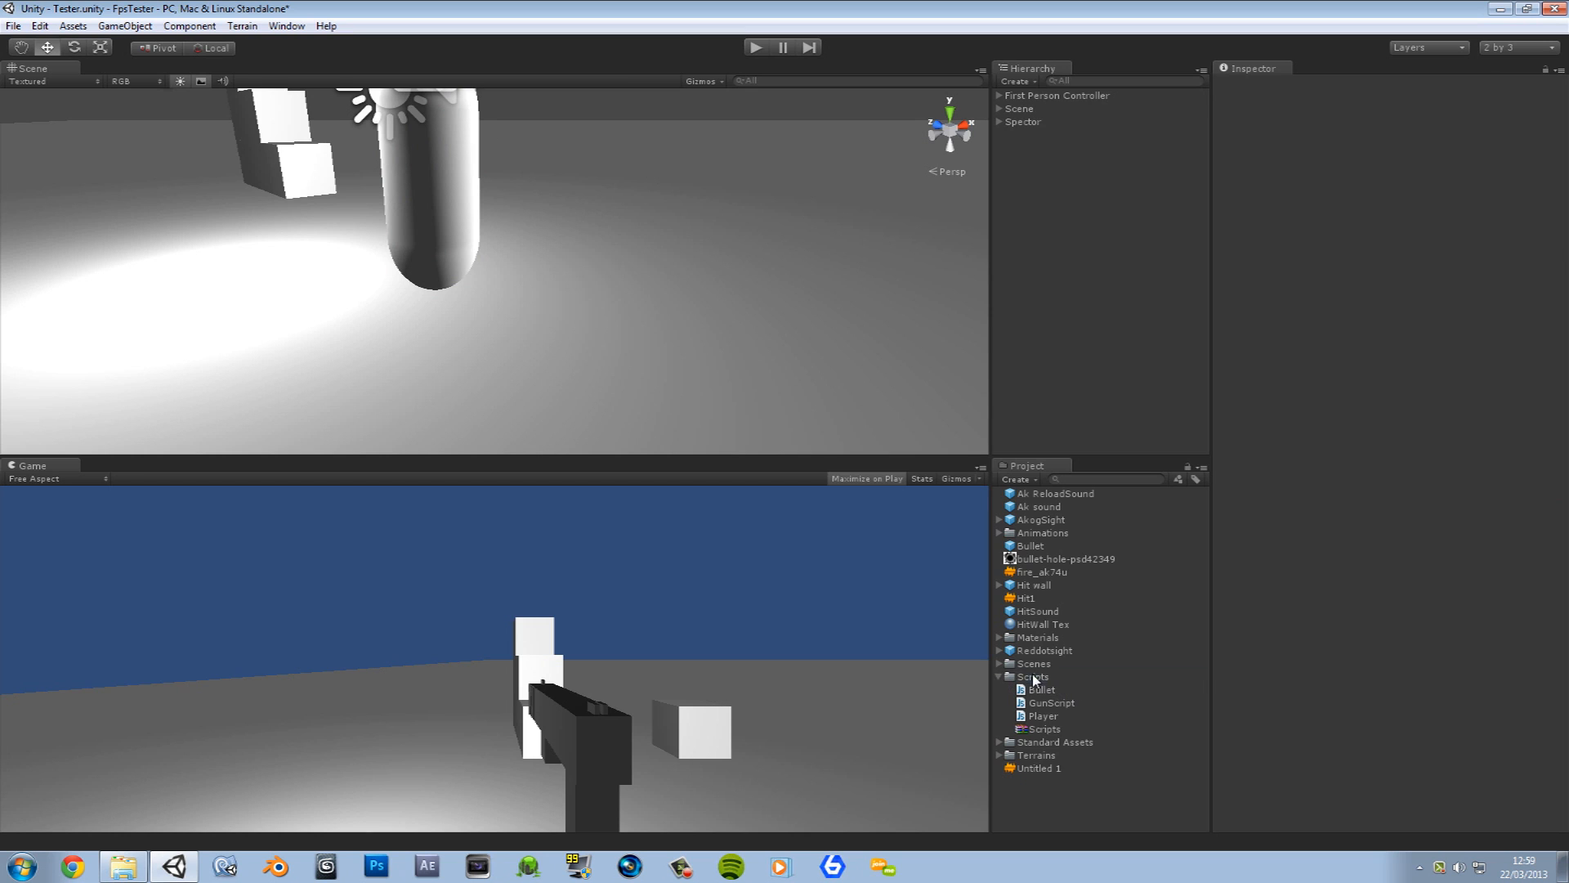
{"action": "left_click", "coordinate": [1044, 729]}
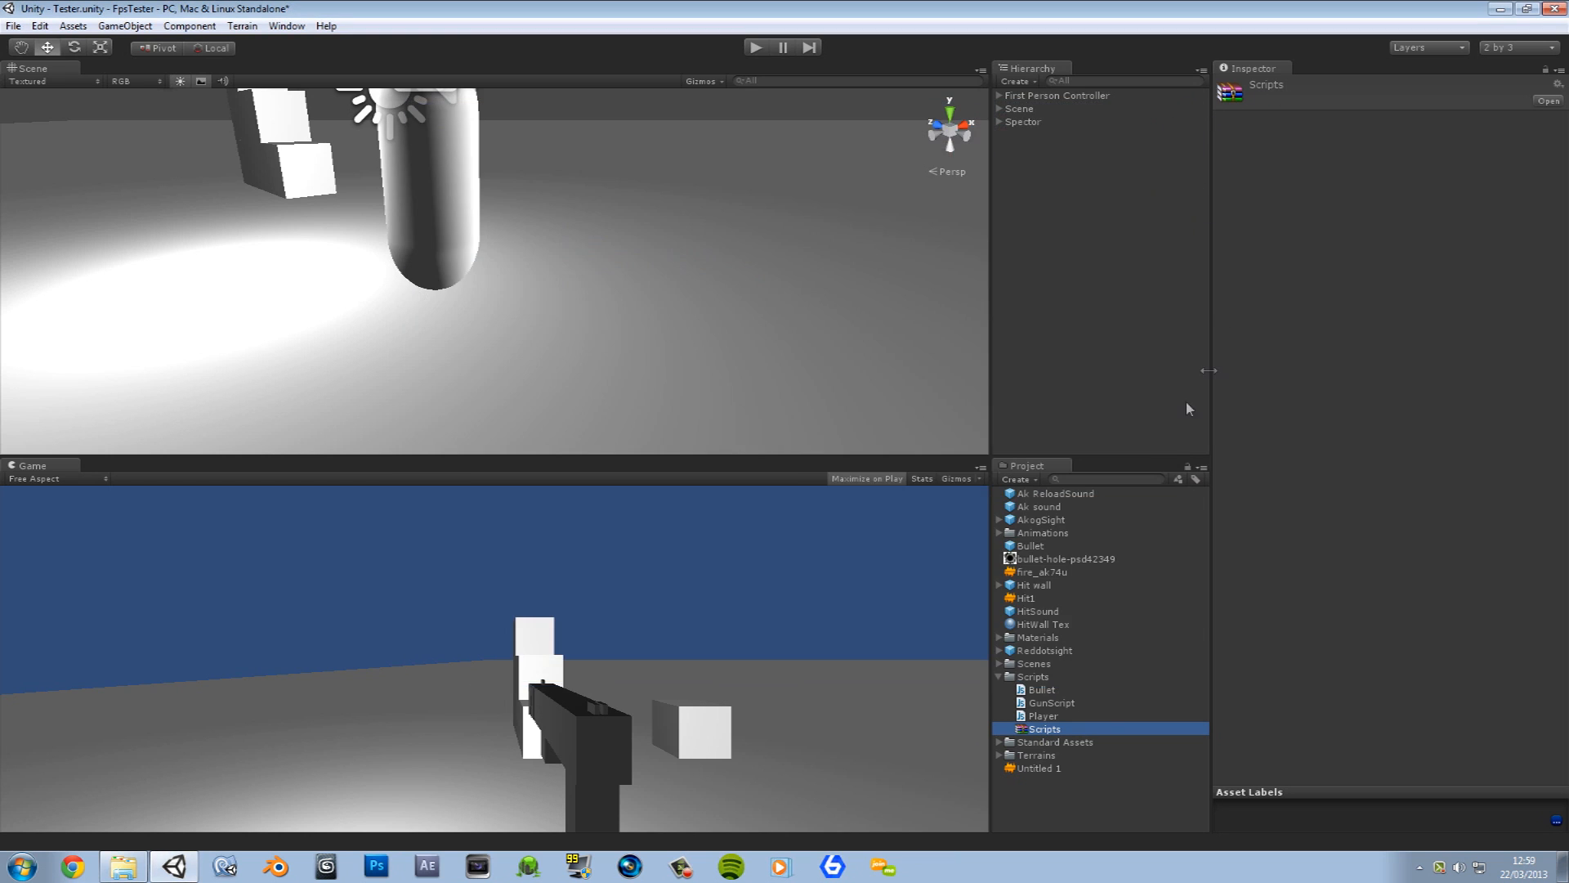
{"action": "left_click", "coordinate": [1041, 716]}
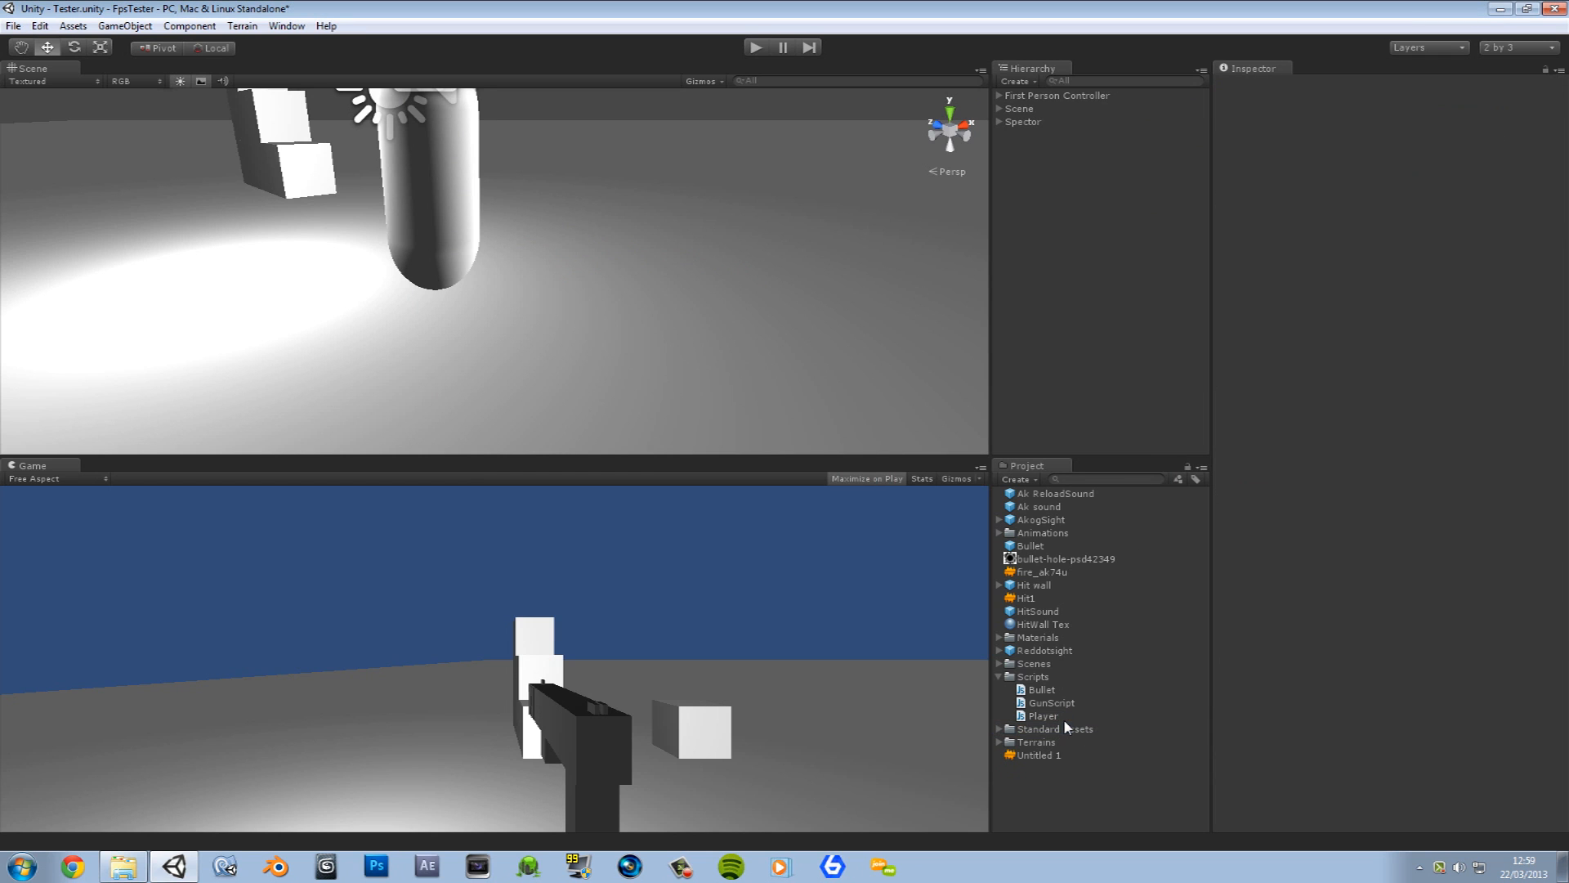
{"action": "left_click", "coordinate": [1033, 677]}
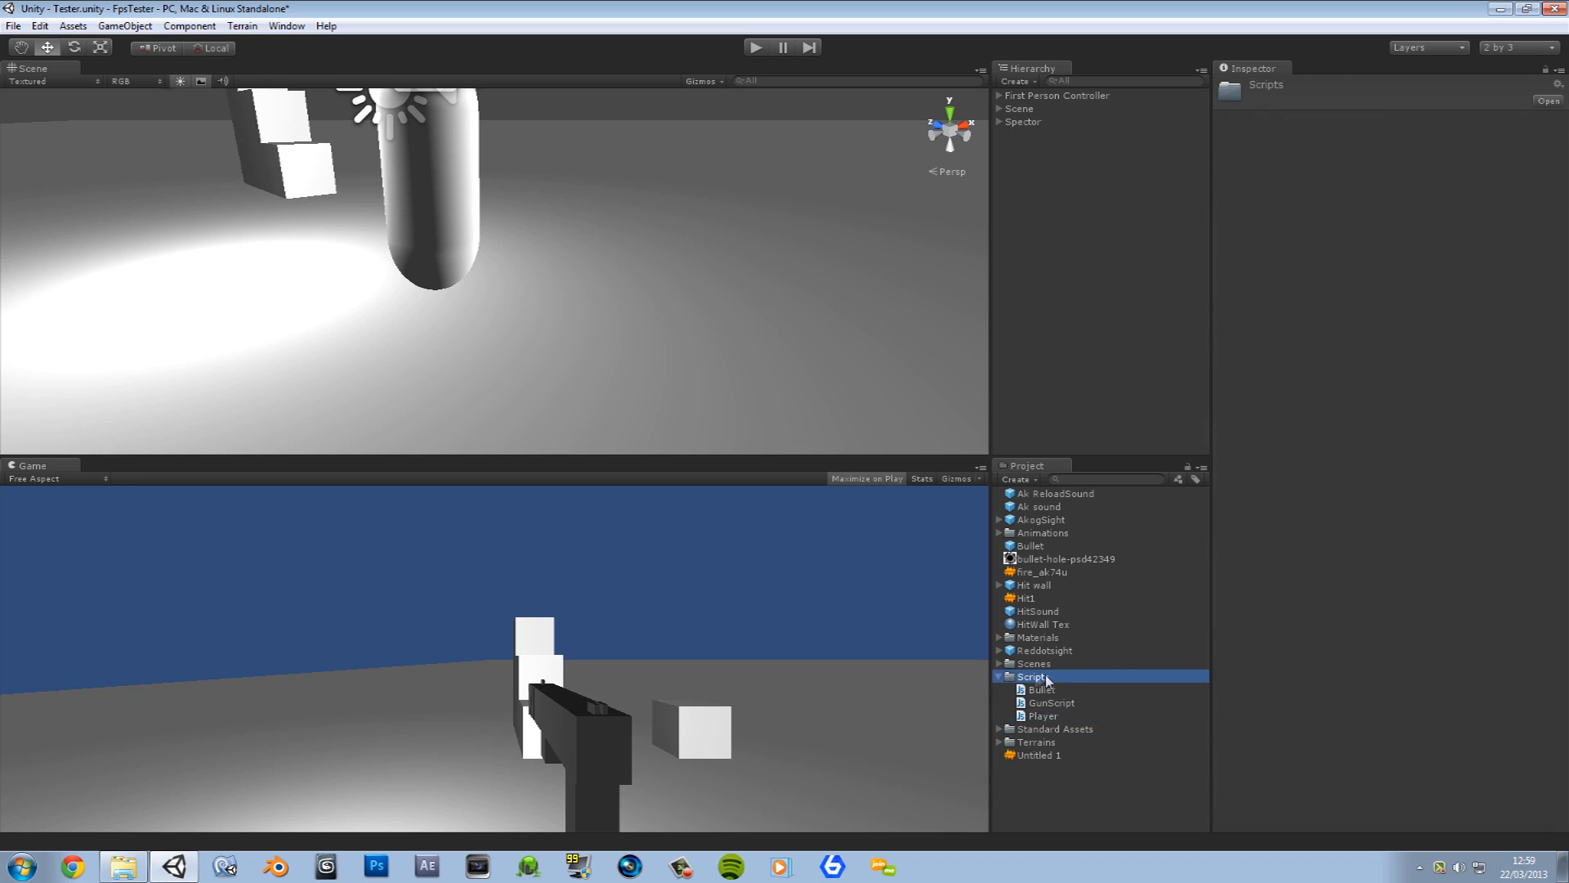
Step: Create a new Javascript named PlayerController in Scripts and open it in MonoDevelop
{"action": "left_click", "coordinate": [1018, 479]}
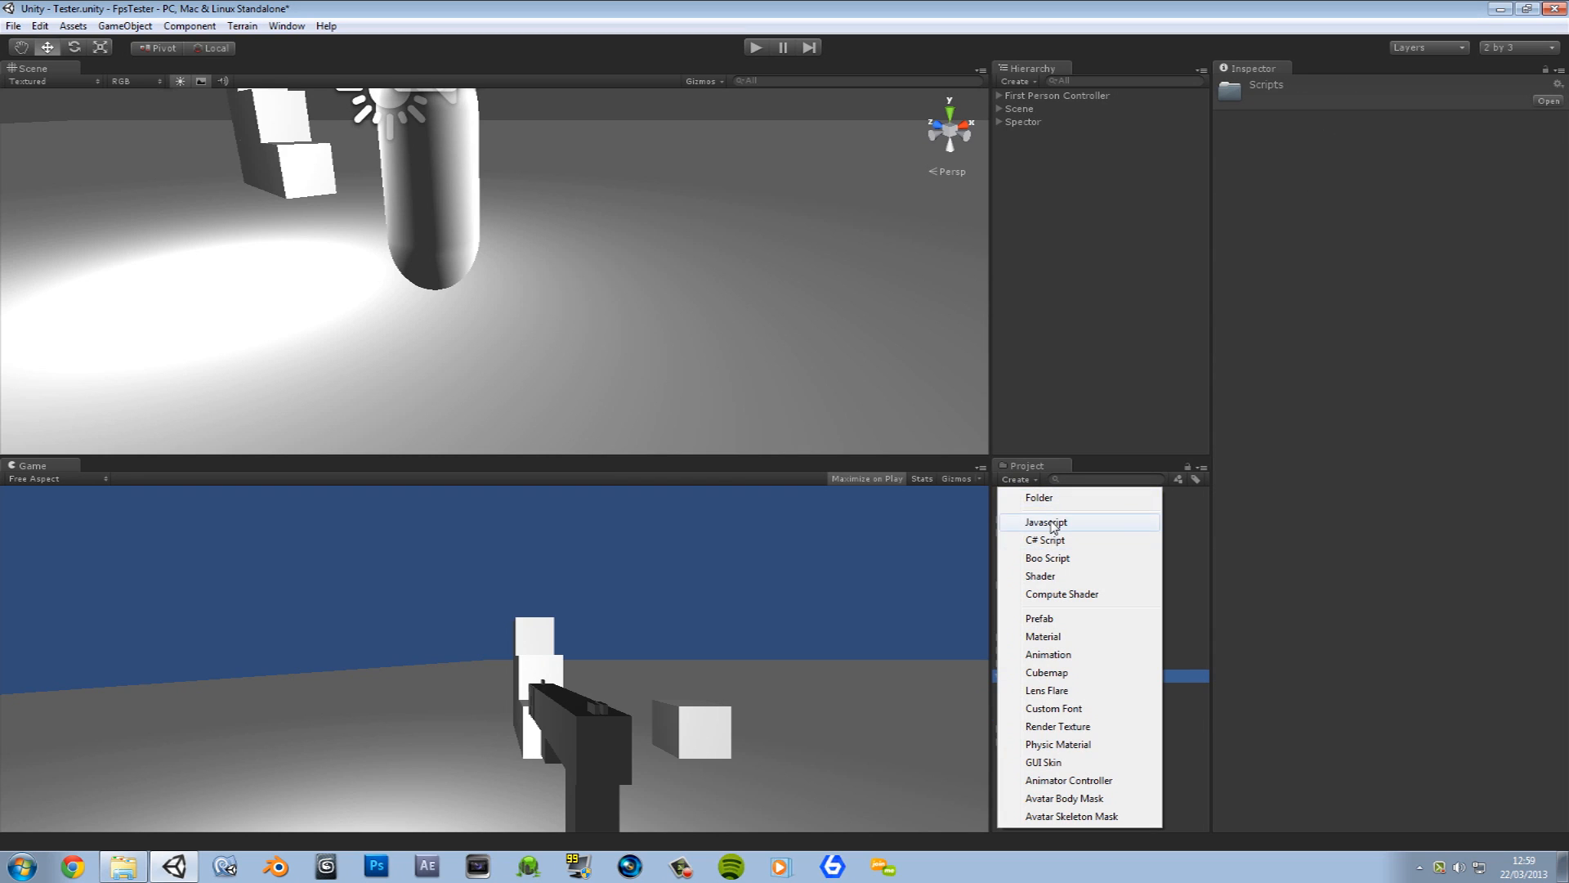
{"action": "left_click", "coordinate": [1045, 522]}
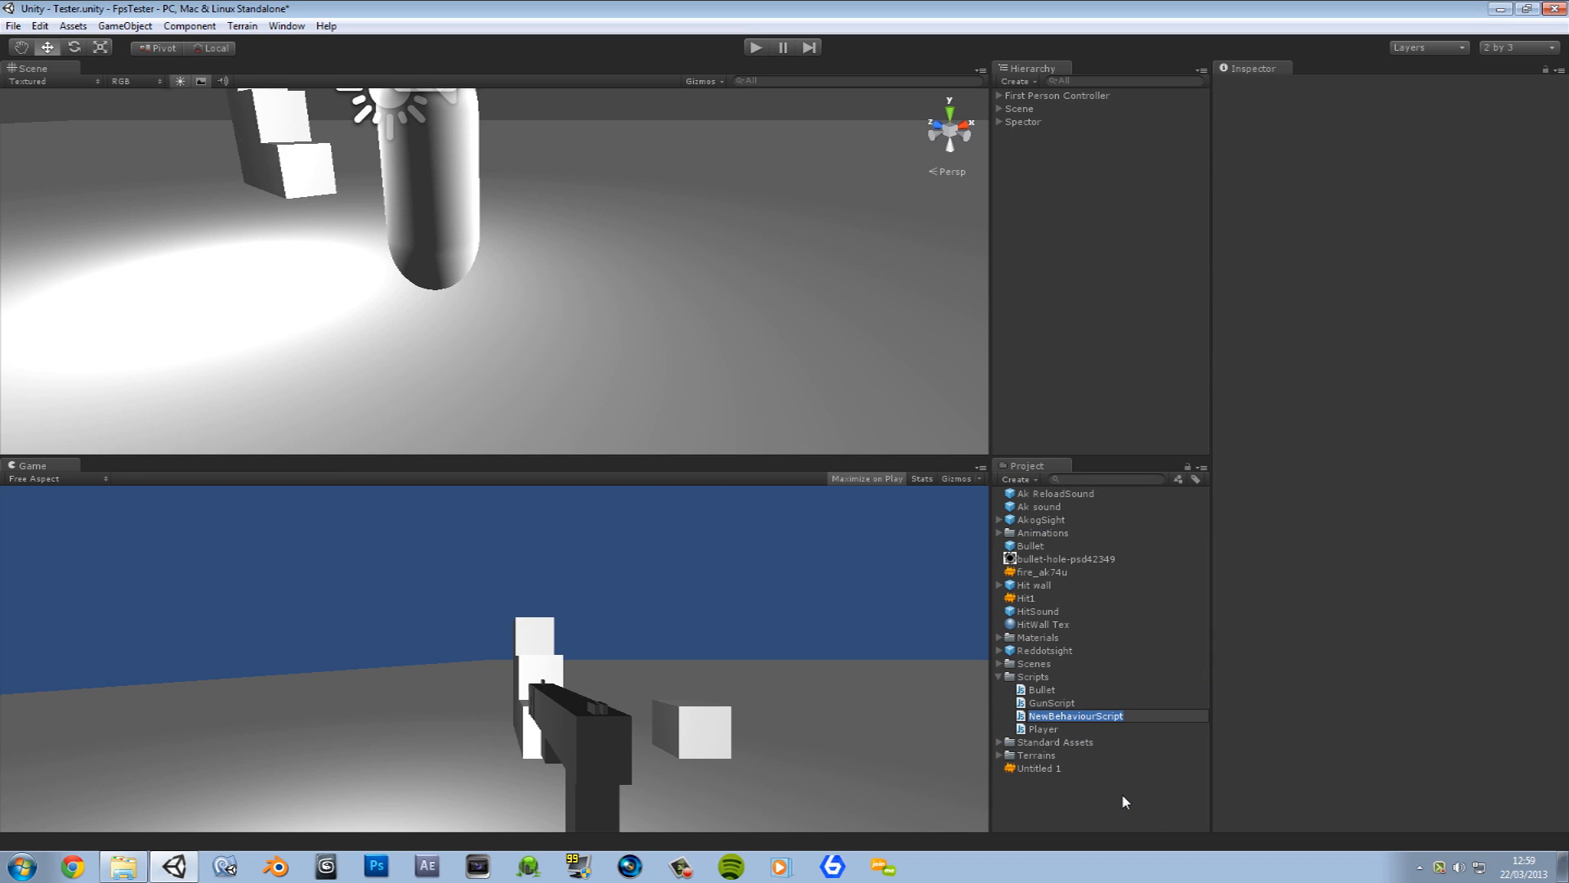
{"action": "type", "text": "PlayerController"}
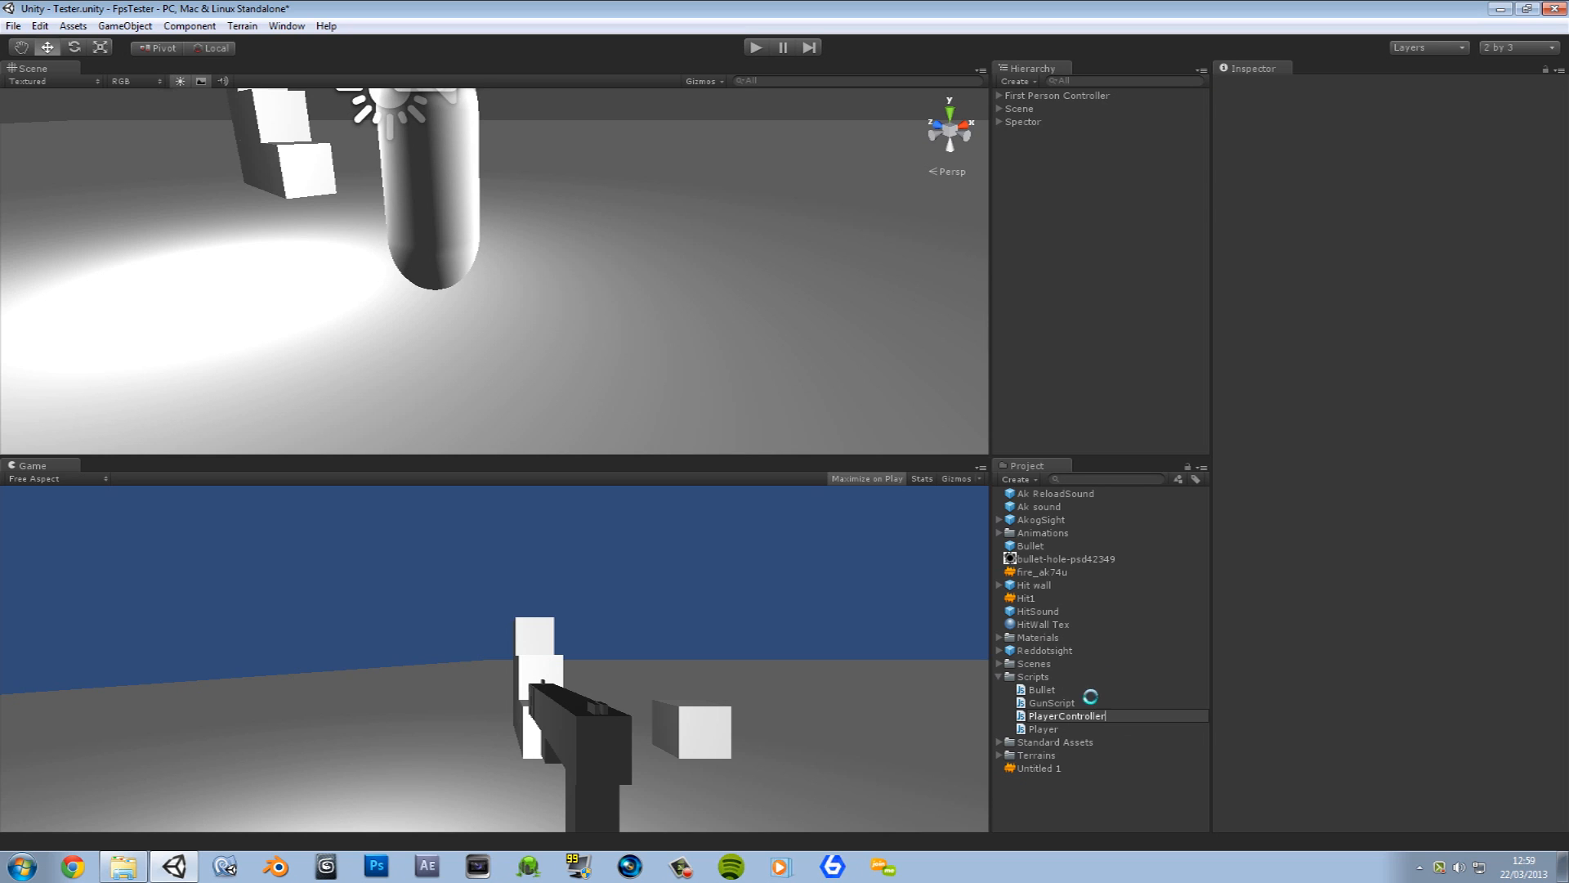
{"action": "left_click", "coordinate": [1064, 728]}
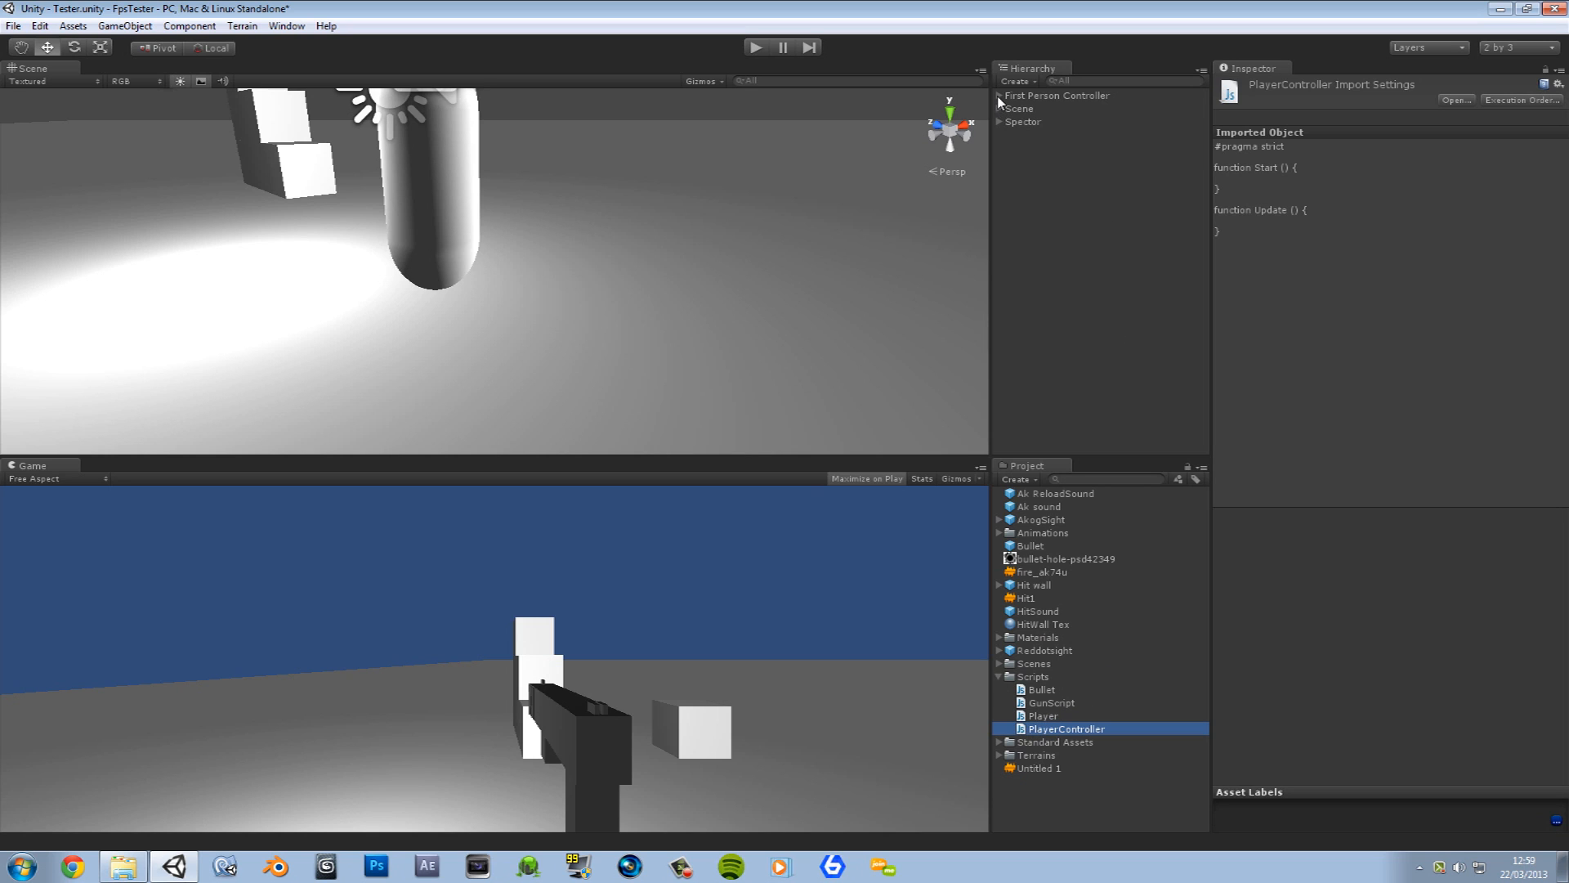
{"action": "left_click", "coordinate": [1048, 121]}
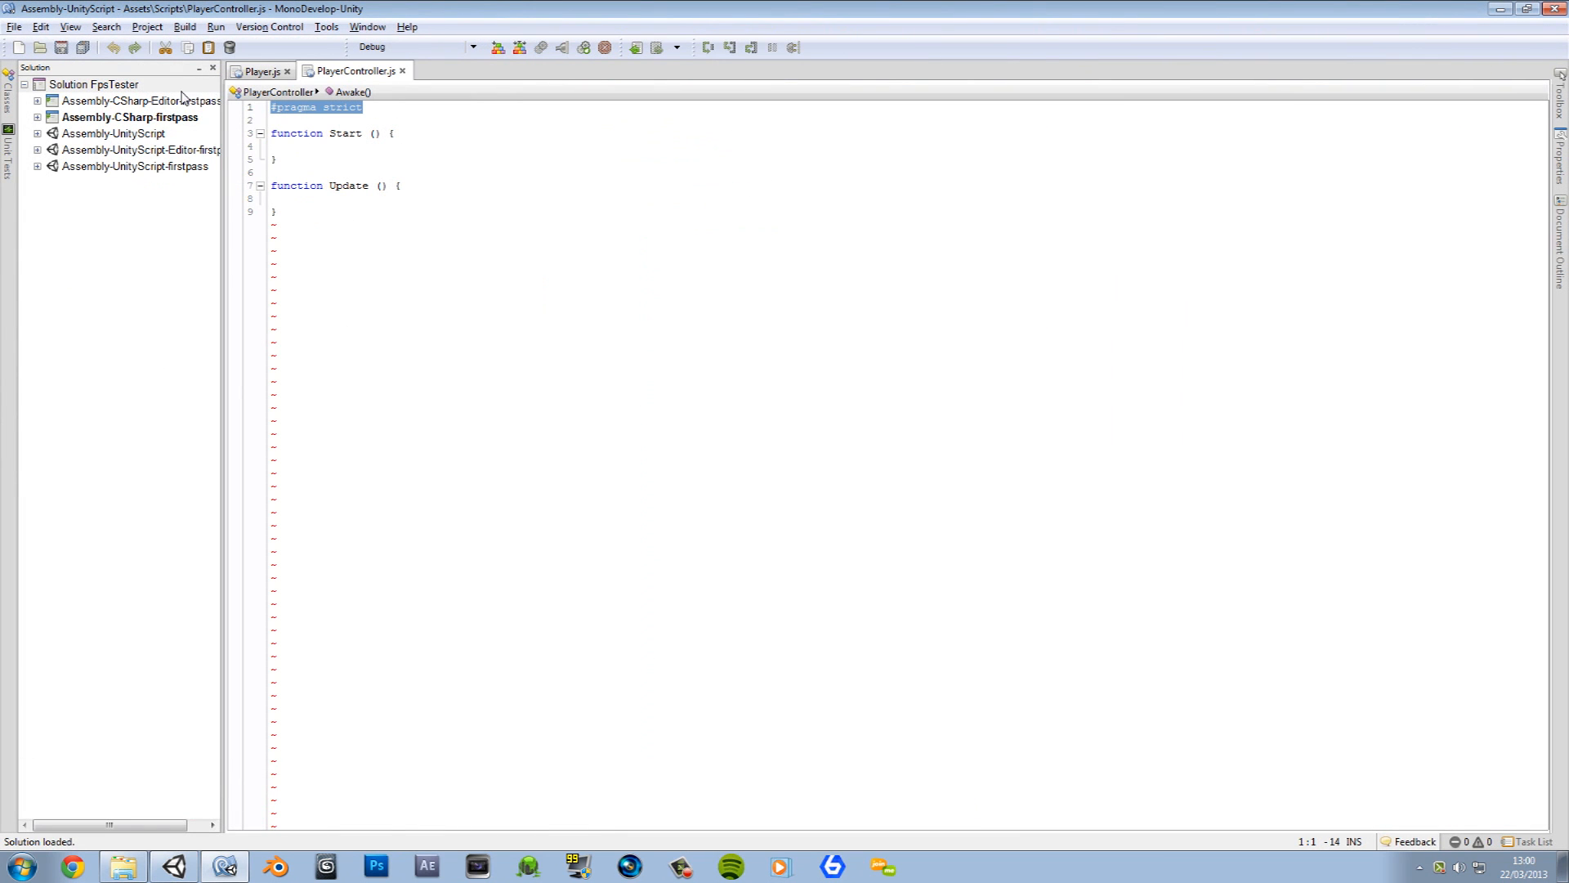
Step: Remove #pragma strict and Start, then declare var PlayerObj : GameObject; at the top
{"action": "key", "text": "Delete"}
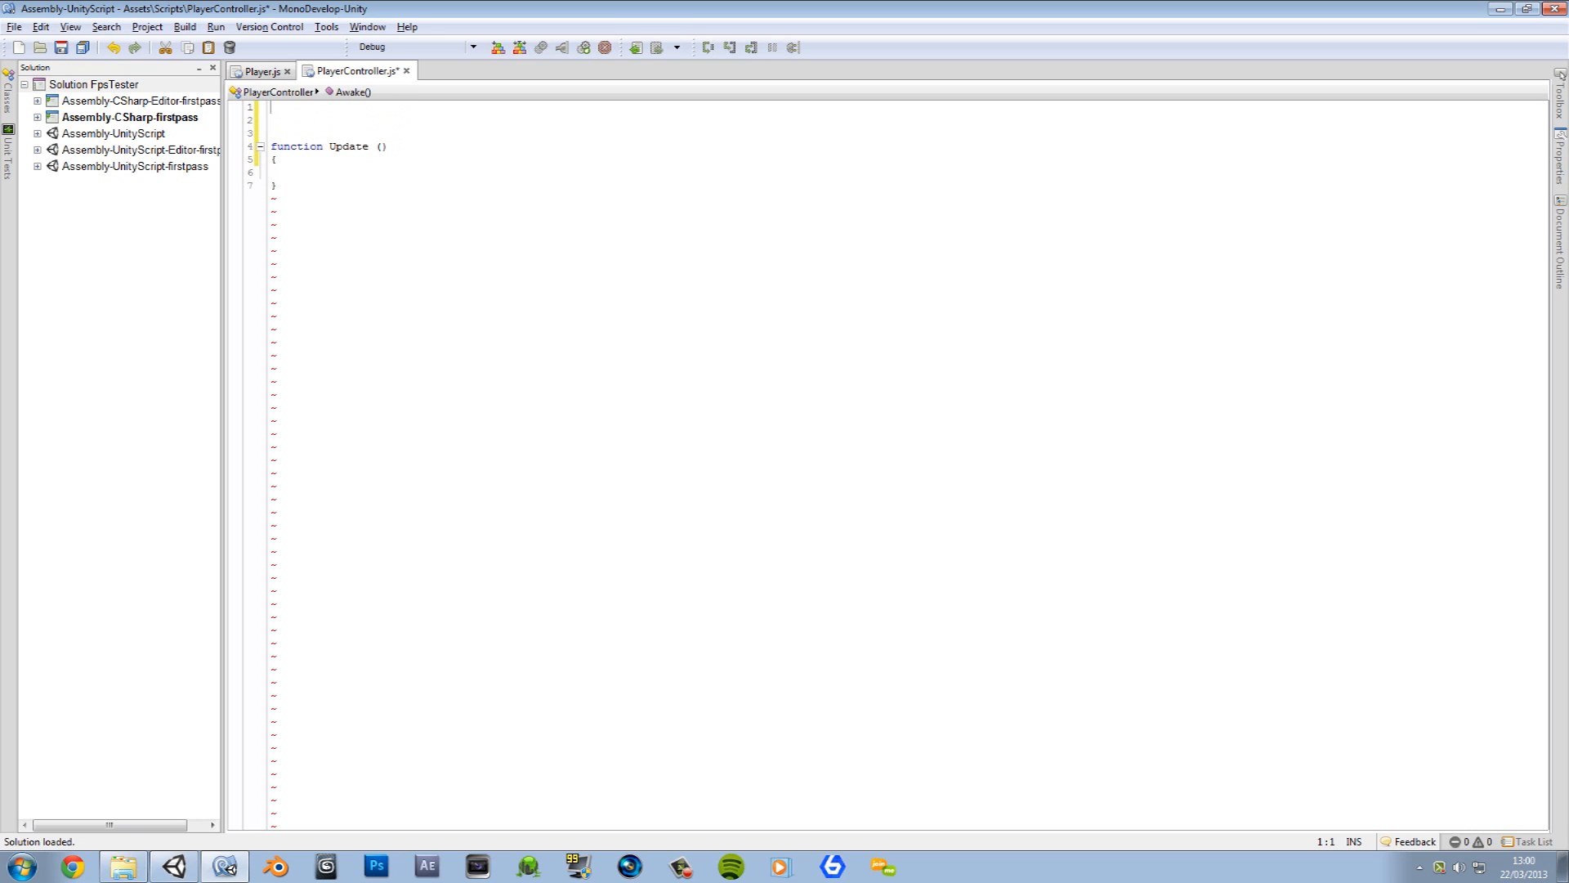
{"action": "type", "text": "cvar"}
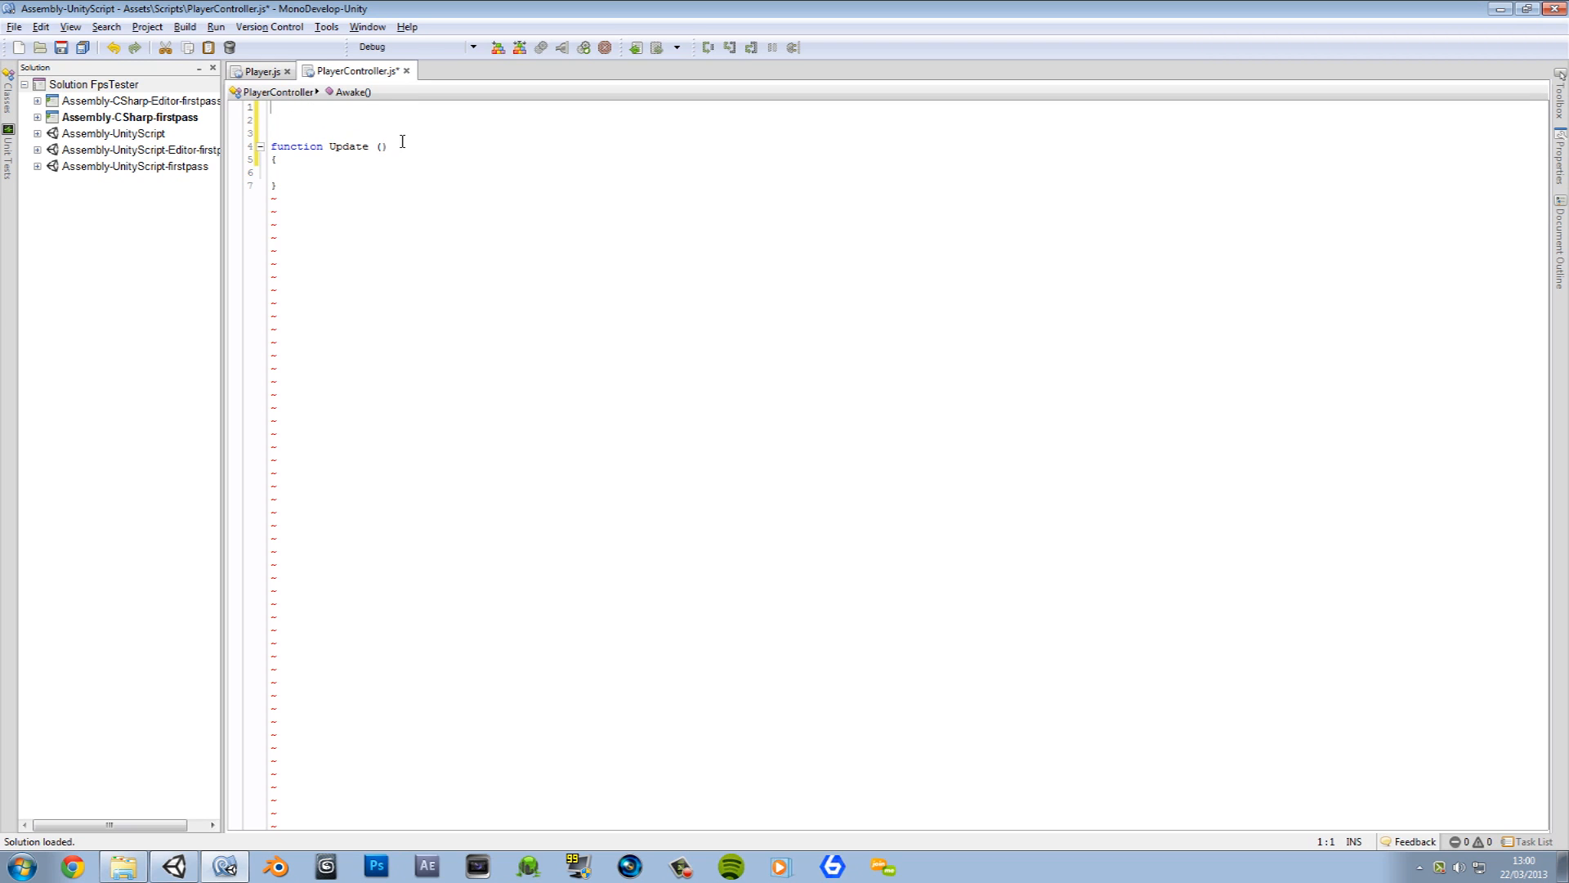
{"action": "type", "text": "var"}
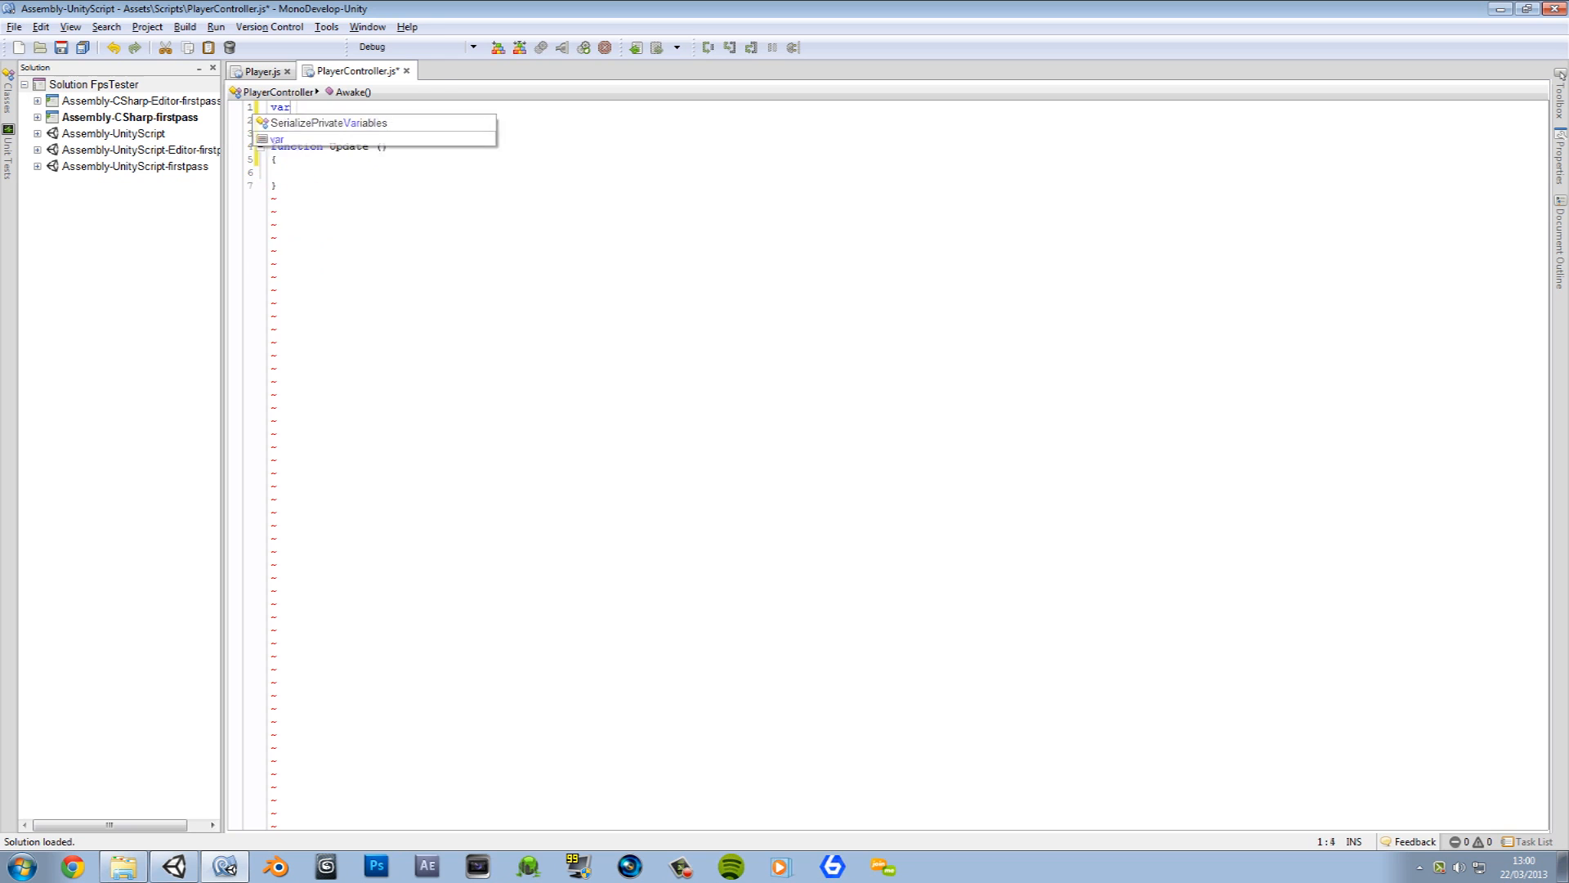
{"action": "type", "text": "Player"}
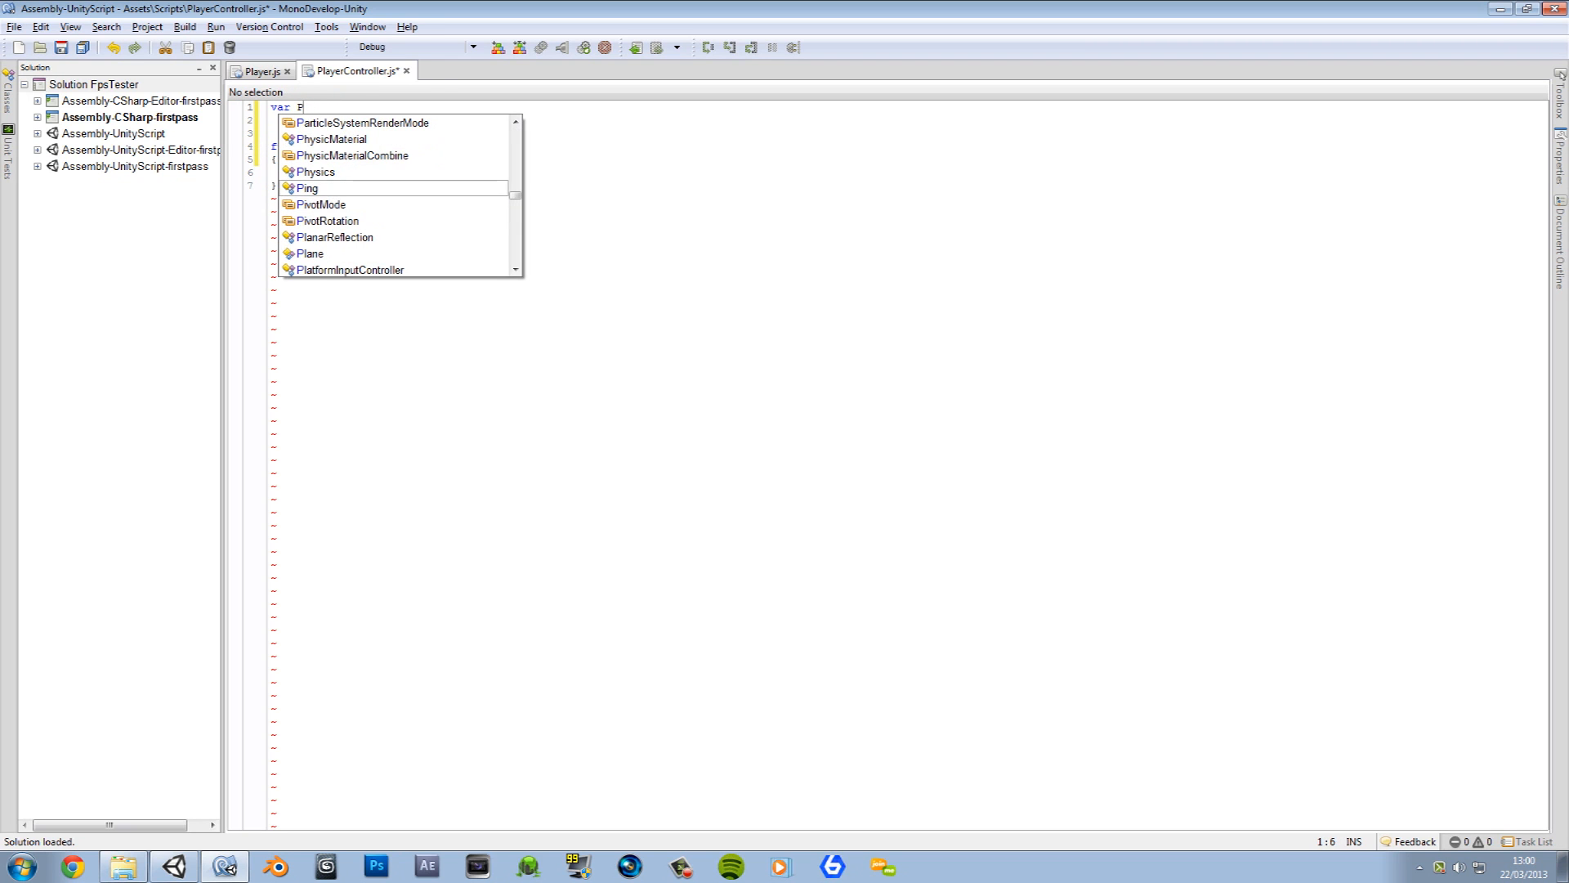
{"action": "type", "text": "layerObj"}
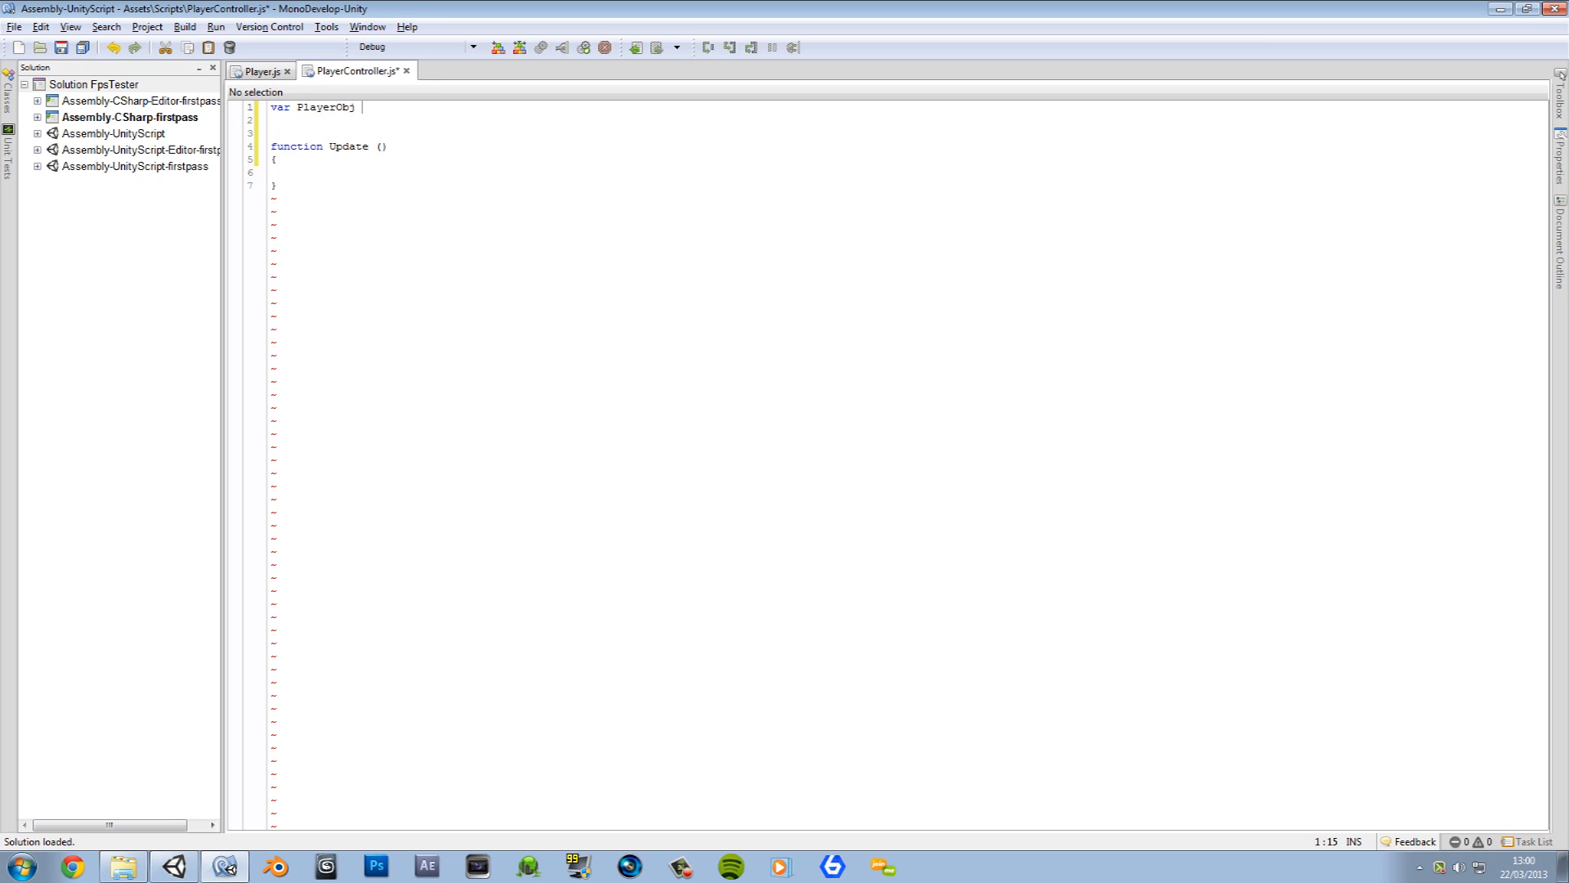
{"action": "type", "text": ": g"}
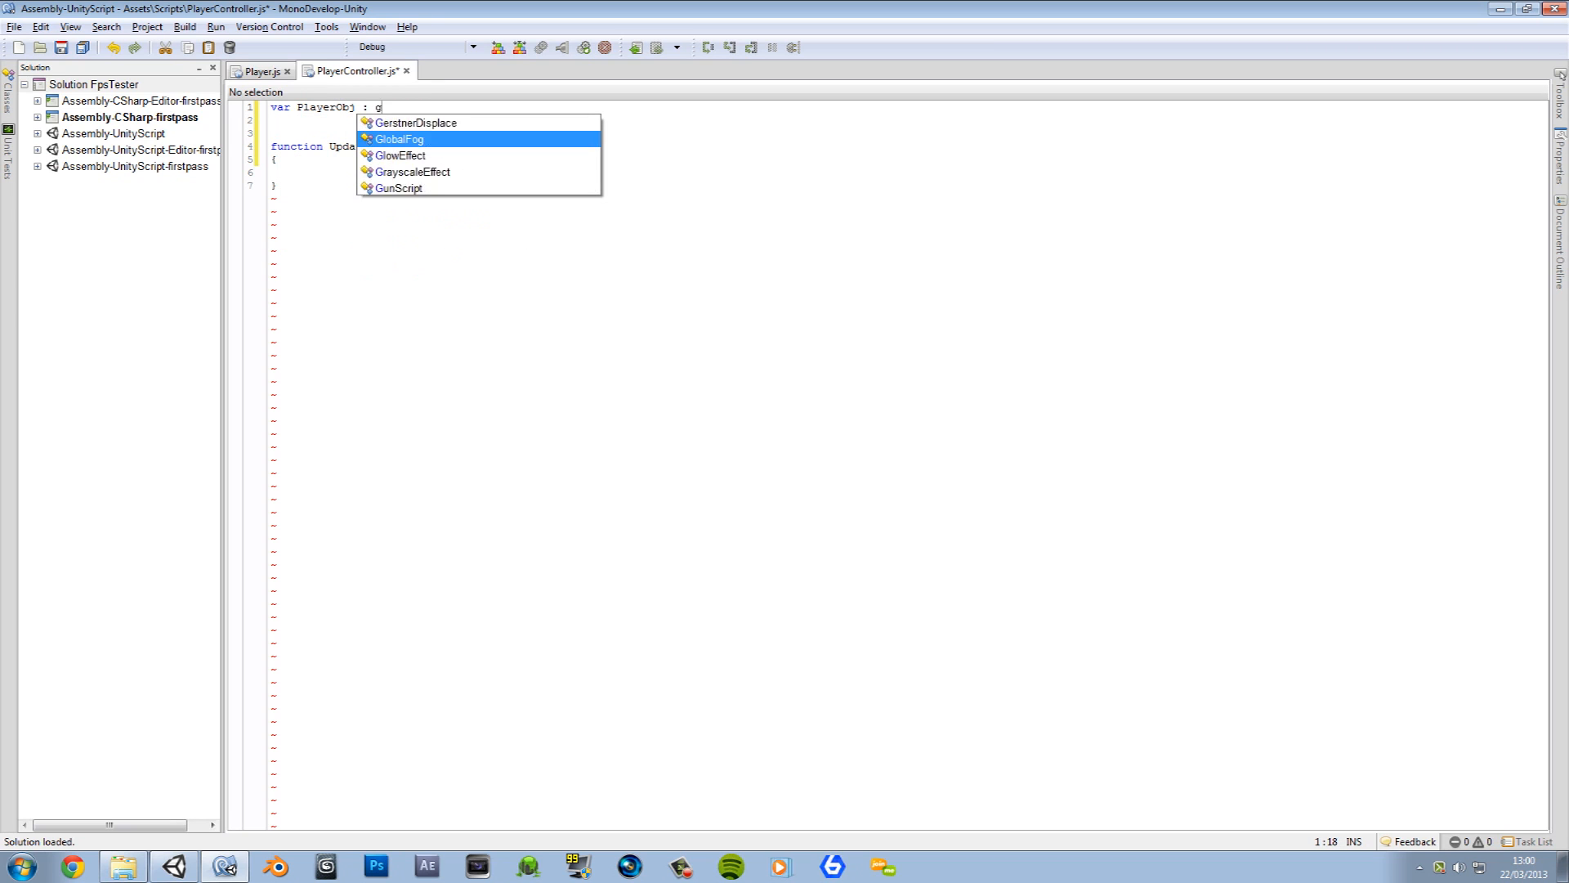
{"action": "type", "text": "ameob"}
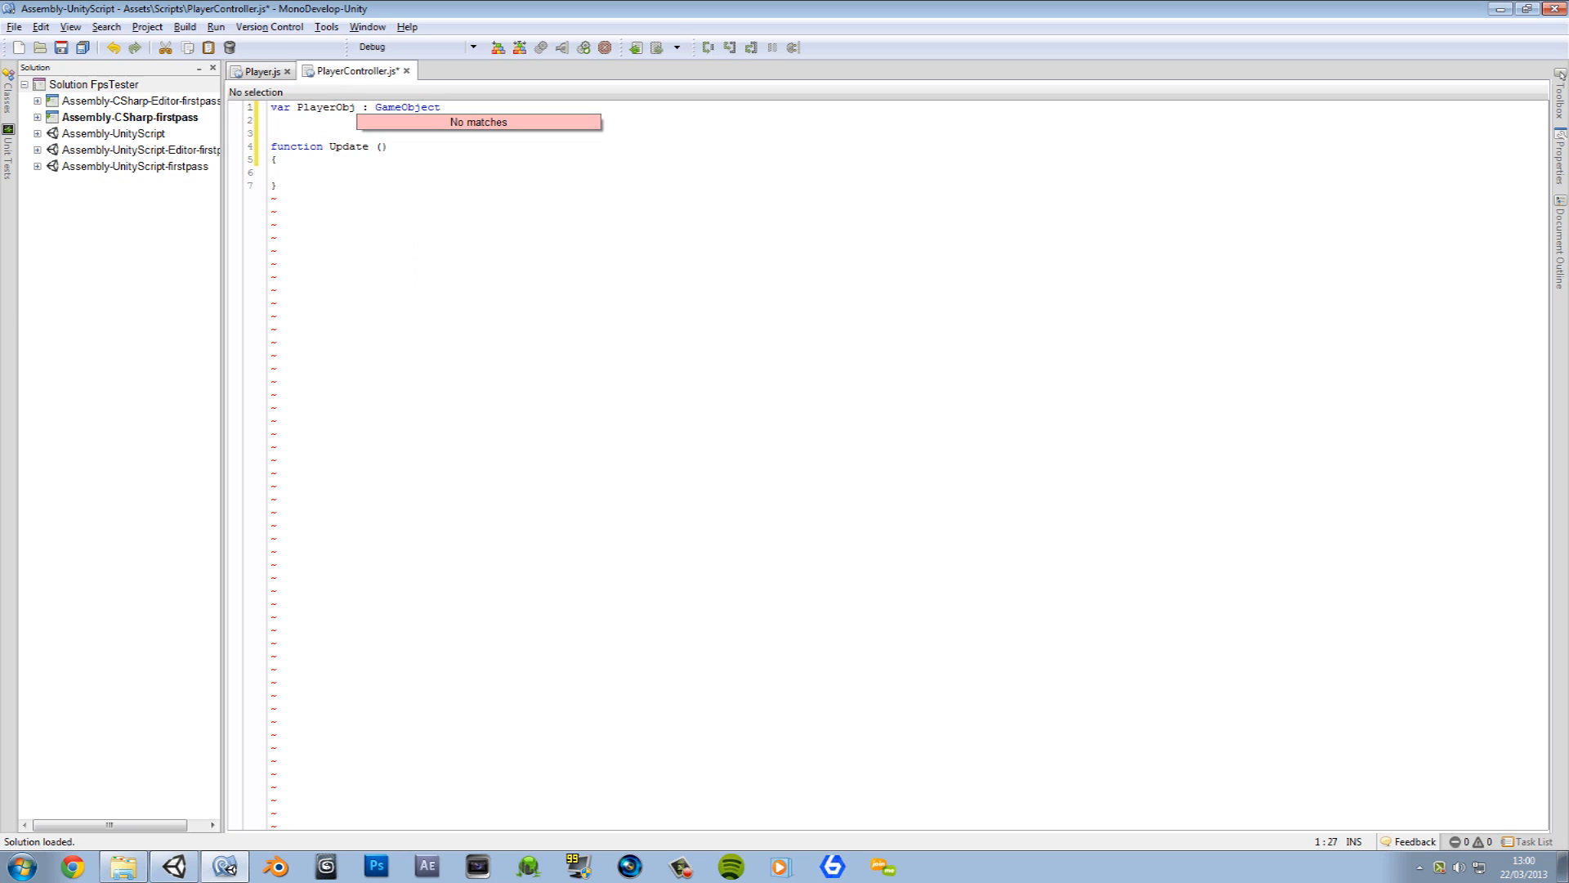
{"action": "type", "text": ";"}
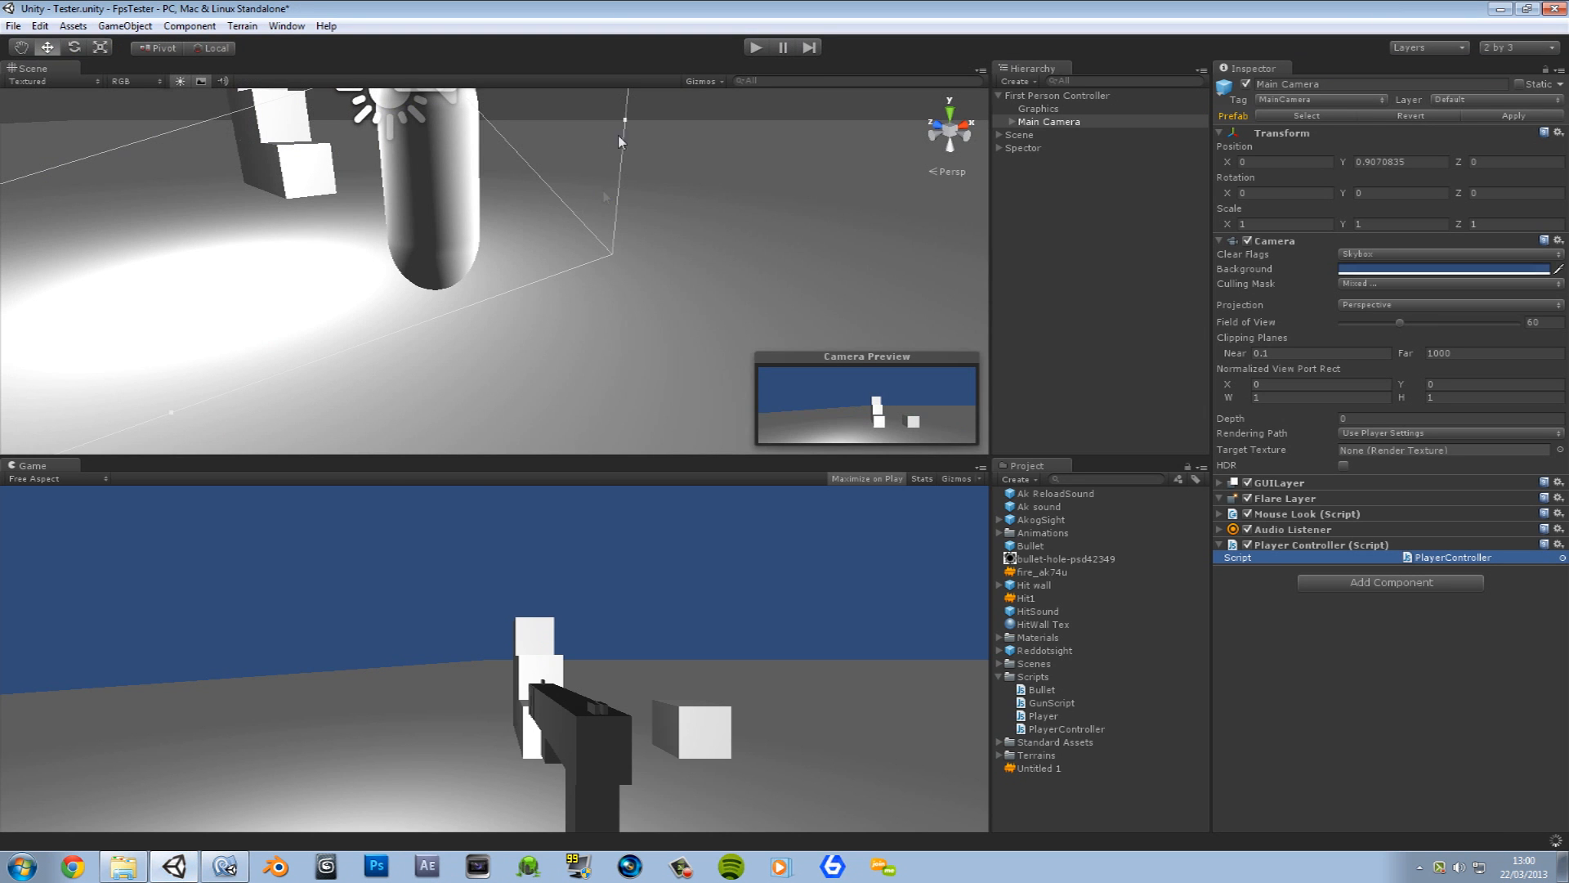
Step: Strip the Graphics child to a bare Transform at scale 1 and rename it CameraLocation
{"action": "left_click", "coordinate": [325, 25]}
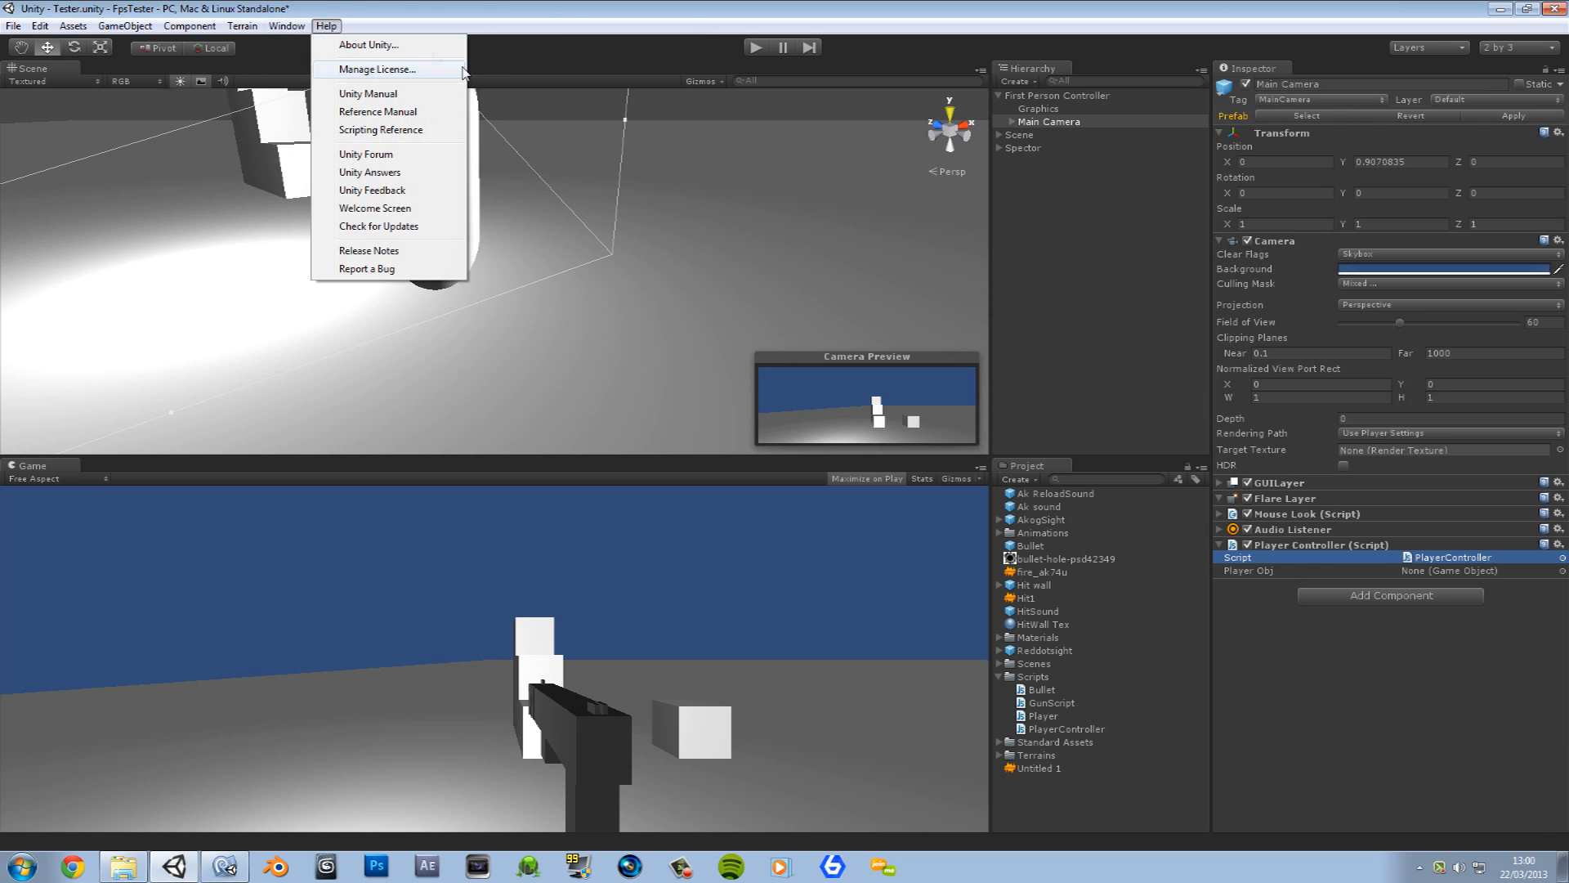
{"action": "left_click", "coordinate": [286, 25]}
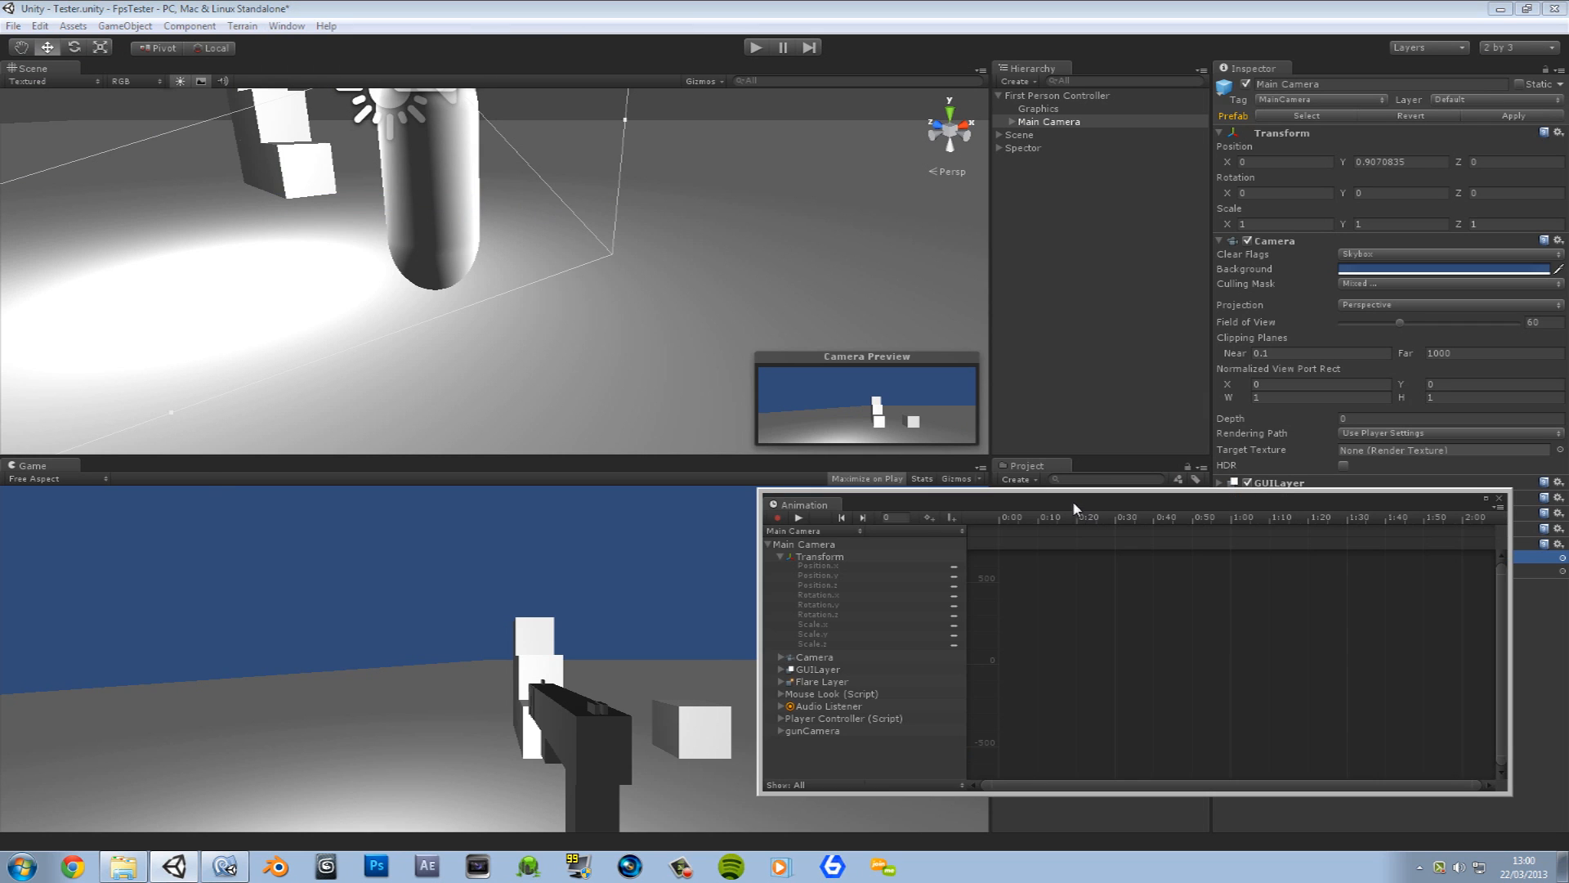
{"action": "left_click_drag", "start_coordinate": [801, 505], "coordinate": [628, 234]}
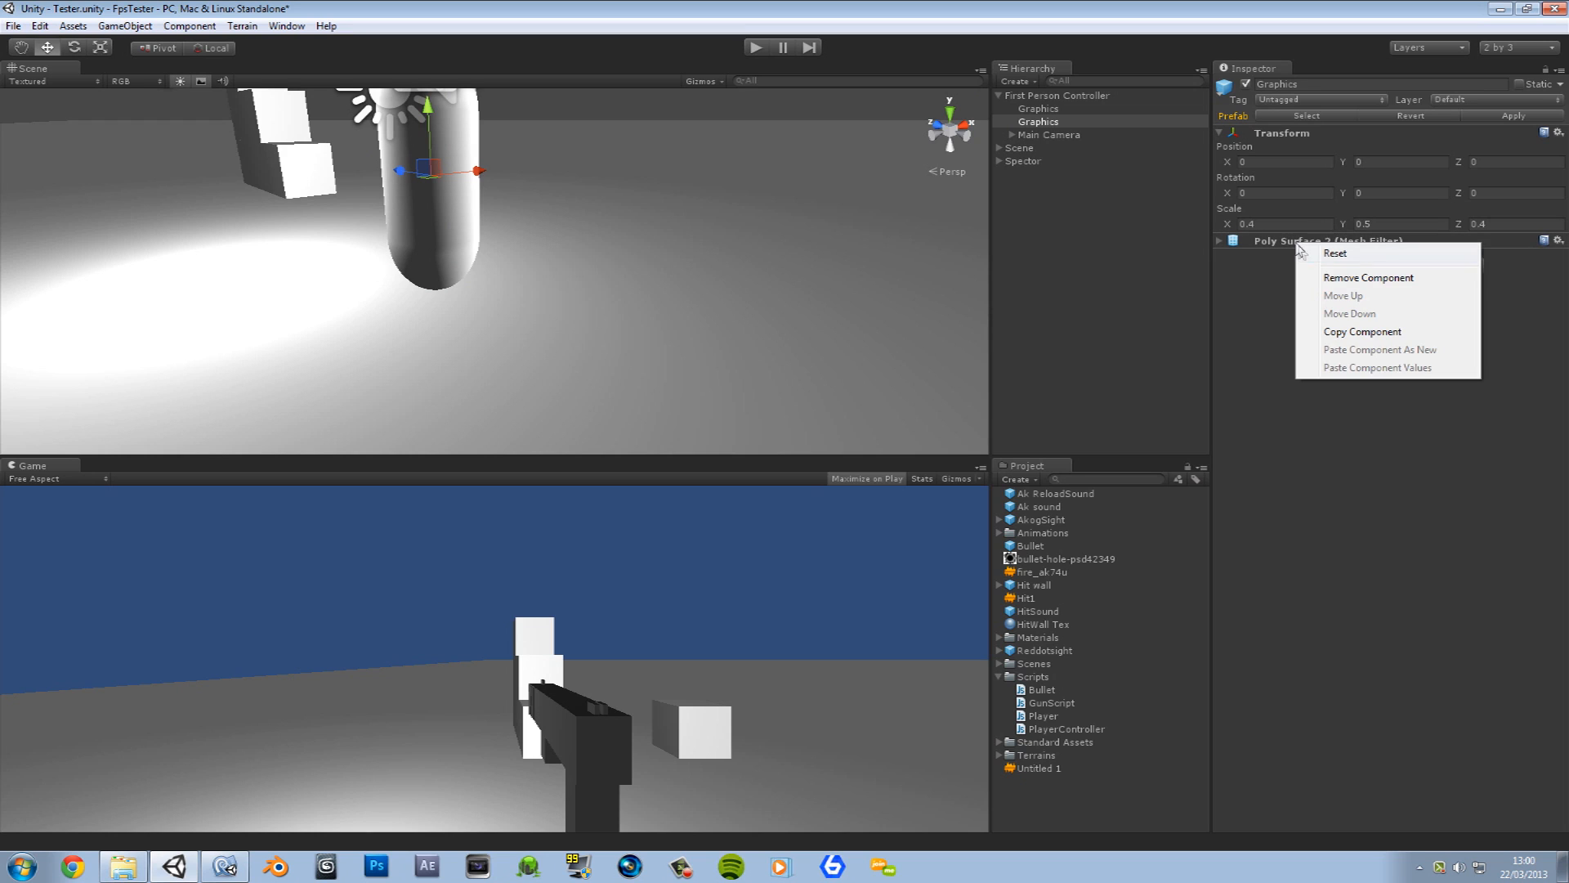
{"action": "left_click", "coordinate": [1369, 277]}
{"action": "type", "text": "1"}
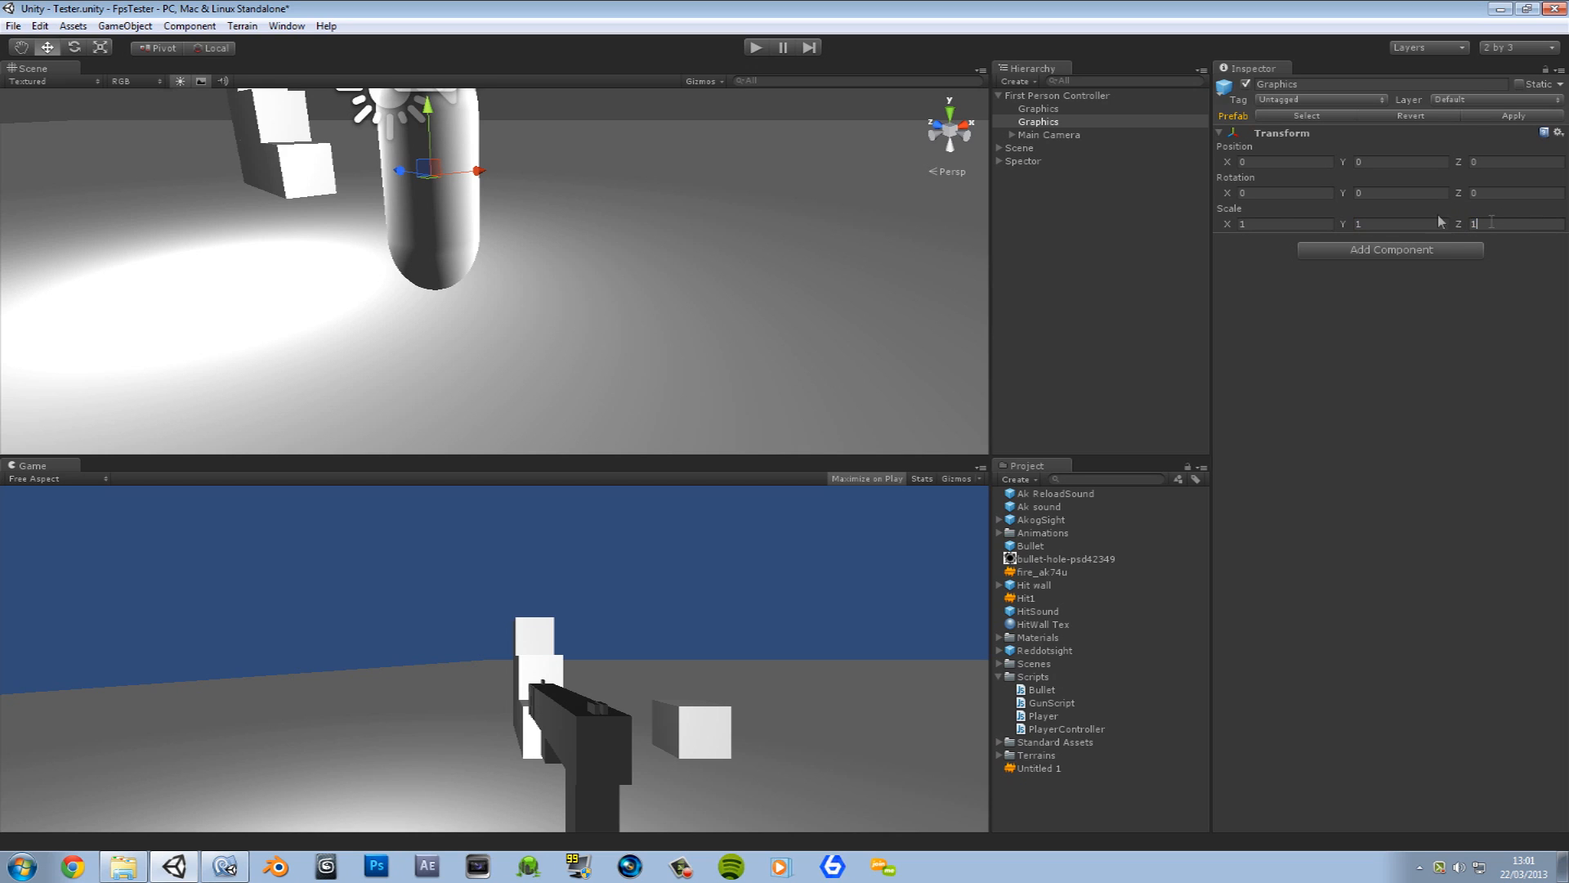
{"action": "left_click", "coordinate": [1040, 121]}
{"action": "type", "text": "Gamera"}
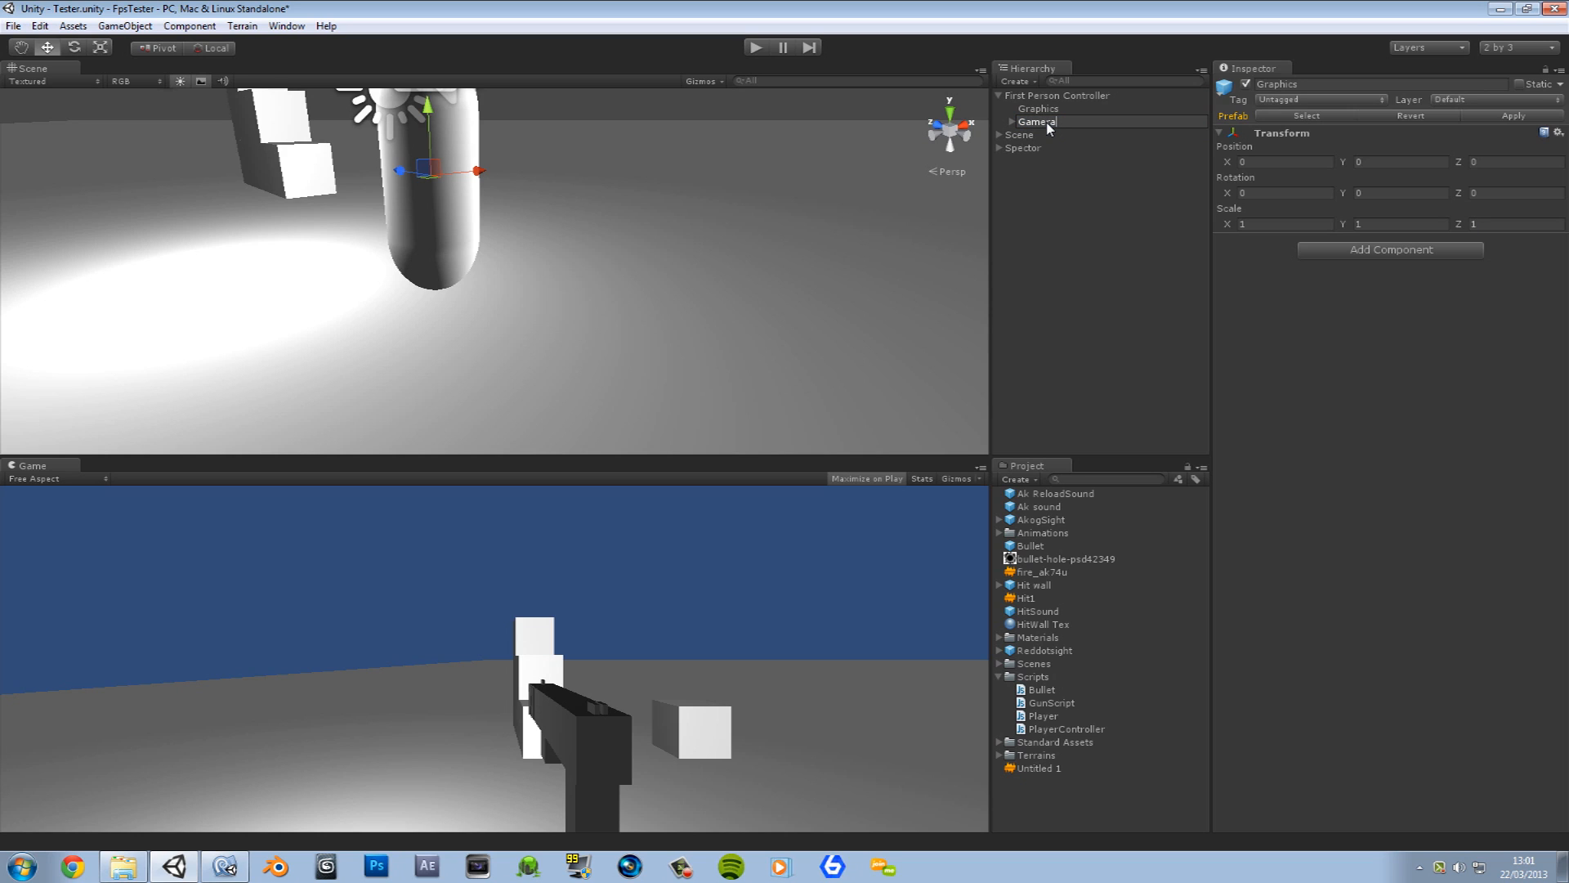
{"action": "type", "text": "Location"}
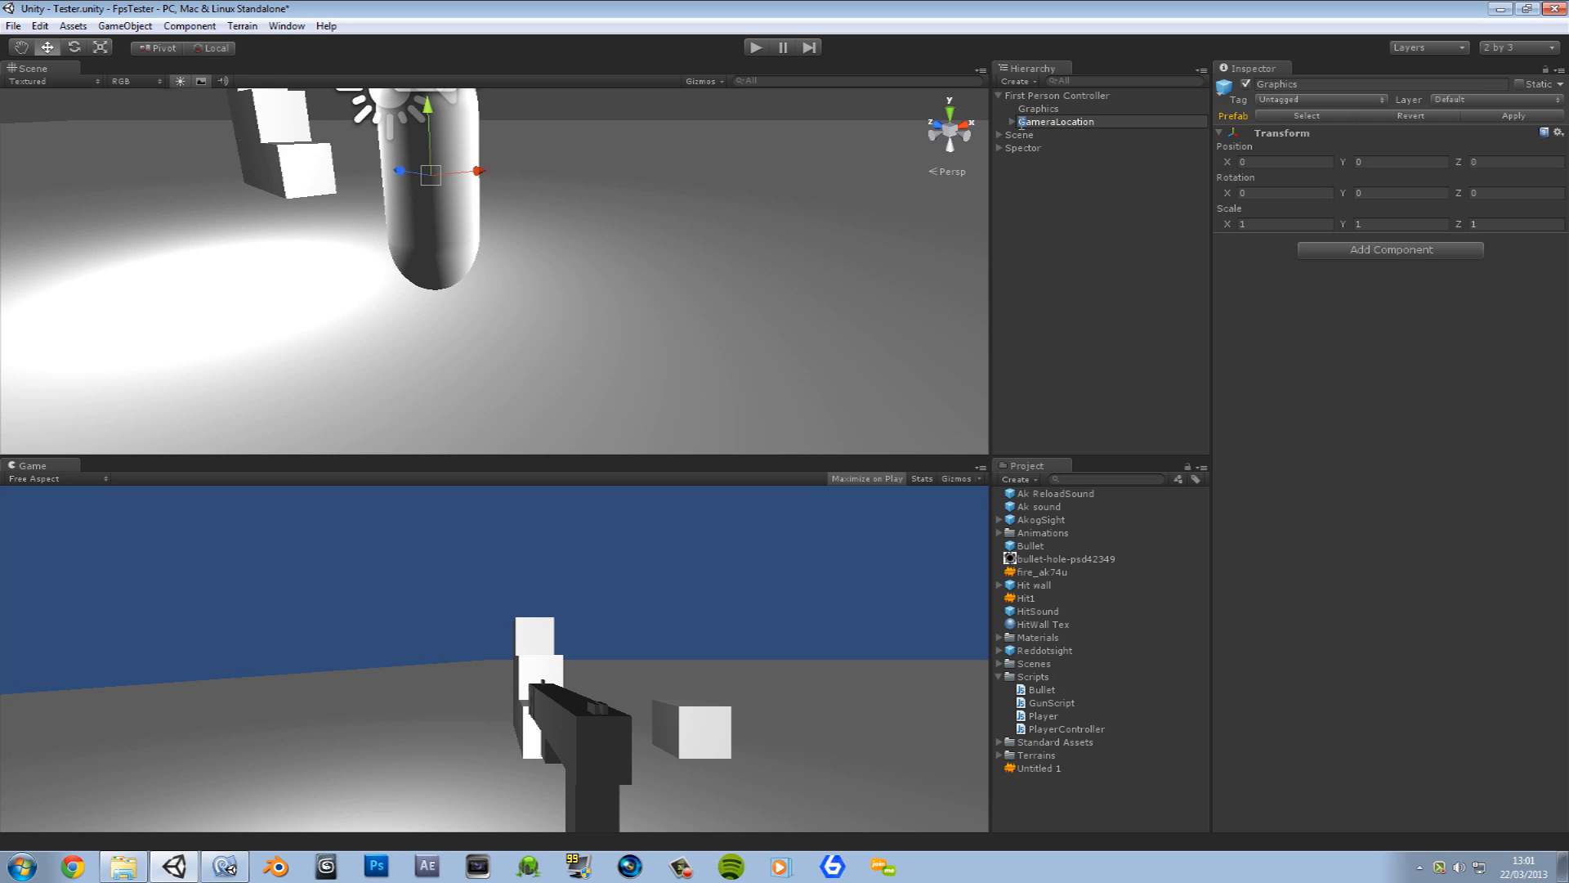
Step: Start a new animation clip for CameraLocation in the Animation window
{"action": "left_click", "coordinate": [1054, 108]}
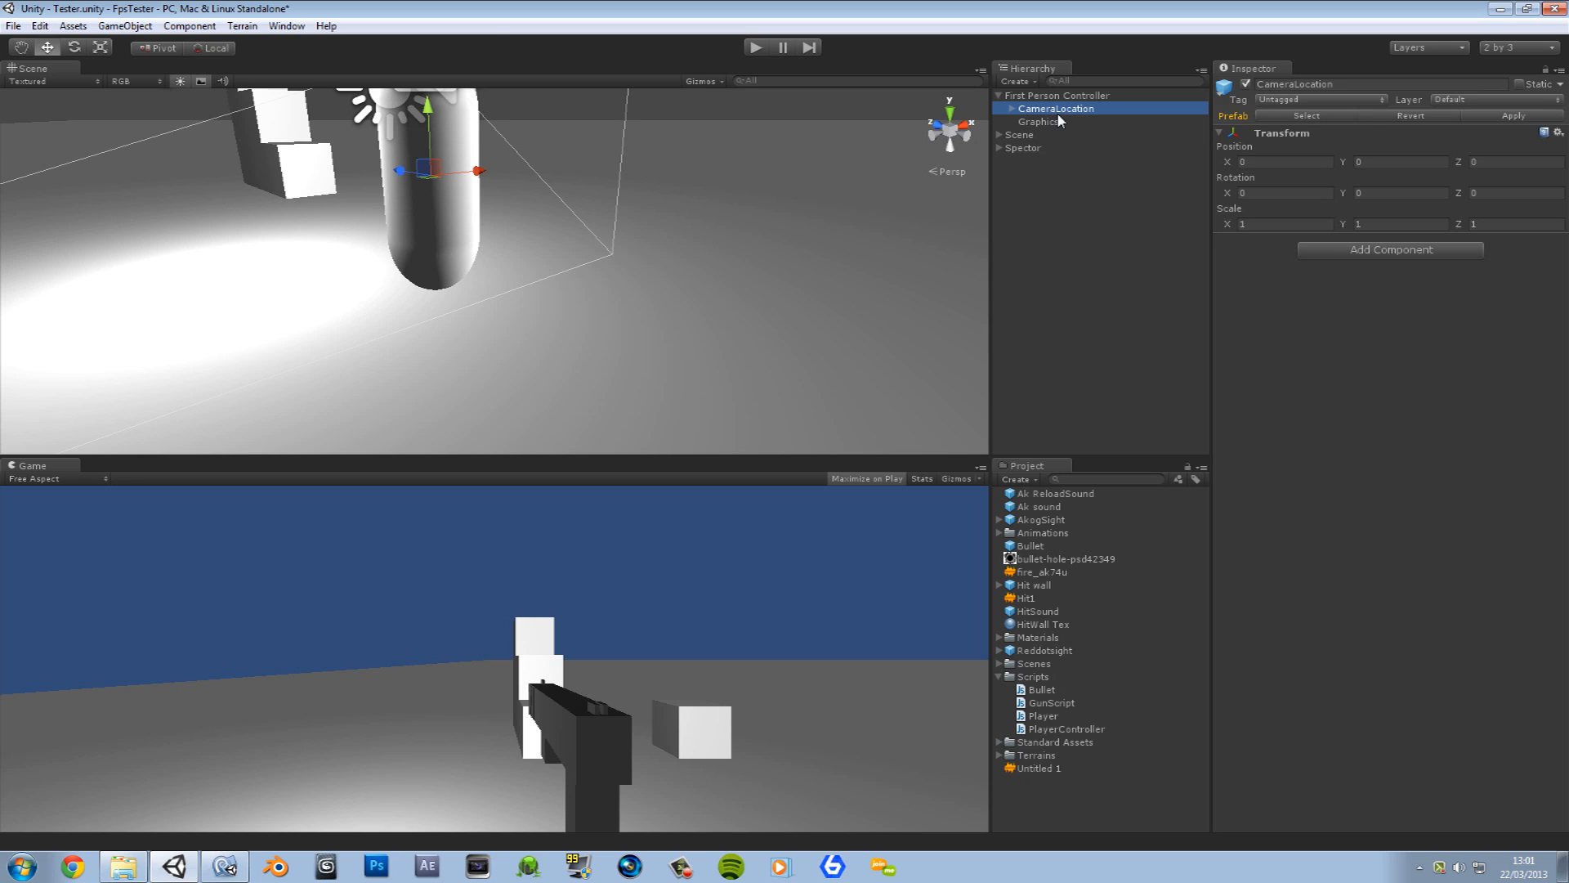
{"action": "left_click", "coordinate": [286, 25]}
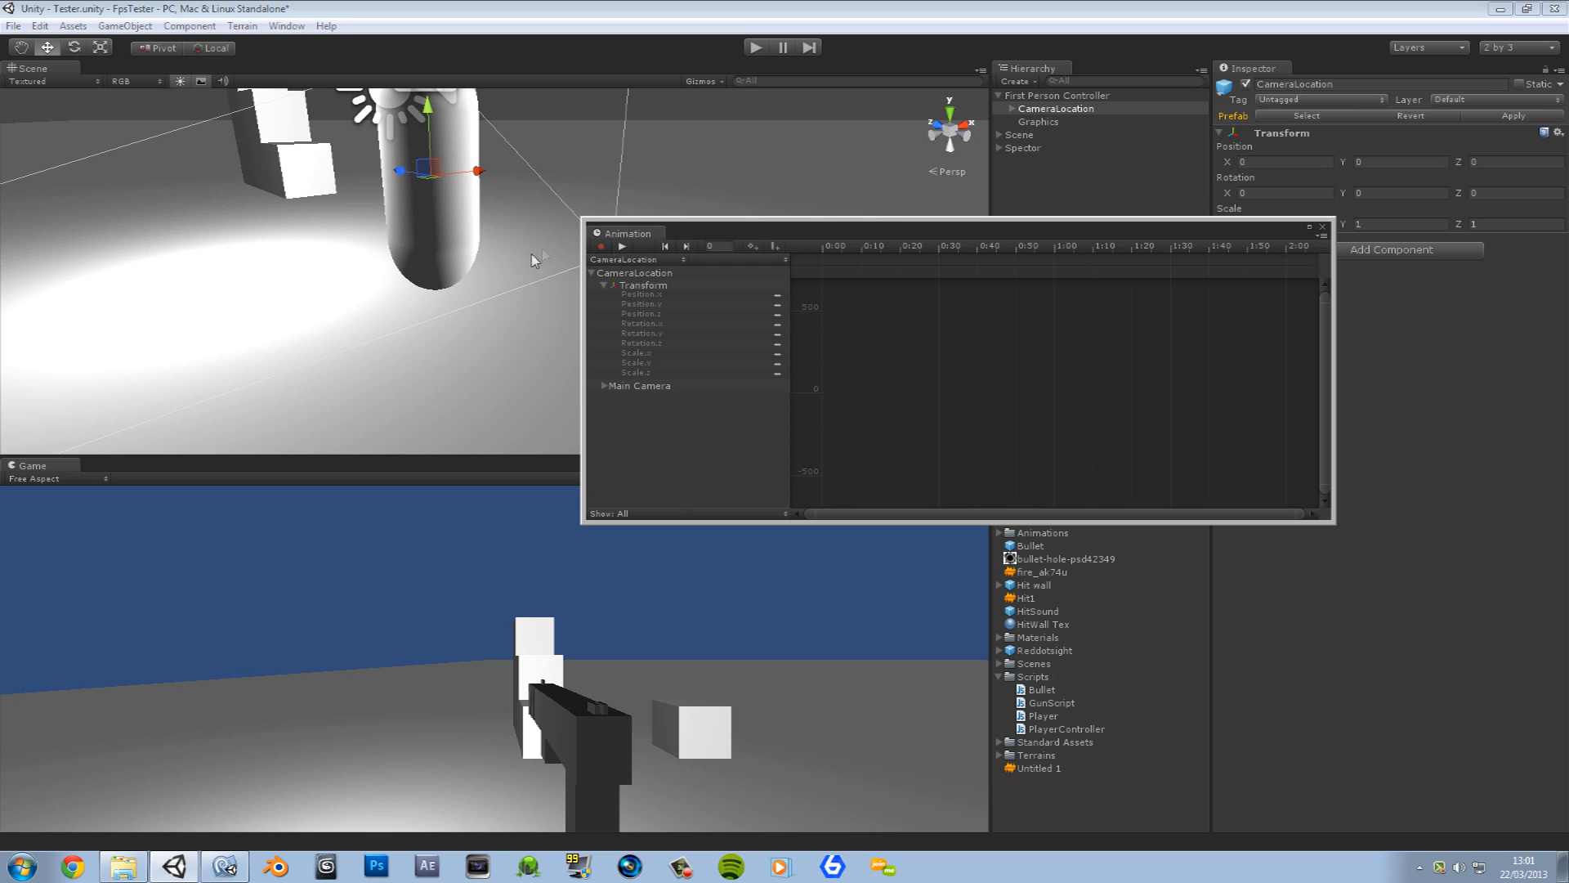
{"action": "mouse_move", "coordinate": [746, 264]}
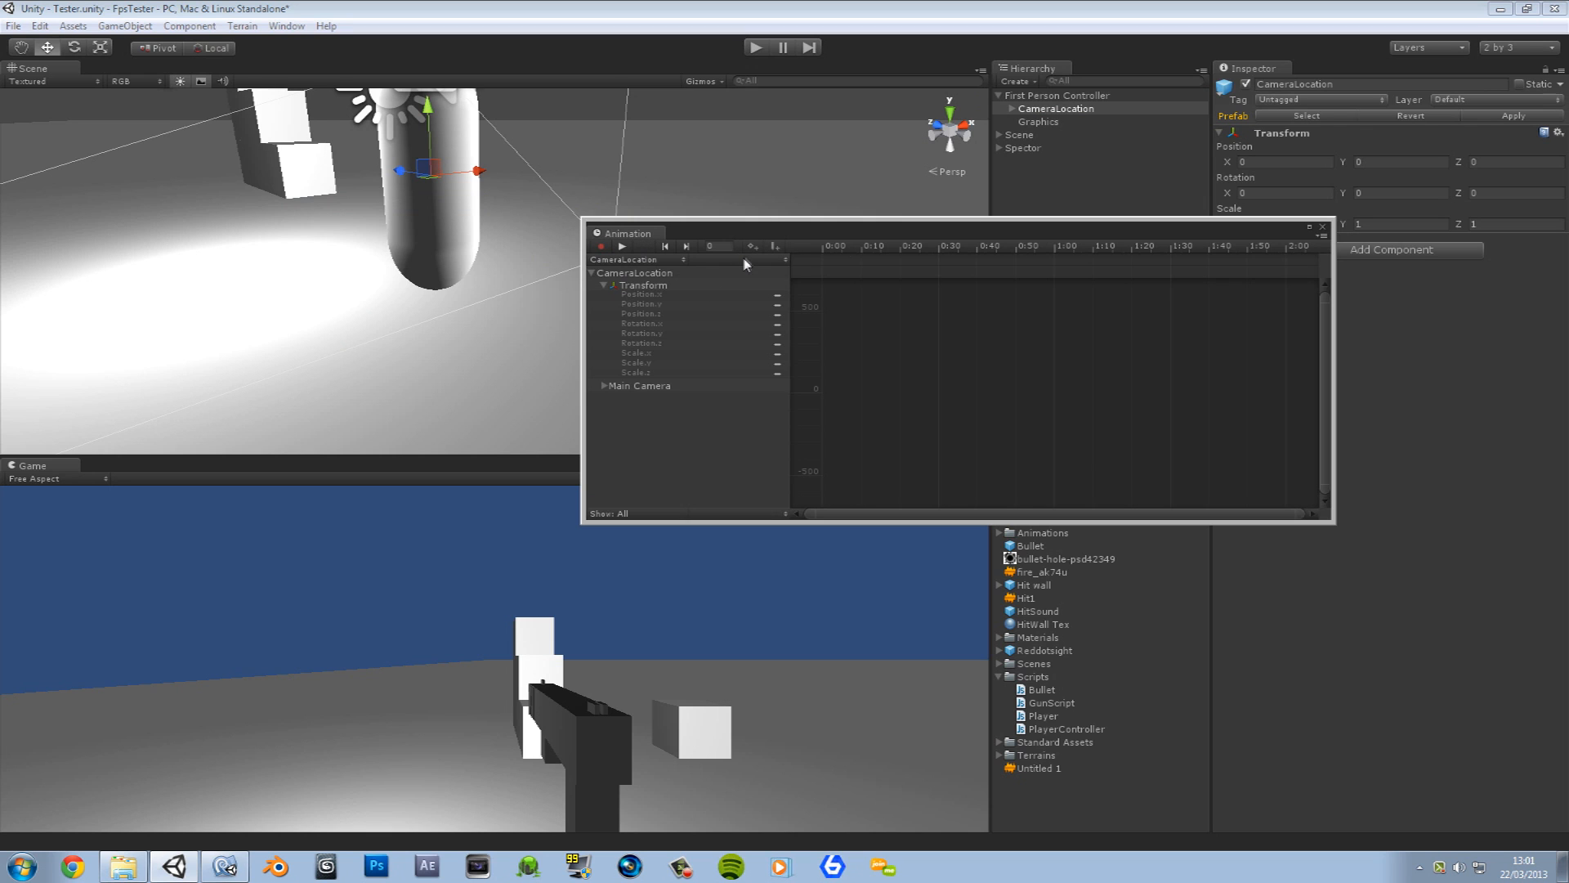
{"action": "left_click", "coordinate": [736, 260]}
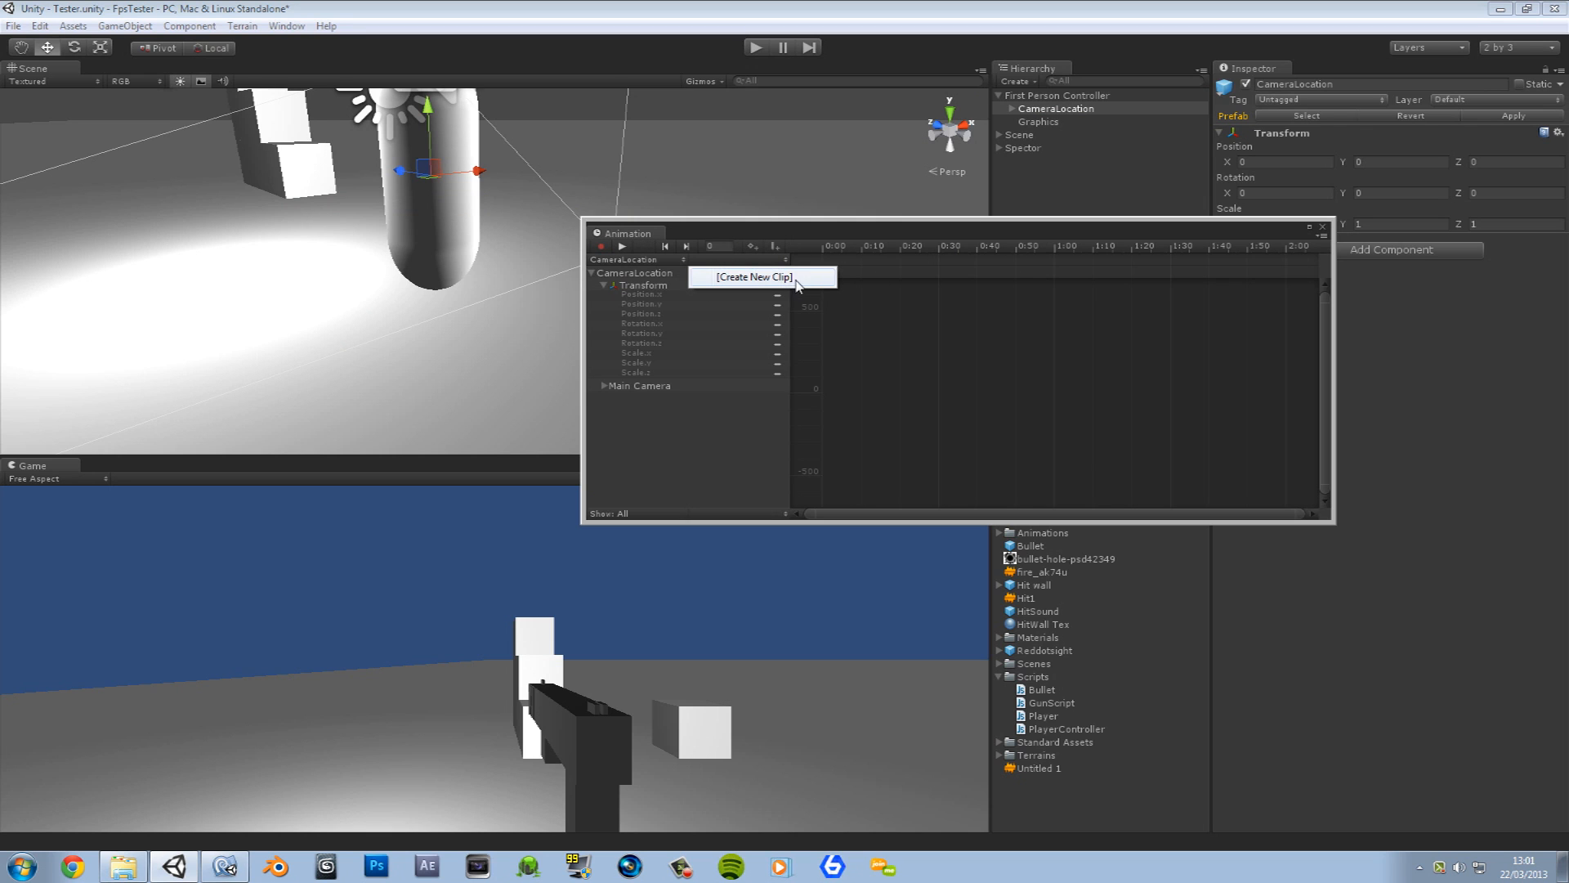
{"action": "left_click", "coordinate": [751, 278]}
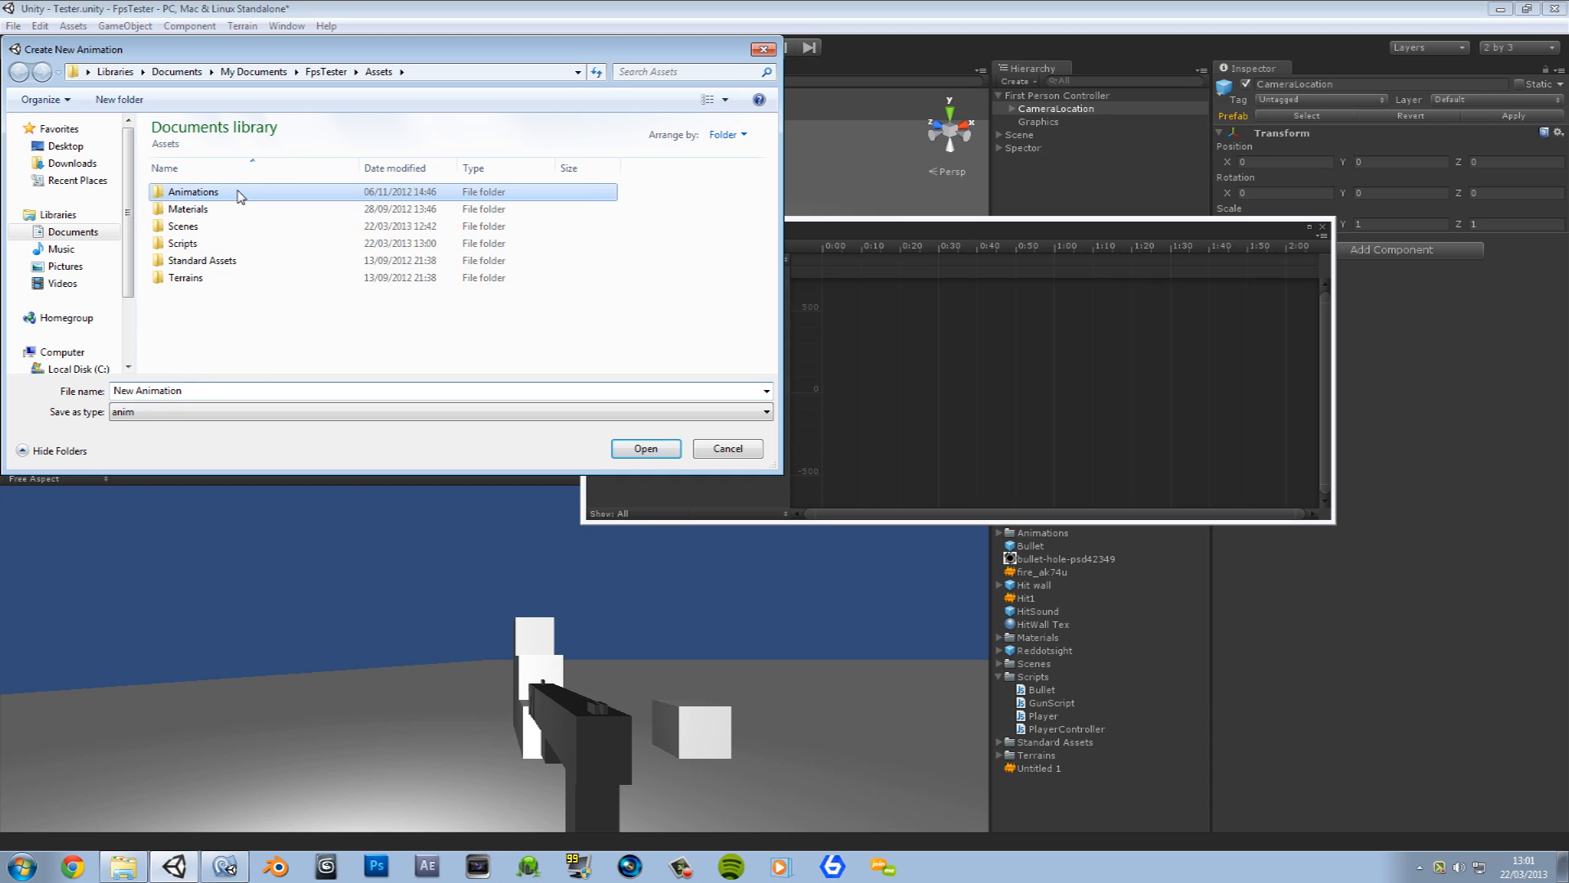
Step: Make a CamerAnims folder inside Animations and save the clip there as CamStand.anim
{"action": "double_click", "coordinate": [193, 191]}
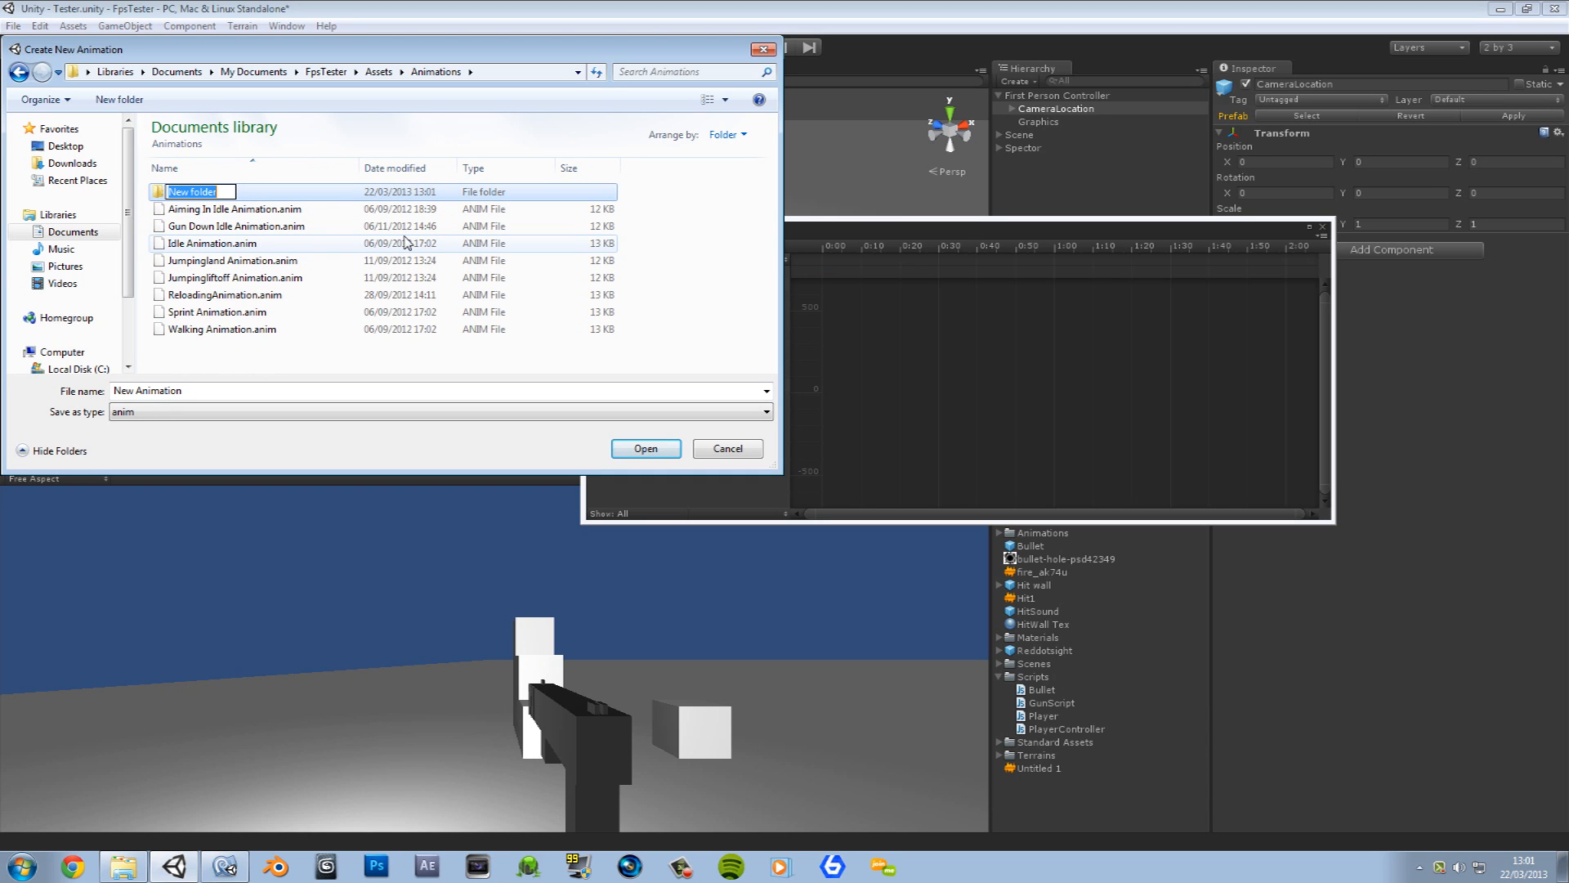
{"action": "type", "text": "Camer"}
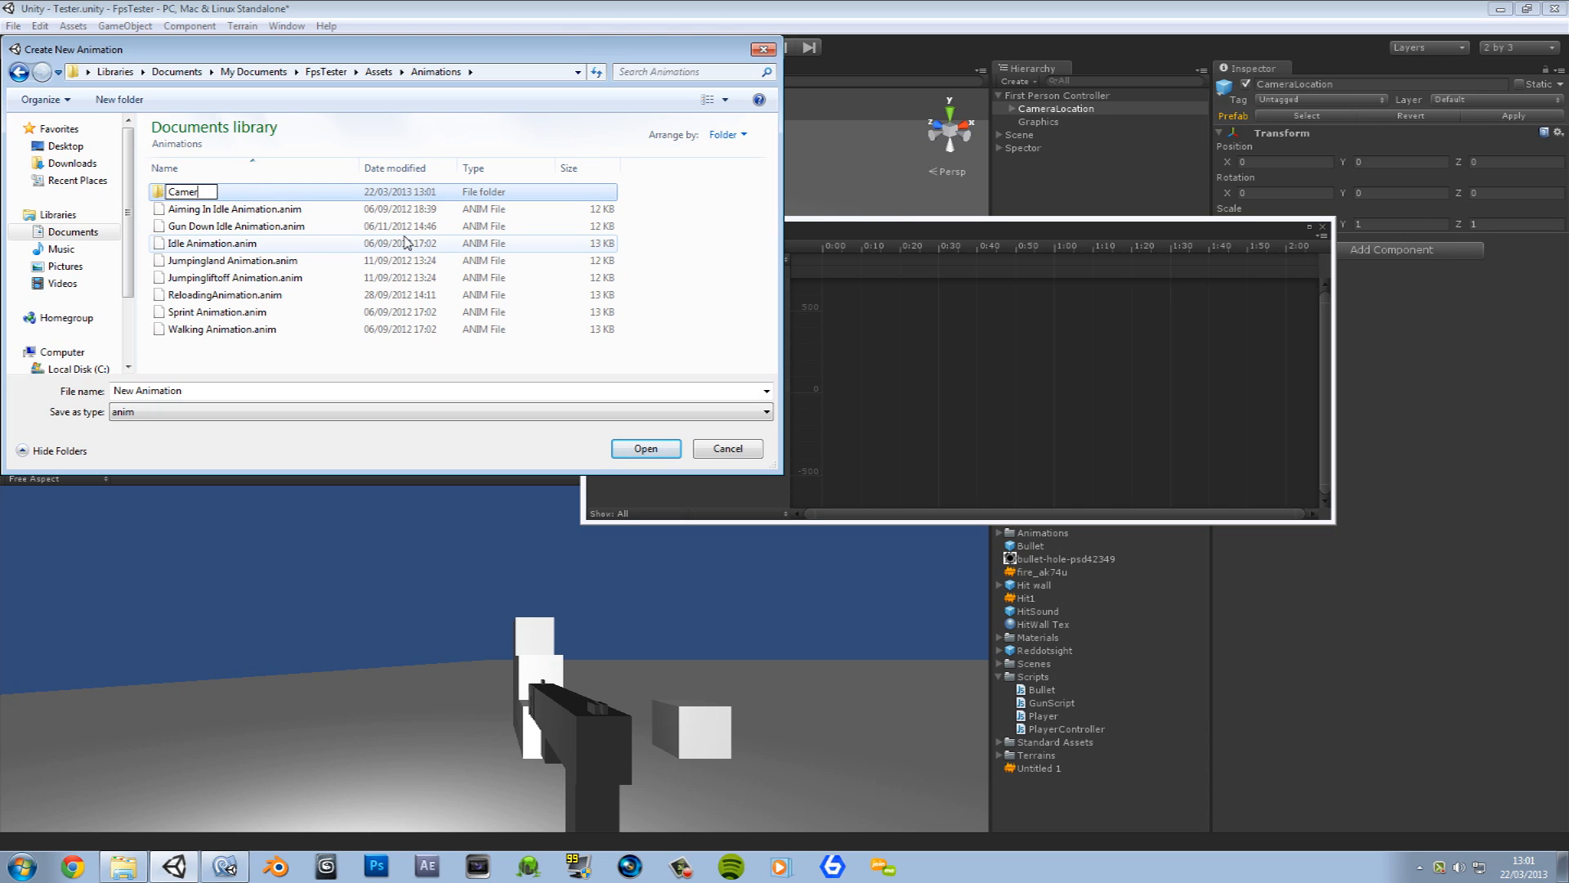
{"action": "left_click", "coordinate": [234, 209]}
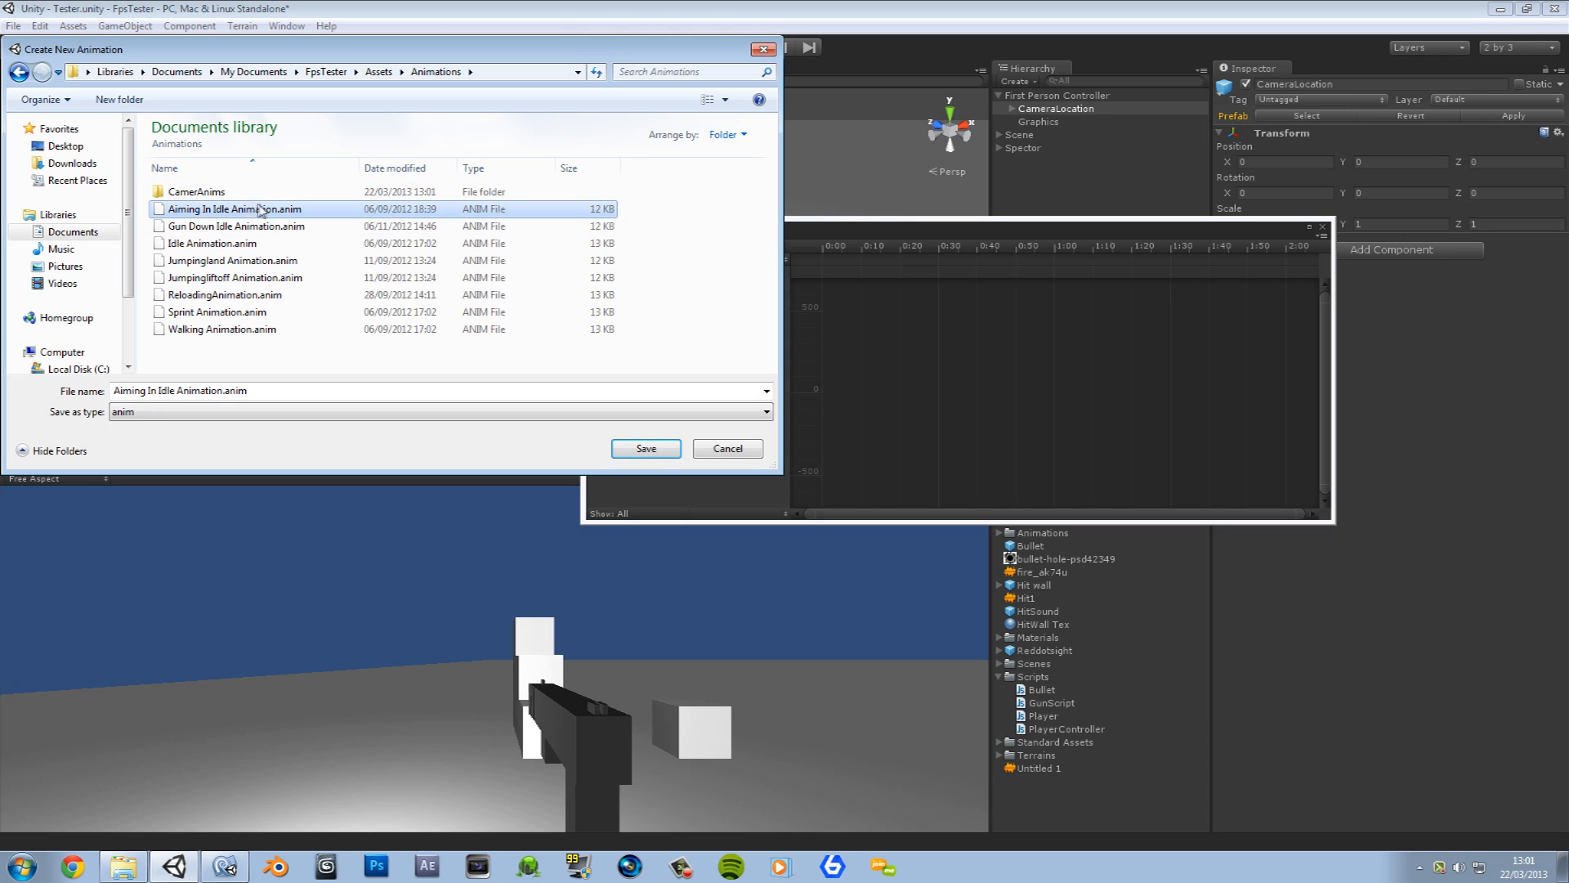
{"action": "left_click", "coordinate": [197, 191]}
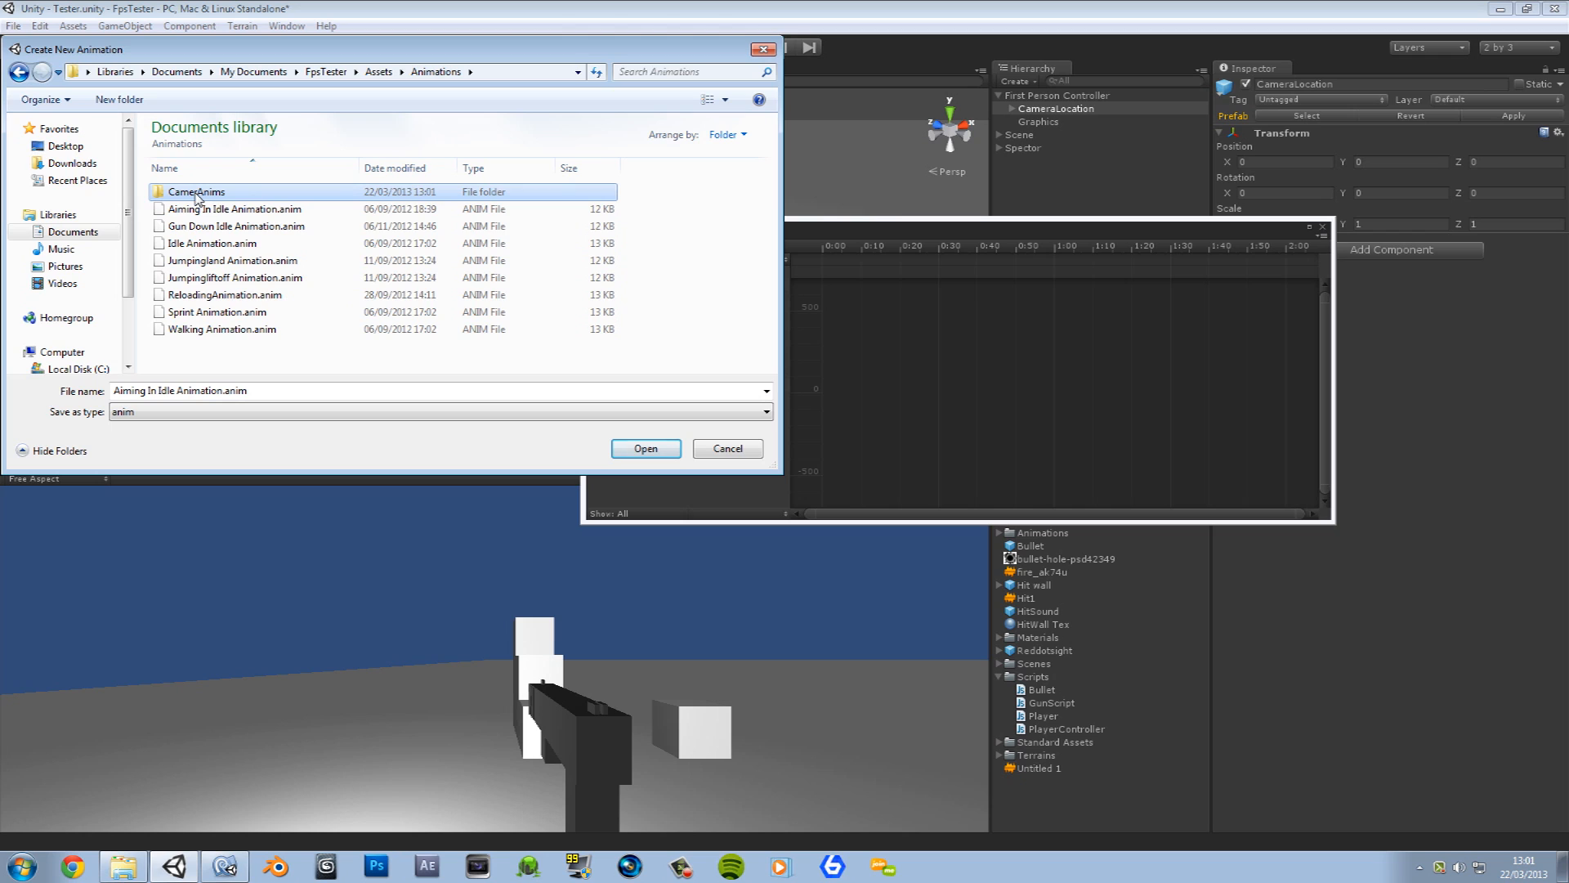
{"action": "double_click", "coordinate": [195, 192]}
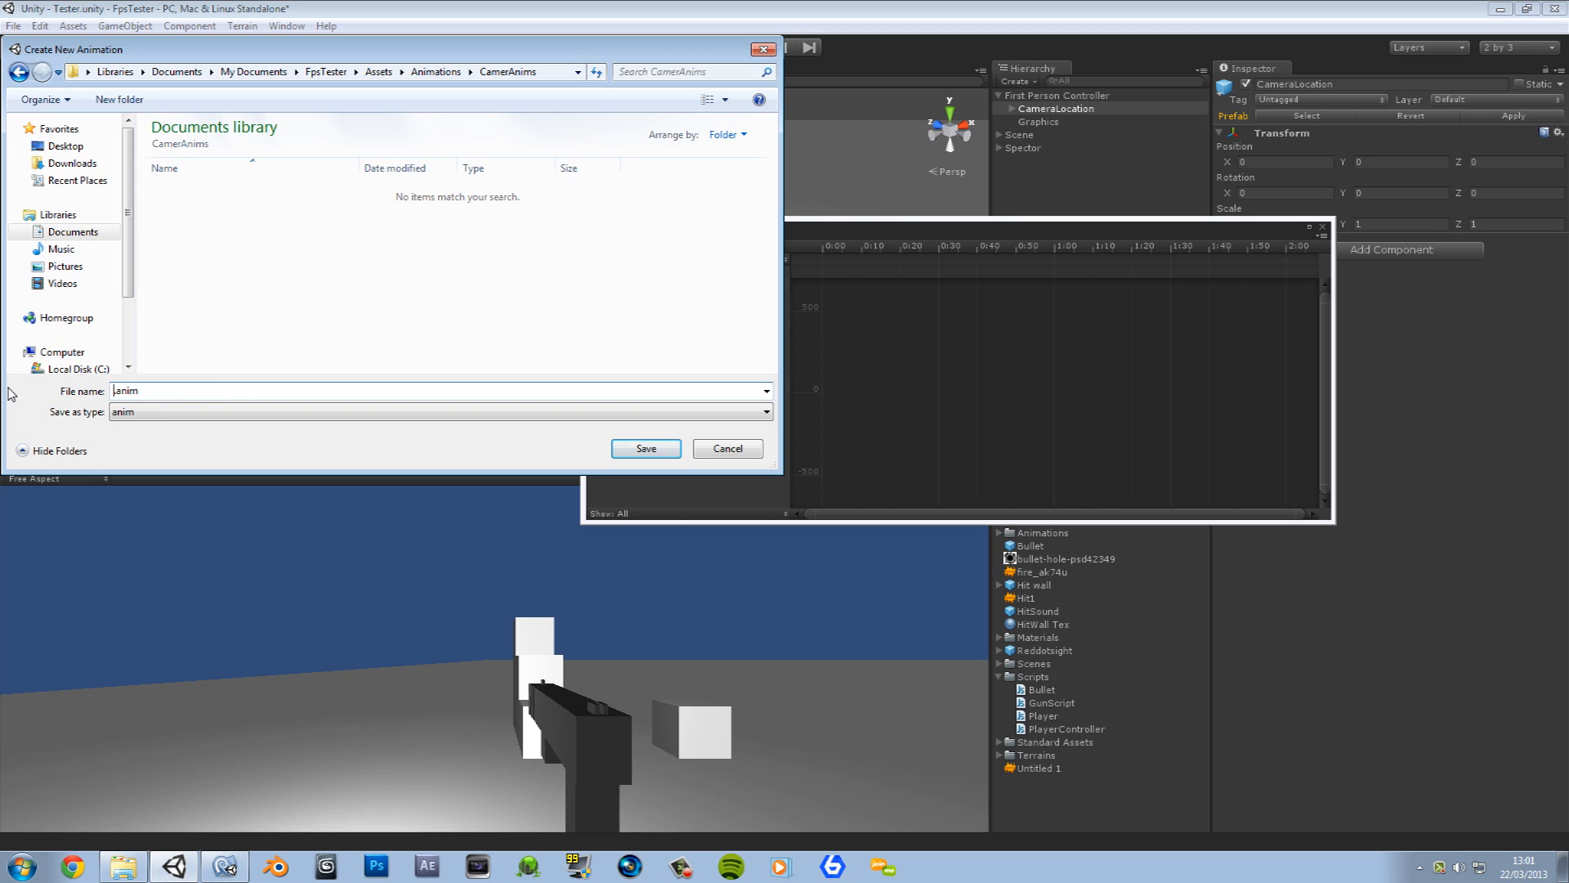
{"action": "type", "text": "CamStand"}
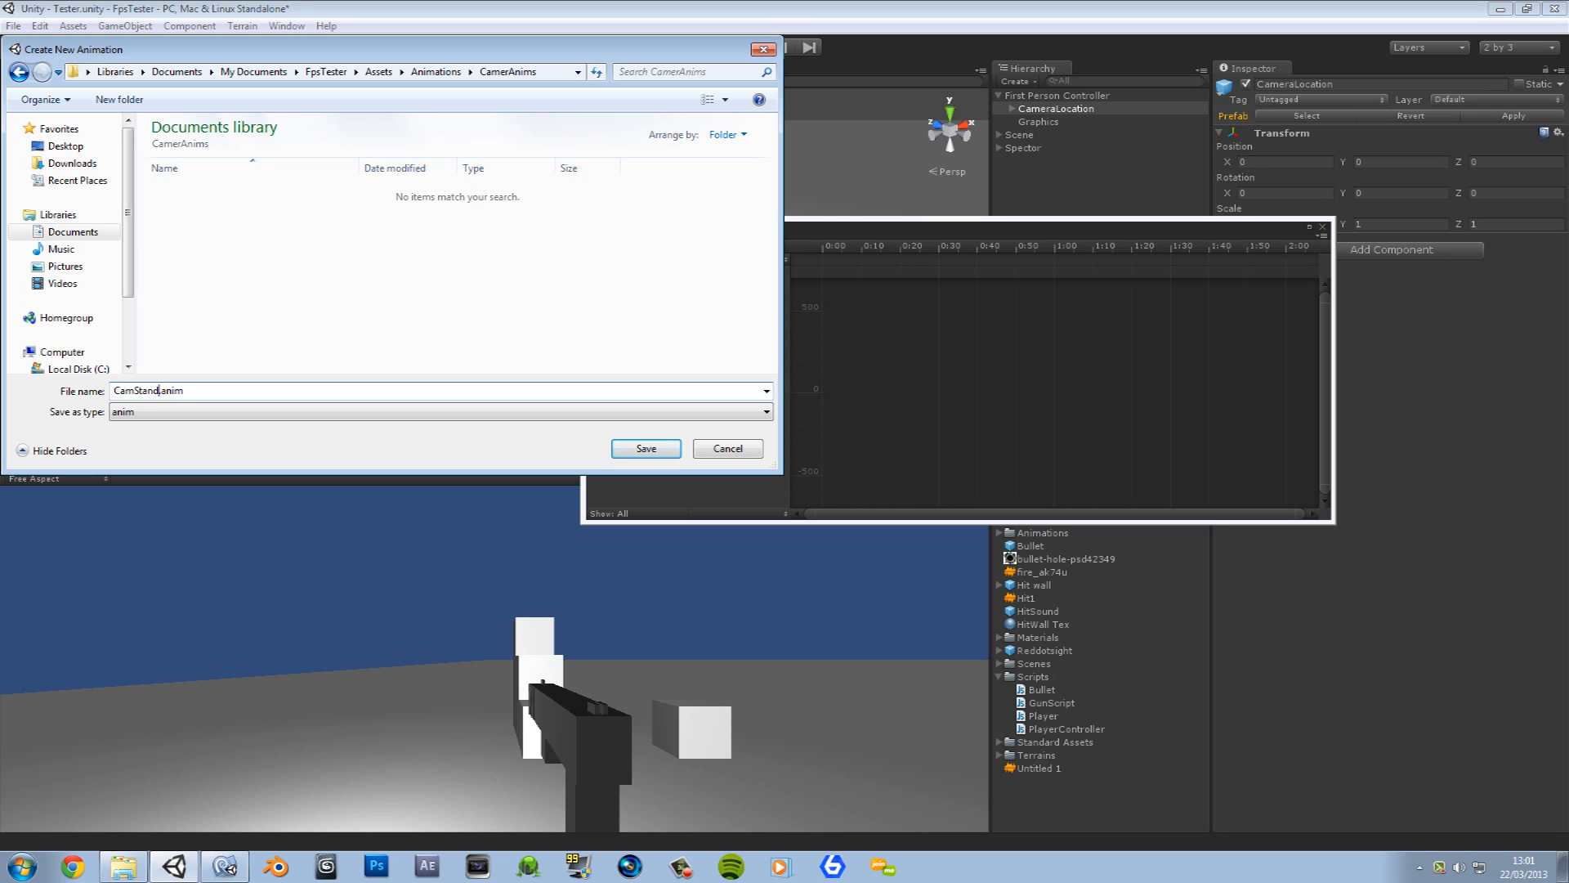
{"action": "left_click", "coordinate": [644, 448]}
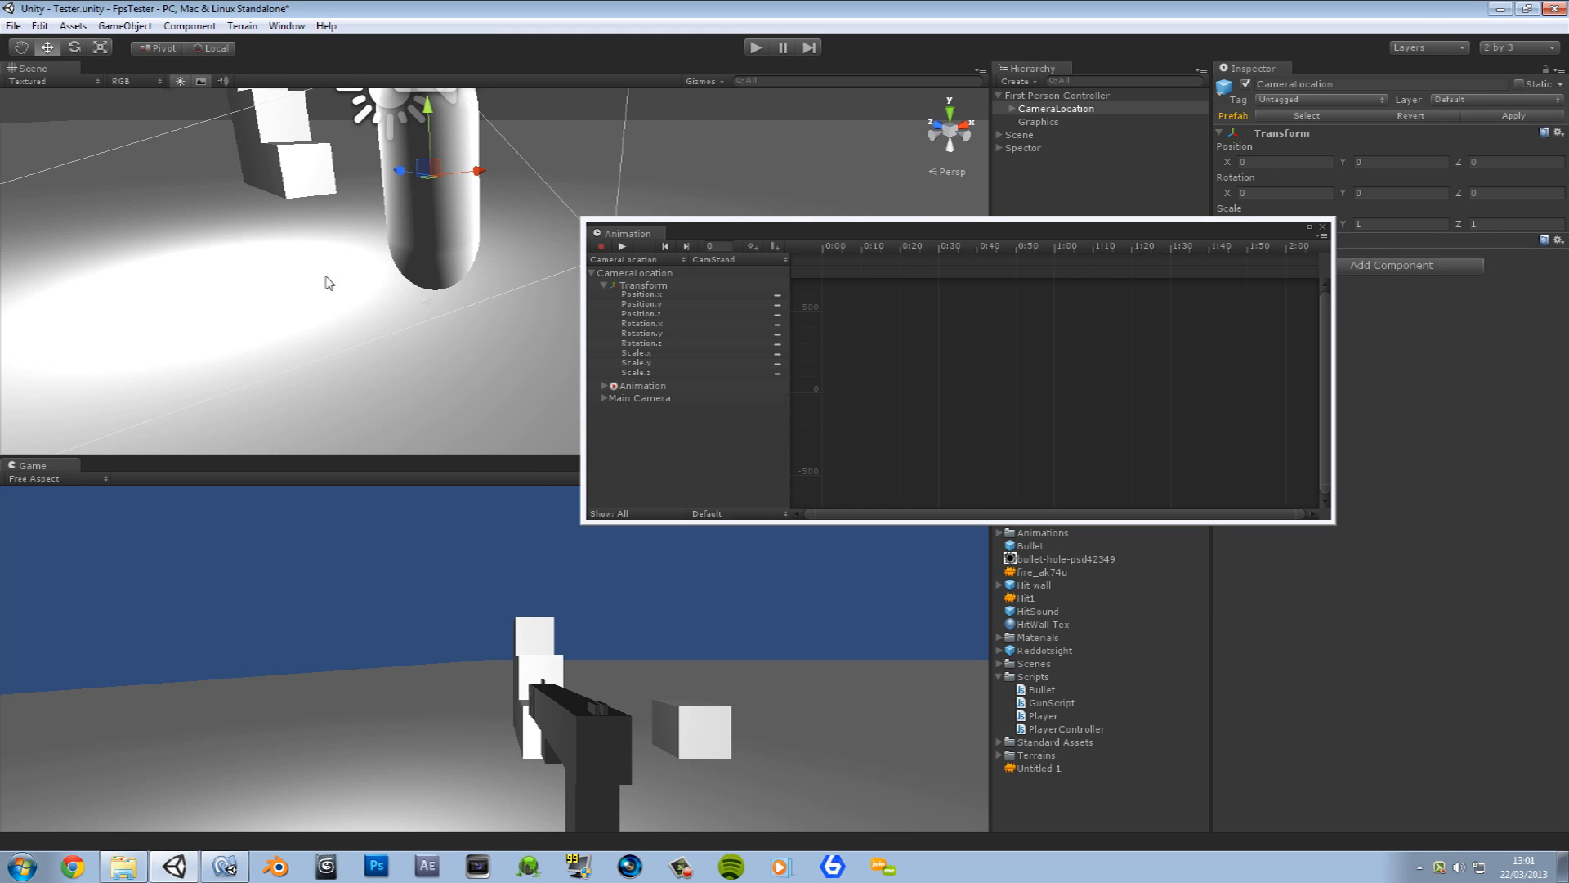
Step: Record CamStand keyframes at 0 and 0:30 at the resting pose and set wrap mode to Loop
{"action": "left_click_drag", "start_coordinate": [624, 234], "coordinate": [749, 315]}
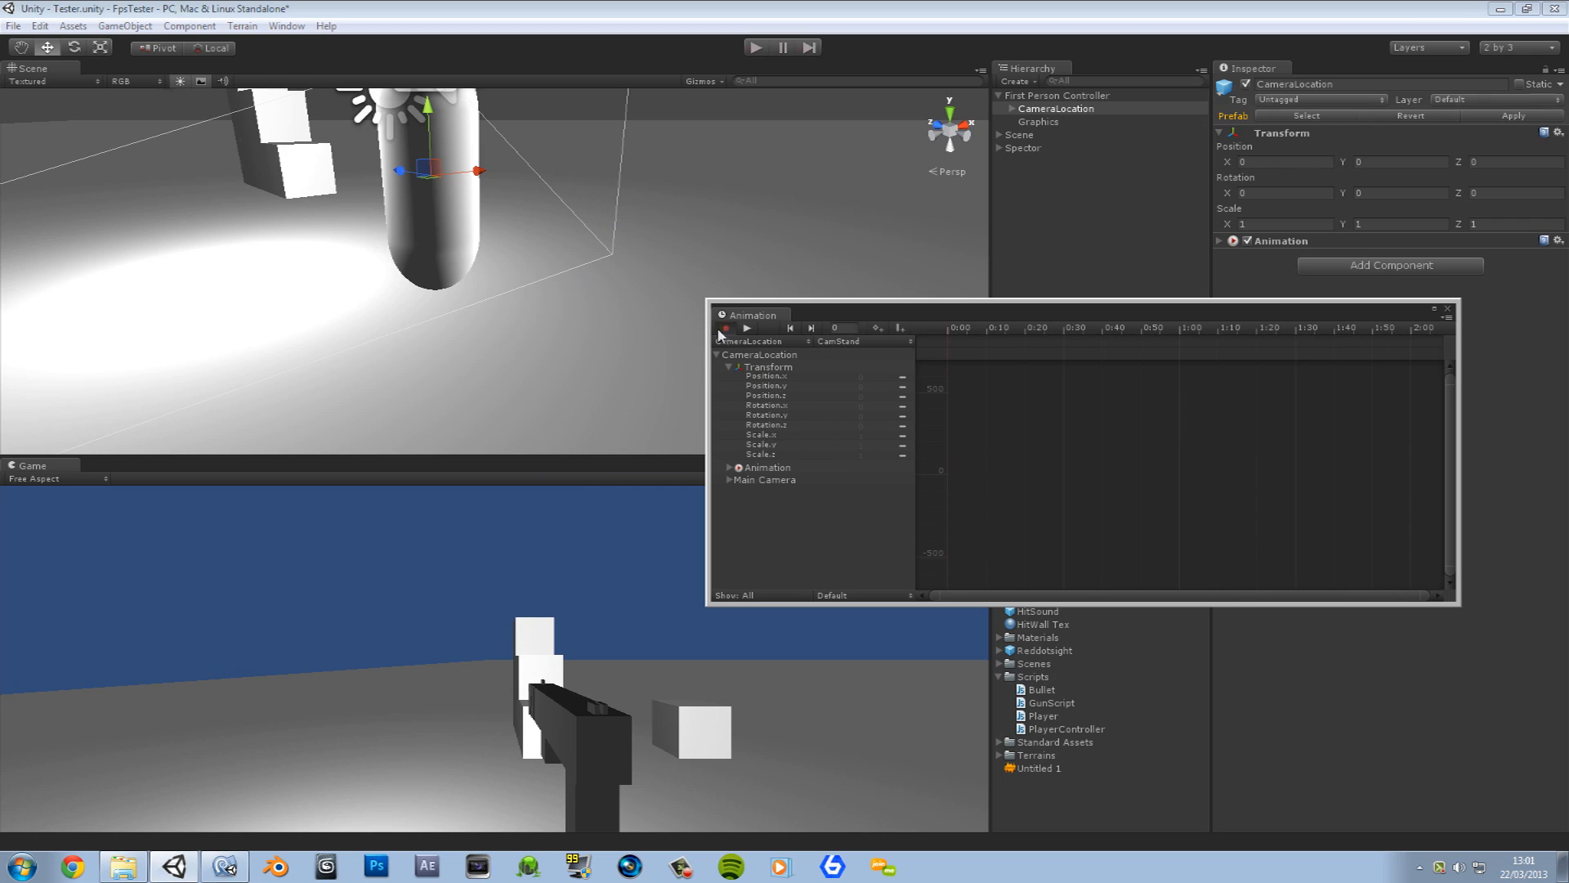
{"action": "left_click", "coordinate": [719, 328]}
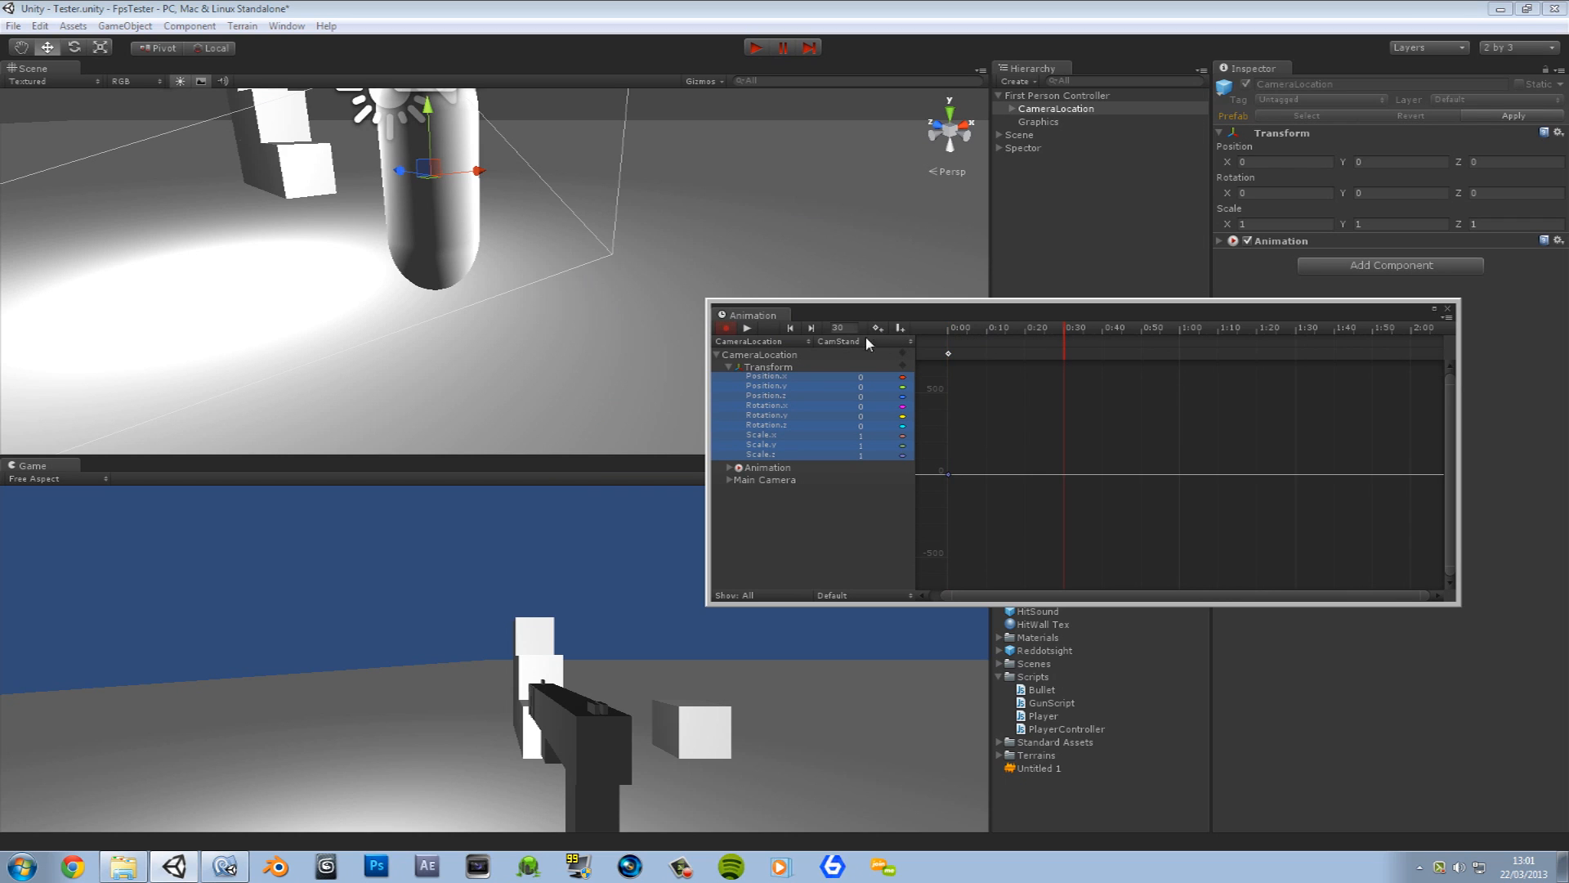
{"action": "left_click", "coordinate": [832, 595]}
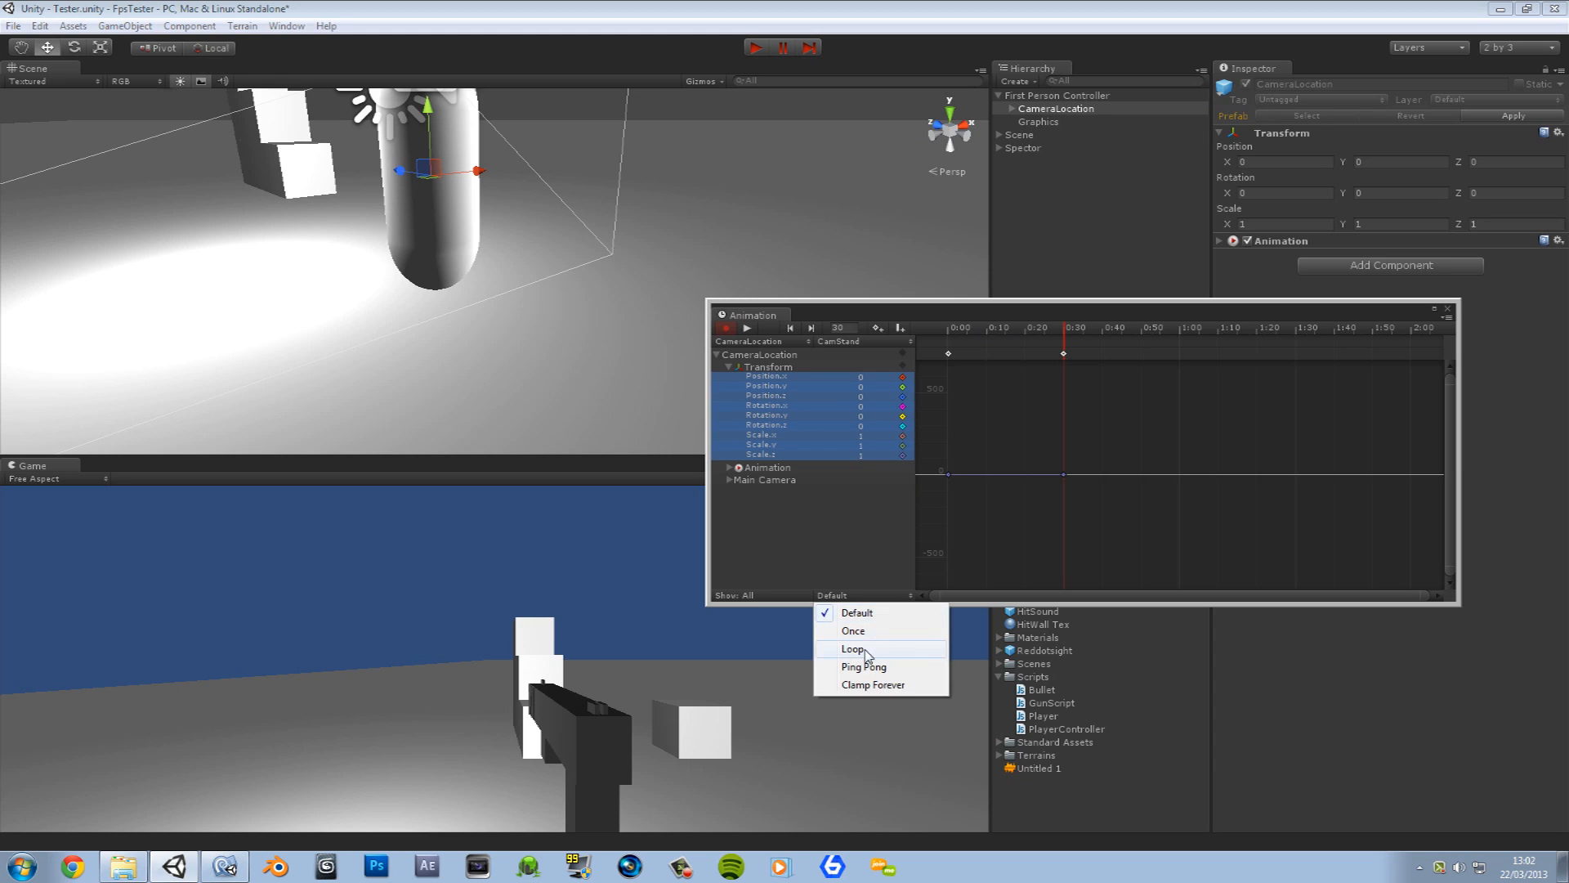
{"action": "left_click", "coordinate": [855, 649]}
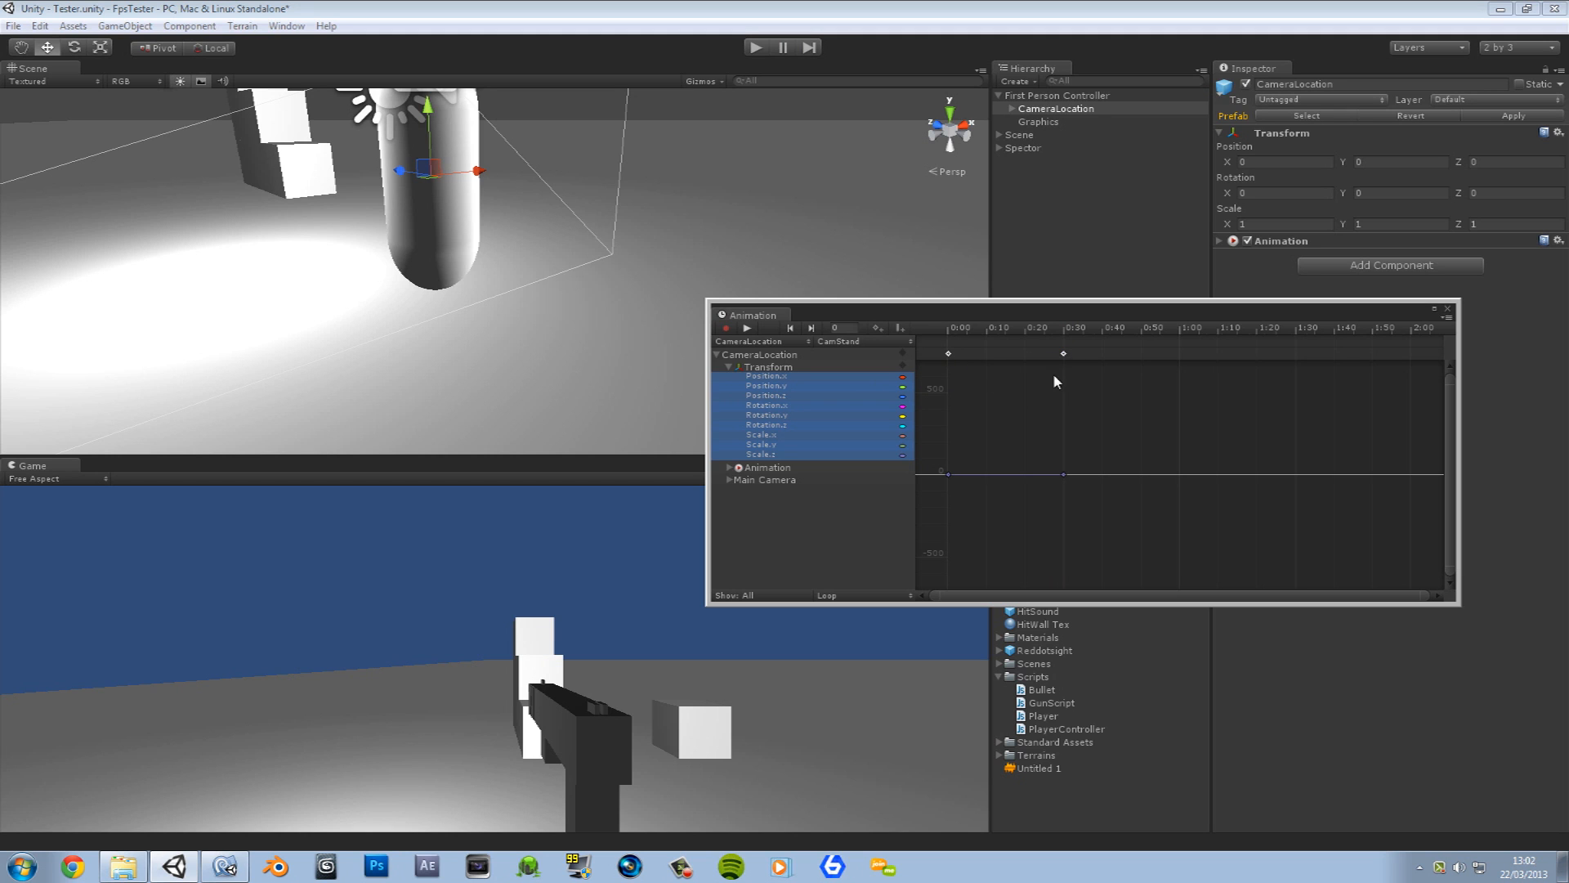
{"action": "left_click", "coordinate": [839, 342]}
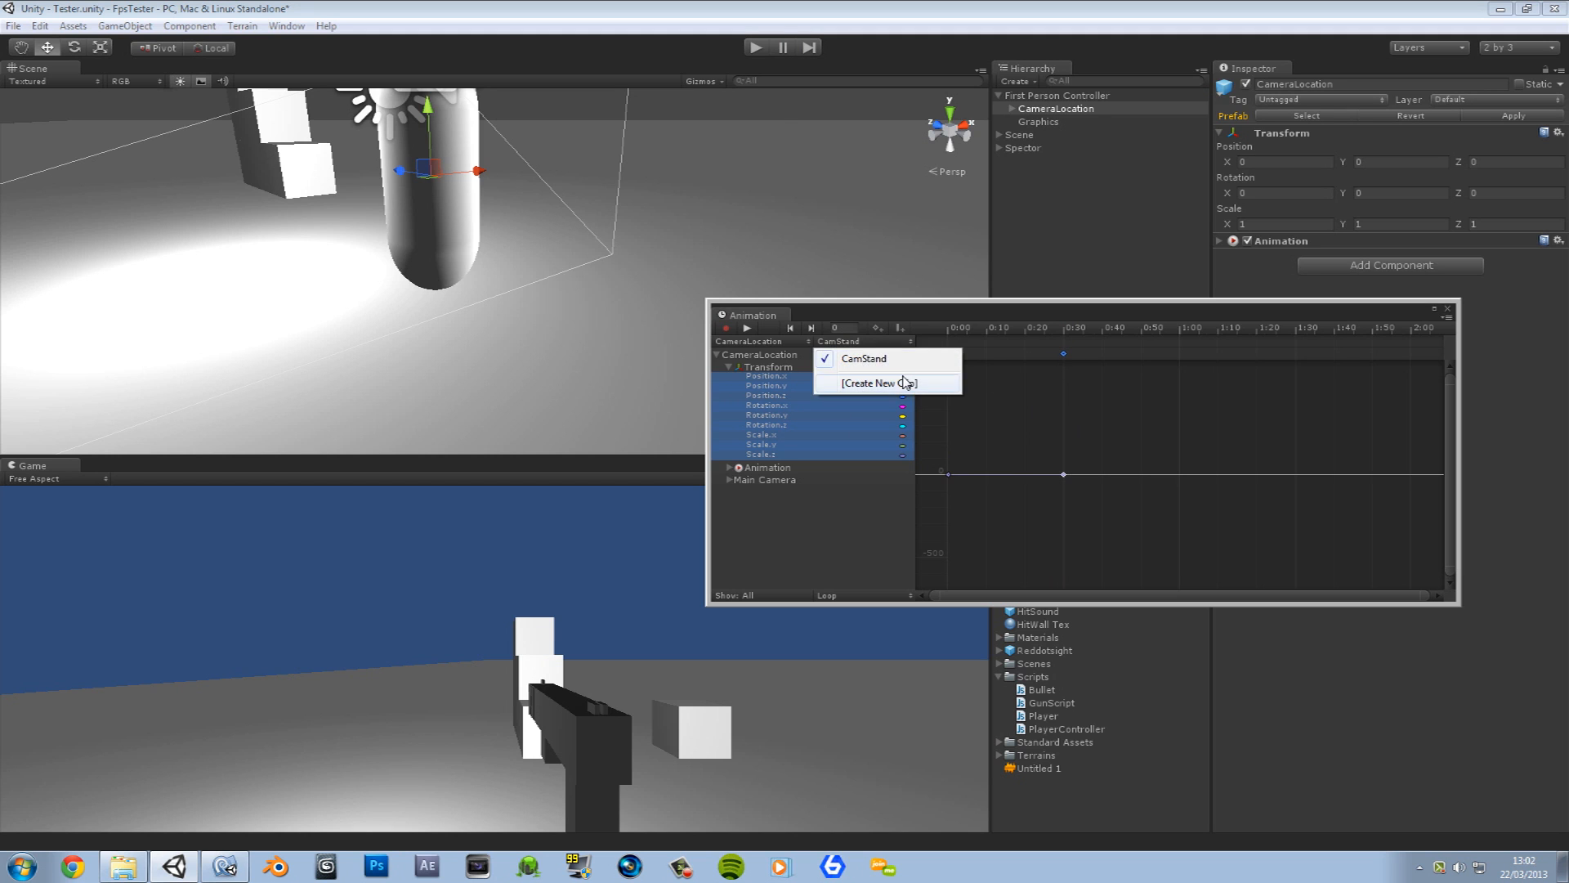
Step: Save a CamCrouch.anim clip in CamerAnims keyed with Y at -0.8 and set it to Loop
{"action": "left_click", "coordinate": [871, 382]}
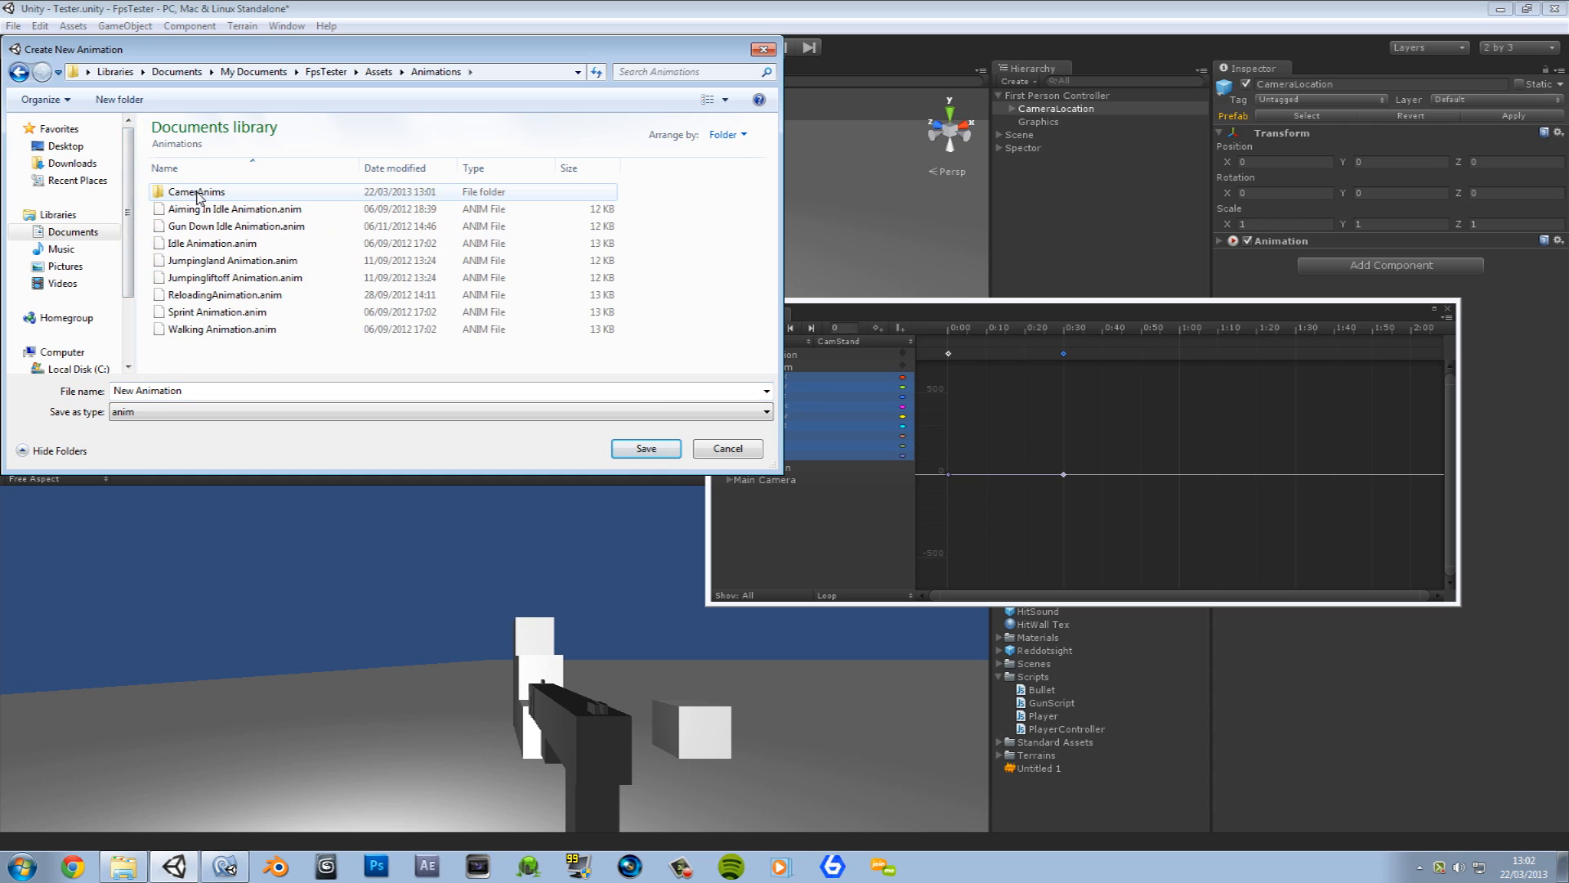
{"action": "double_click", "coordinate": [196, 191]}
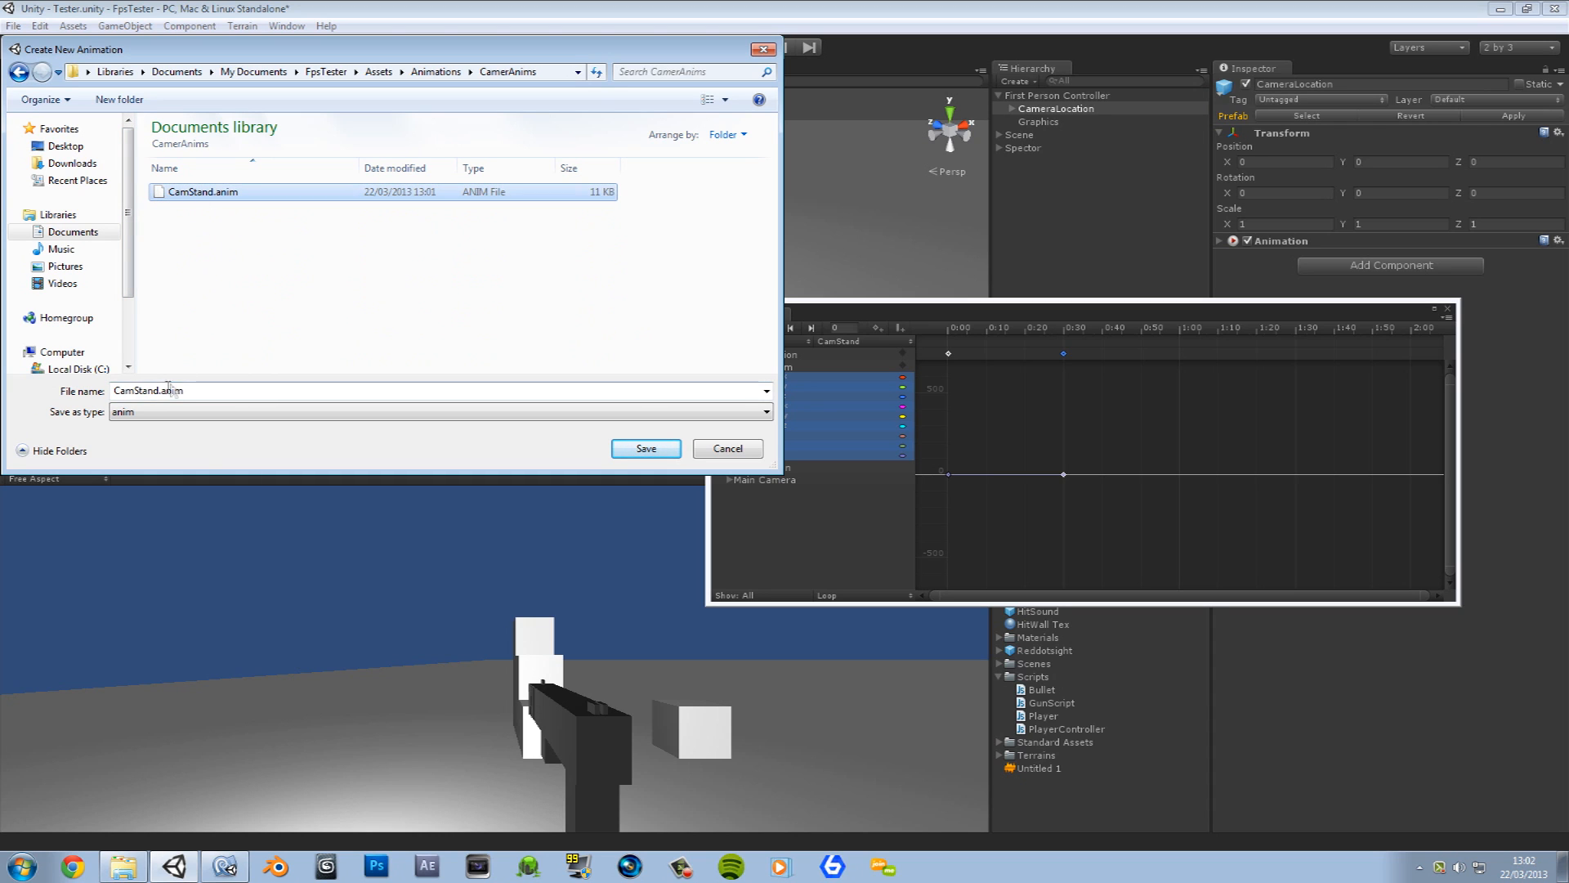
{"action": "double_click", "coordinate": [145, 390]}
{"action": "type", "text": "Crouch"}
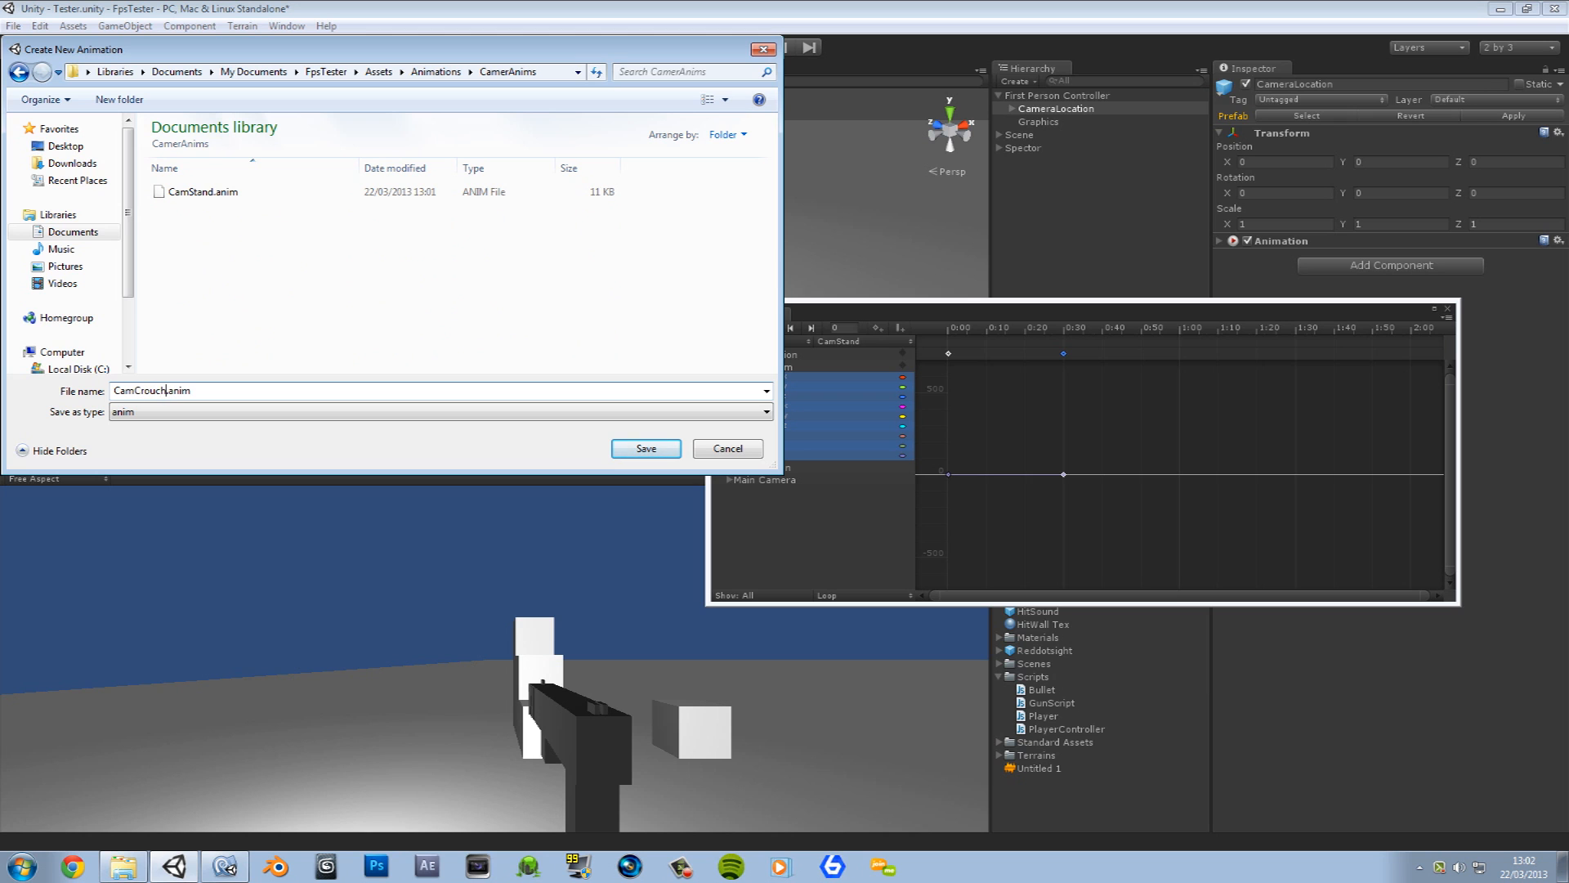
{"action": "left_click", "coordinate": [644, 447]}
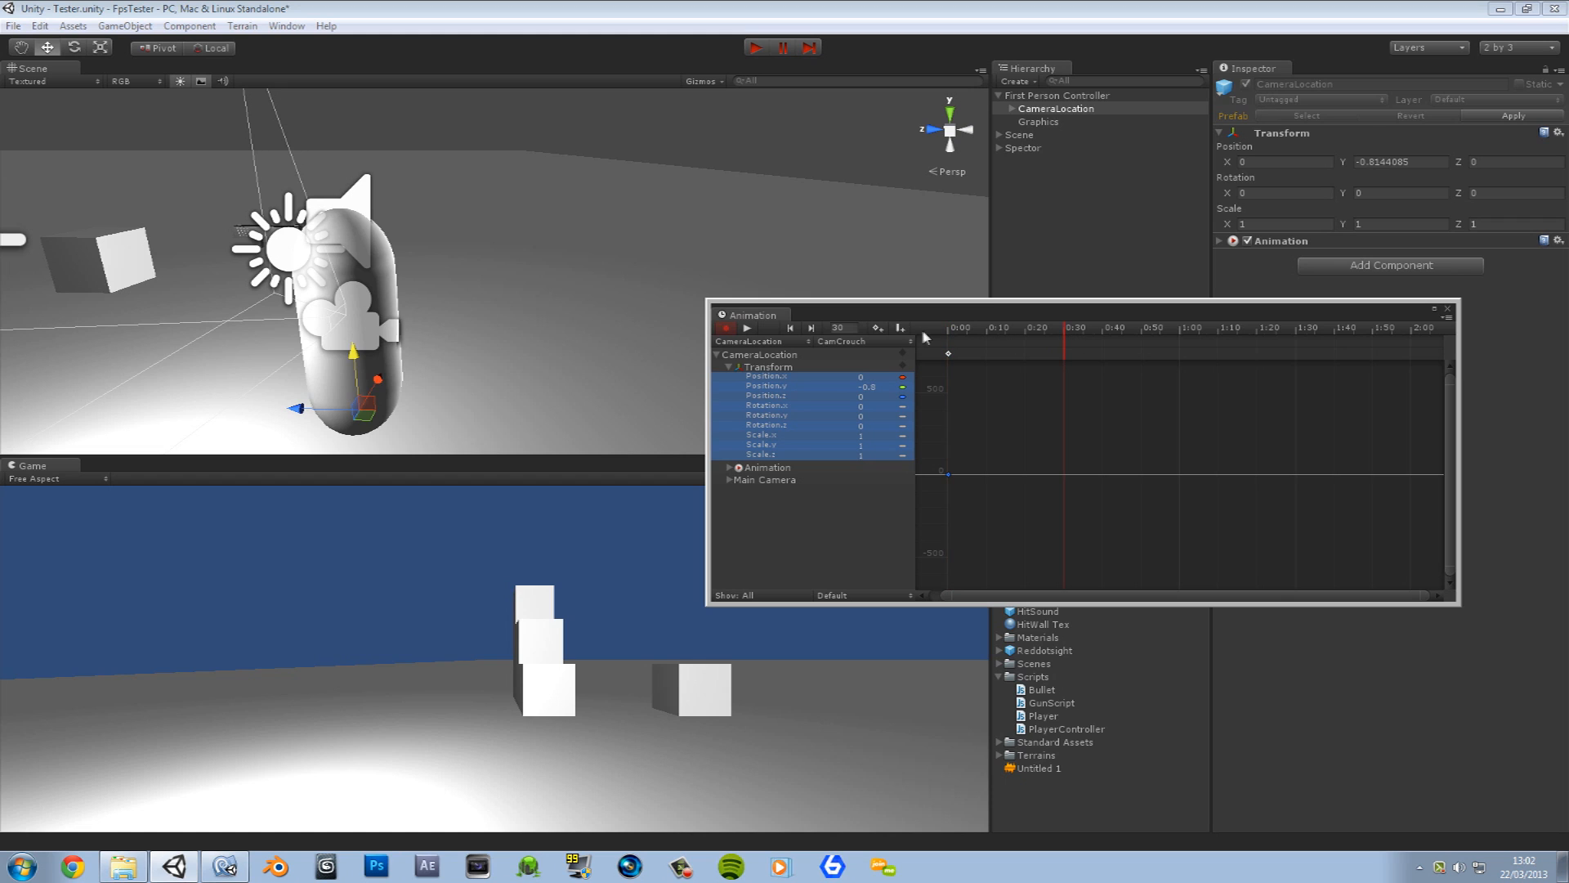
{"action": "left_click", "coordinate": [832, 595]}
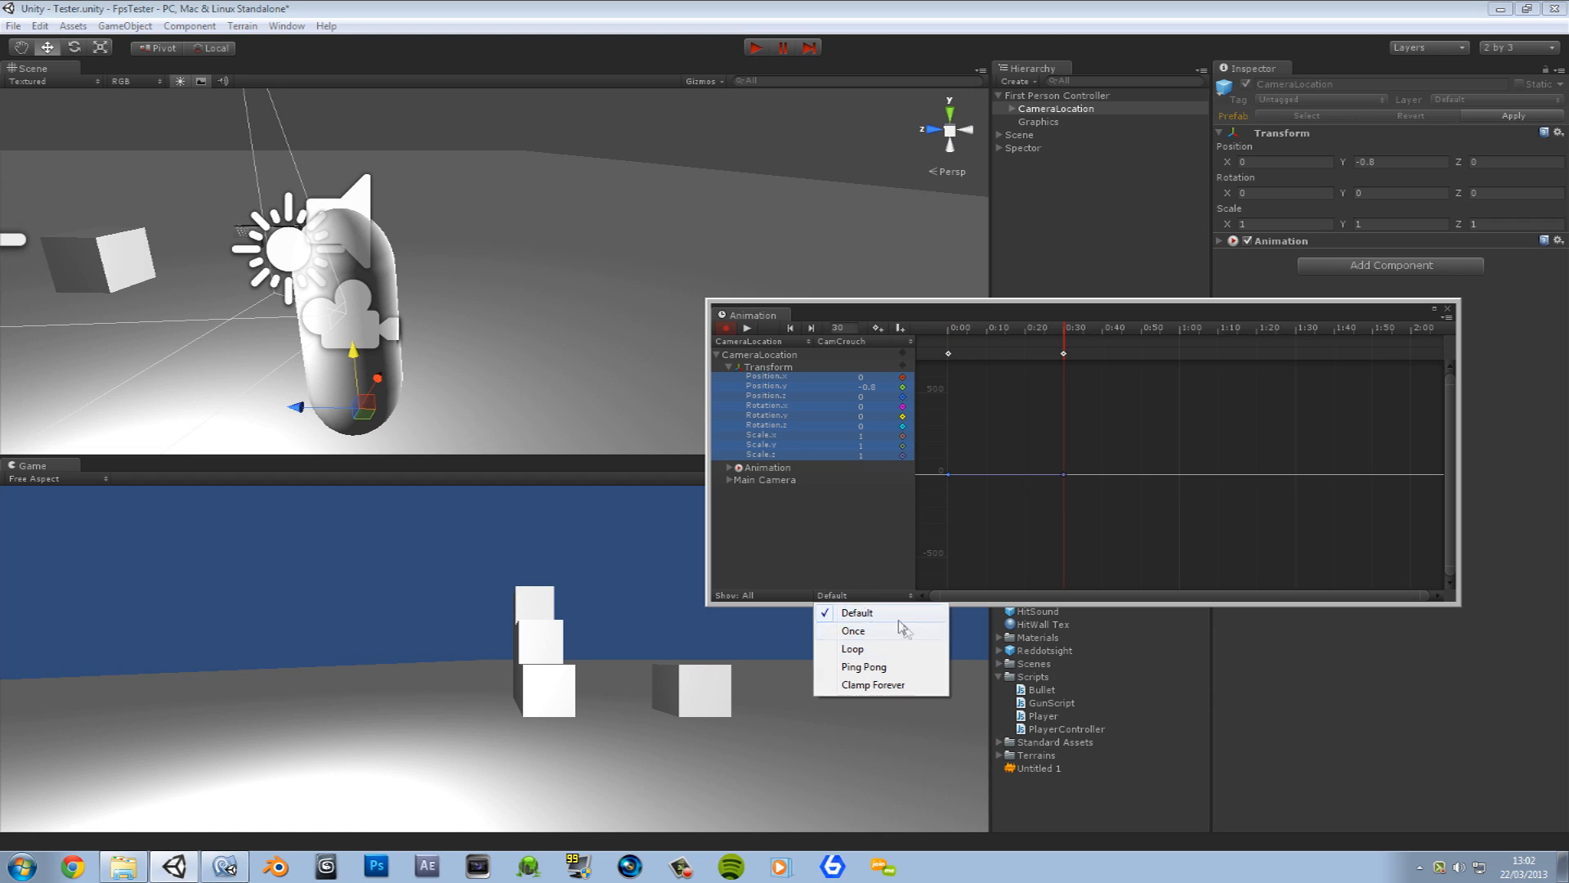
{"action": "left_click", "coordinate": [853, 649]}
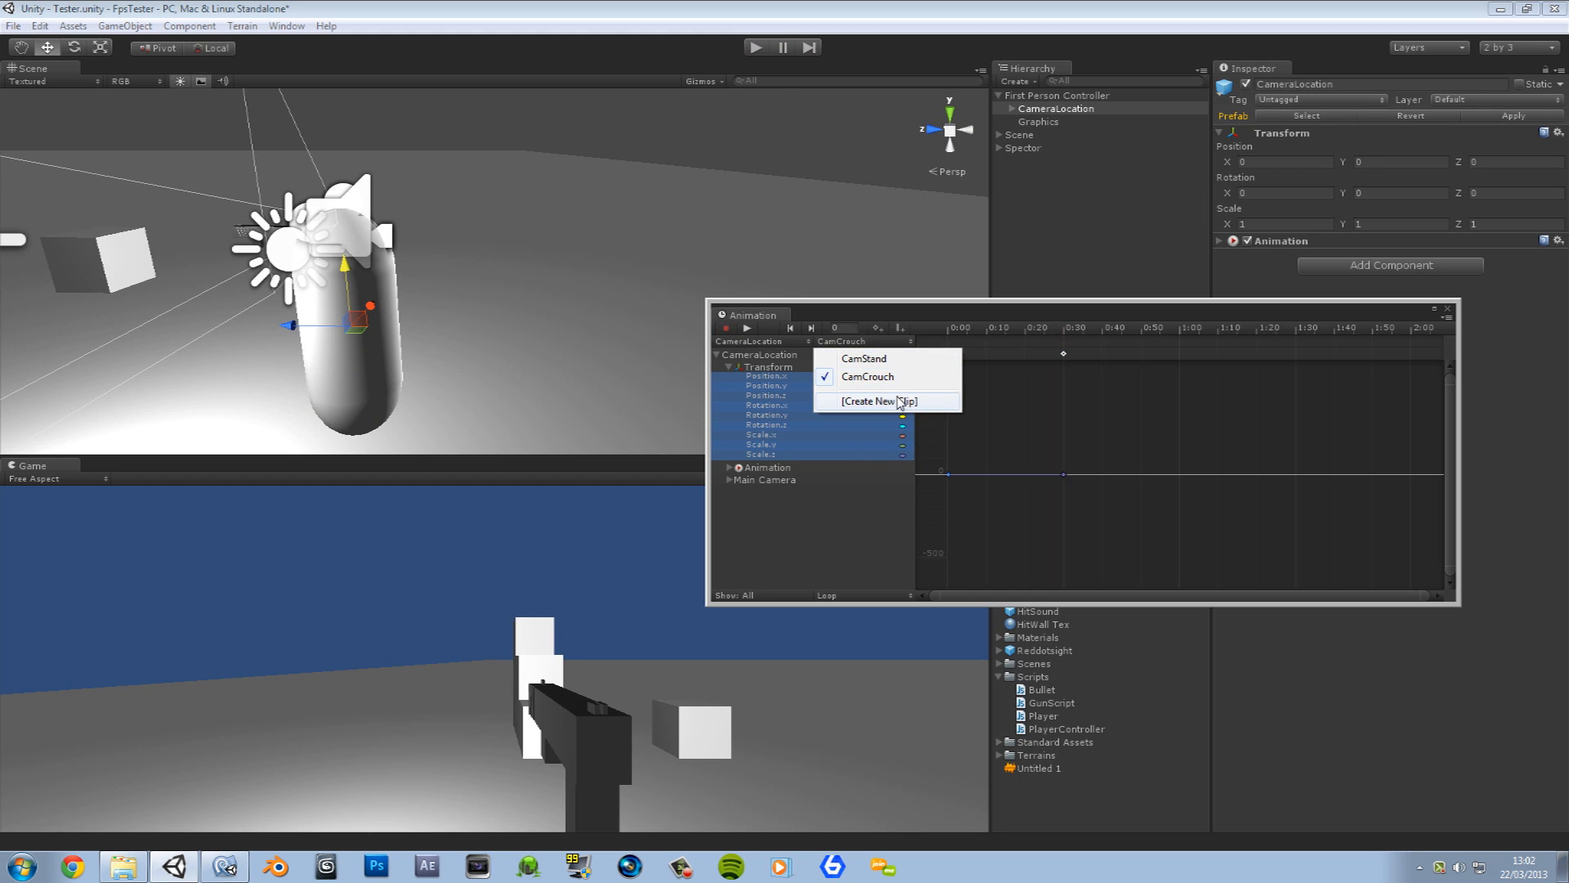
Step: Save a CamProne.anim clip in CamerAnims lowering the camera to -1.75, keyed at 0 and 0:30
{"action": "left_click", "coordinate": [879, 401]}
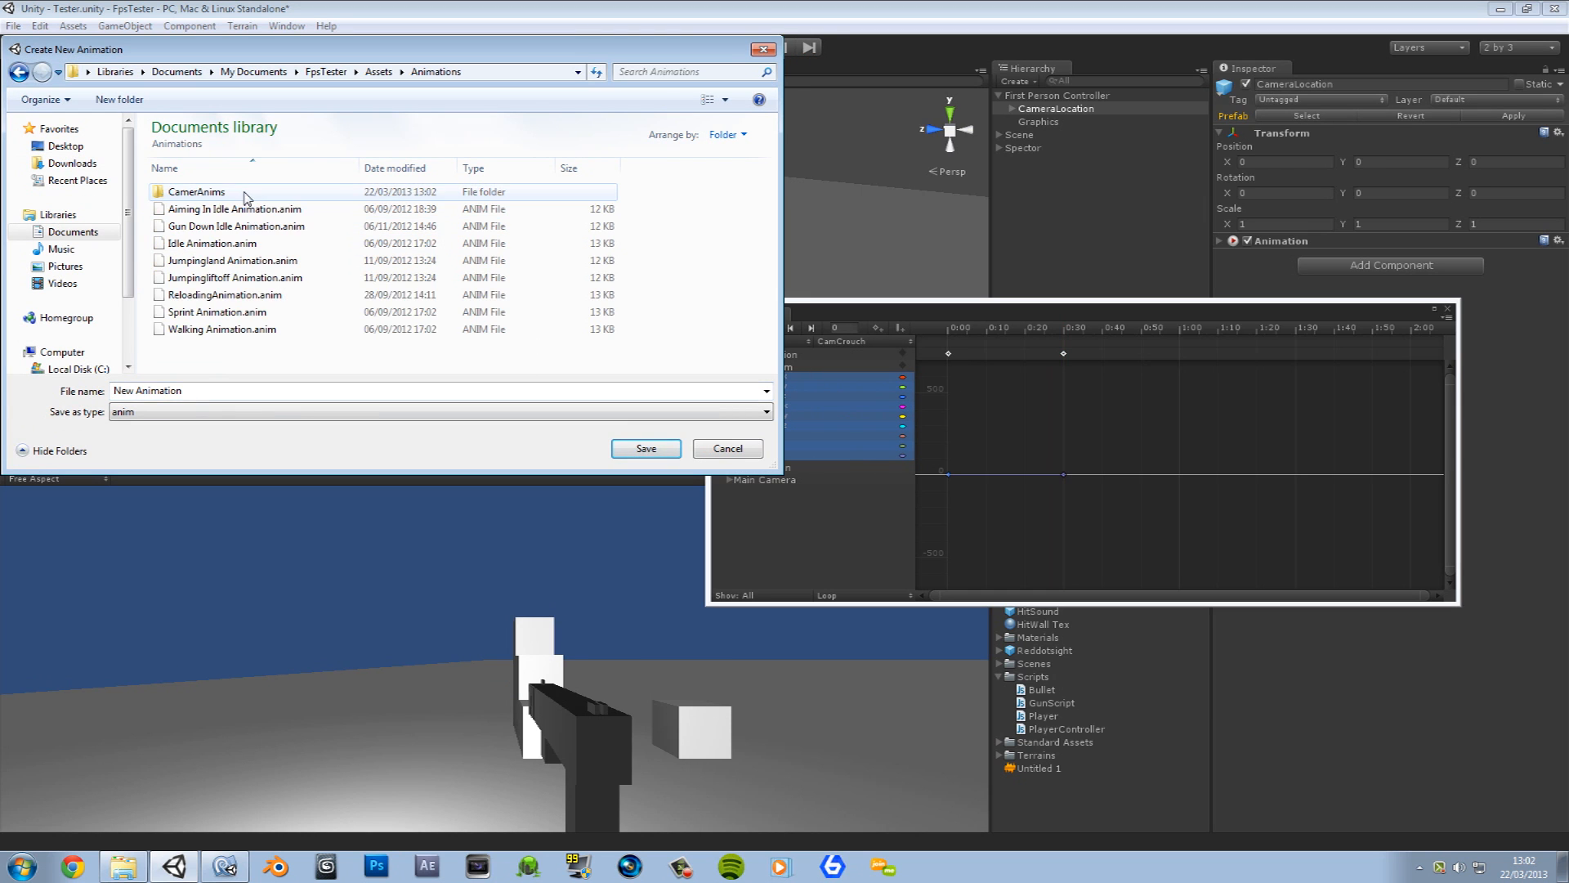
{"action": "double_click", "coordinate": [197, 191]}
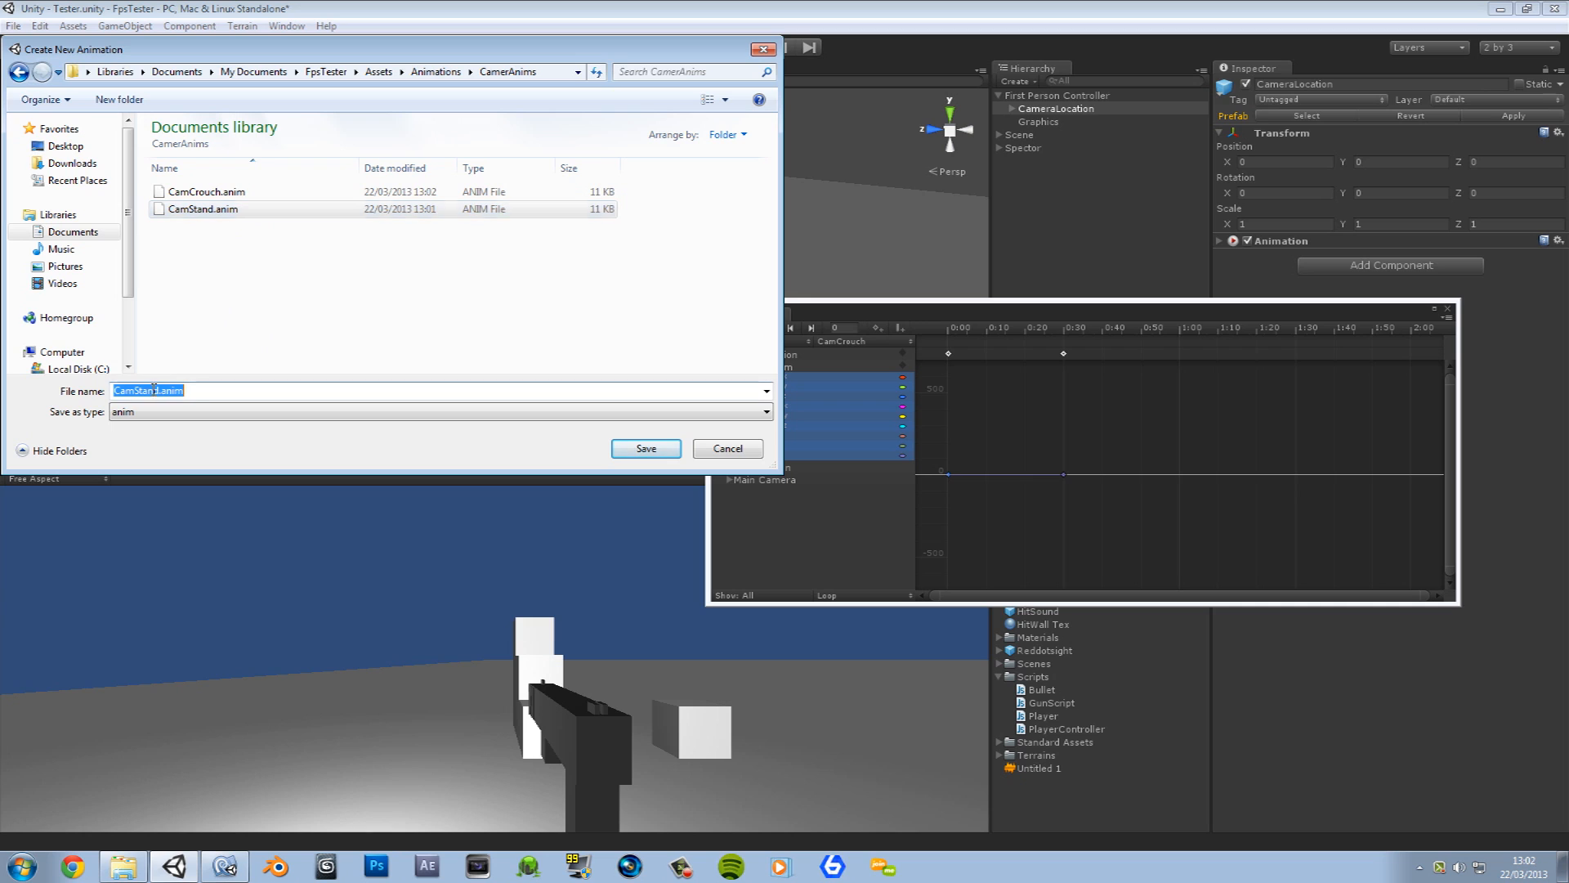
{"action": "double_click", "coordinate": [140, 390]}
{"action": "type", "text": "Prone"}
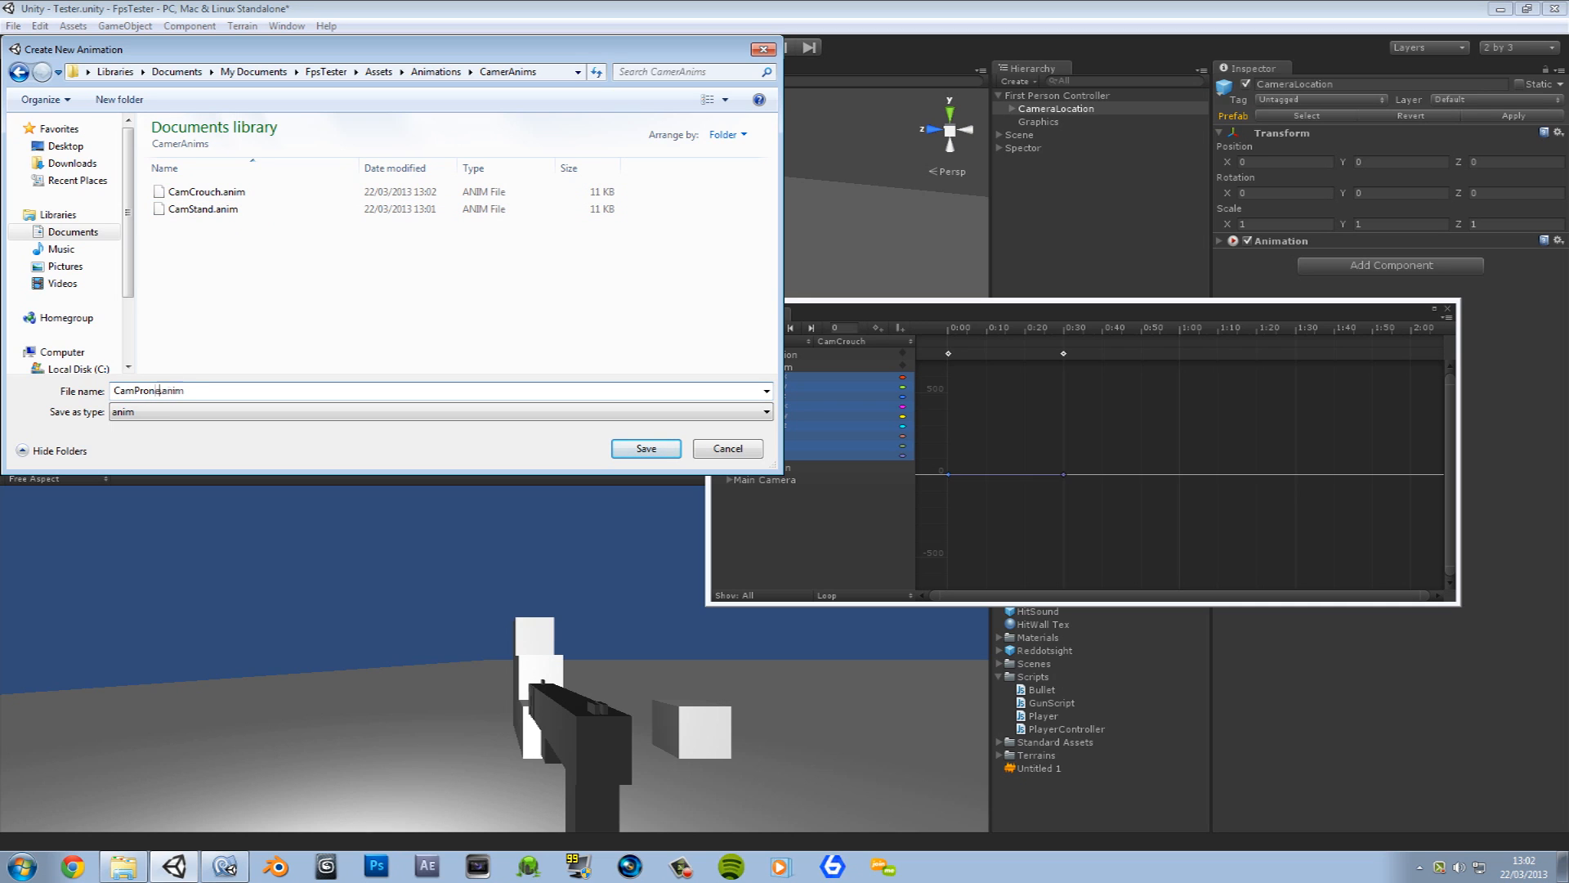
{"action": "left_click", "coordinate": [644, 448]}
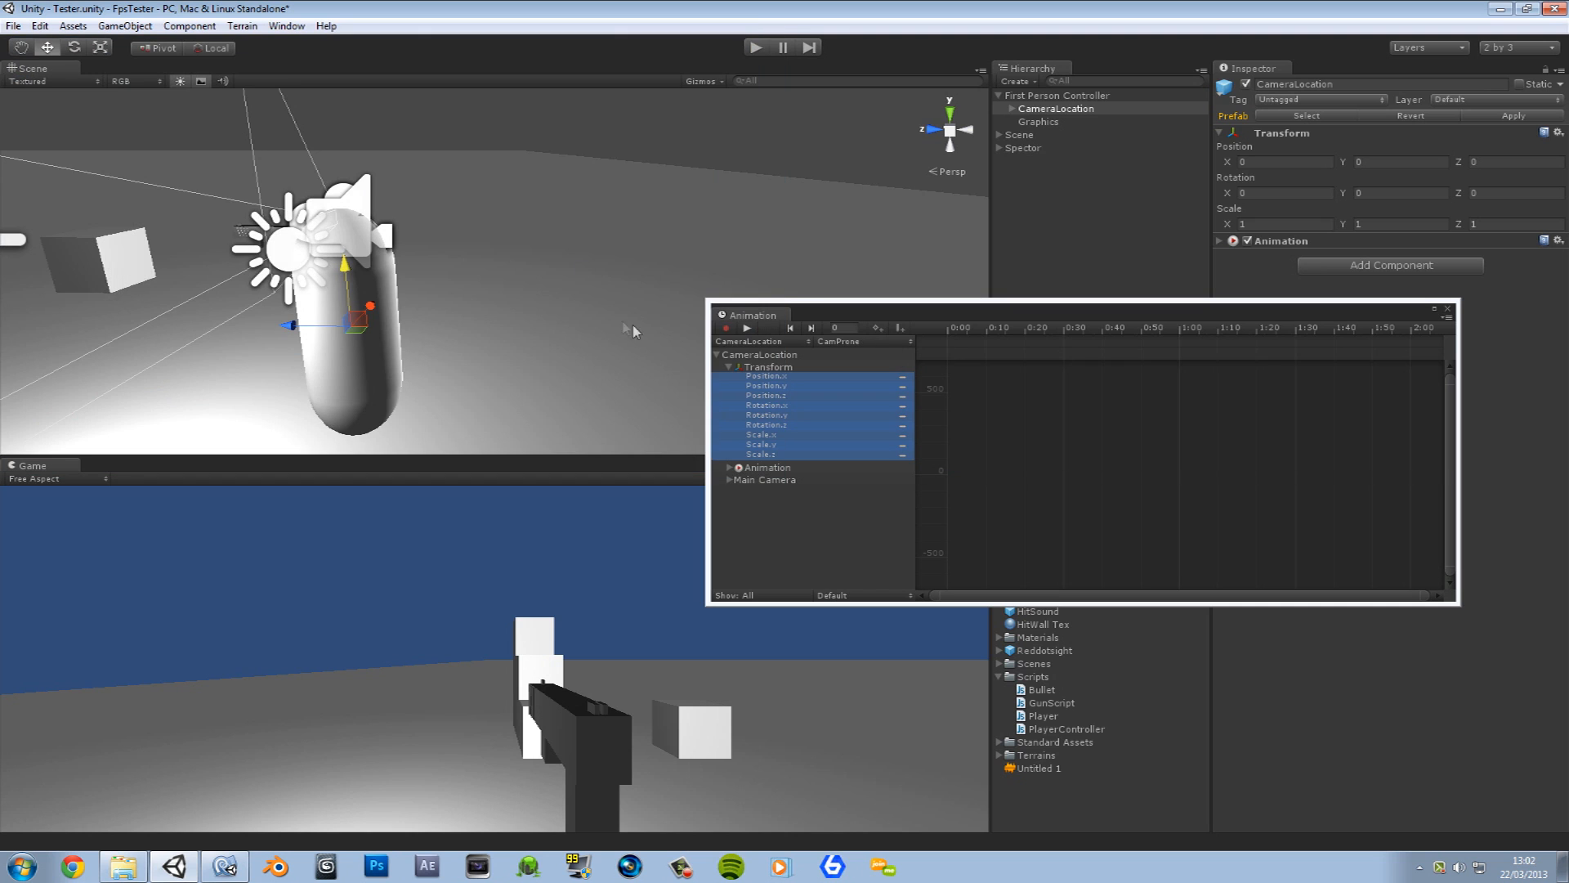
{"action": "left_click", "coordinate": [756, 48]}
{"action": "type", "text": "-1.75"}
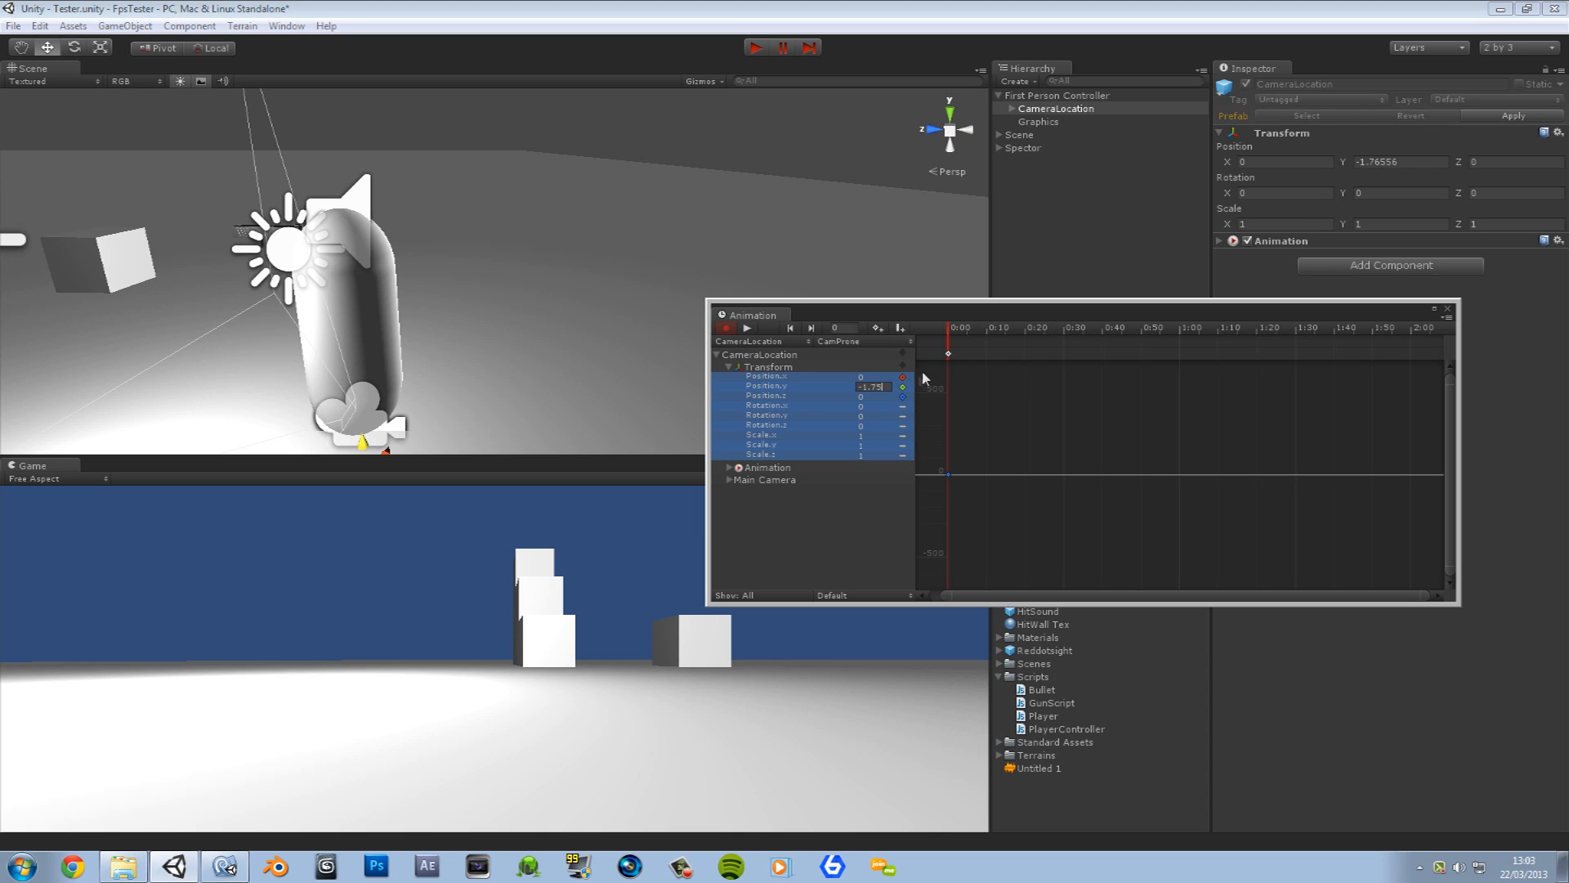
{"action": "left_click", "coordinate": [1066, 329]}
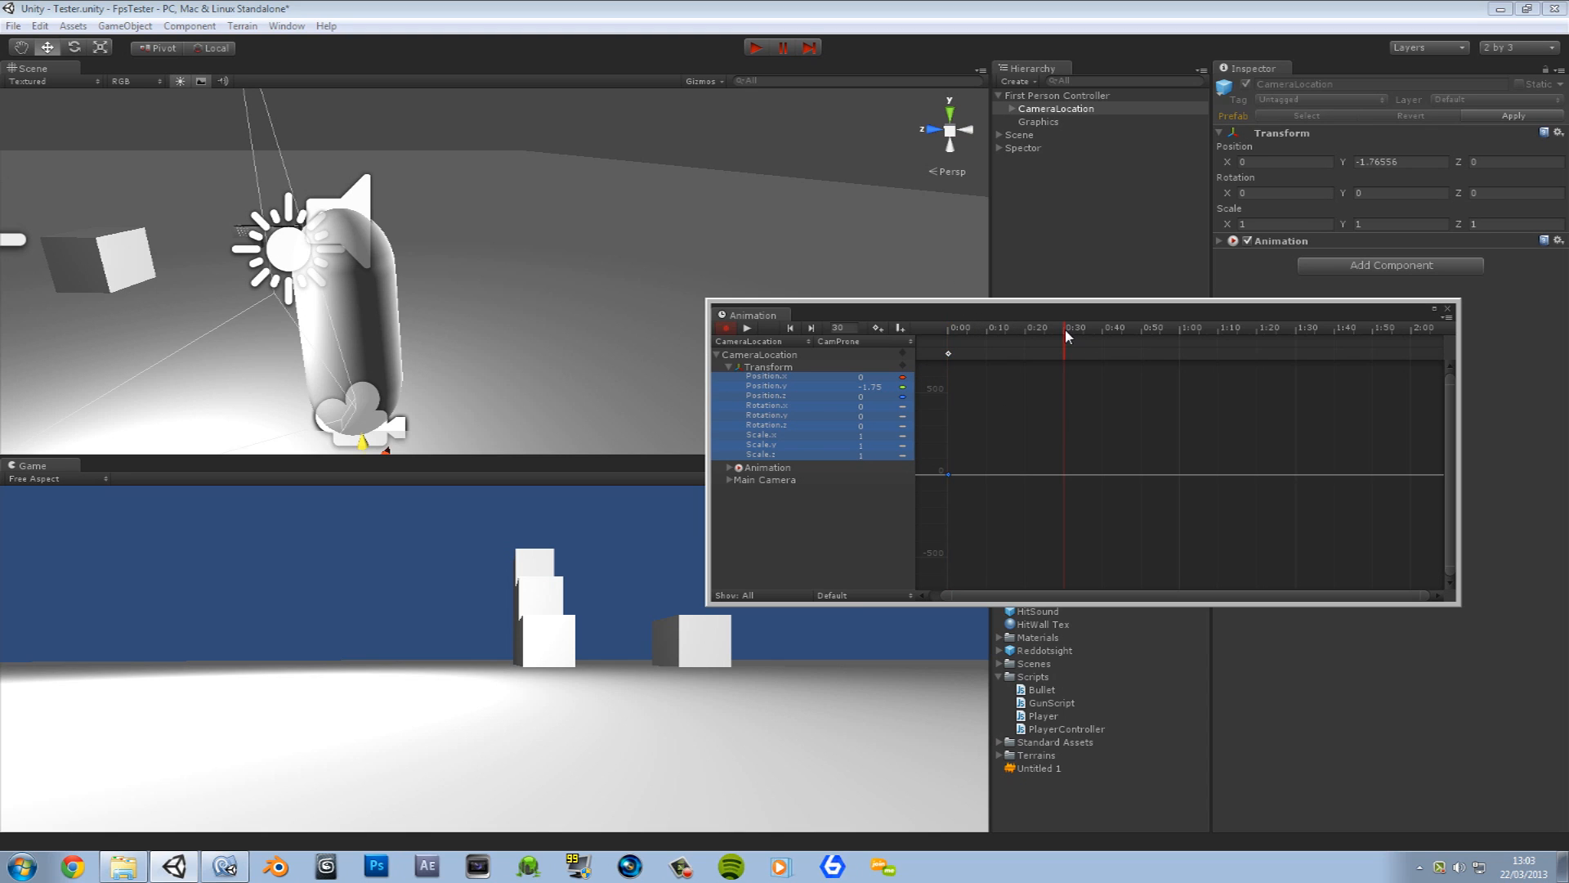
{"action": "left_click", "coordinate": [830, 595]}
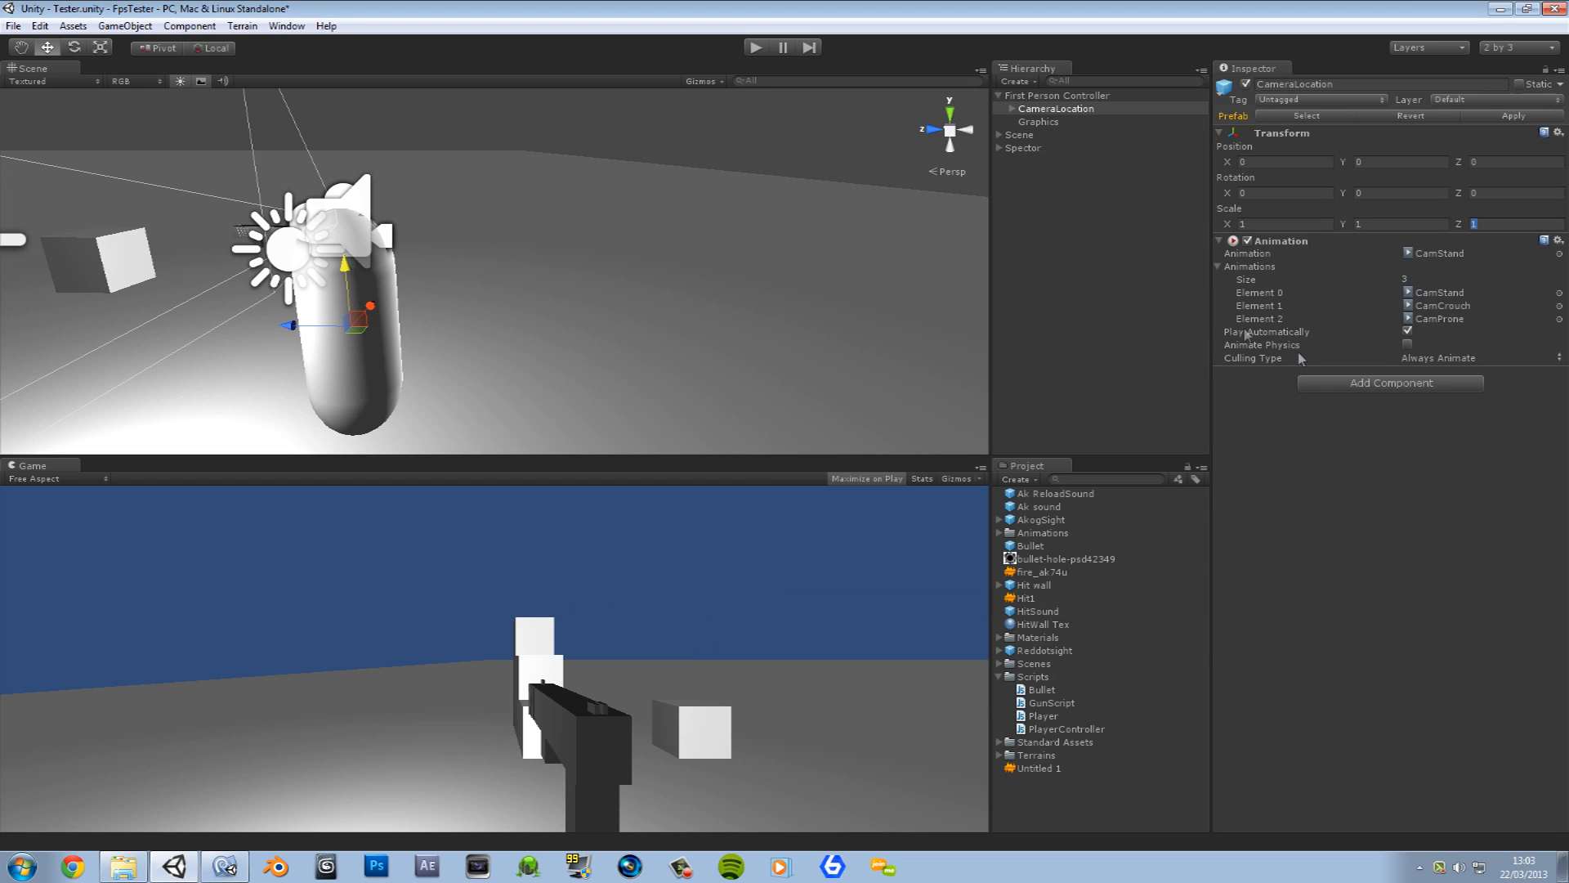
{"action": "left_click", "coordinate": [224, 866]}
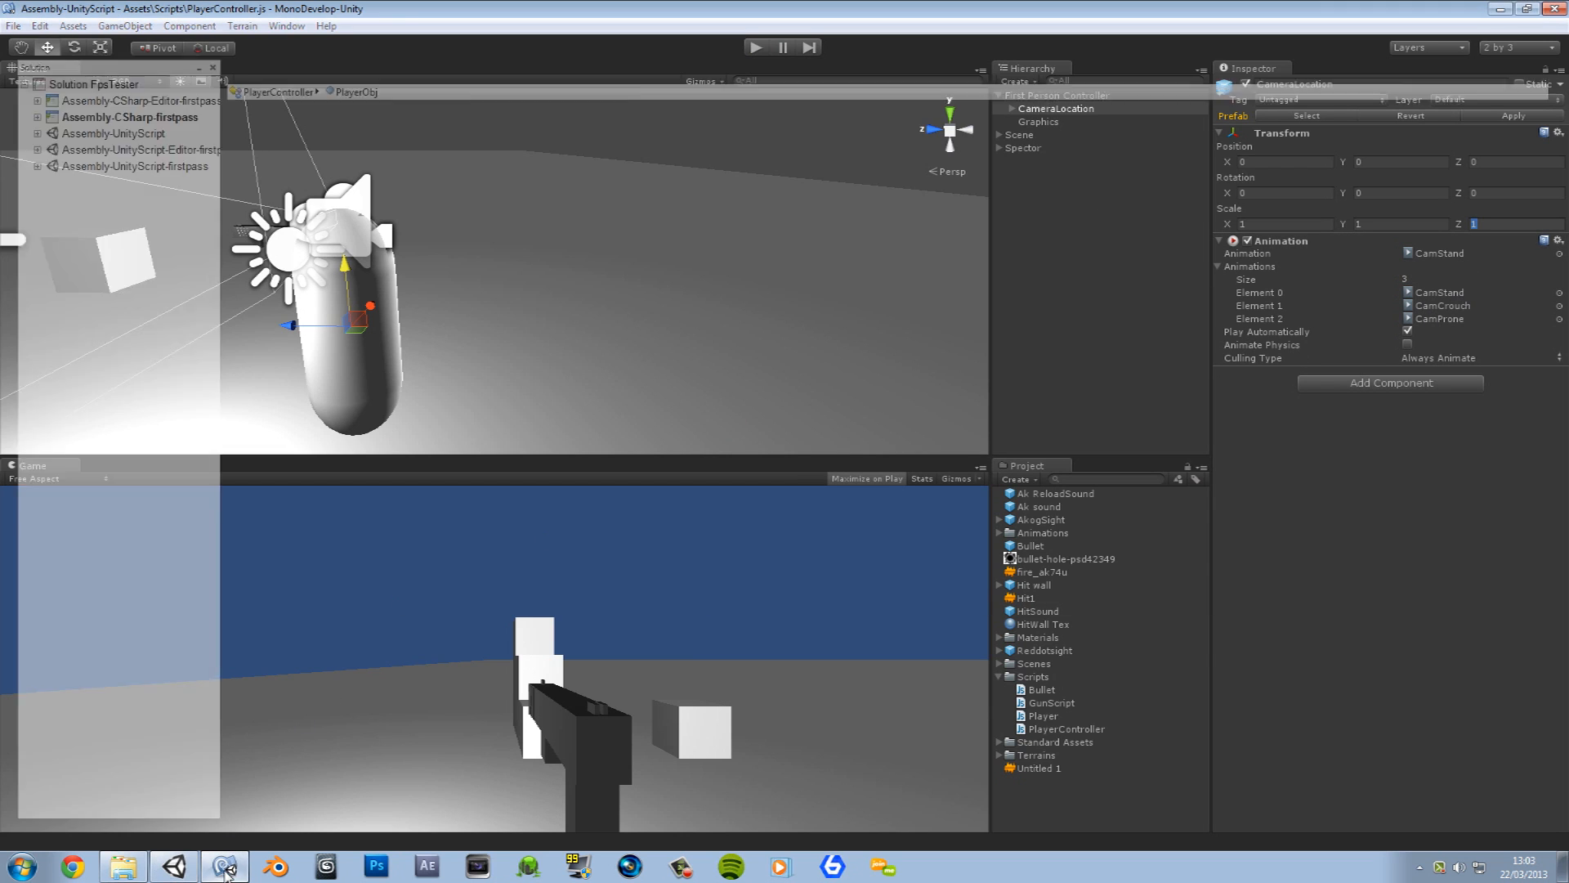
Step: Declare var CamerLocationObj : GameObject; under PlayerObj
{"action": "left_click", "coordinate": [224, 867]}
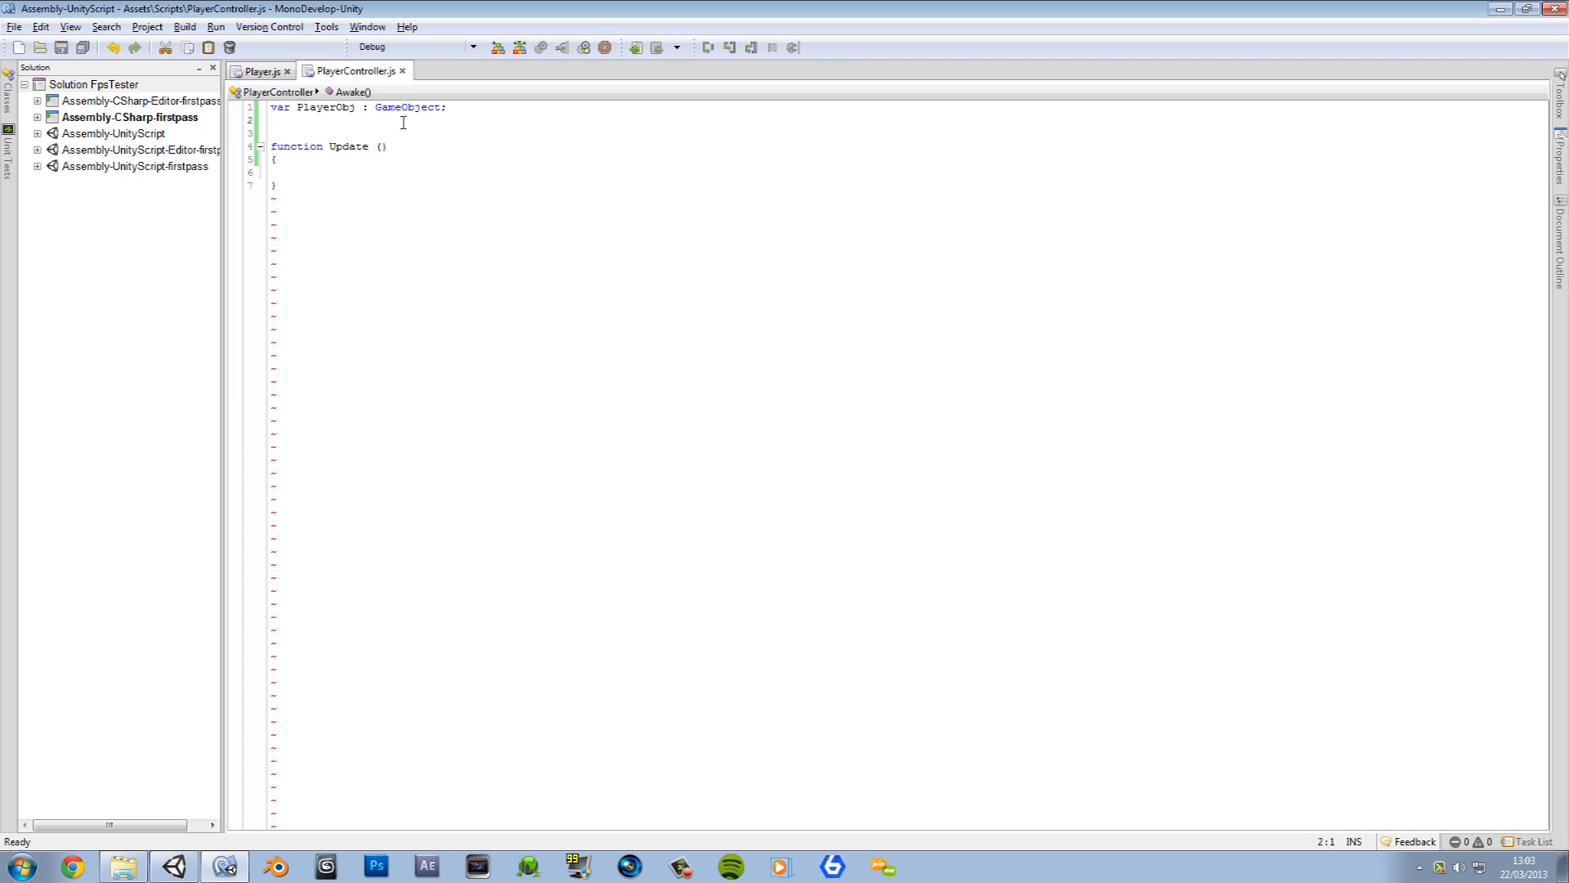
{"action": "type", "text": "var Cam"}
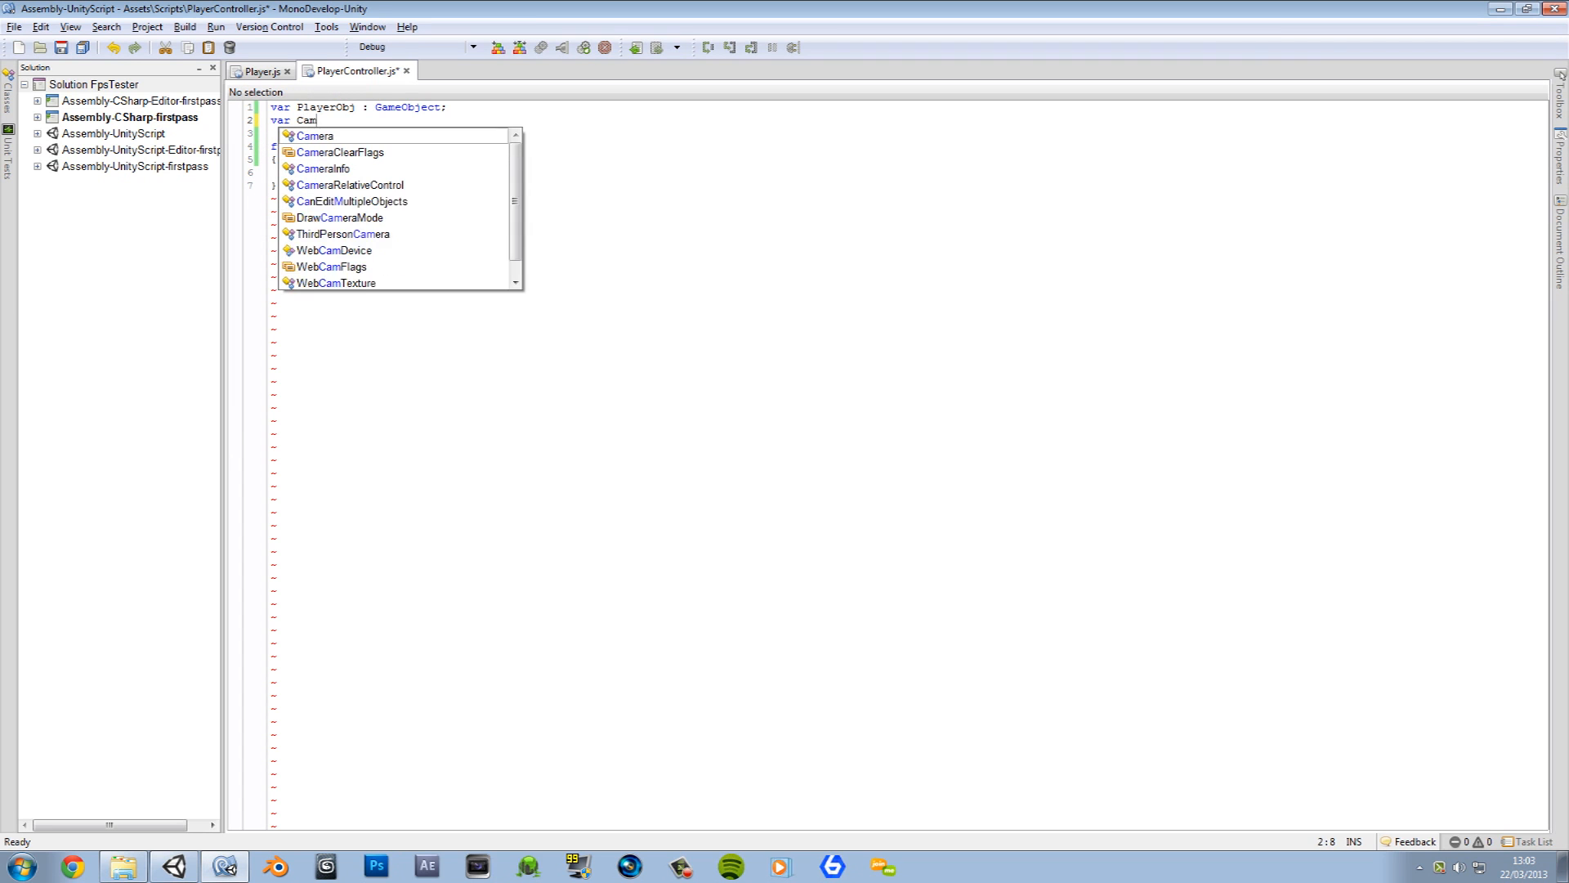
{"action": "type", "text": "erLocation"}
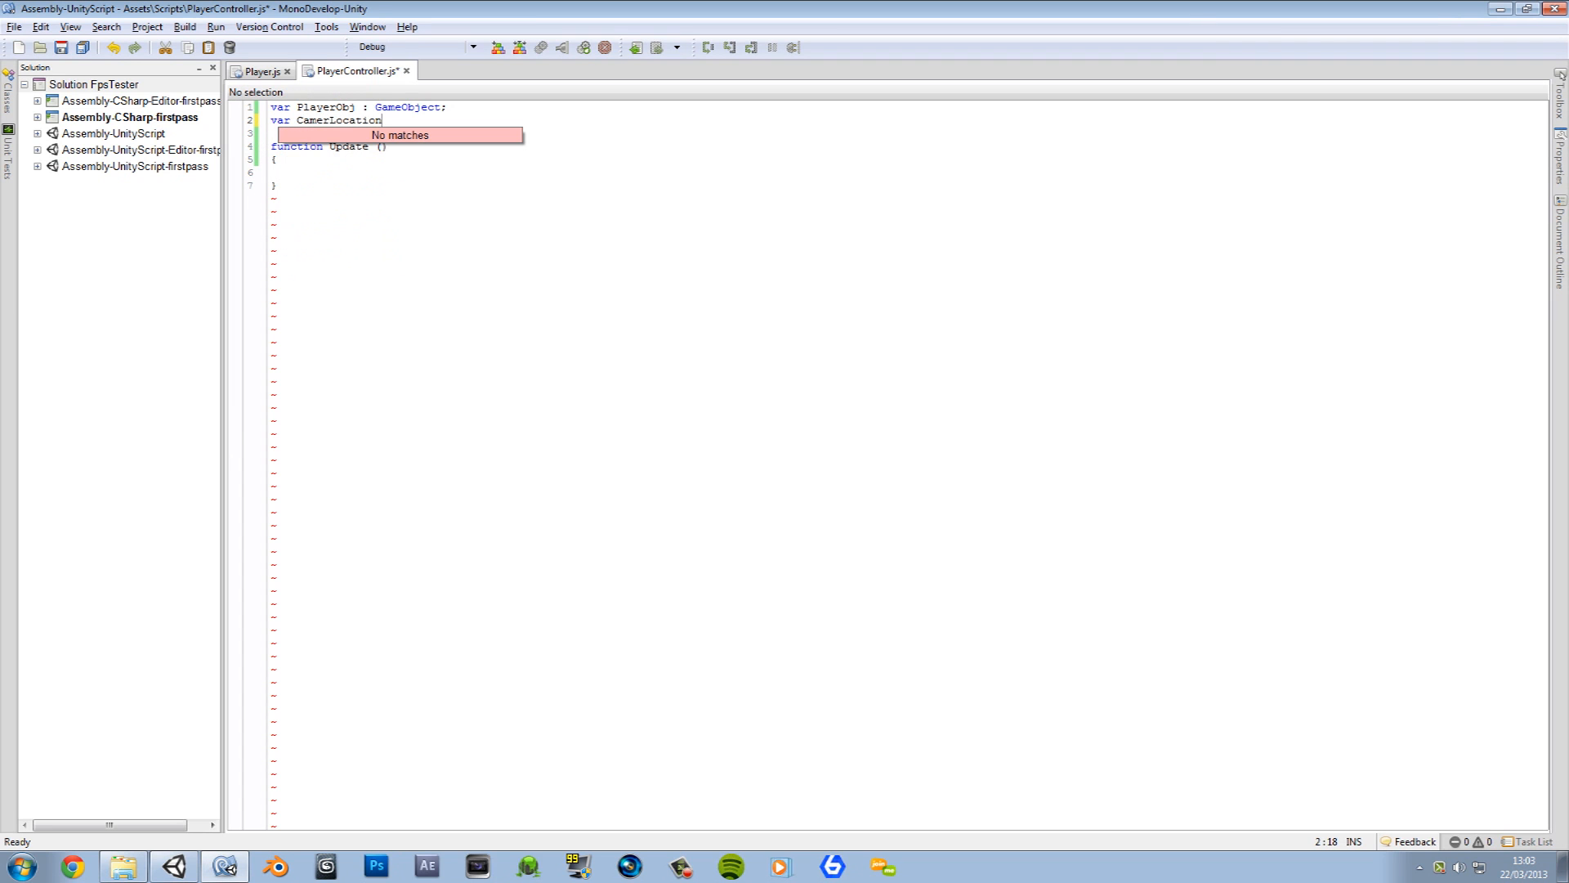
{"action": "type", "text": "Obj"}
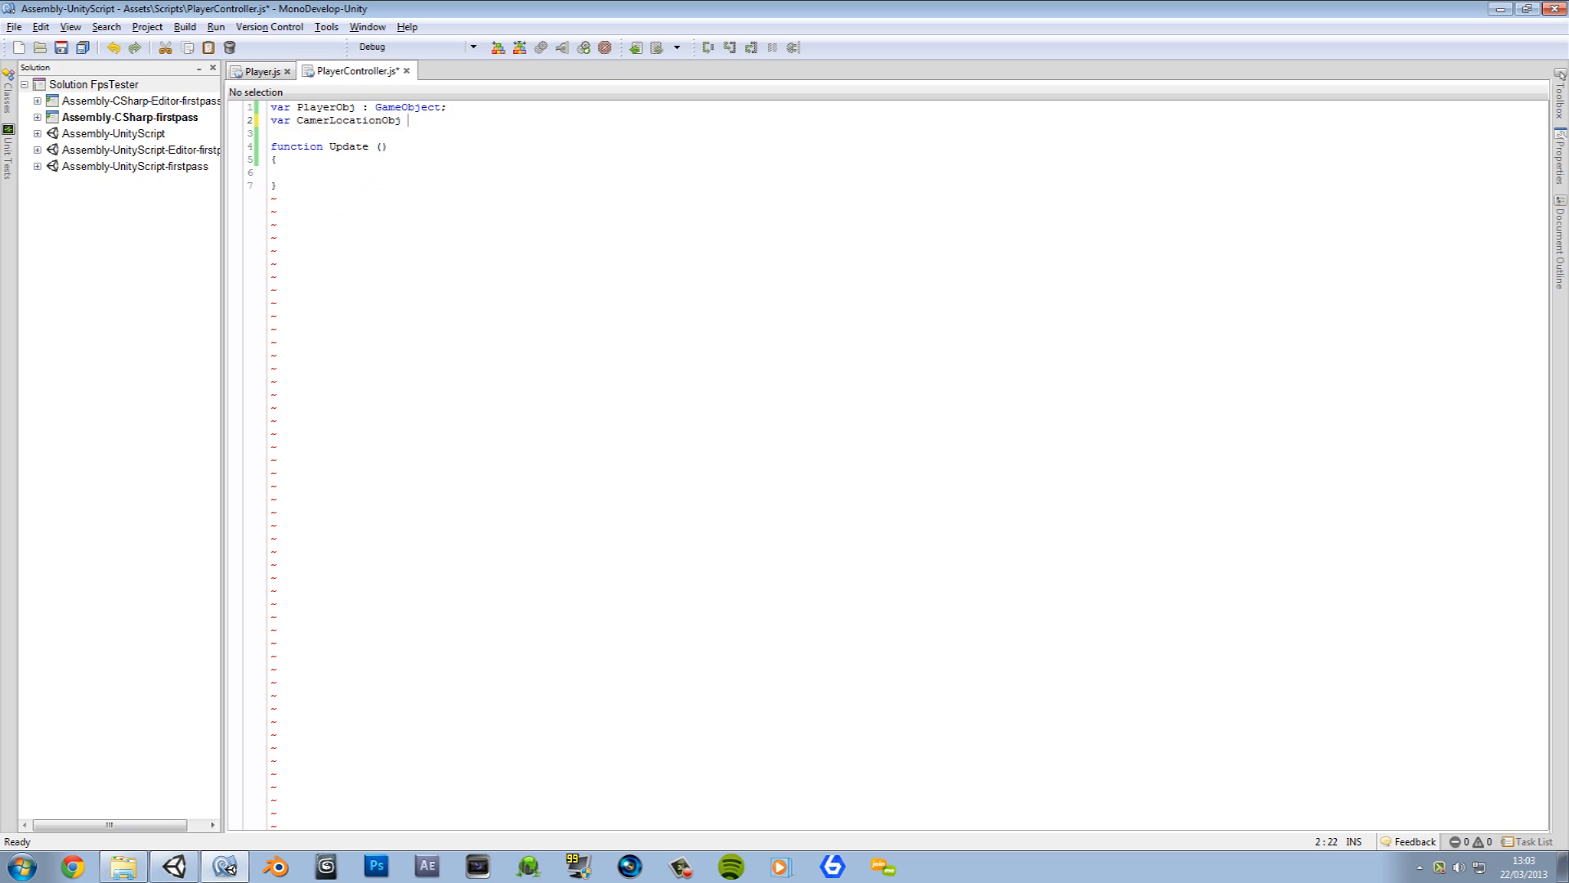
{"action": "type", "text": ": GameObject;"}
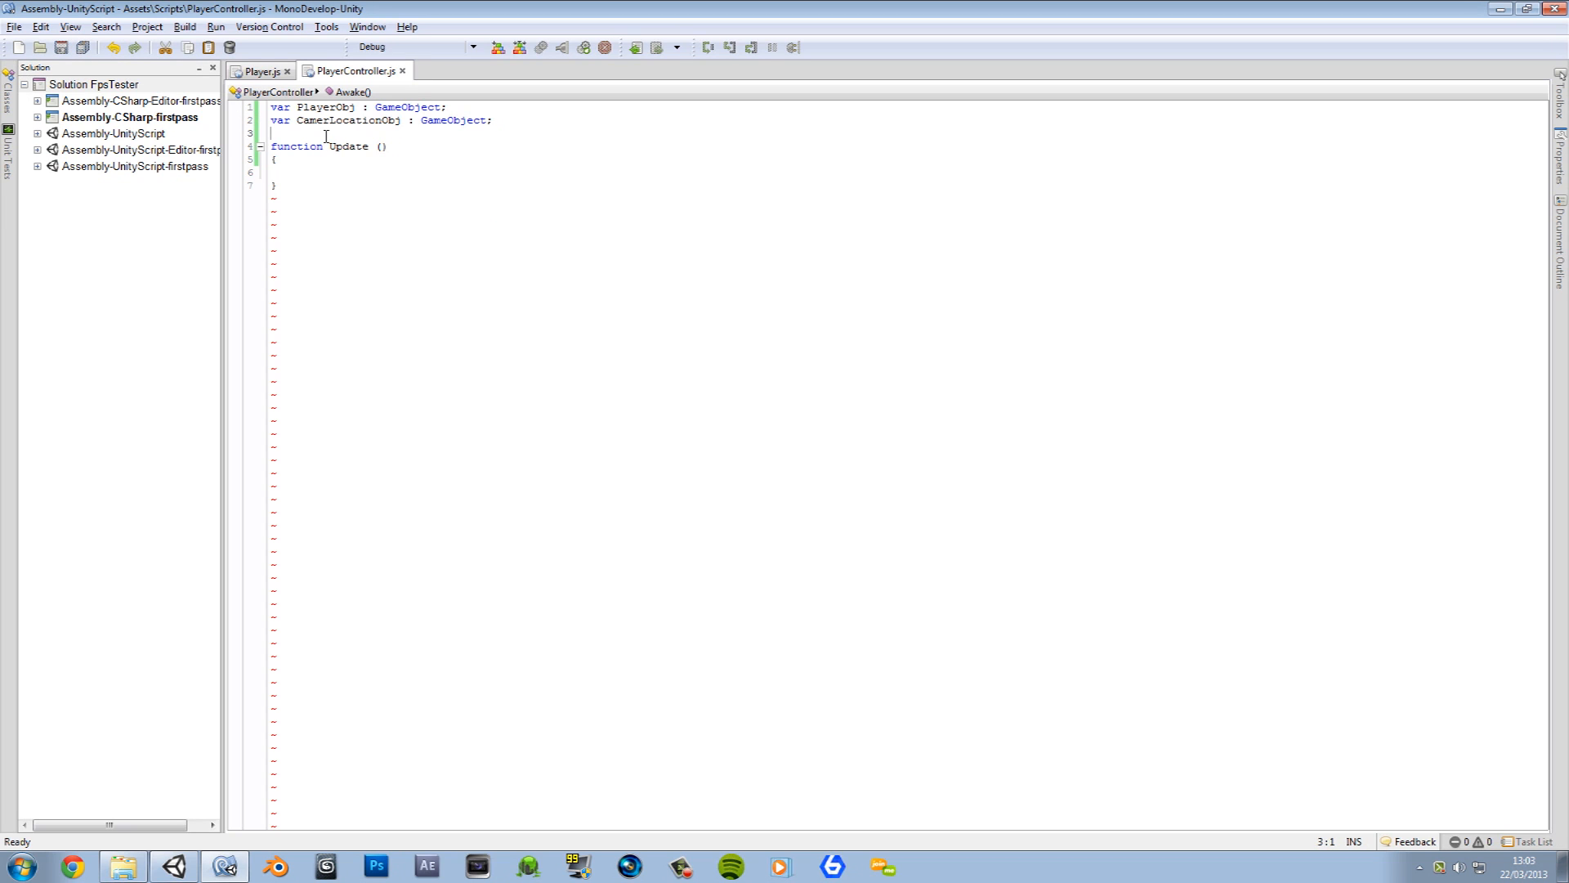
{"action": "key", "text": "enter"}
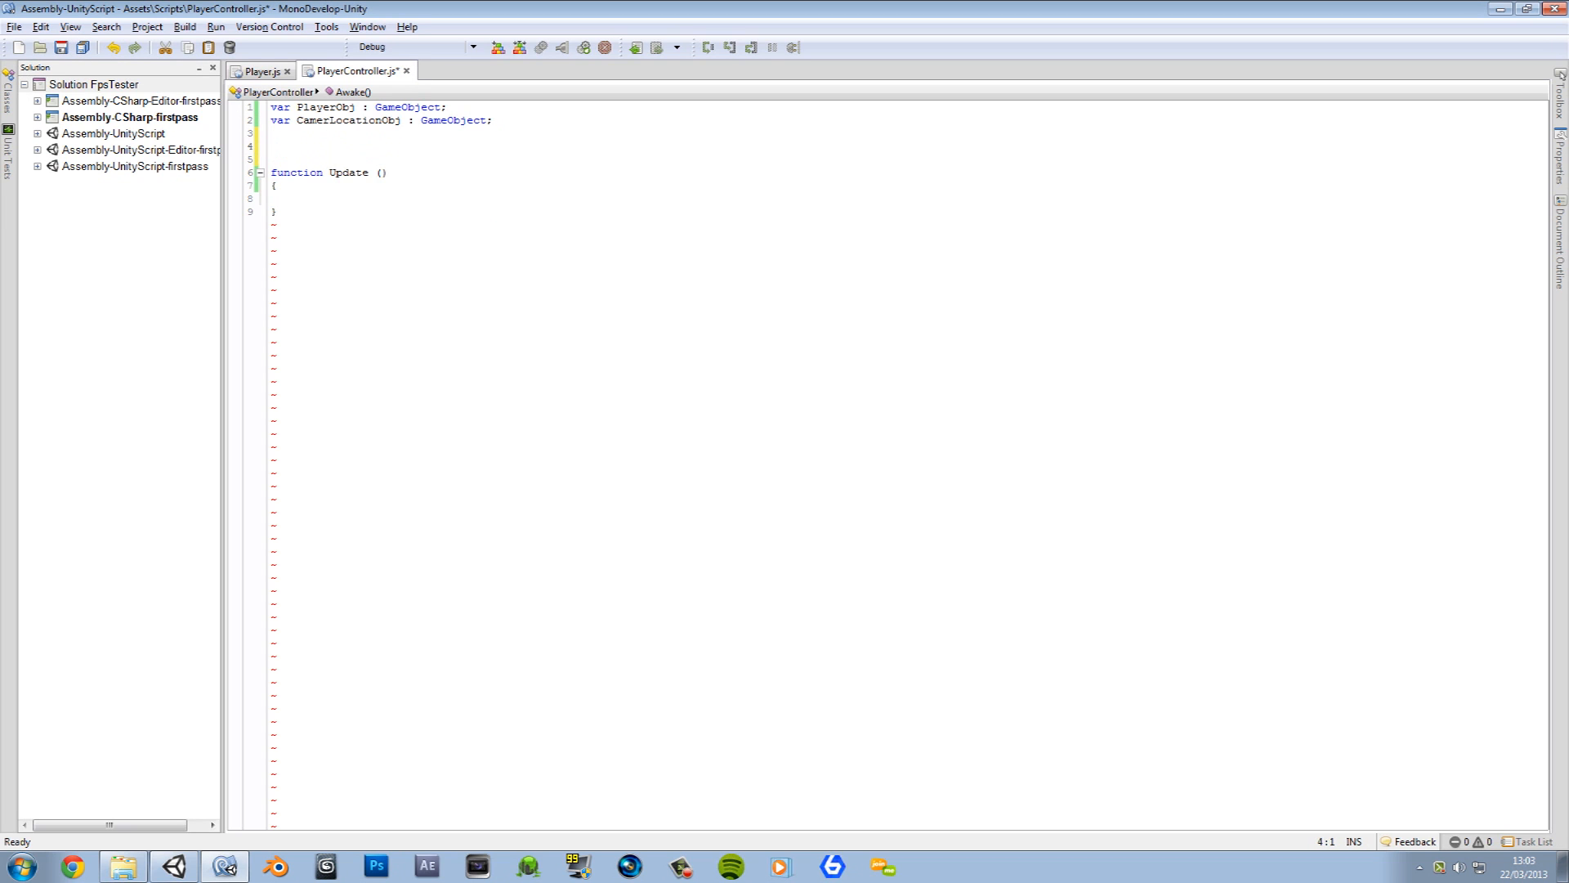
Step: Declare var PlayerState : int = 0; below the object variables
{"action": "type", "text": "var Player"}
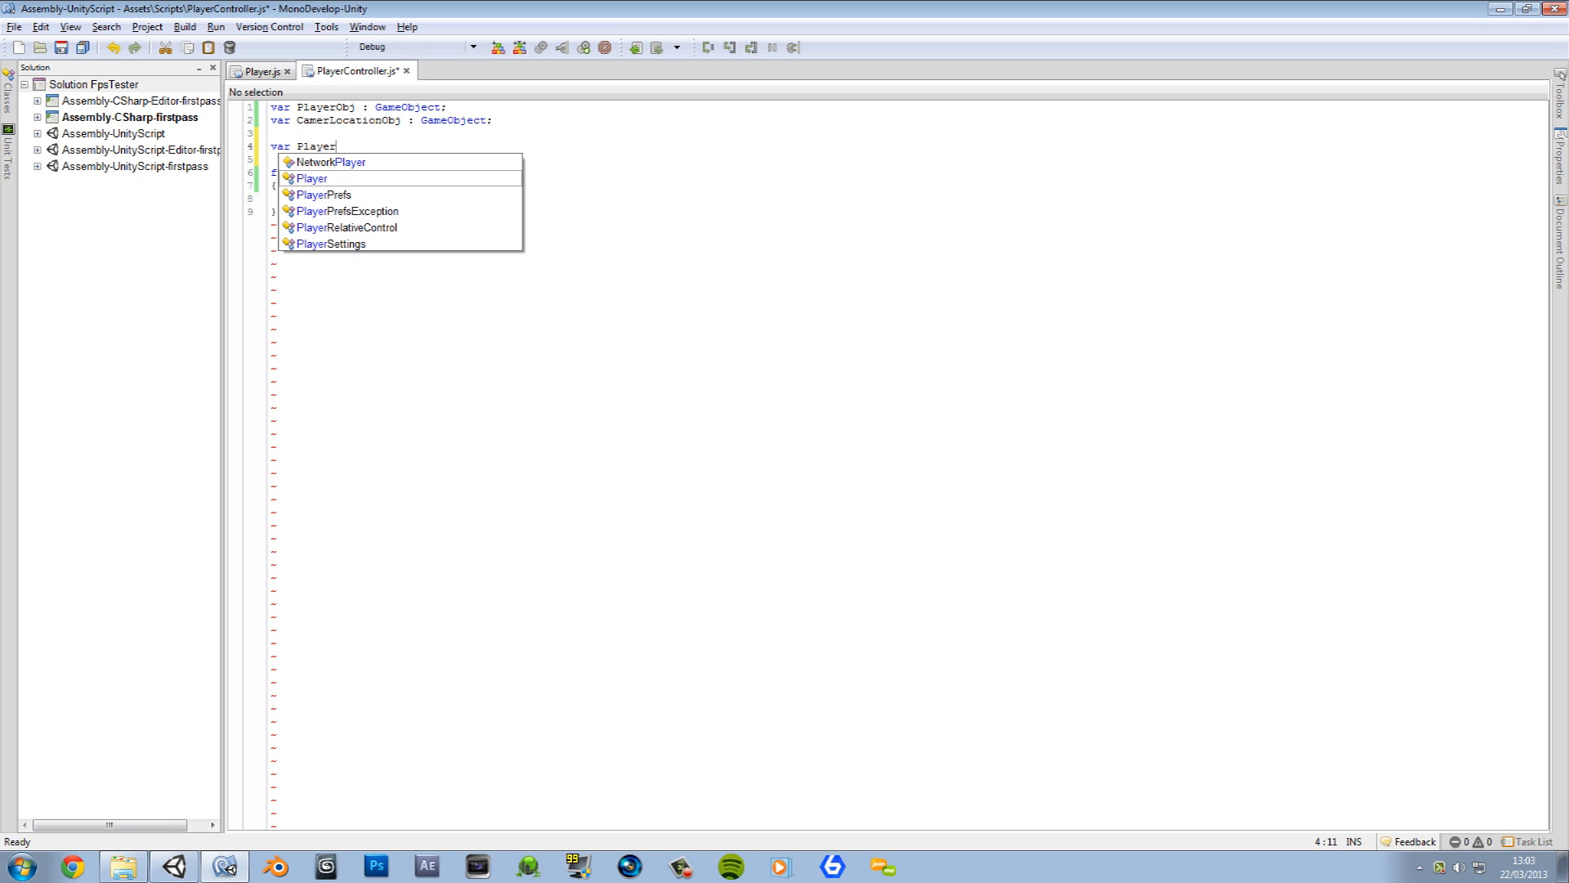
{"action": "type", "text": "State"}
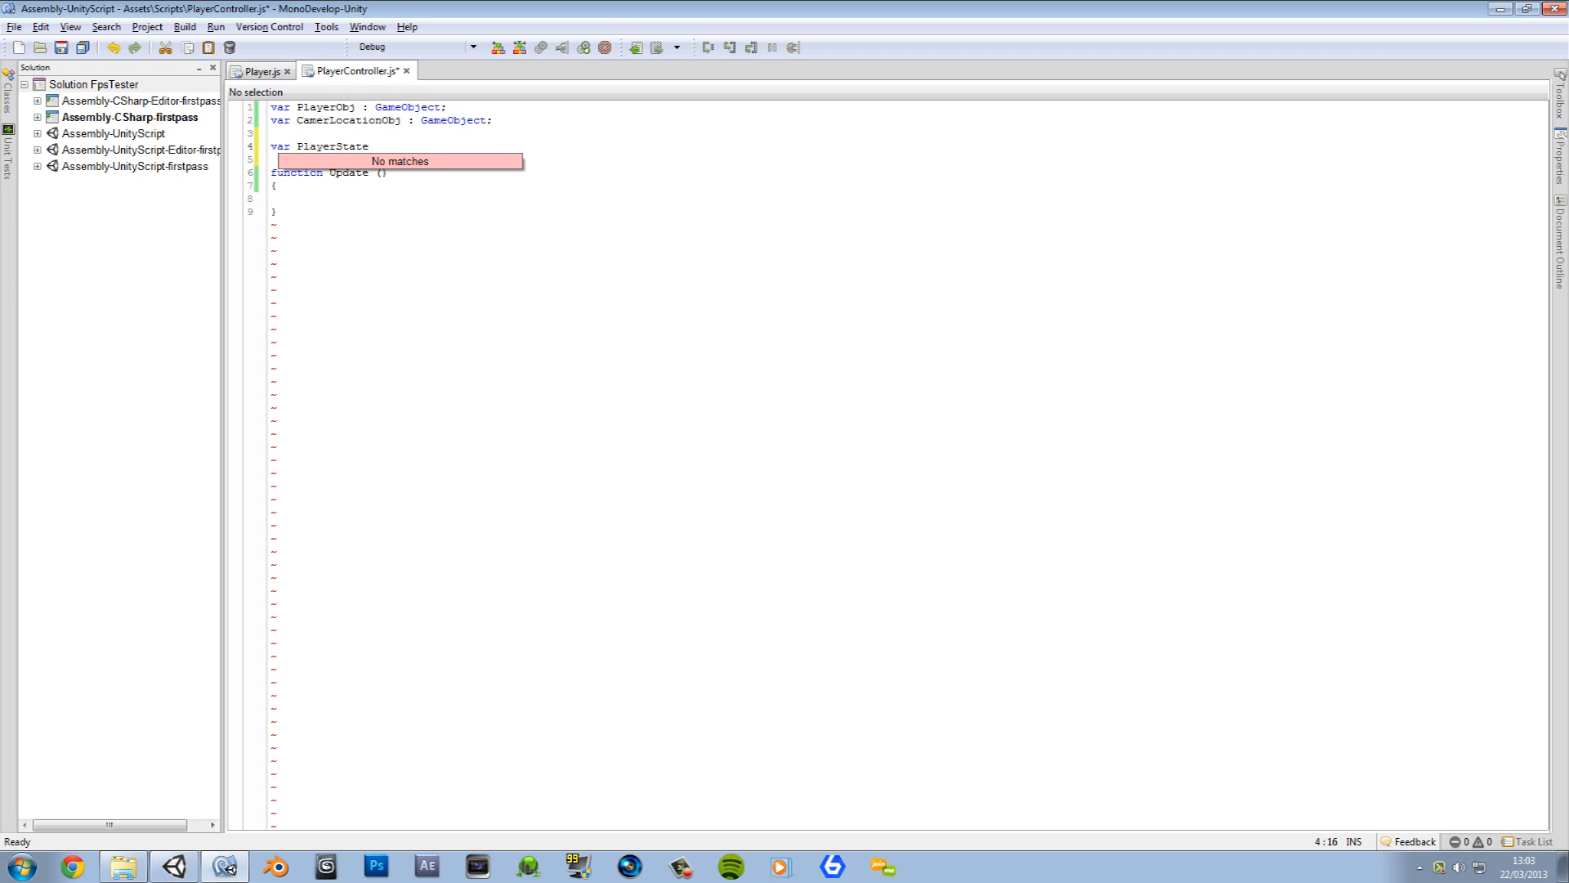
{"action": "type", "text": ":"}
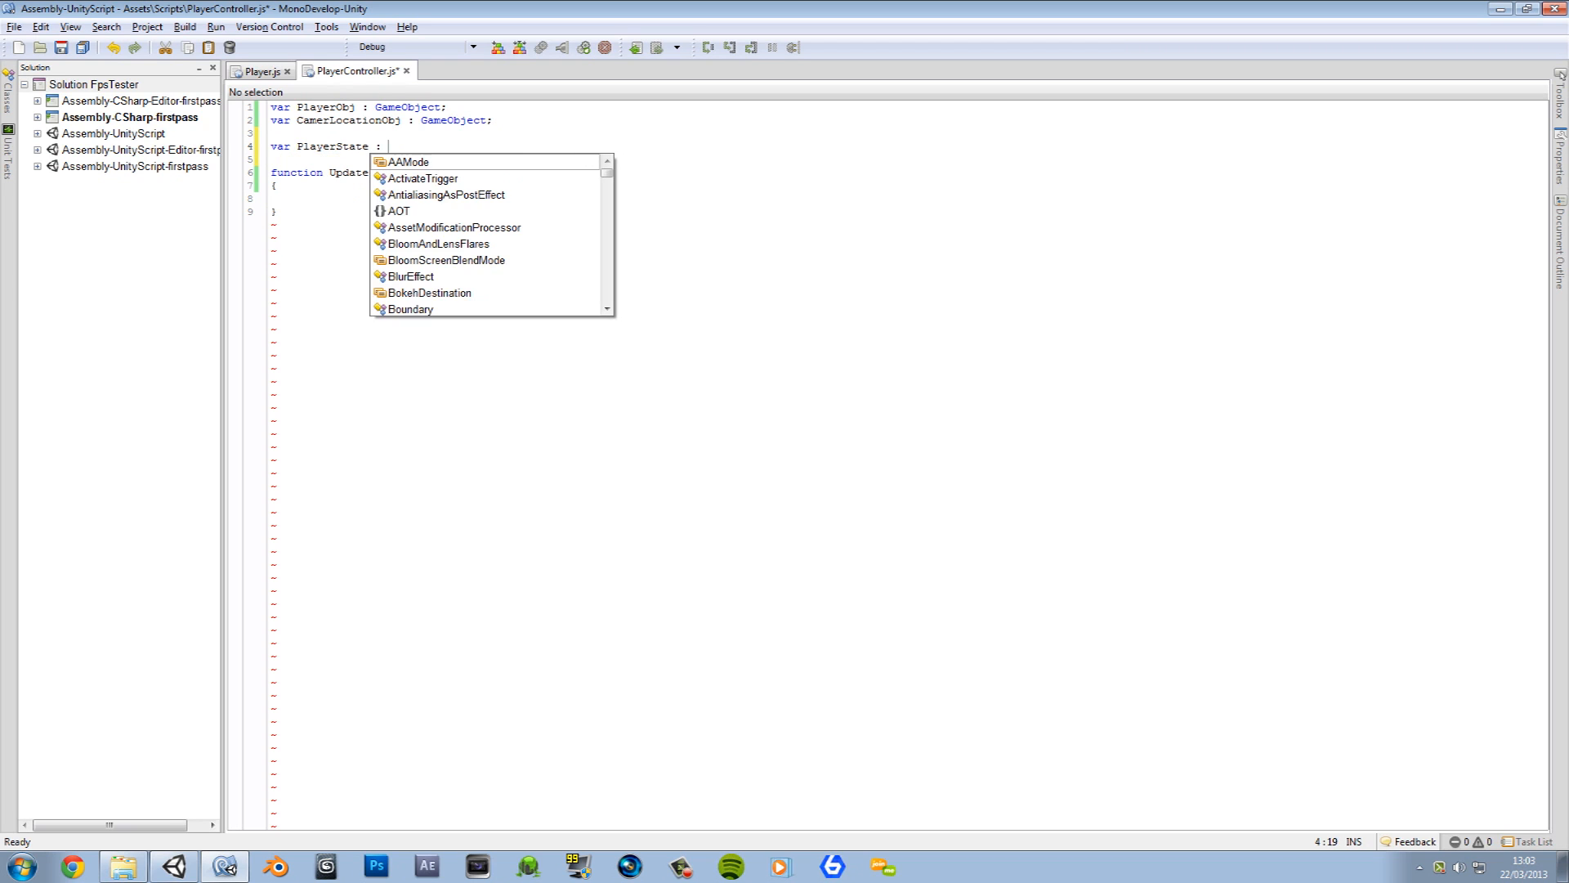
{"action": "type", "text": "int"}
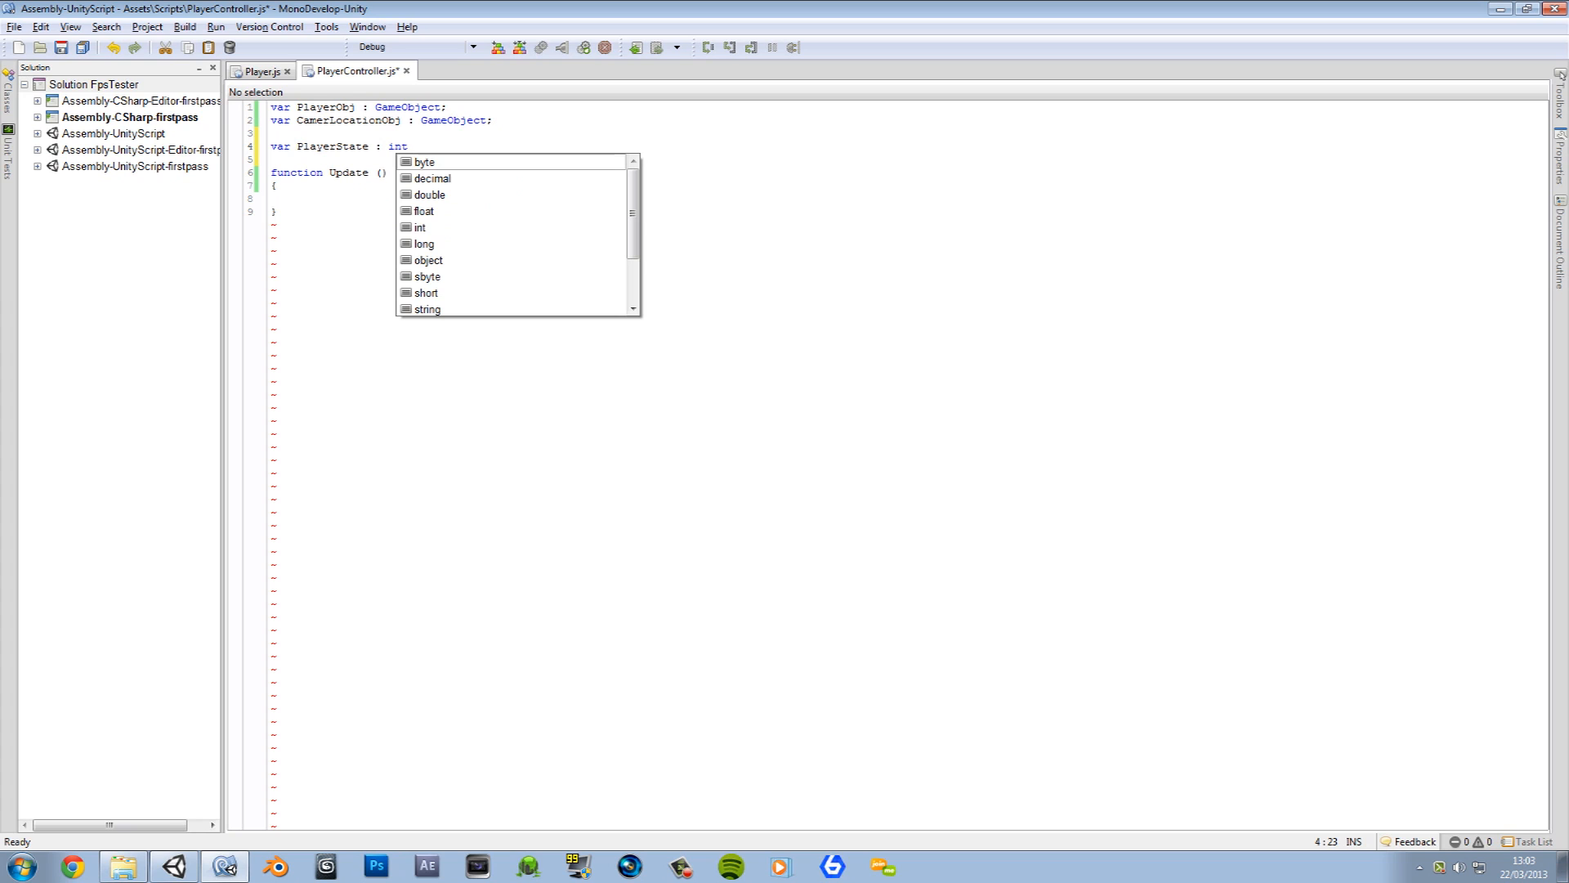
{"action": "type", "text": "=0"}
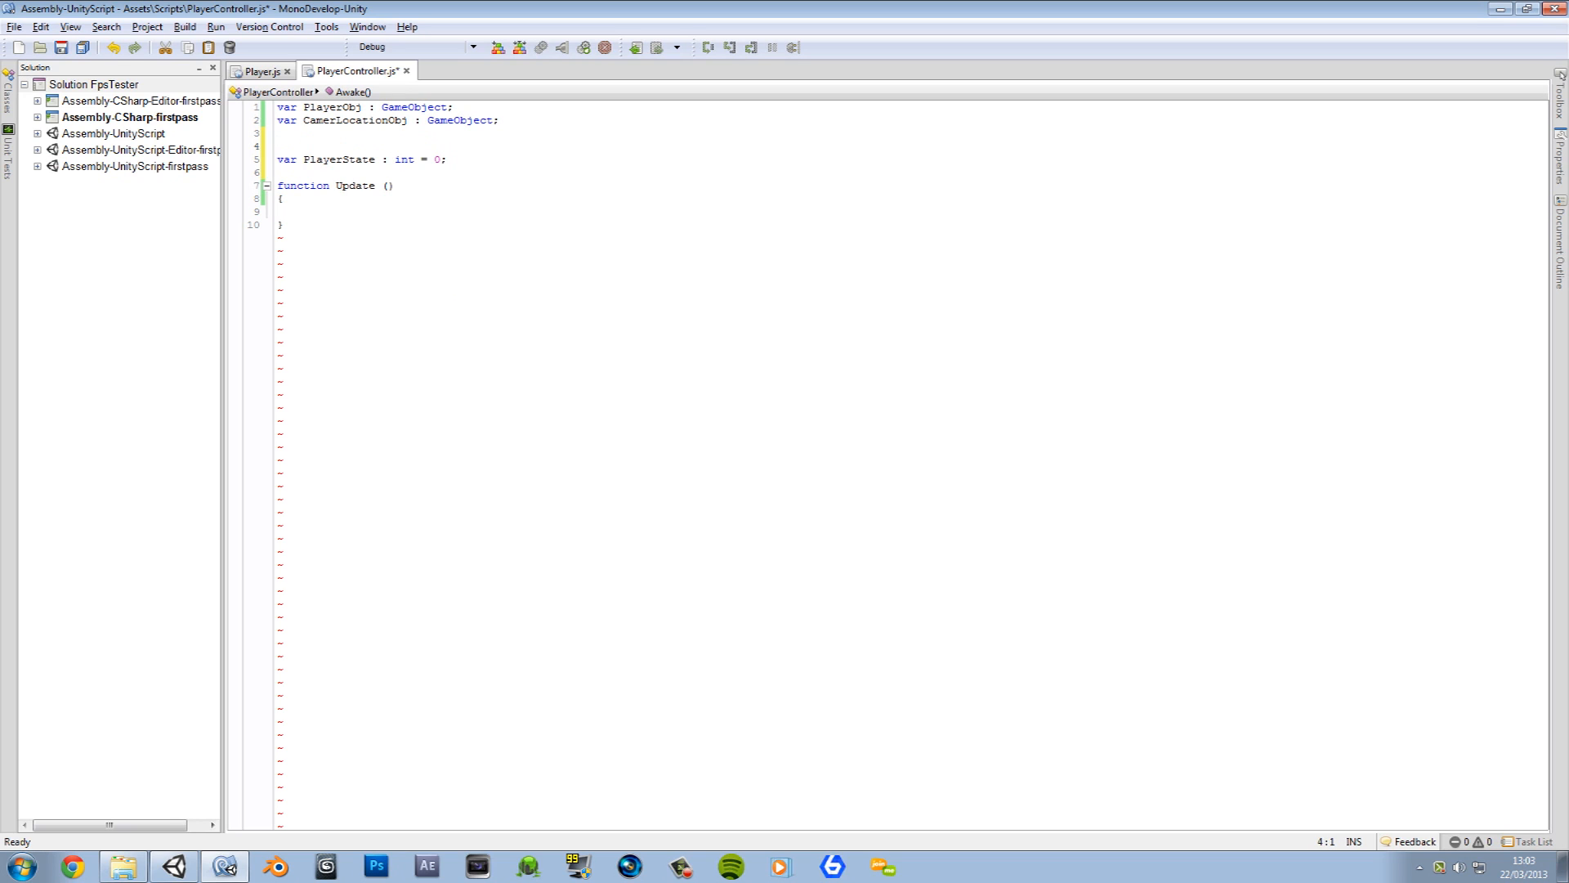
Step: Write the comment '// 0 = Stand 1 = Crouch 2 = Prone' above the PlayerState declaration
{"action": "type", "text": "//"}
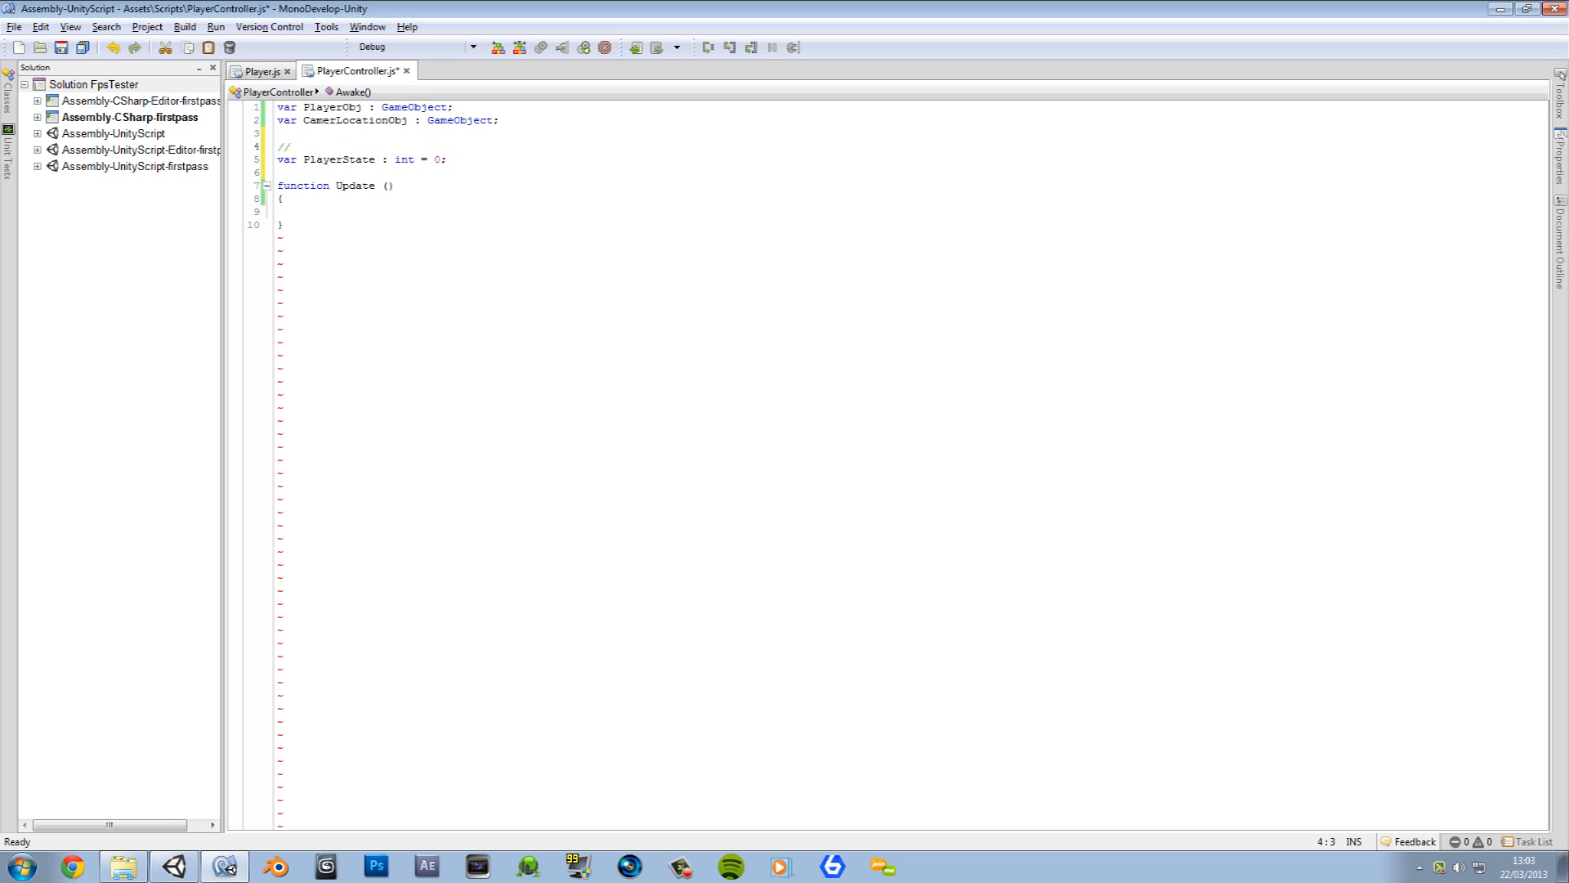
{"action": "type", "text": "0 = Stand"}
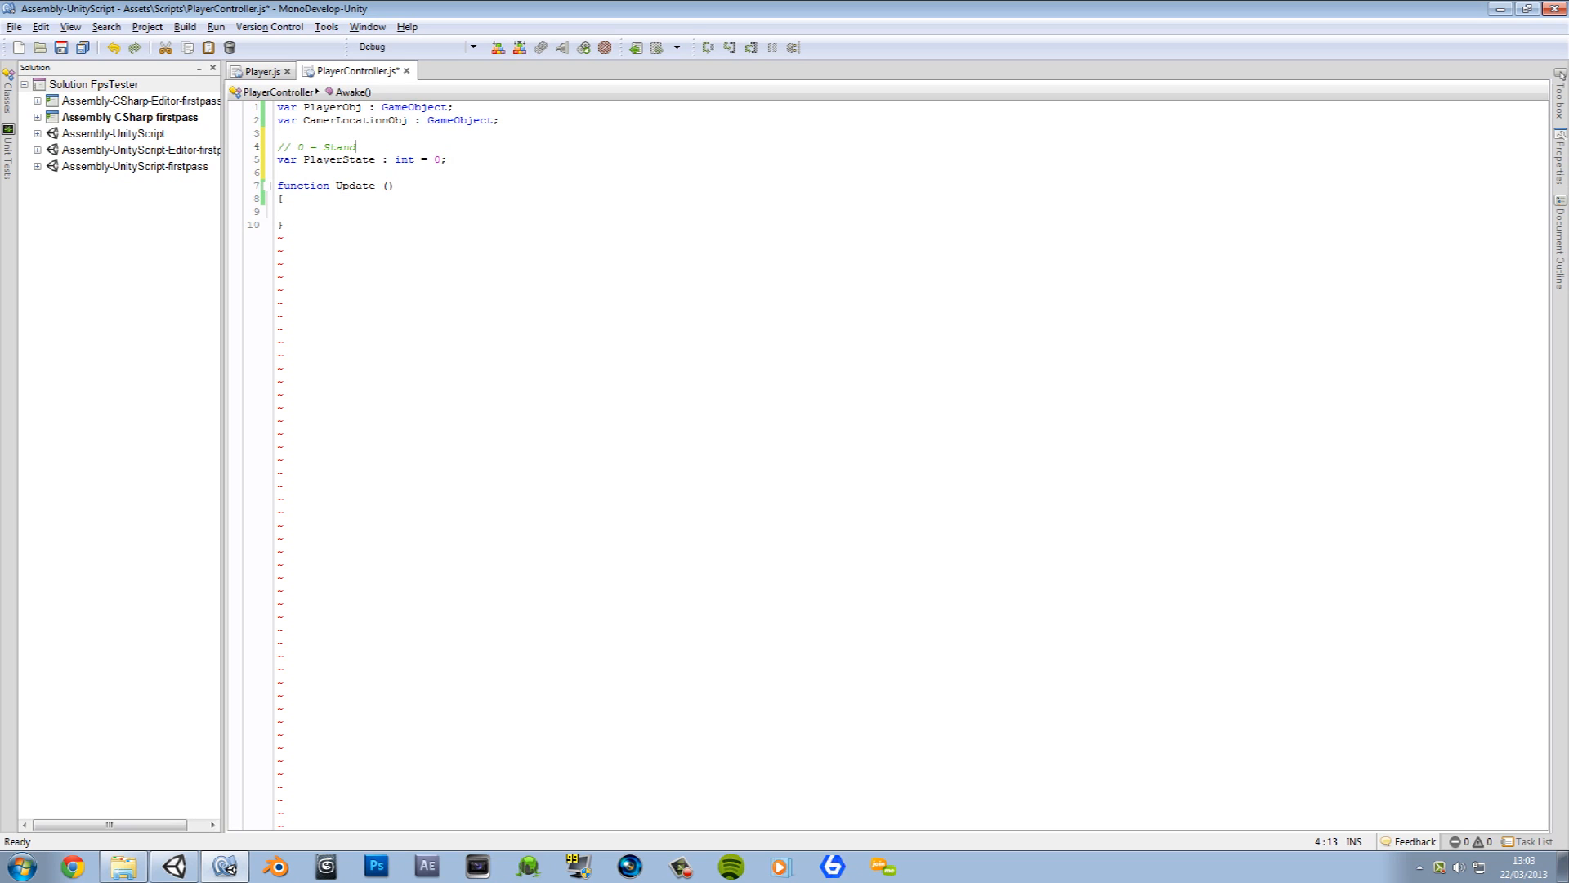
{"action": "type", "text": "1 = Crouch 2"}
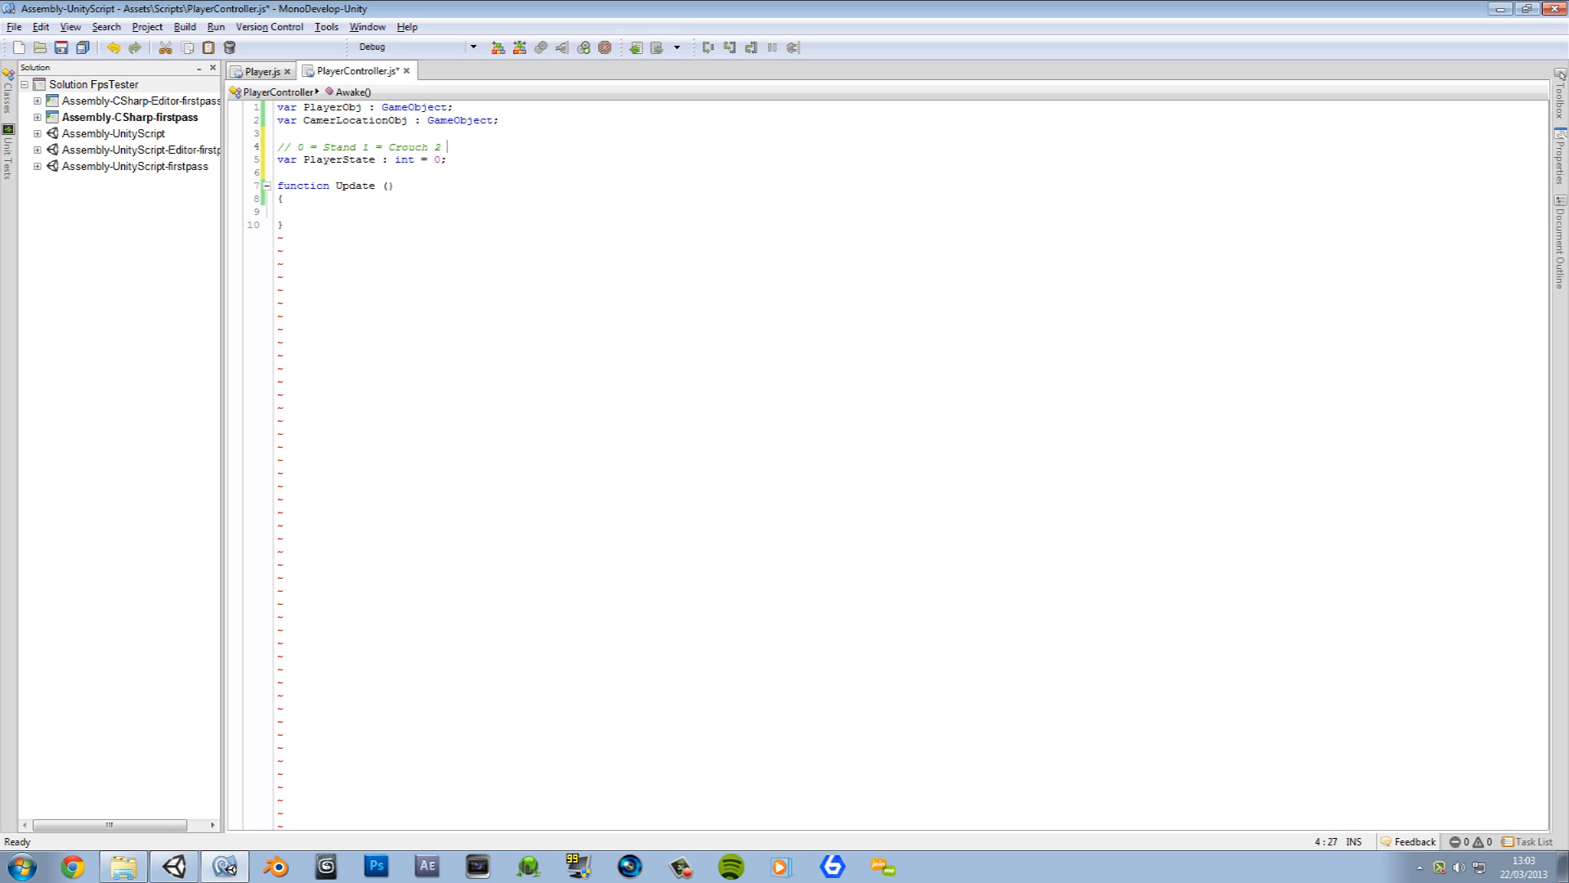
{"action": "type", "text": "= Prone"}
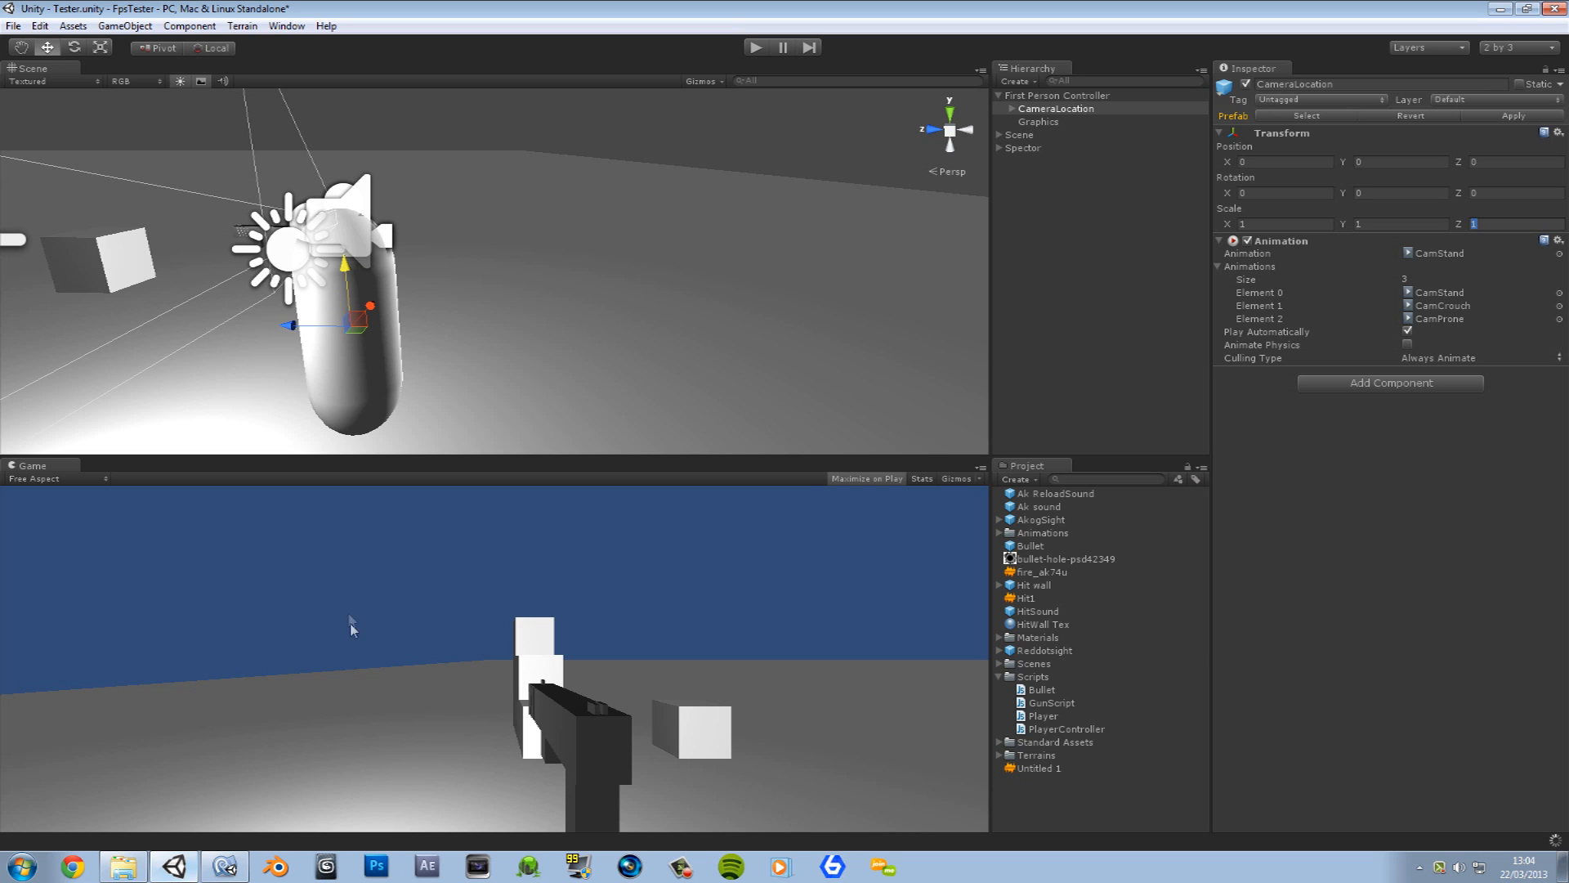
Step: Show the InputManager axes via Edit > Project Settings > Input
{"action": "left_click", "coordinate": [14, 24]}
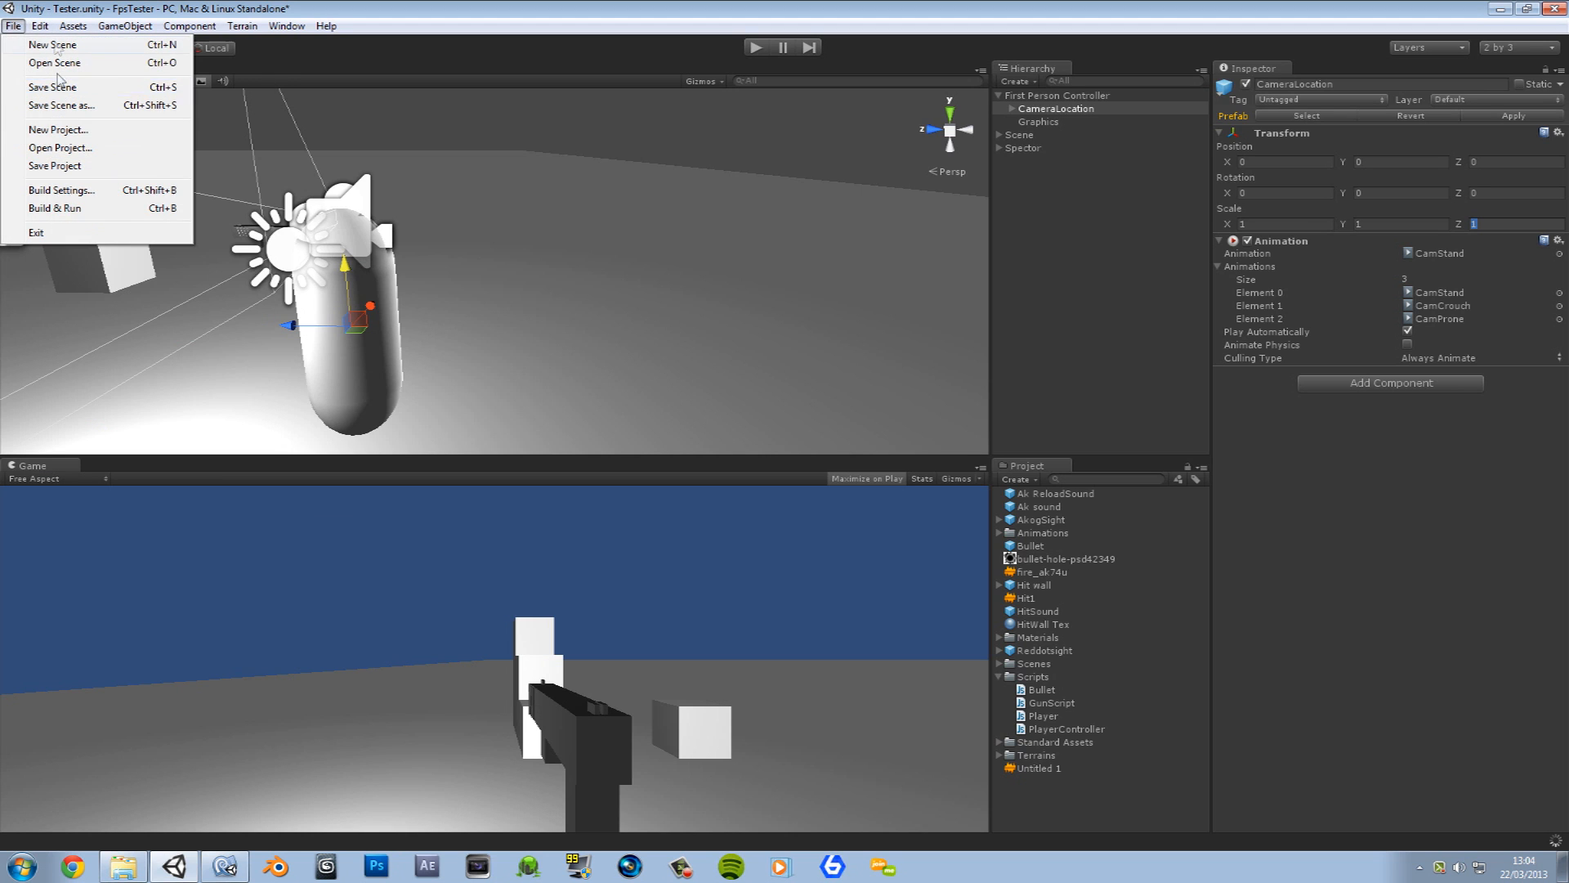
{"action": "left_click", "coordinate": [40, 25]}
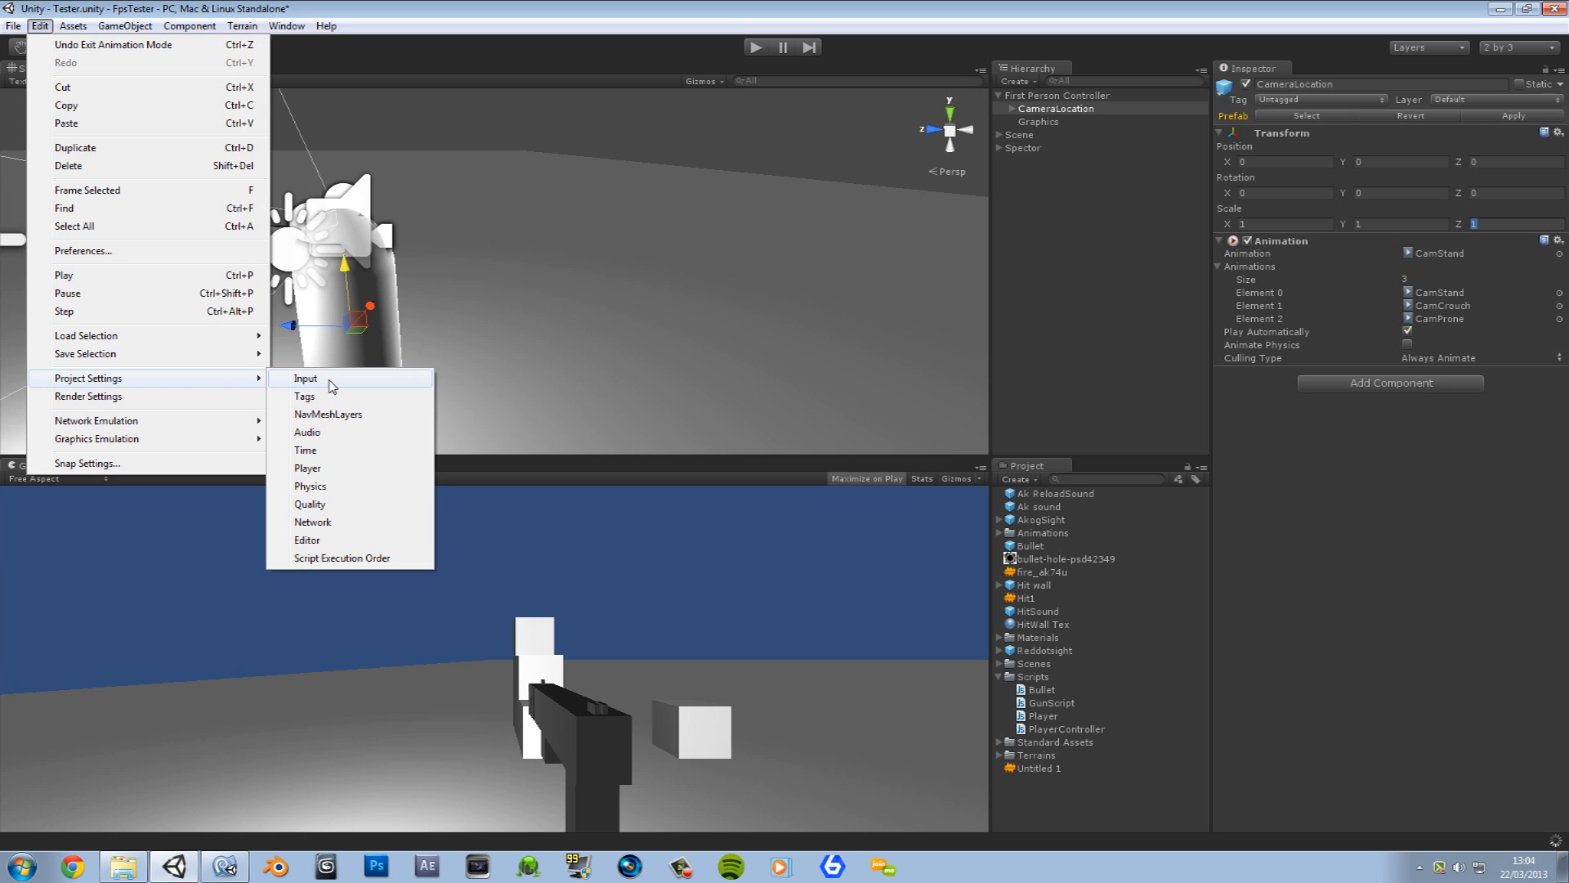
{"action": "left_click", "coordinate": [306, 378]}
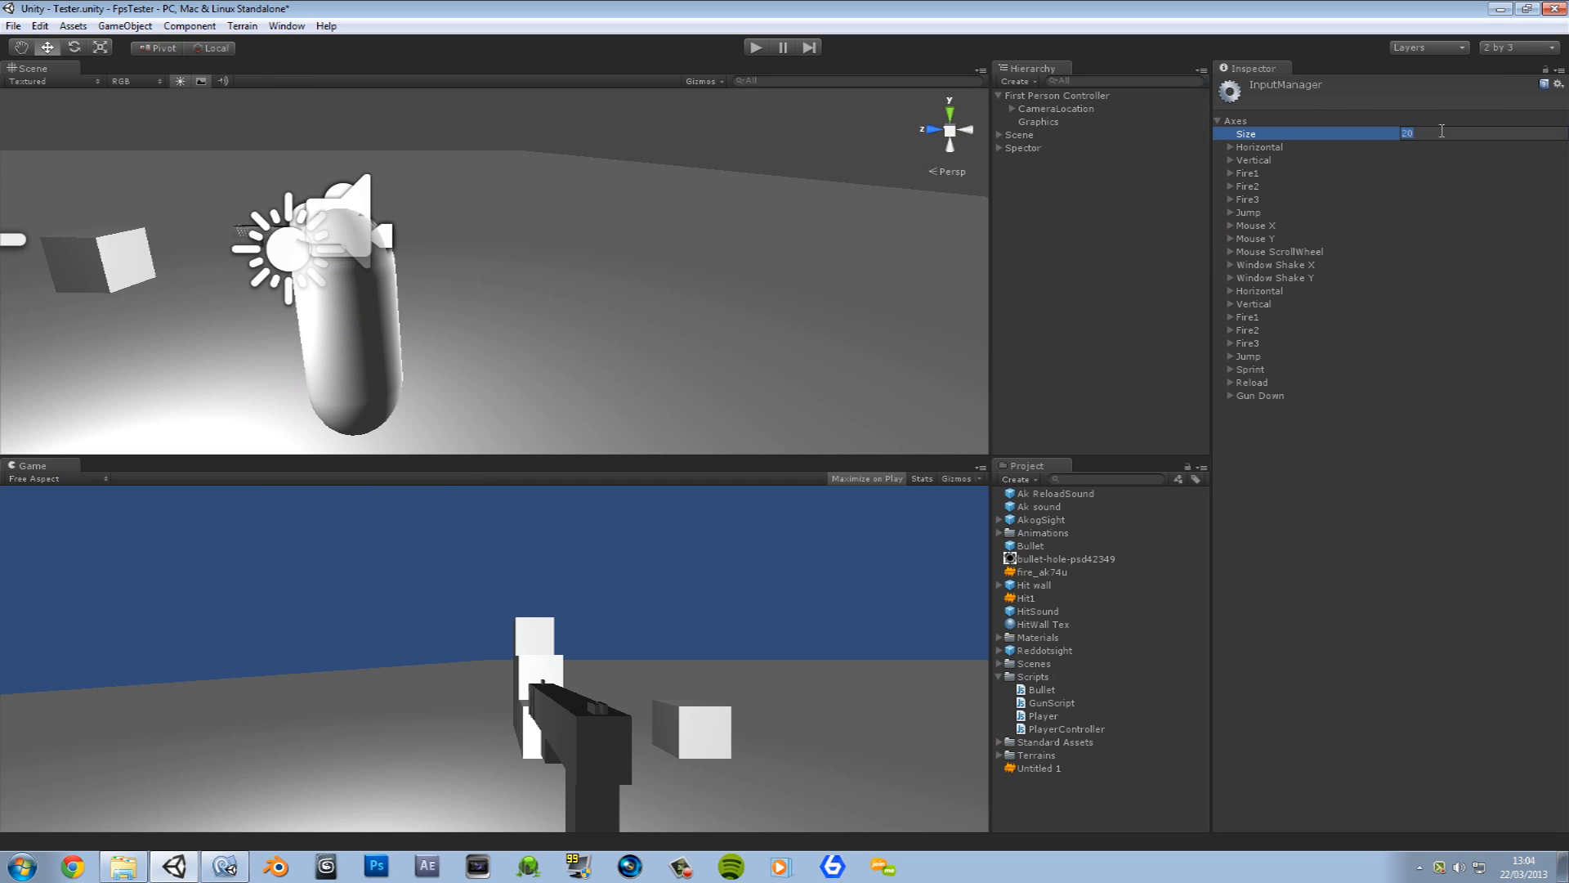
Step: Set Axes Size to 23 and rename the first duplicate to Crouch triggered by x
{"action": "type", "text": "23"}
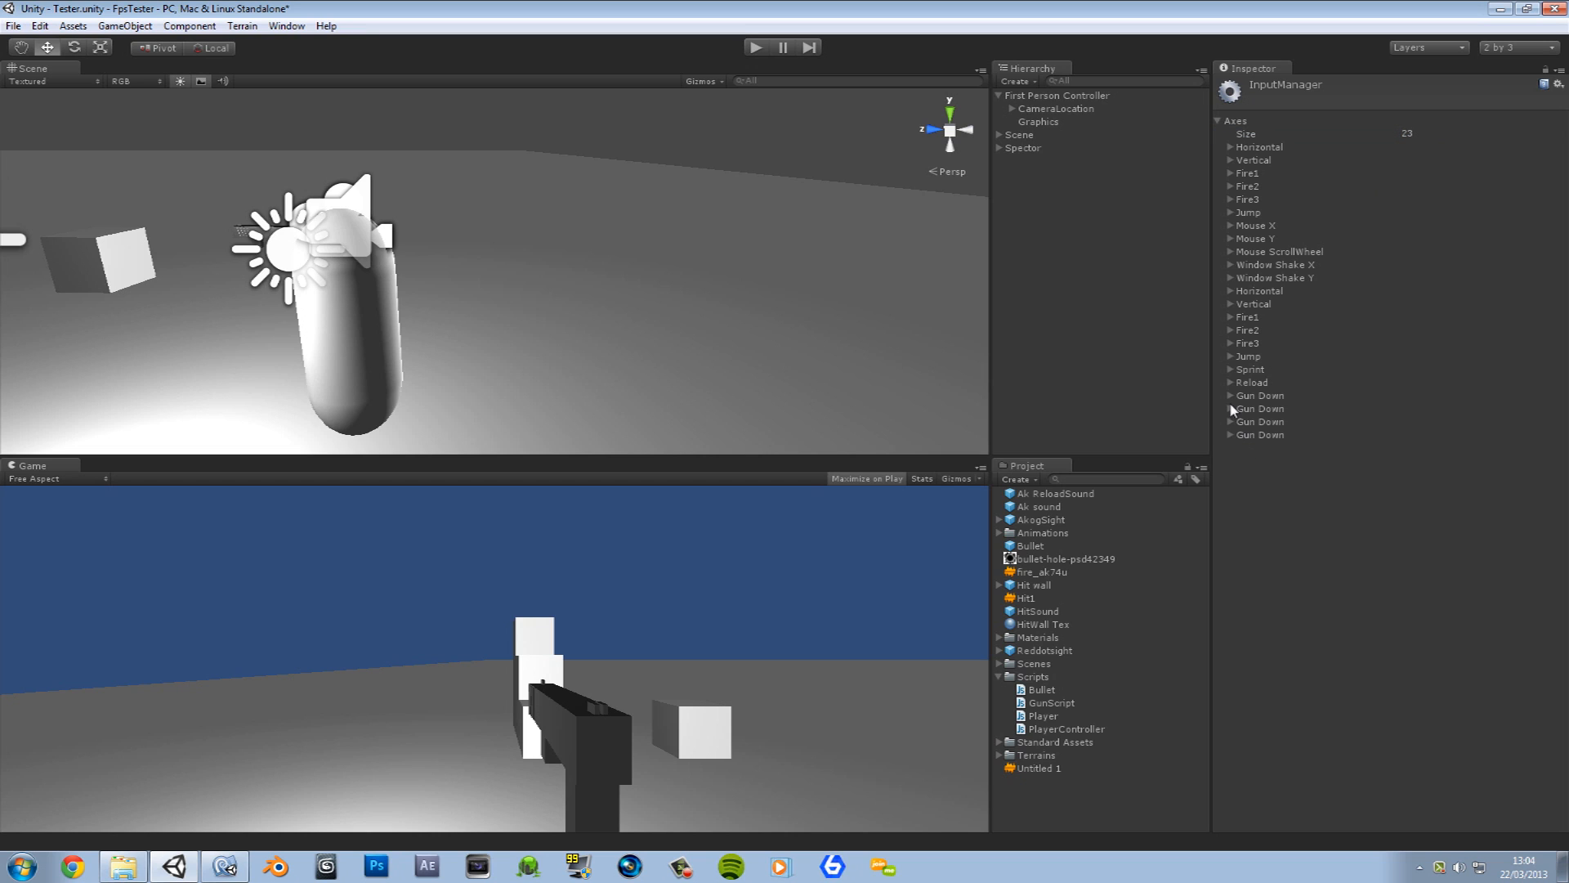
{"action": "left_click", "coordinate": [1229, 409]}
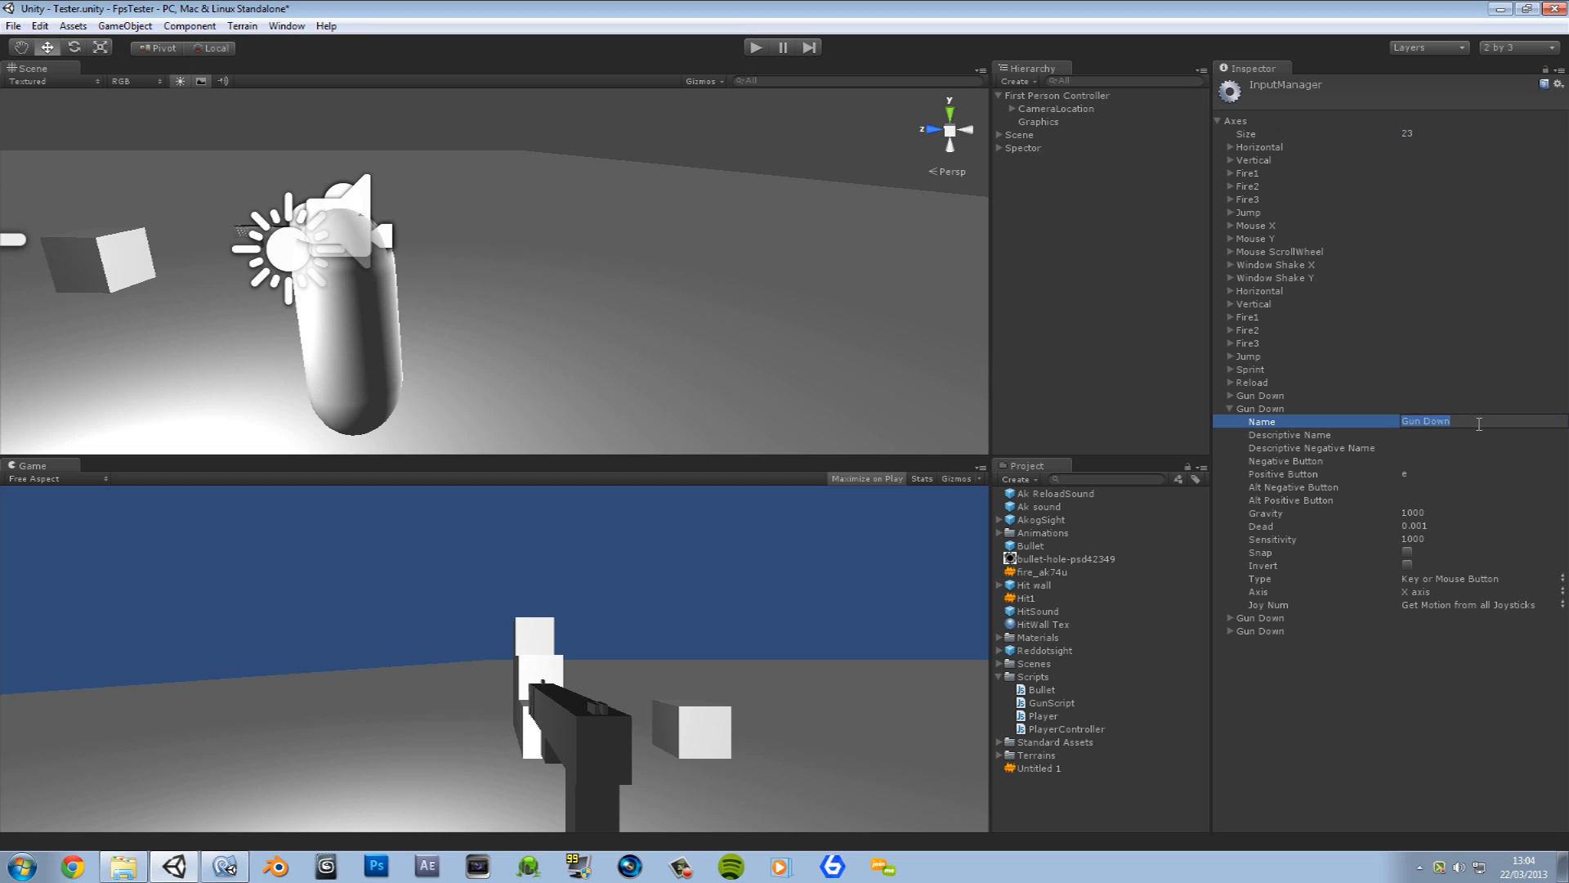
{"action": "type", "text": "Crouch"}
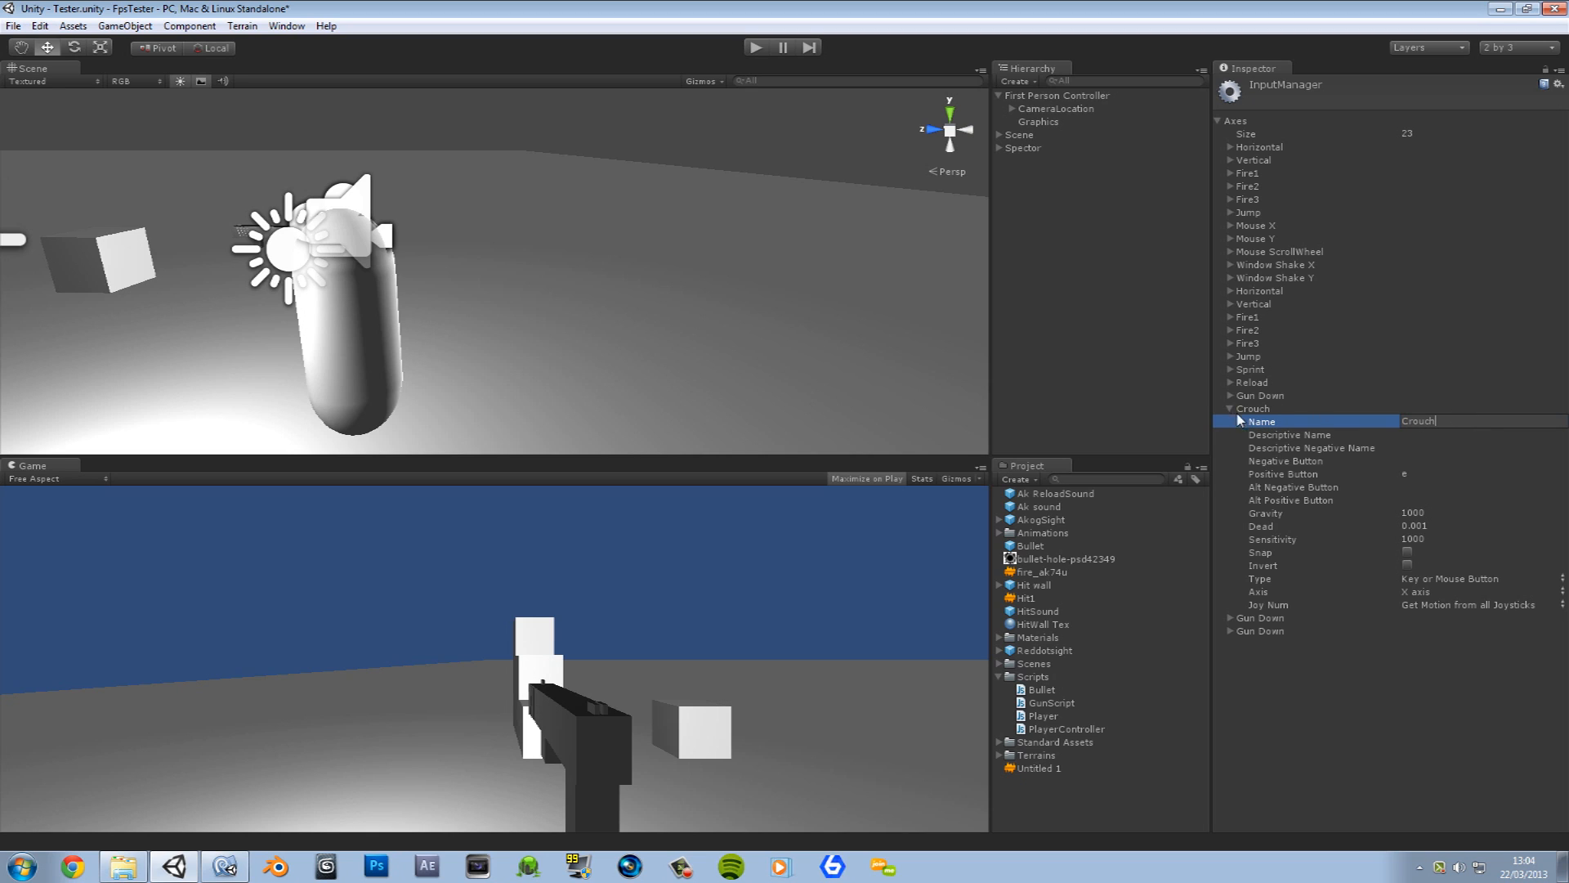
{"action": "left_click", "coordinate": [1481, 474]}
{"action": "type", "text": "x"}
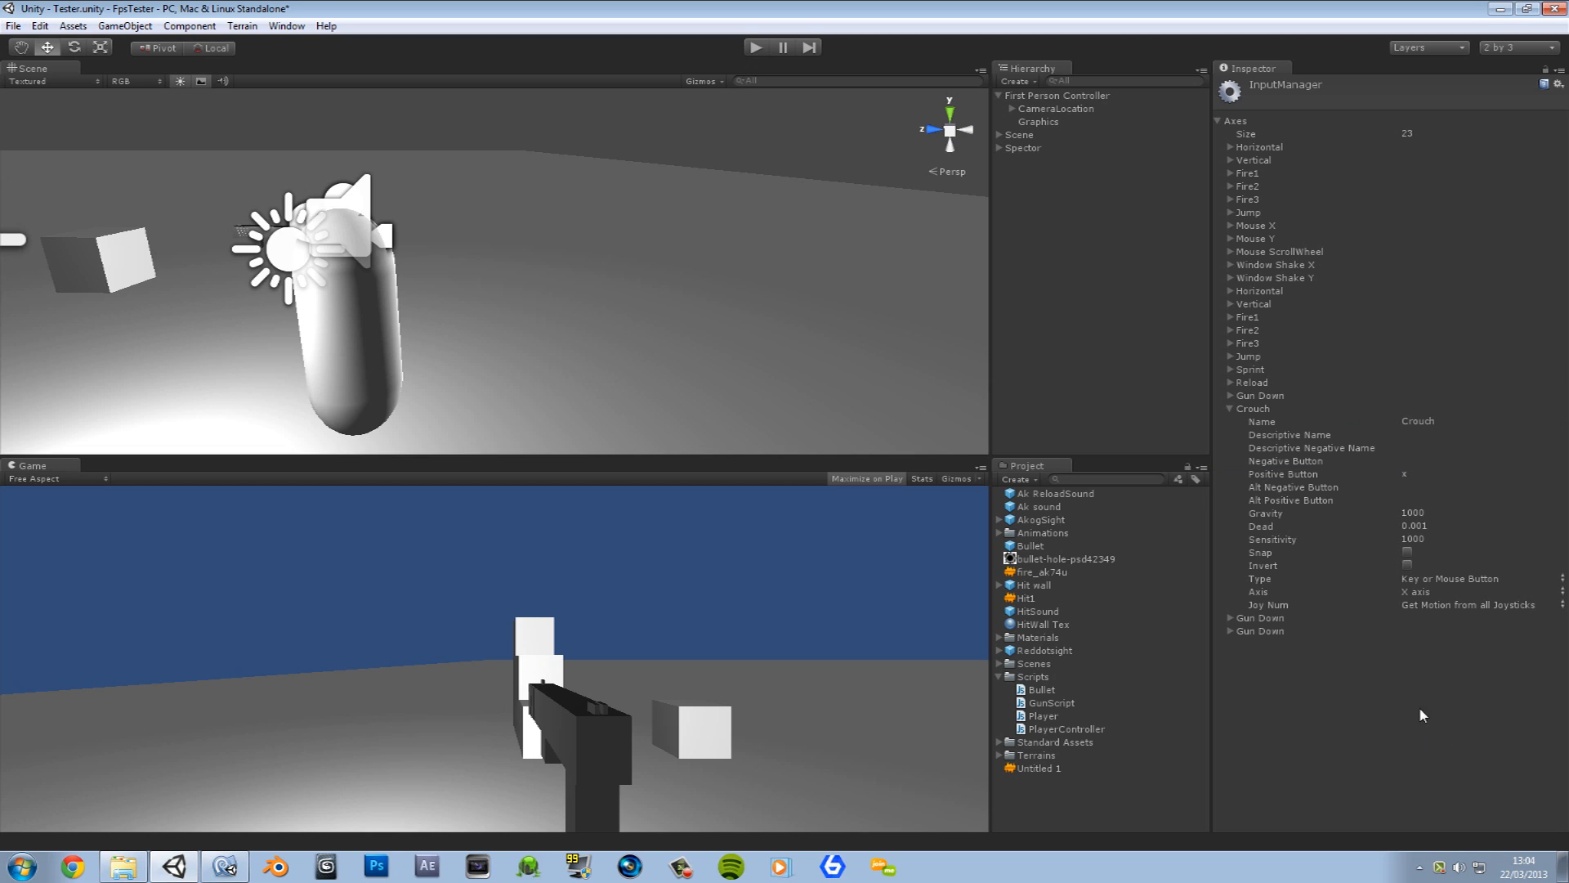
{"action": "mouse_move", "coordinate": [1240, 622]}
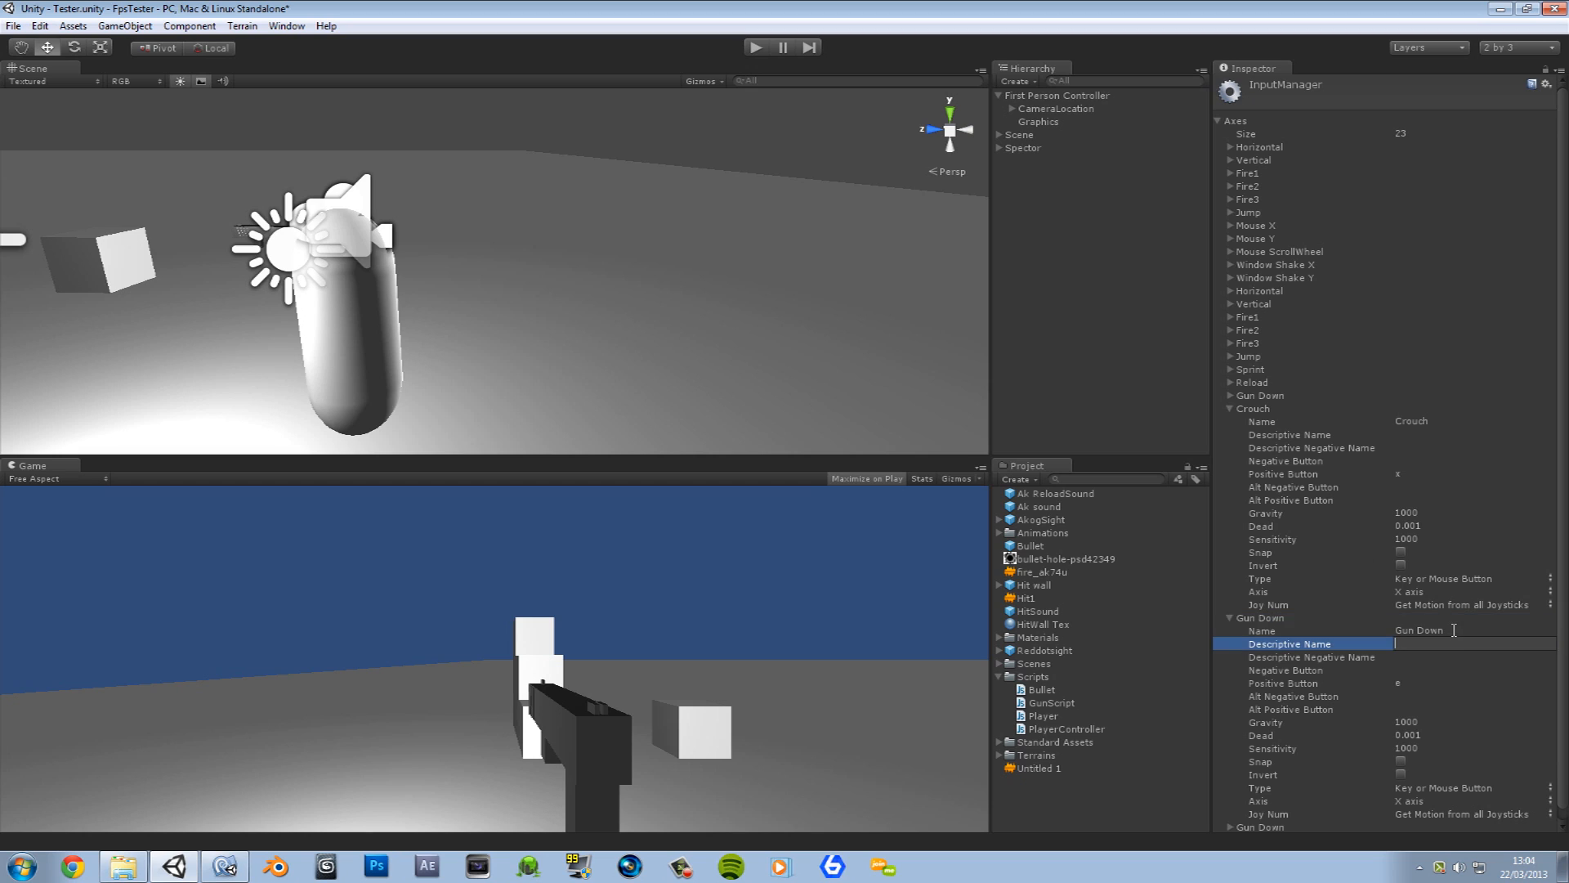
Step: Rename the remaining duplicates to Stand and Prone, with Prone triggered by z
{"action": "type", "text": "Stand"}
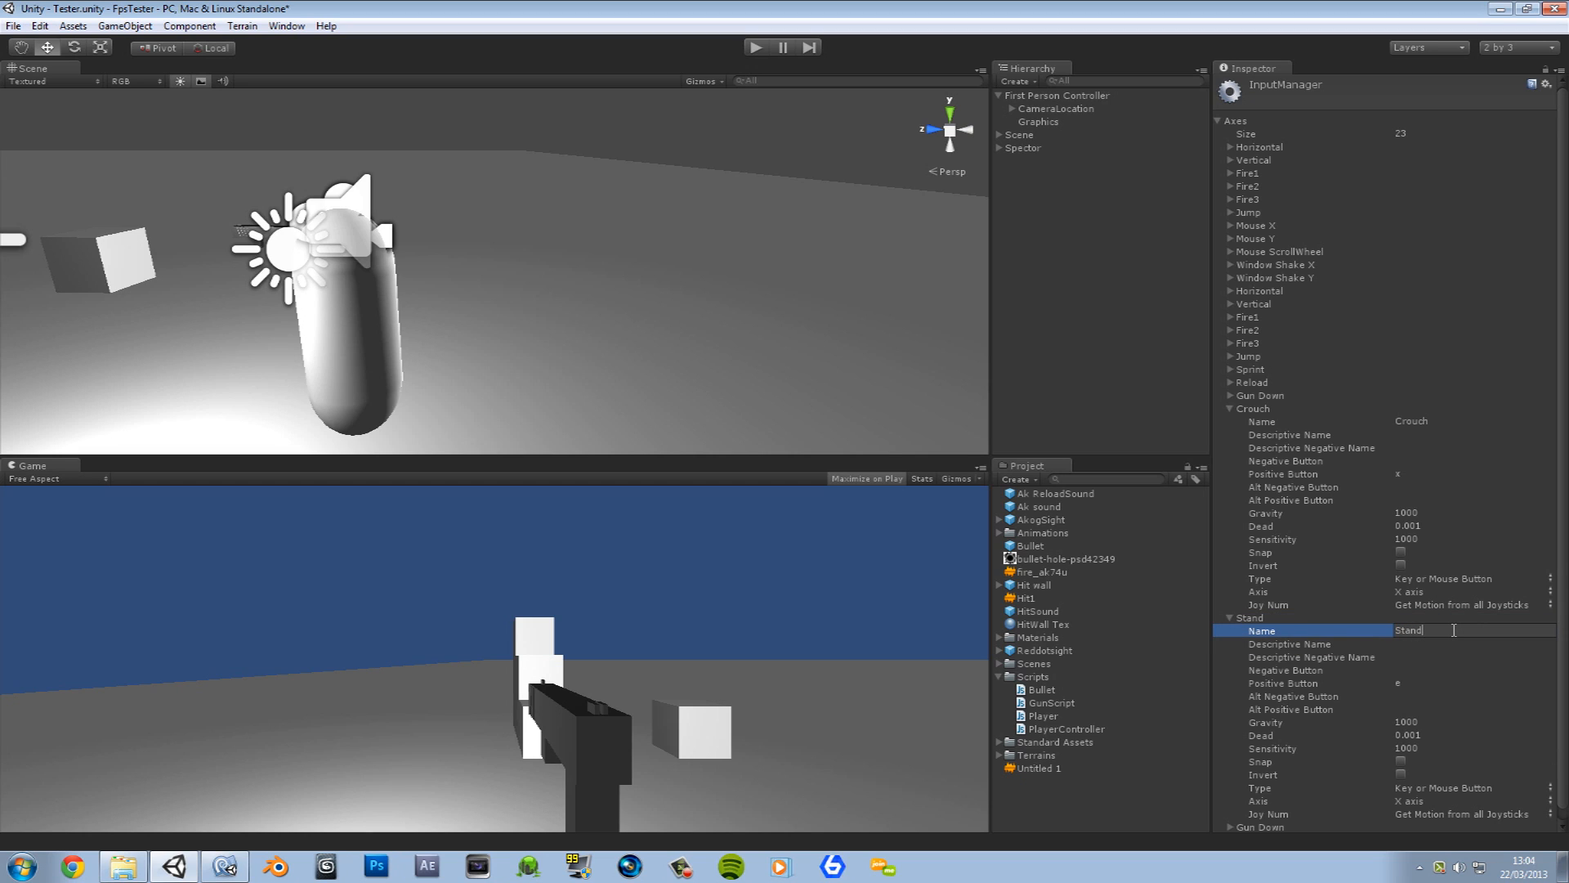
{"action": "left_click", "coordinate": [1471, 683]}
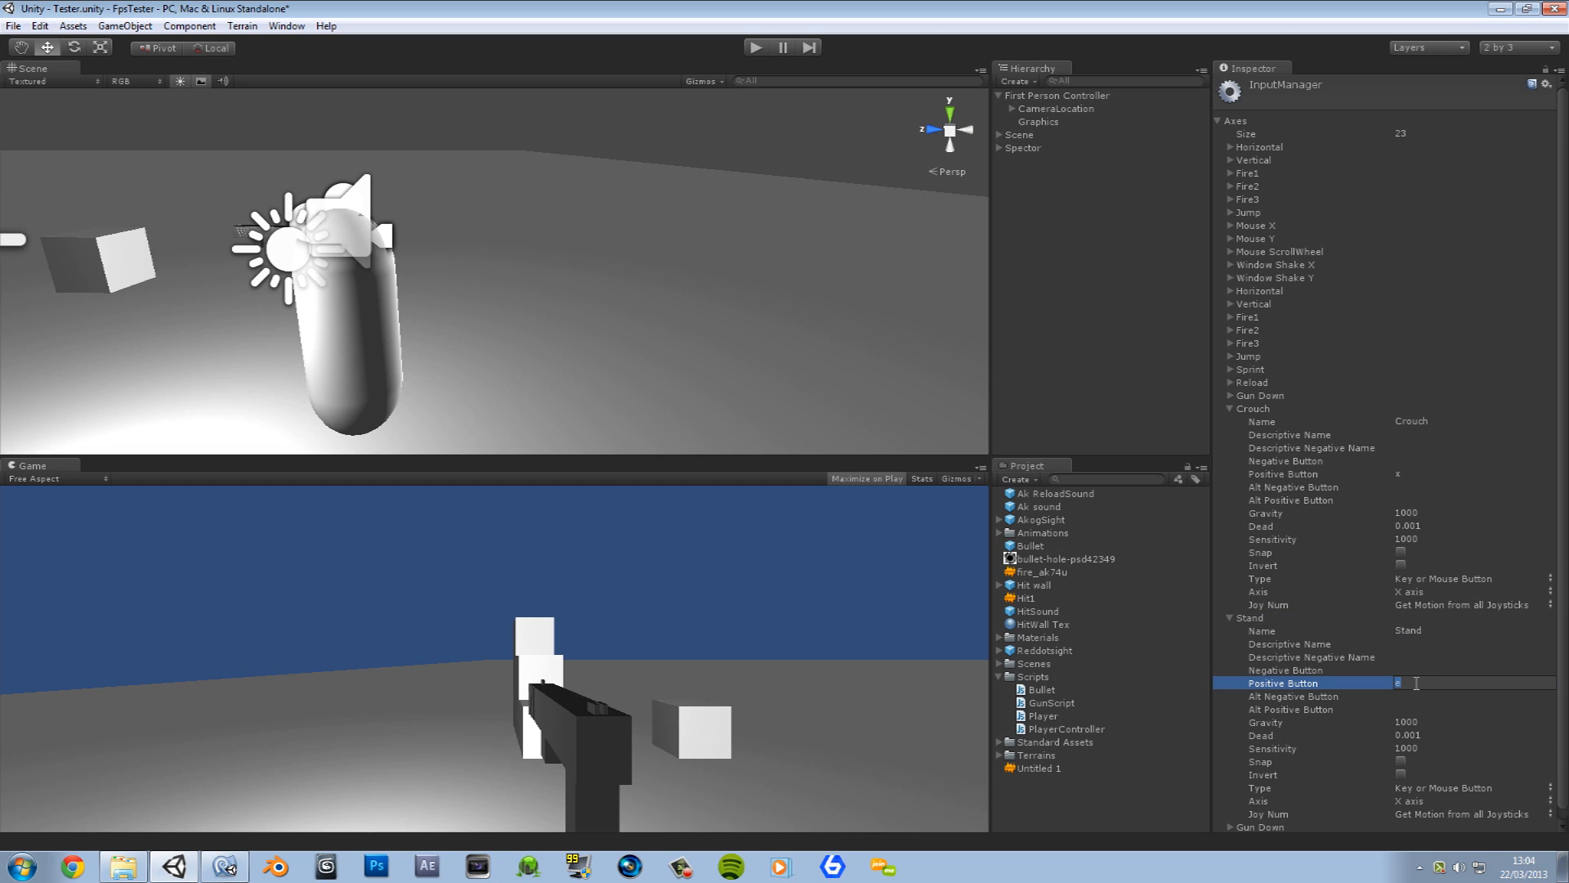
{"action": "left_click", "coordinate": [1229, 618]}
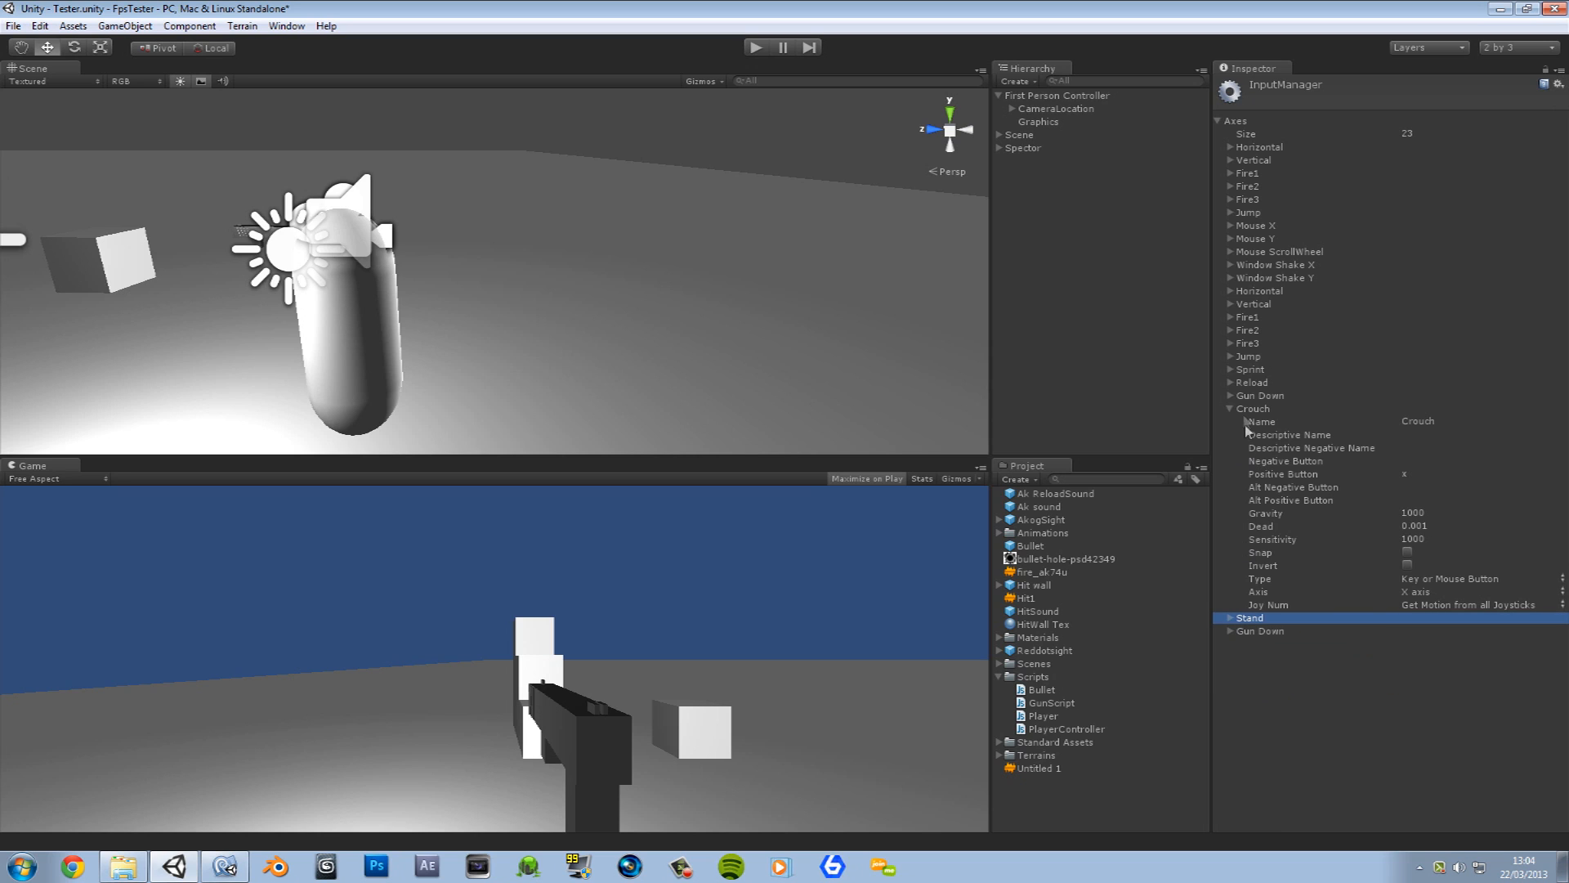
{"action": "left_click", "coordinate": [1259, 435]}
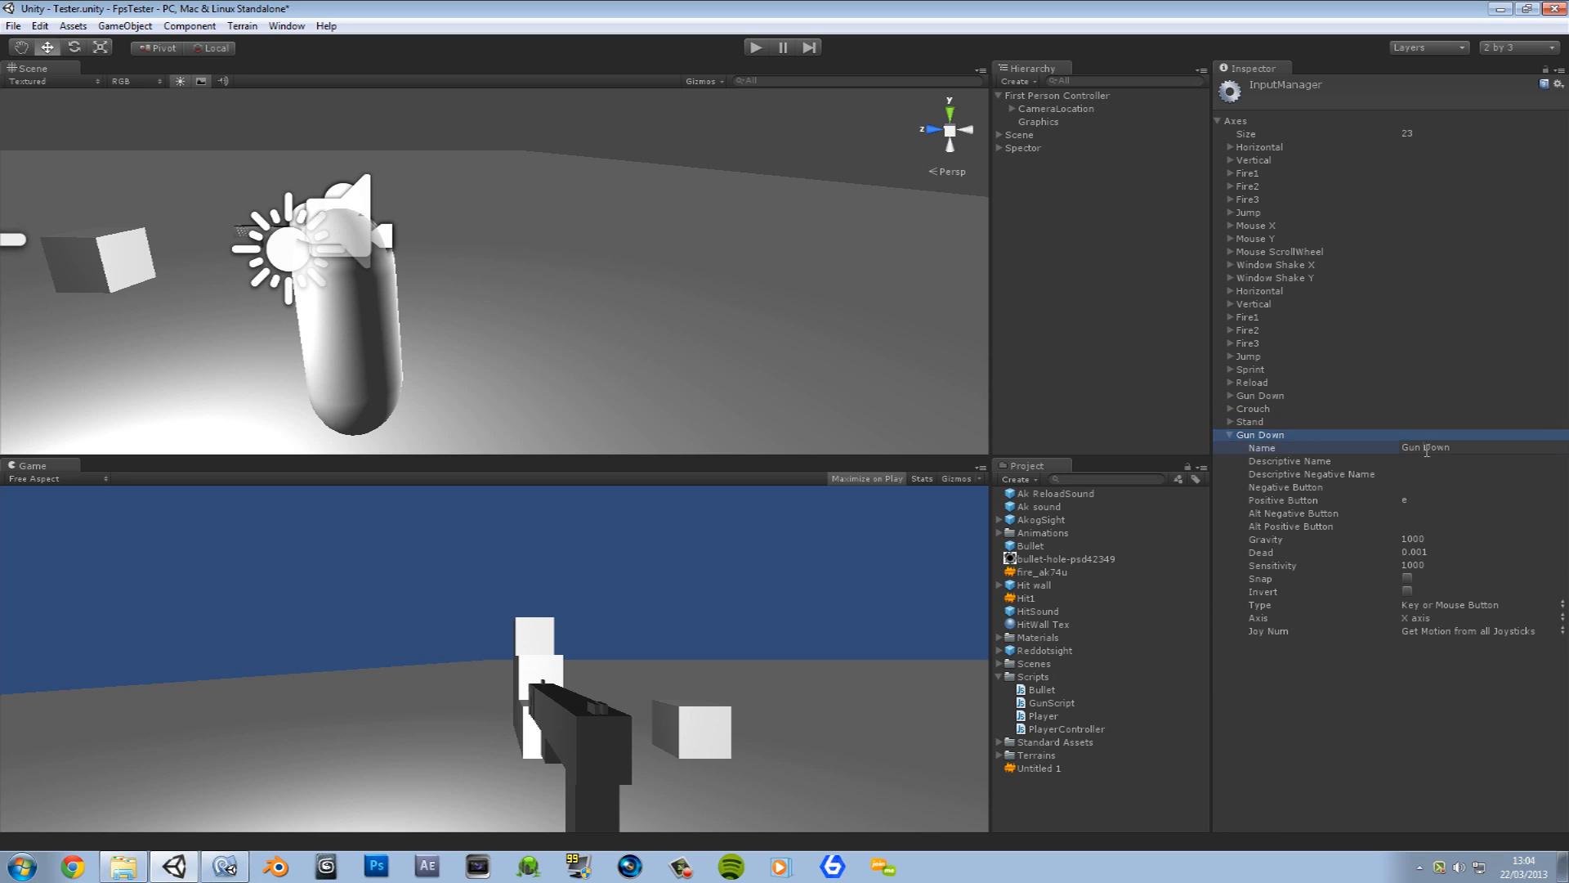
{"action": "type", "text": "Prone"}
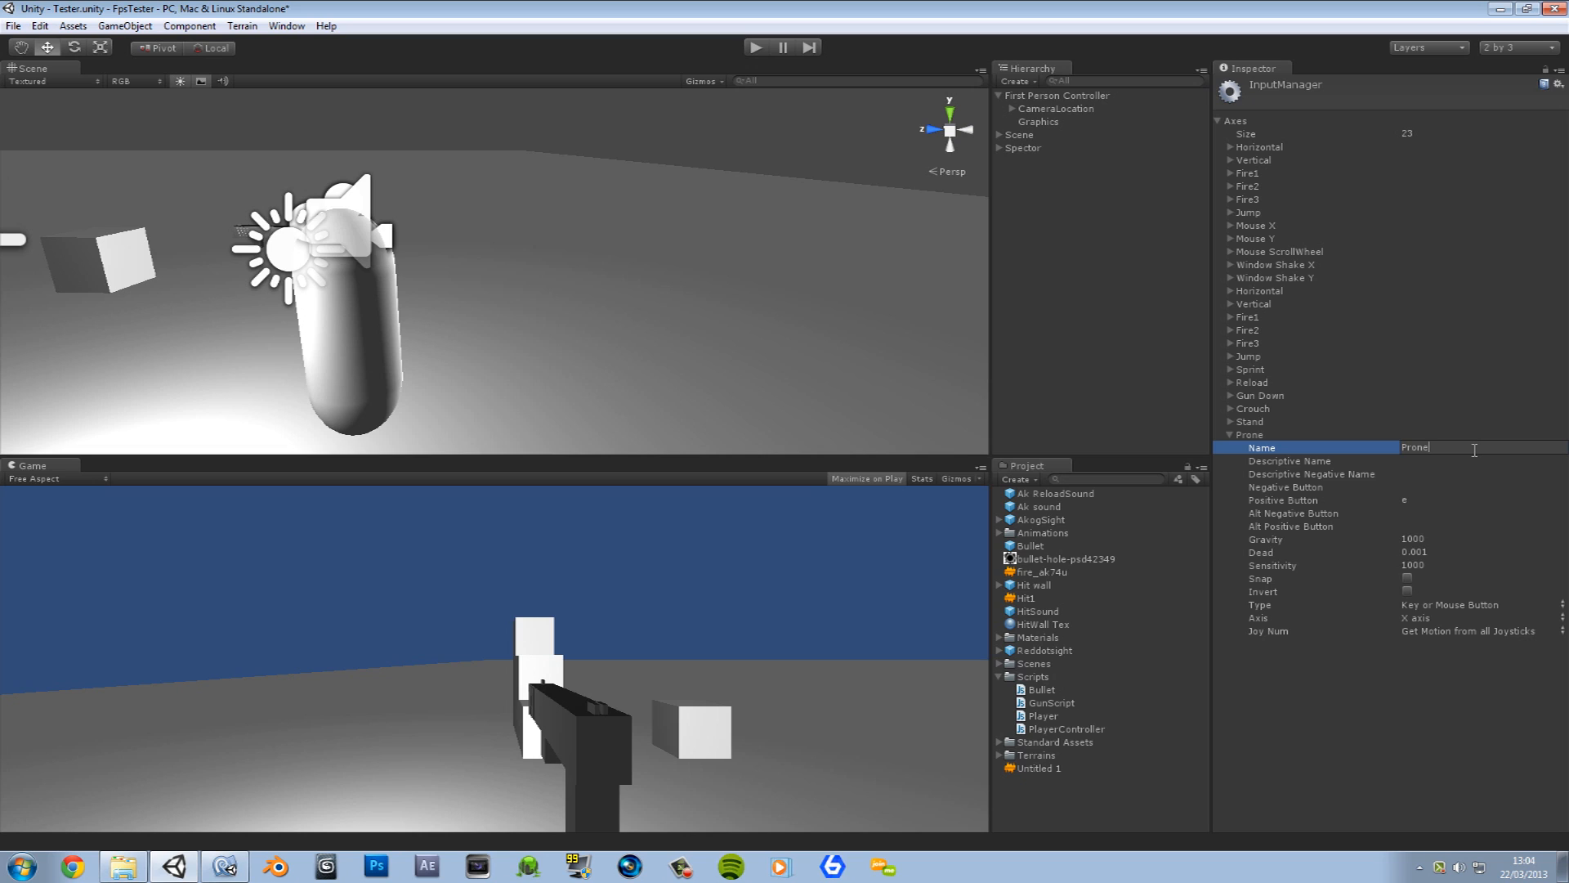
{"action": "left_click", "coordinate": [1481, 500]}
{"action": "type", "text": "z"}
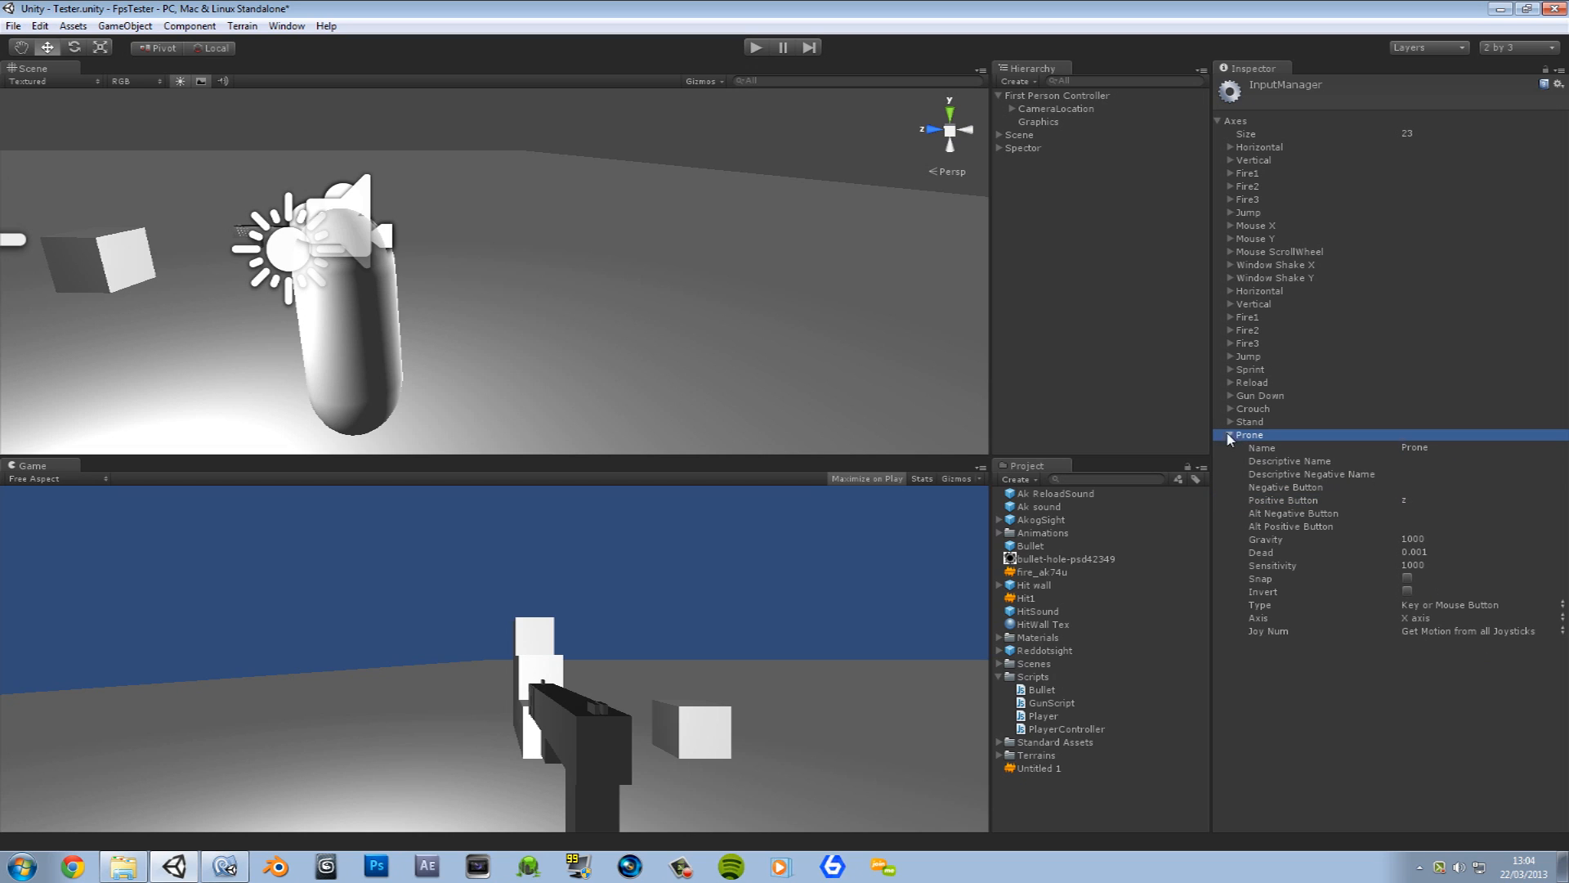
{"action": "left_click", "coordinate": [1219, 121]}
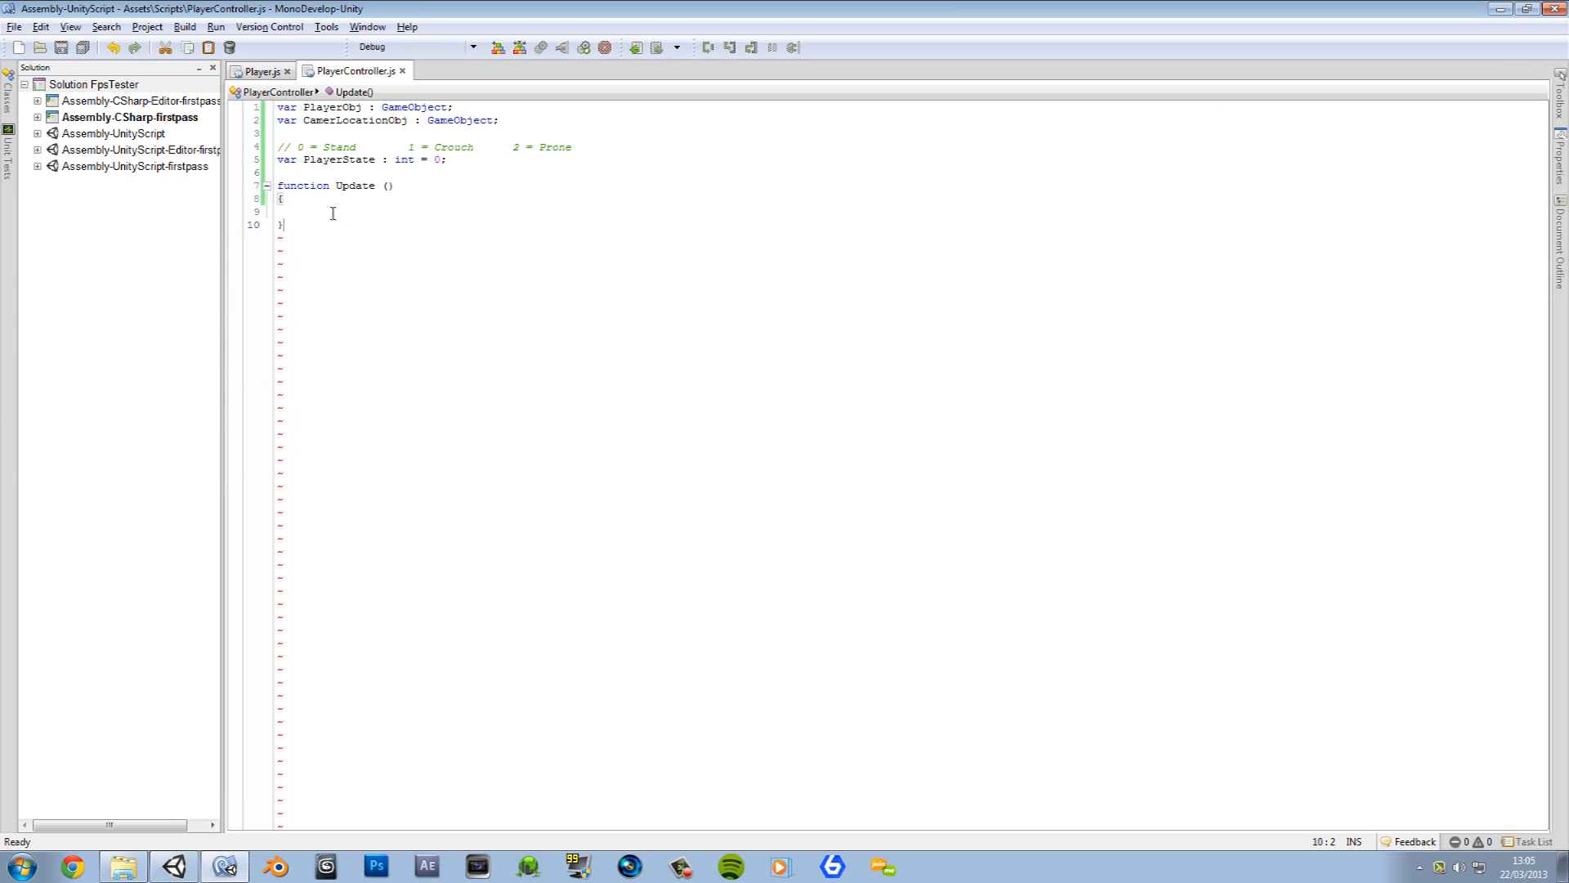
Step: Write if (Input.GetButtonDown("Stand")) { PlayerState = 0; } inside Update
{"action": "type", "text": "if"}
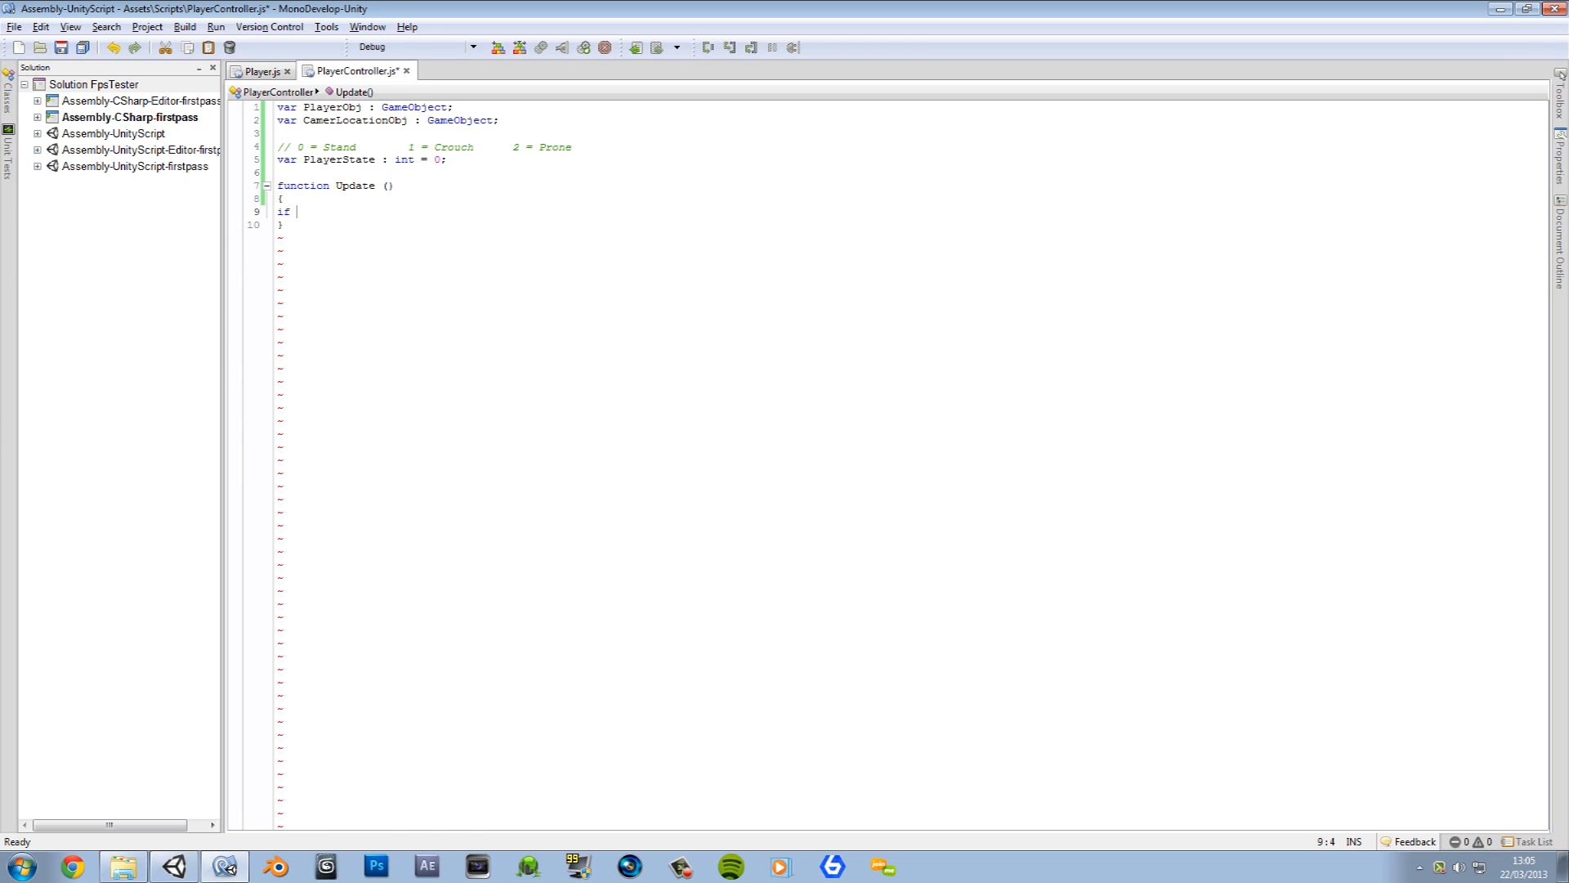
{"action": "type", "text": "()"}
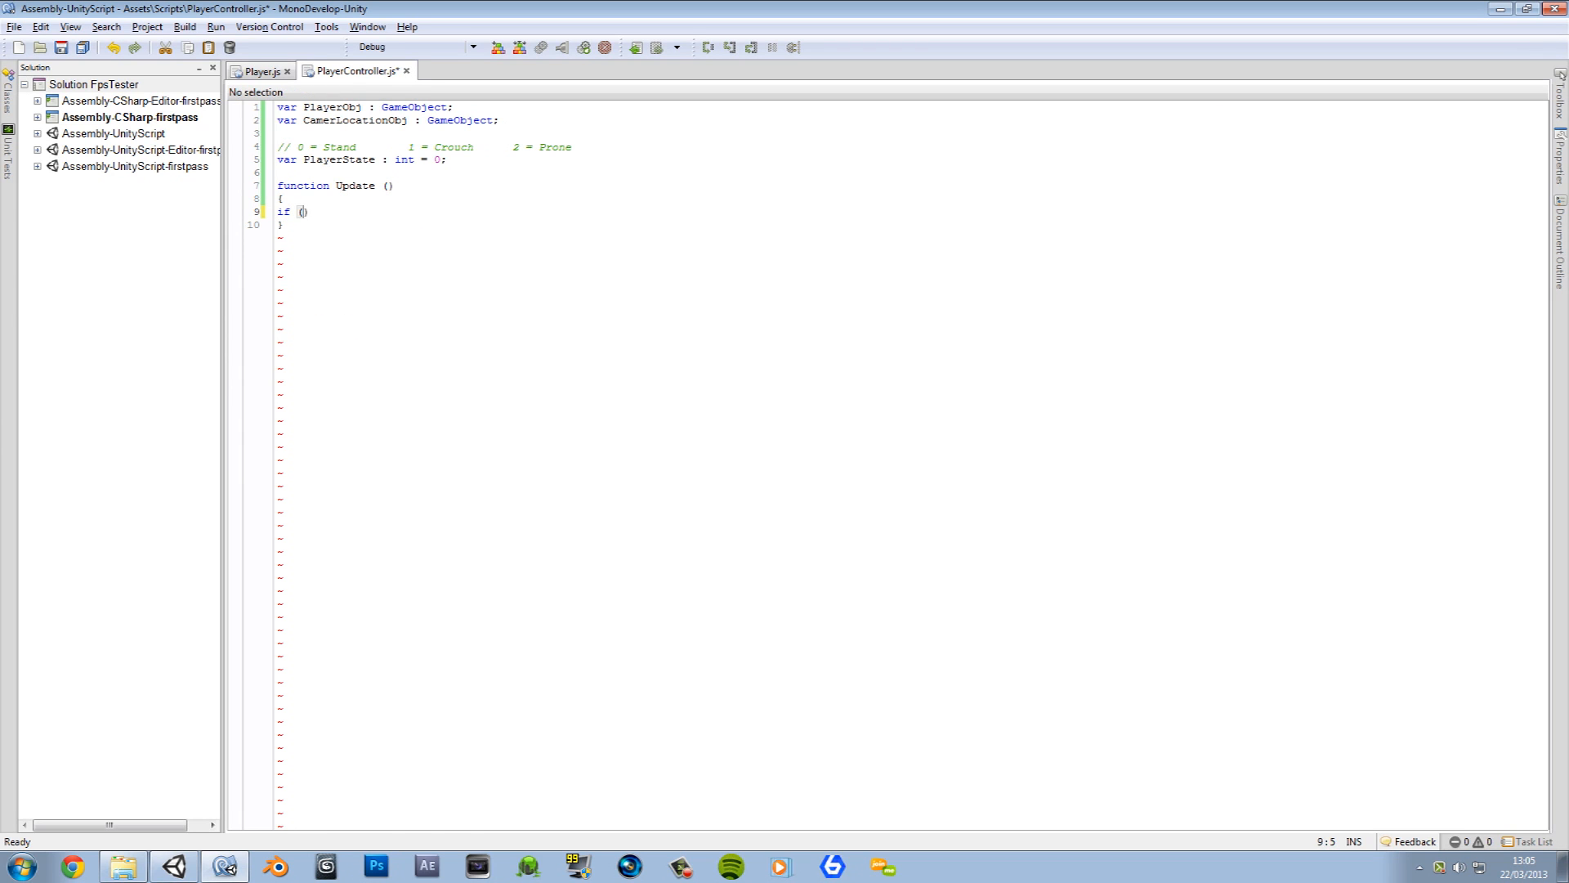
{"action": "type", "text": "Input."}
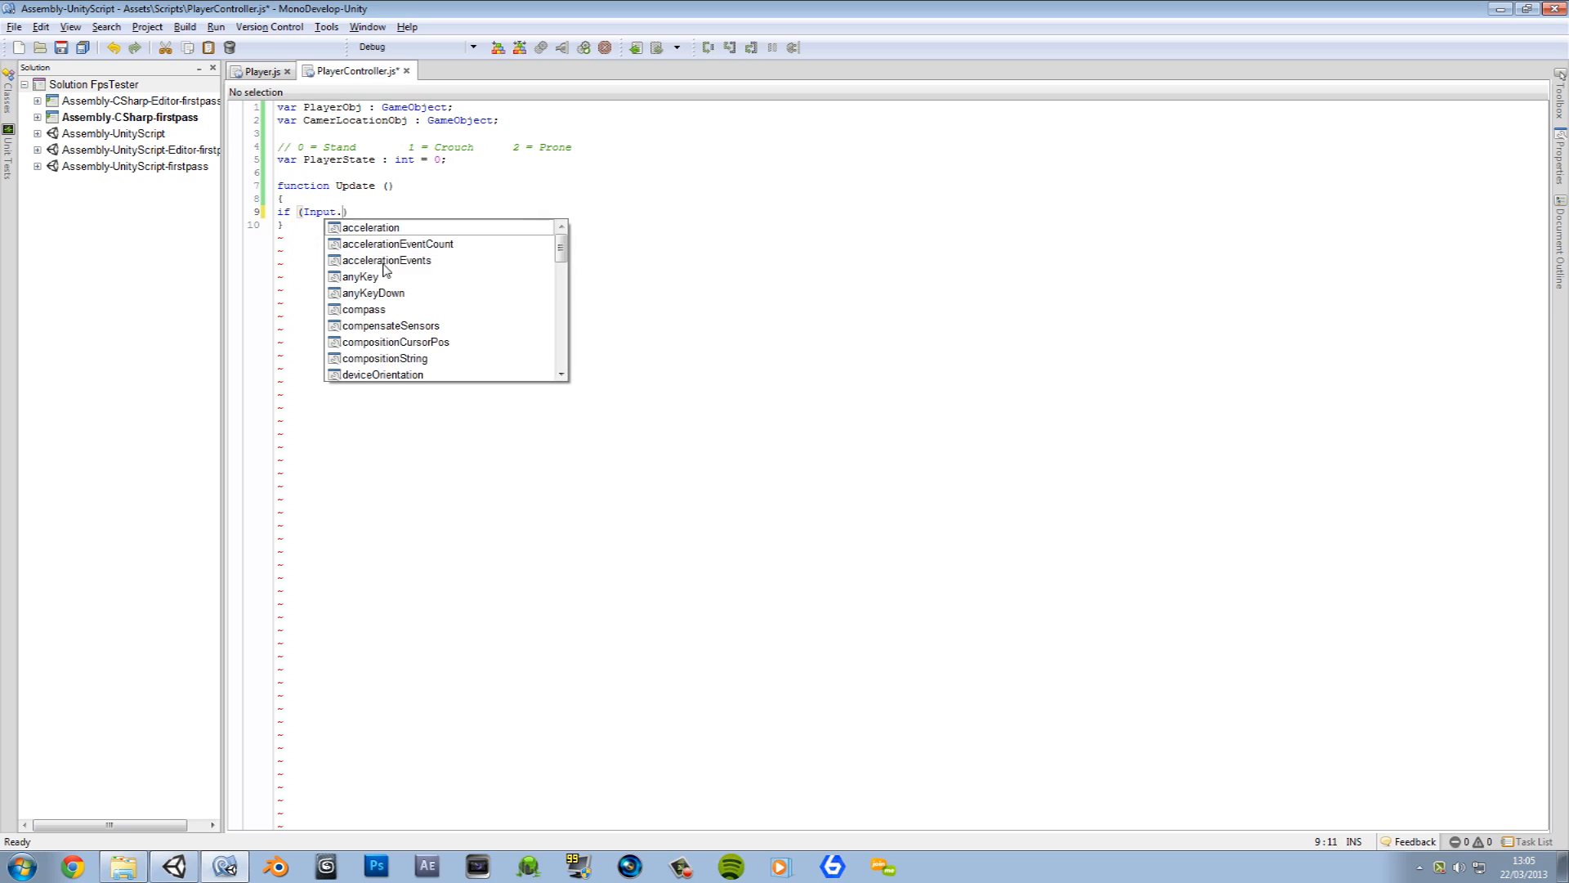
{"action": "type", "text": "getButtonDown"}
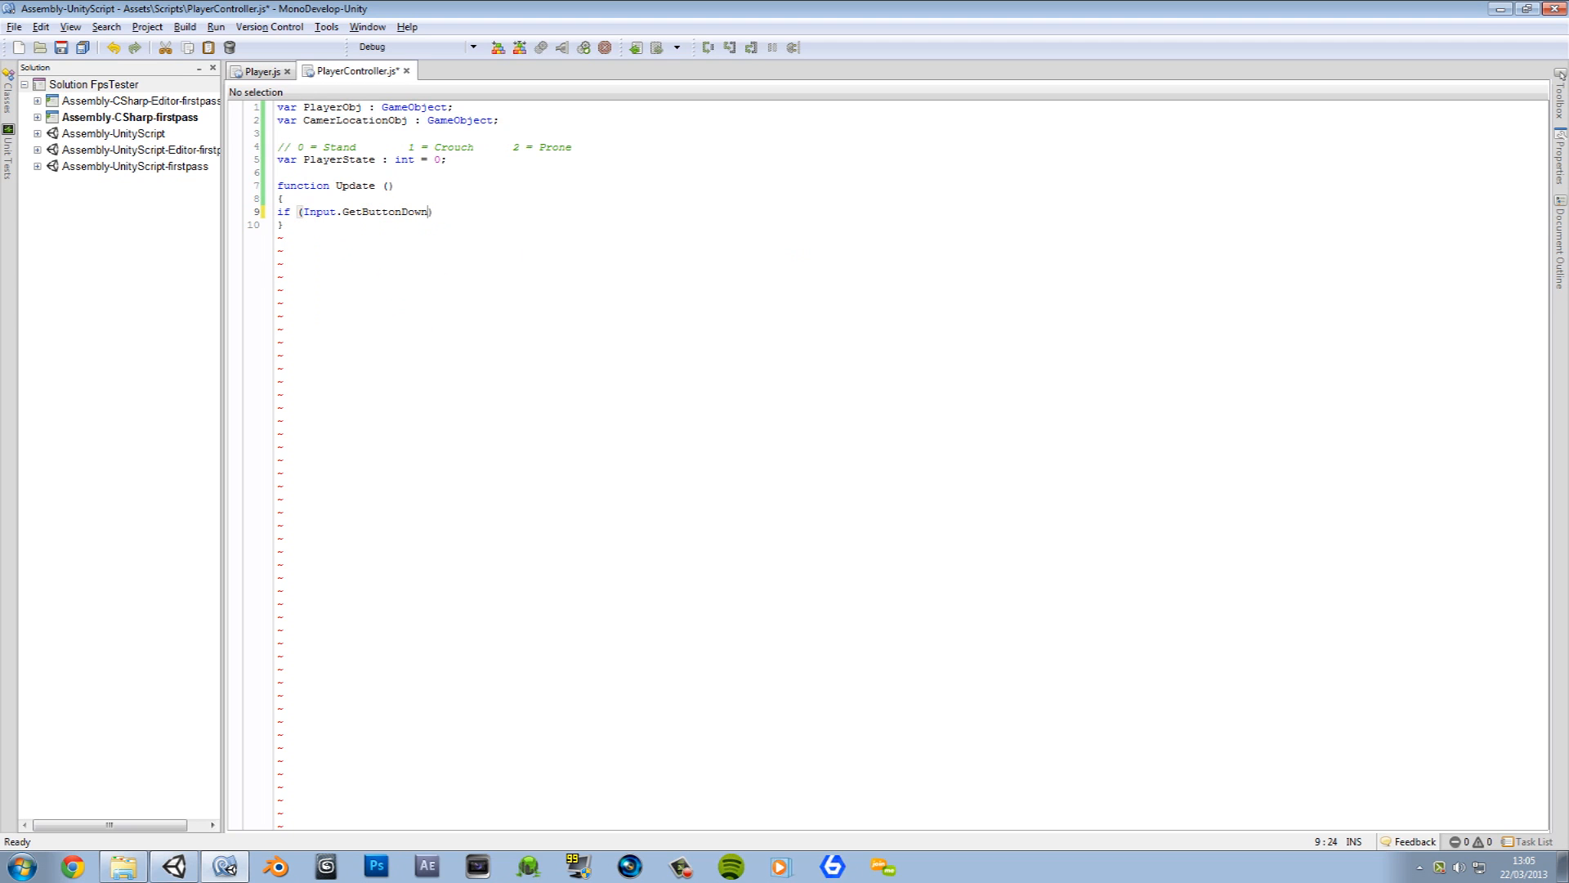
{"action": "type", "text": "(\"\")"}
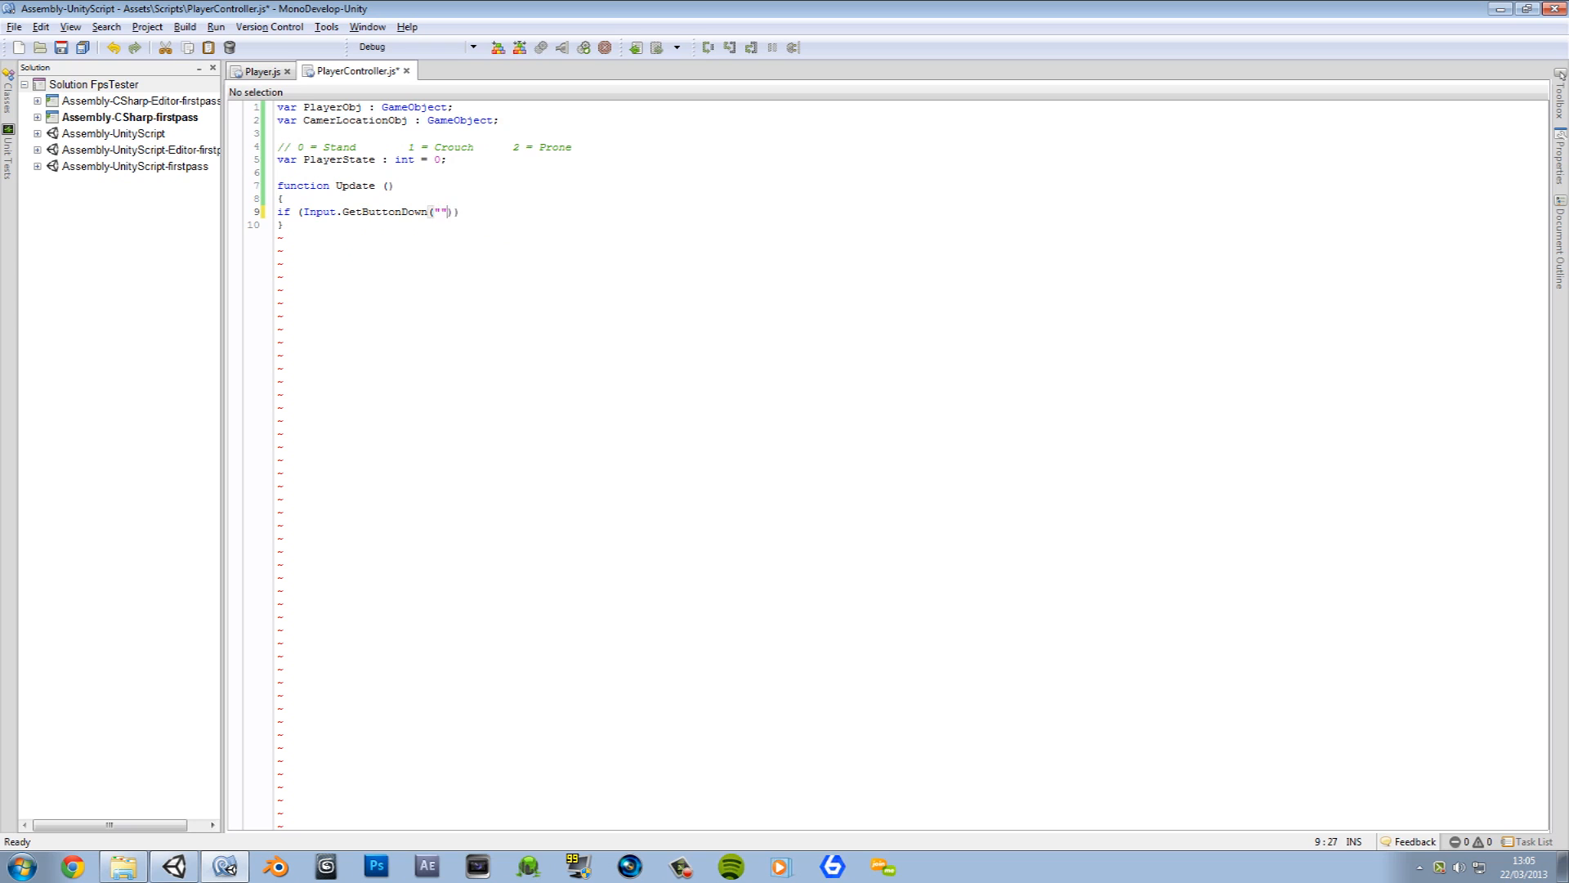
{"action": "type", "text": "Stand"}
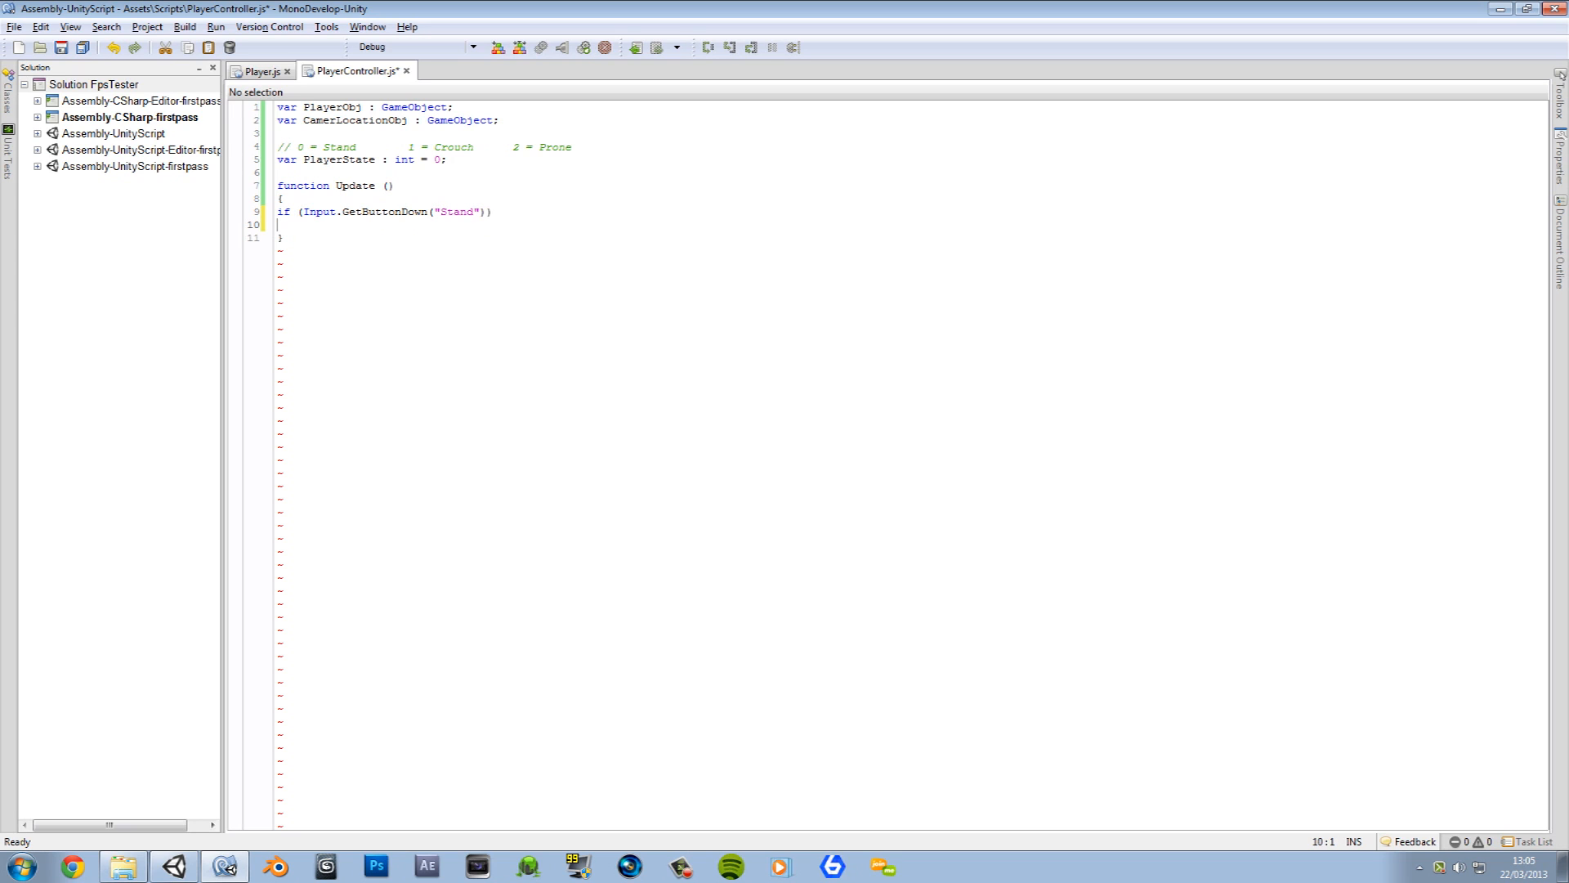
{"action": "type", "text": "{"}
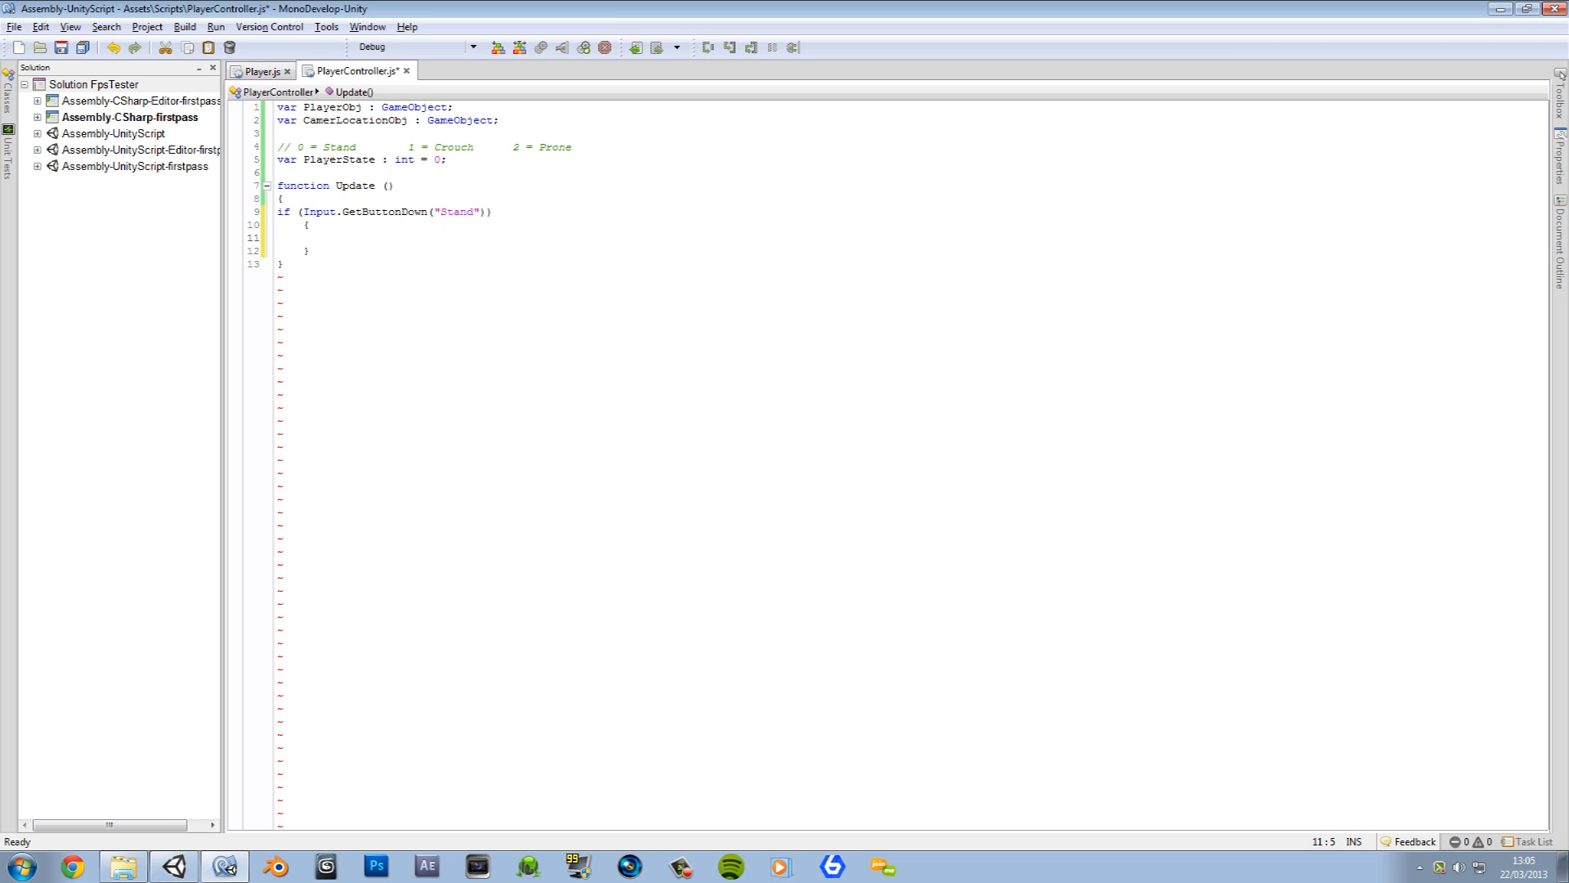
{"action": "type", "text": "PlayerState ="}
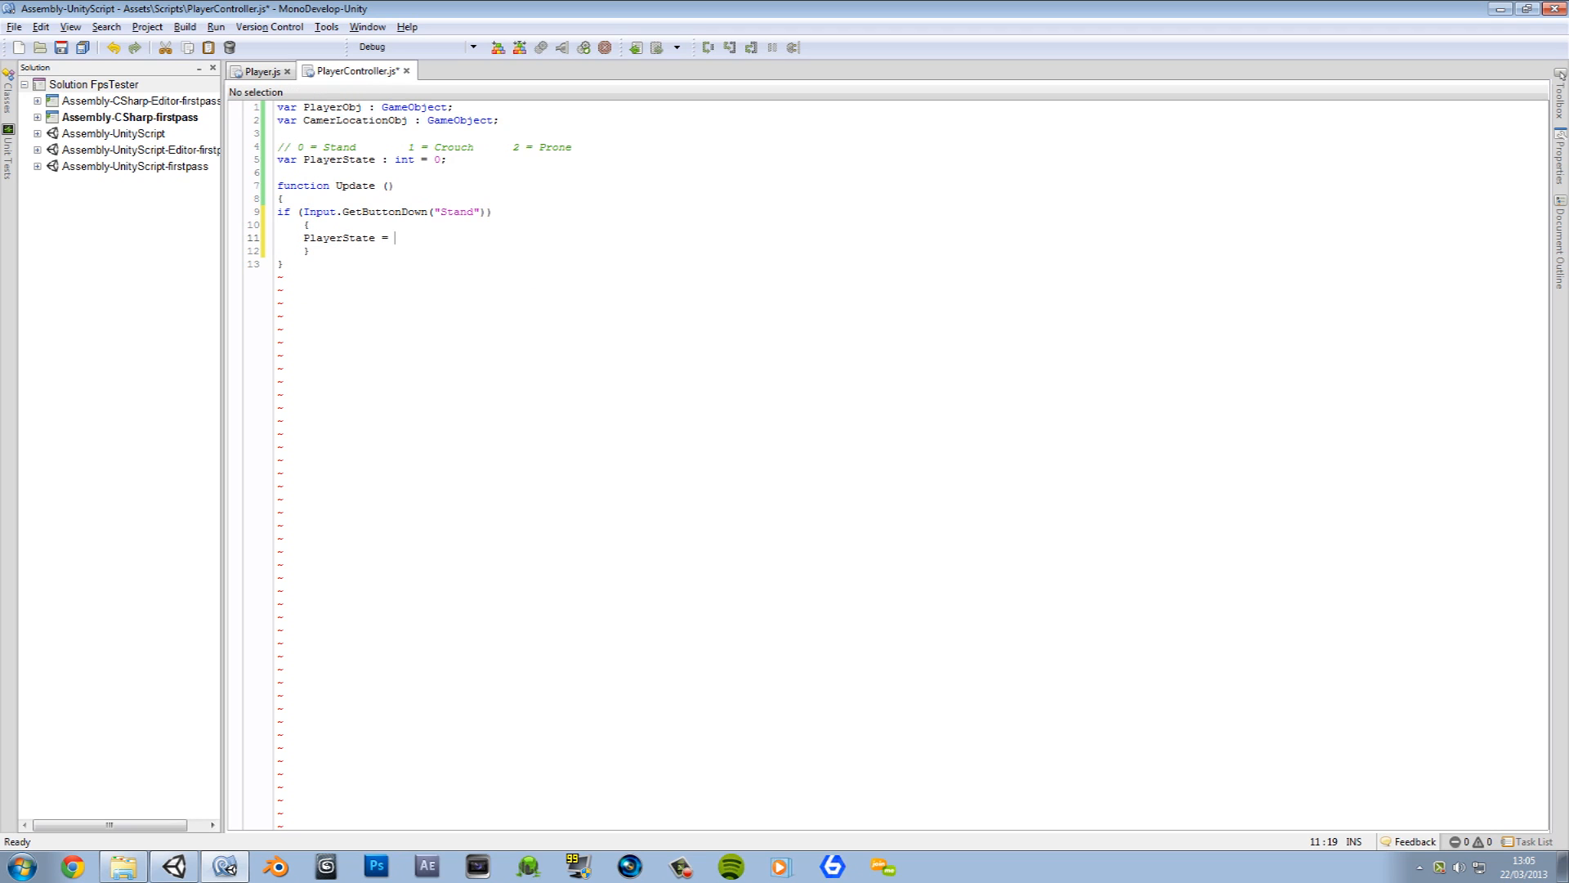
{"action": "type", "text": "0;"}
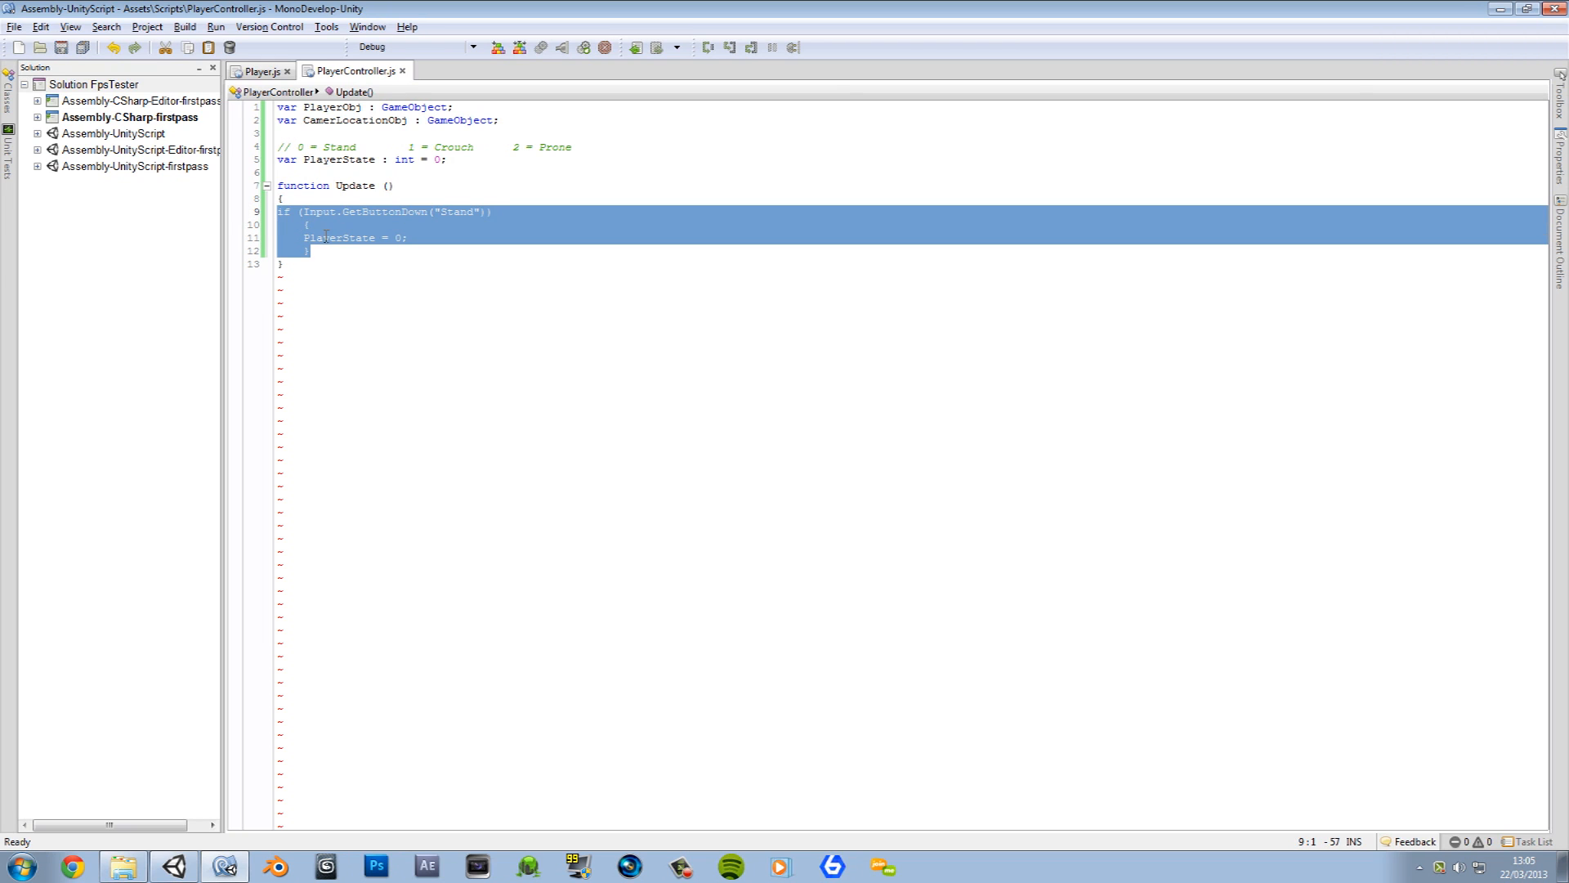
Step: Paste two copies of the Stand block as Crouch setting PlayerState 1 and Prone setting 2
{"action": "key", "text": "ctrl+v"}
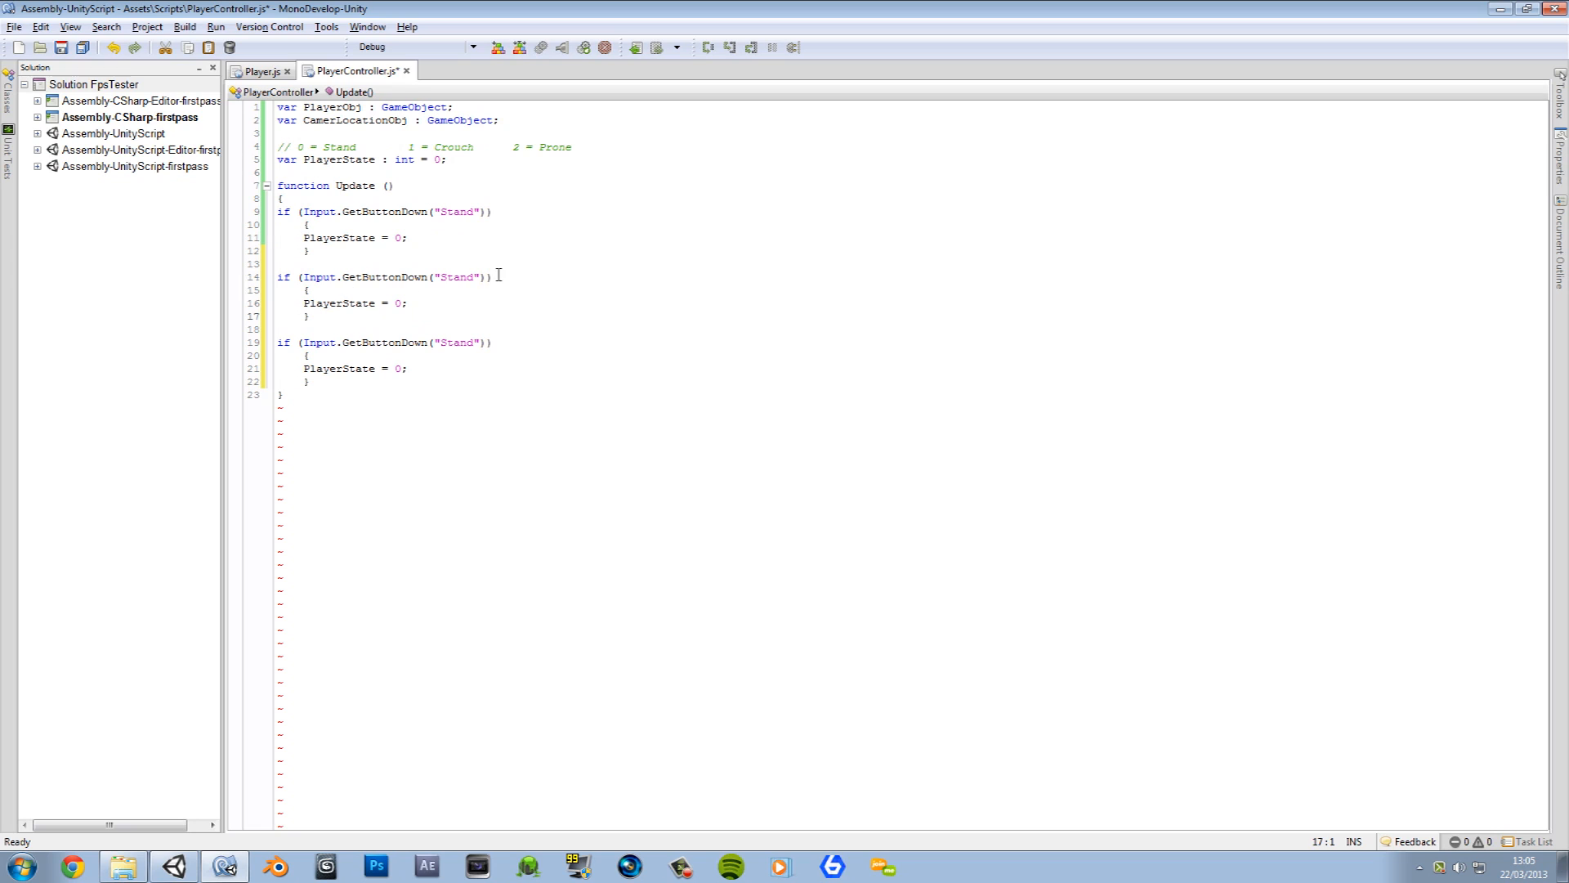
{"action": "type", "text": "Crouch"}
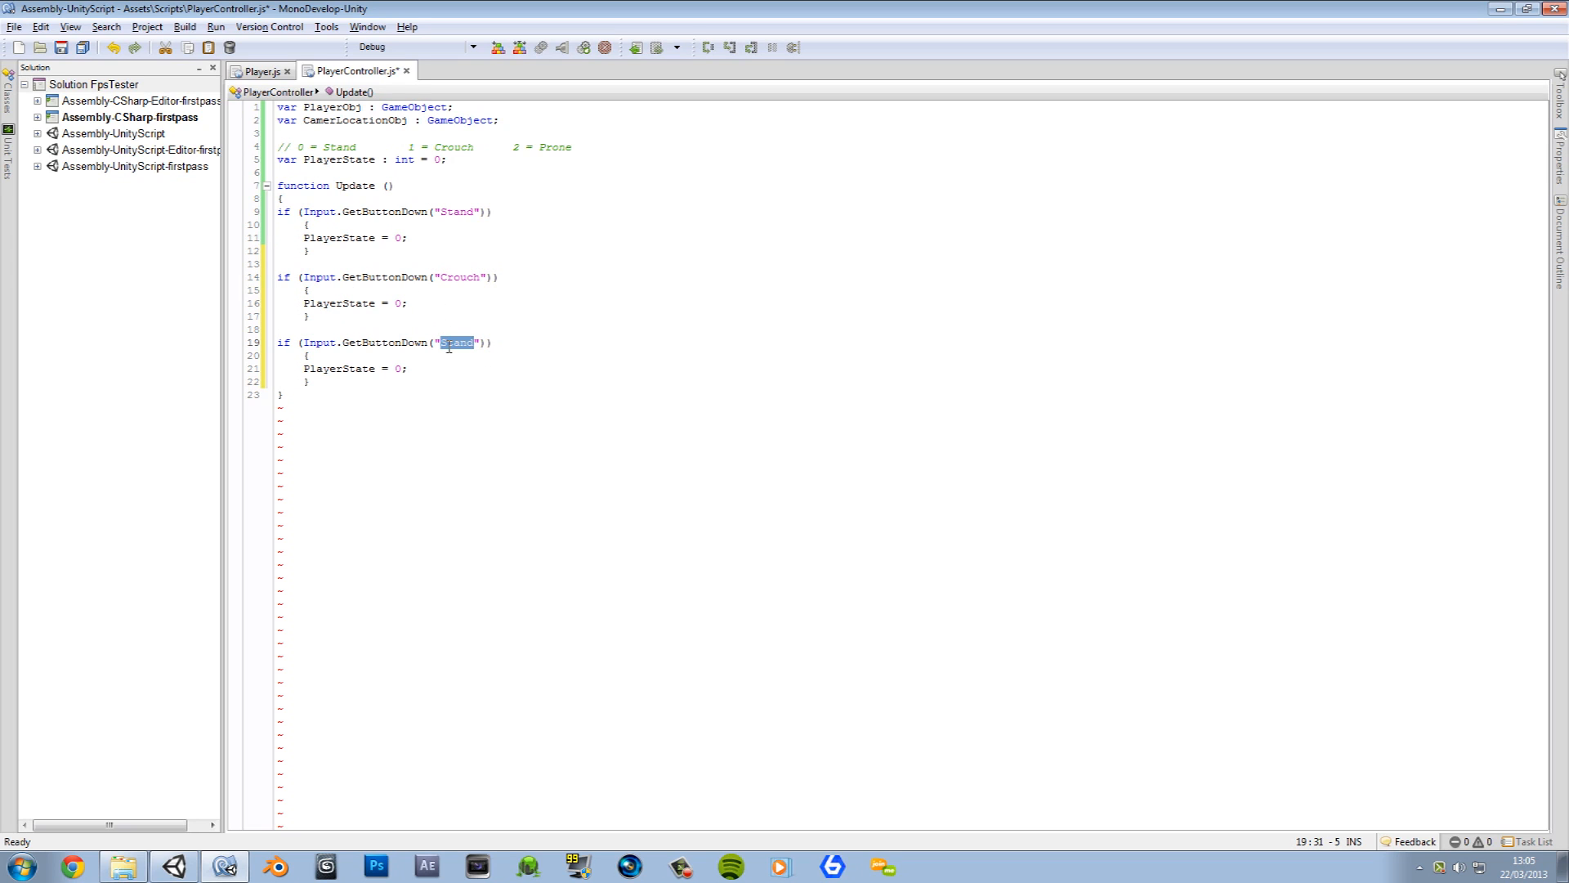
{"action": "type", "text": "Prone"}
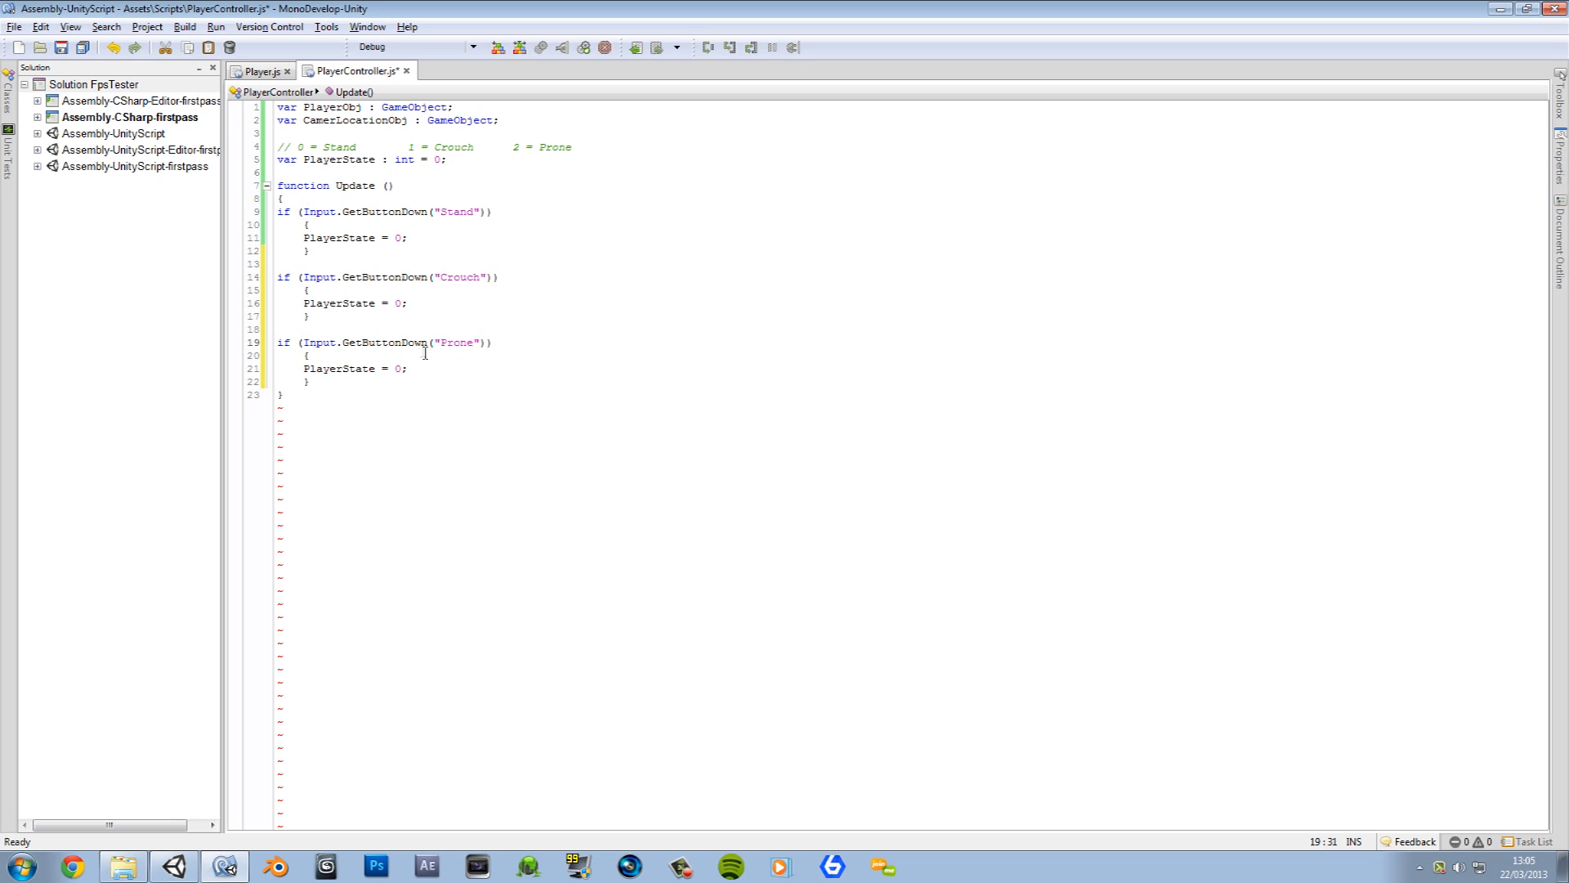
{"action": "type", "text": "1"}
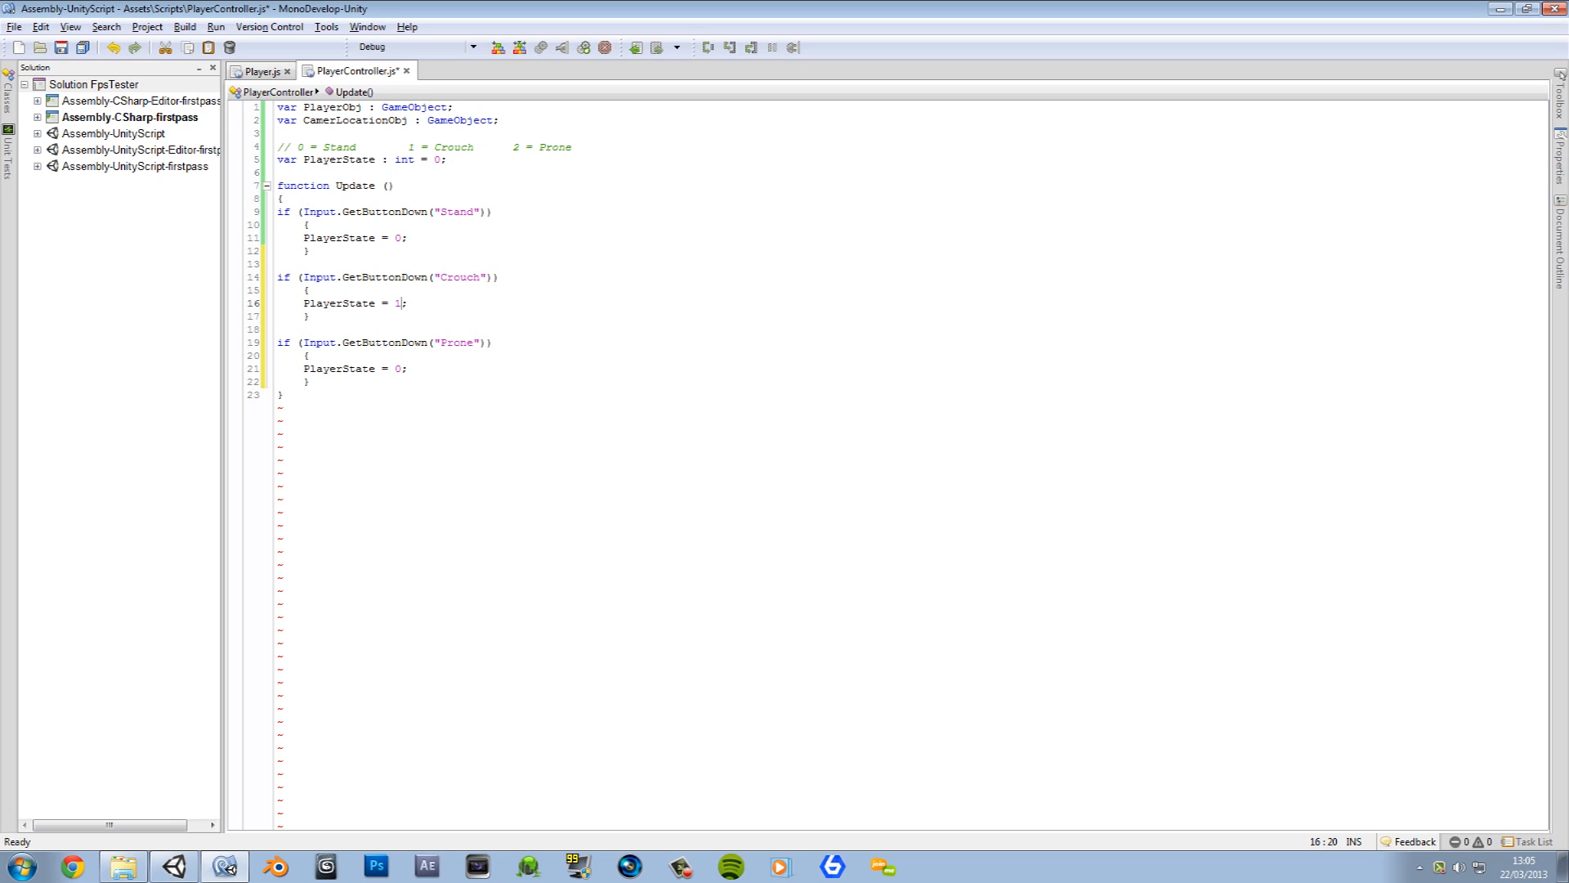
{"action": "type", "text": "2"}
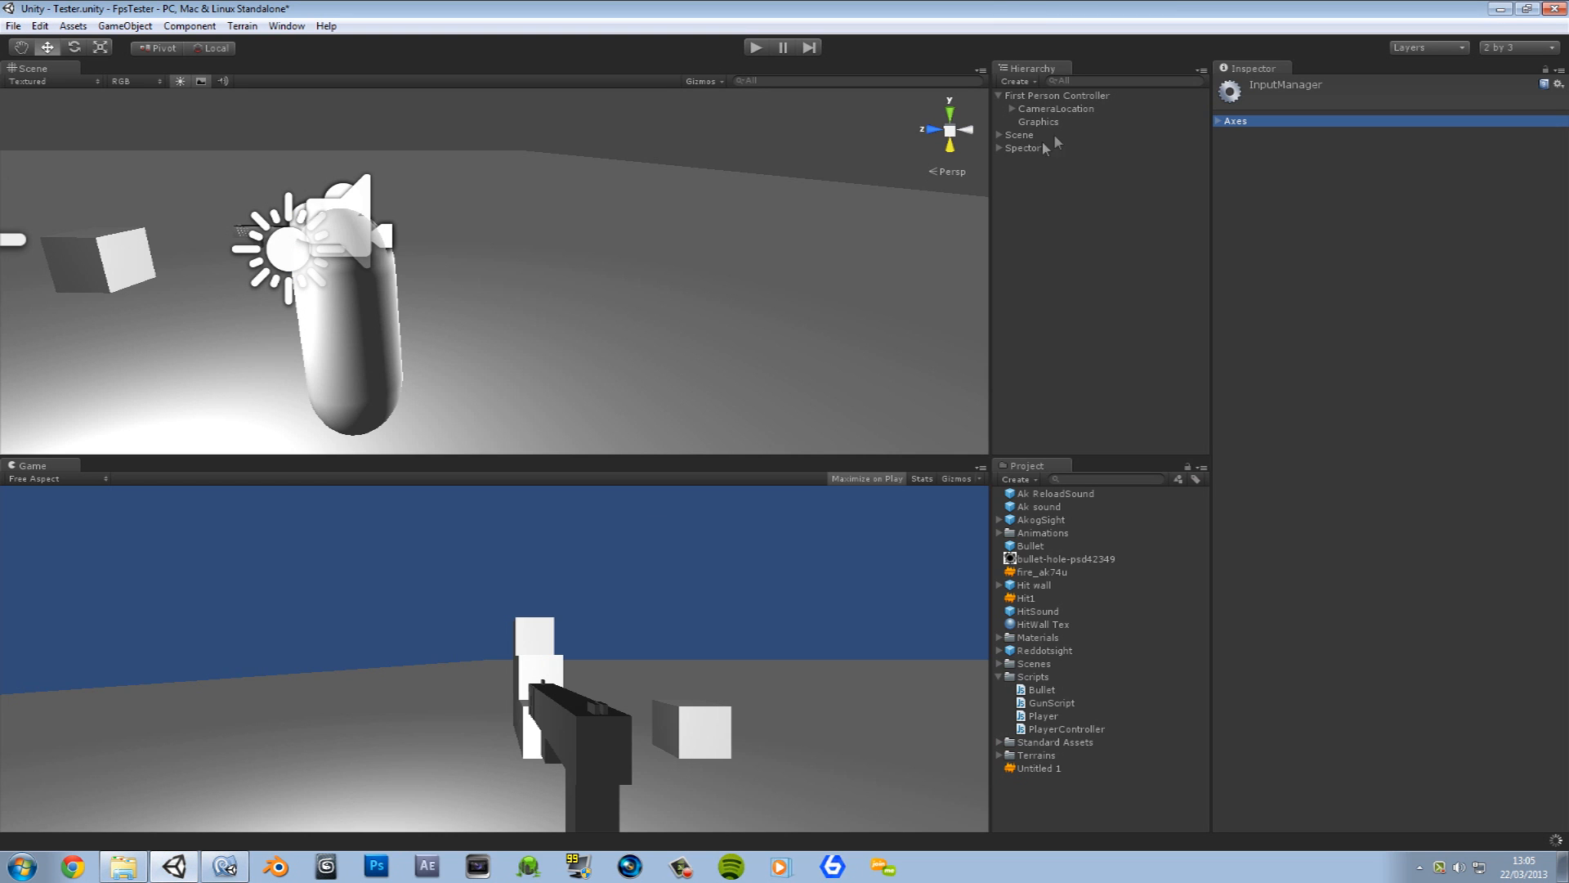
Step: Remove Player Controller from Main Camera and attach it to CameraLocation instead
{"action": "left_click", "coordinate": [1056, 108]}
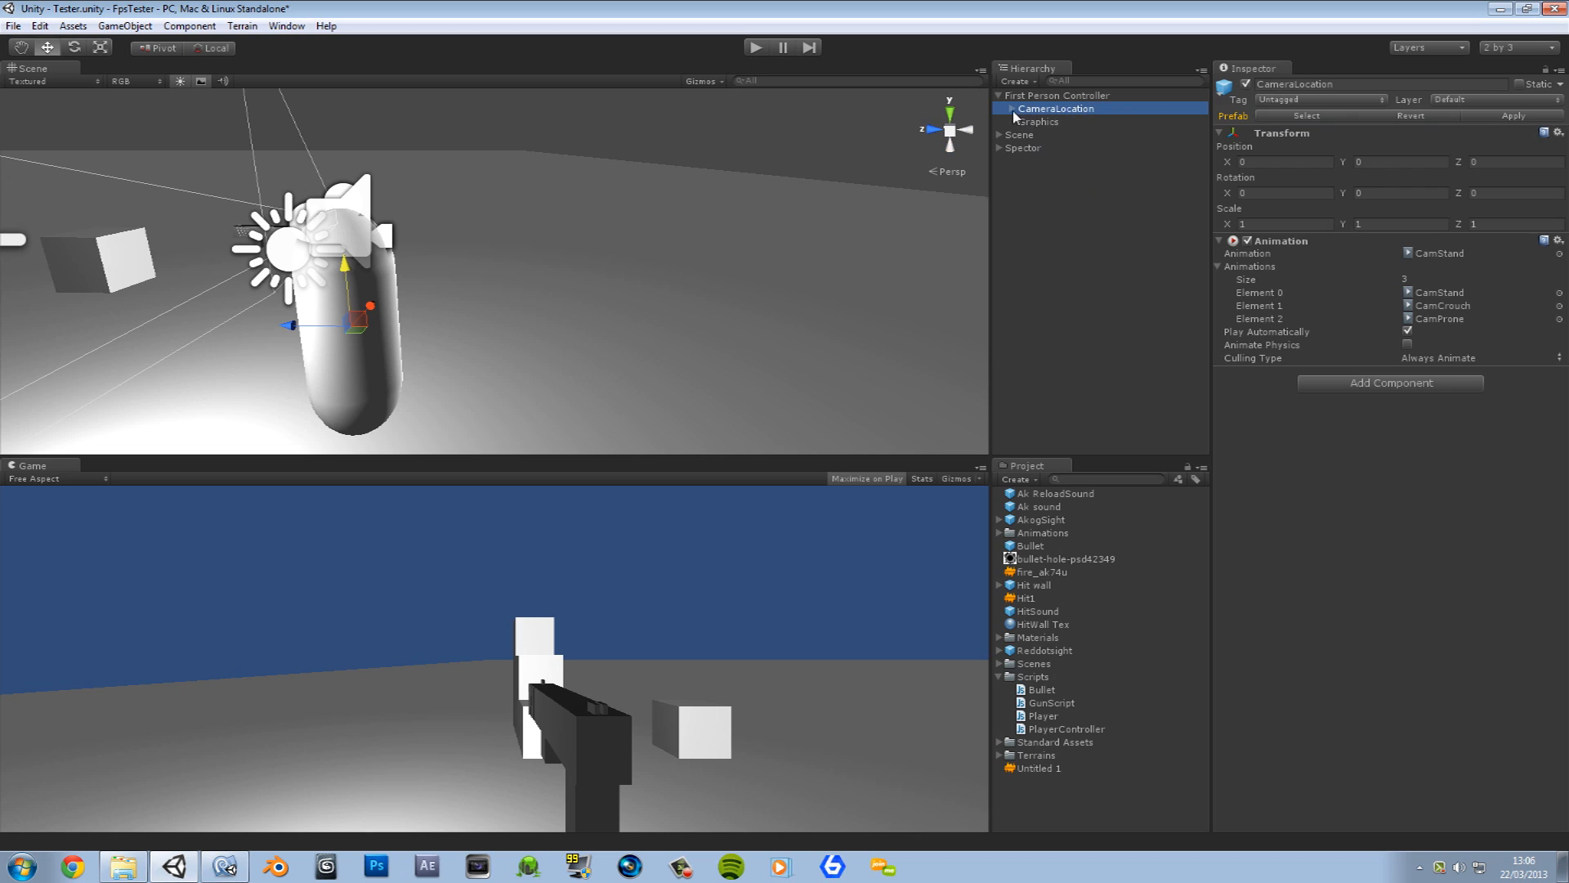
{"action": "left_click", "coordinate": [1059, 121]}
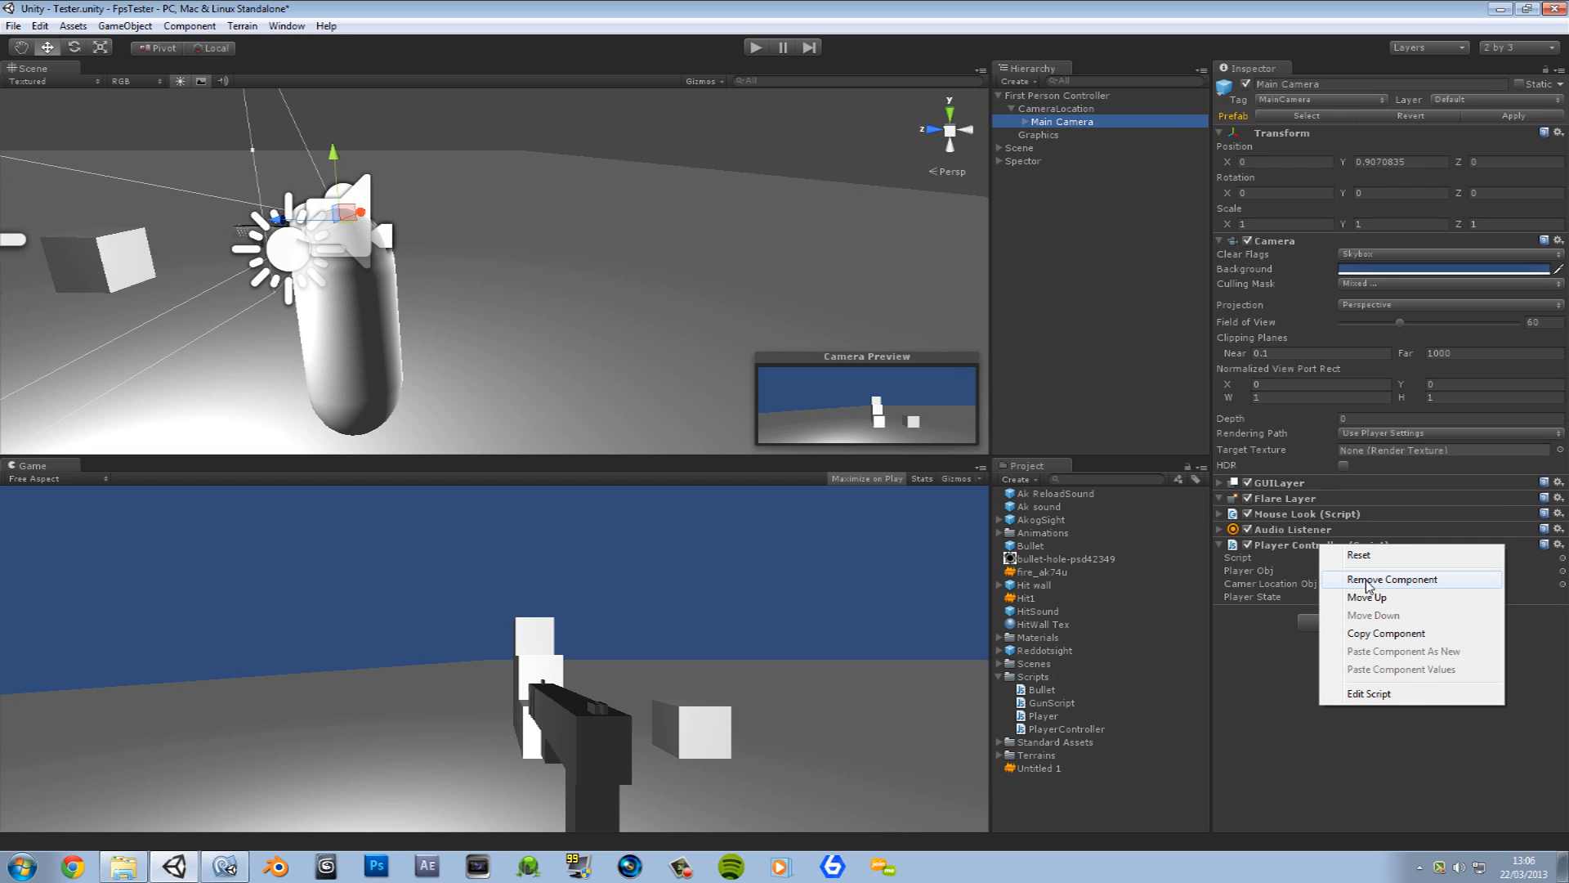
{"action": "left_click", "coordinate": [1389, 579]}
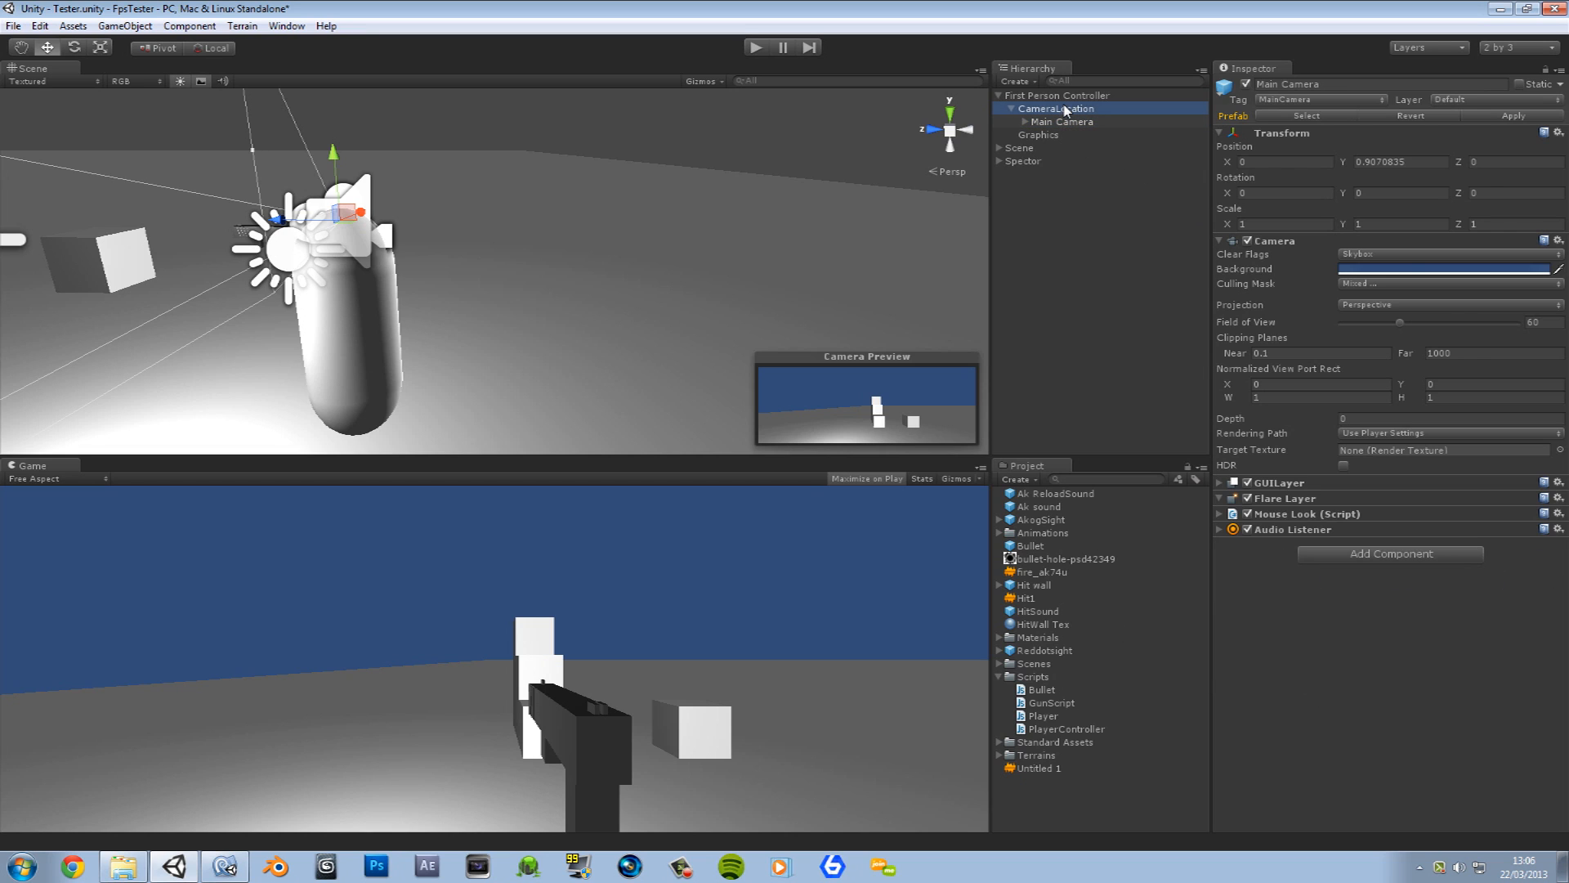
{"action": "left_click", "coordinate": [1054, 108]}
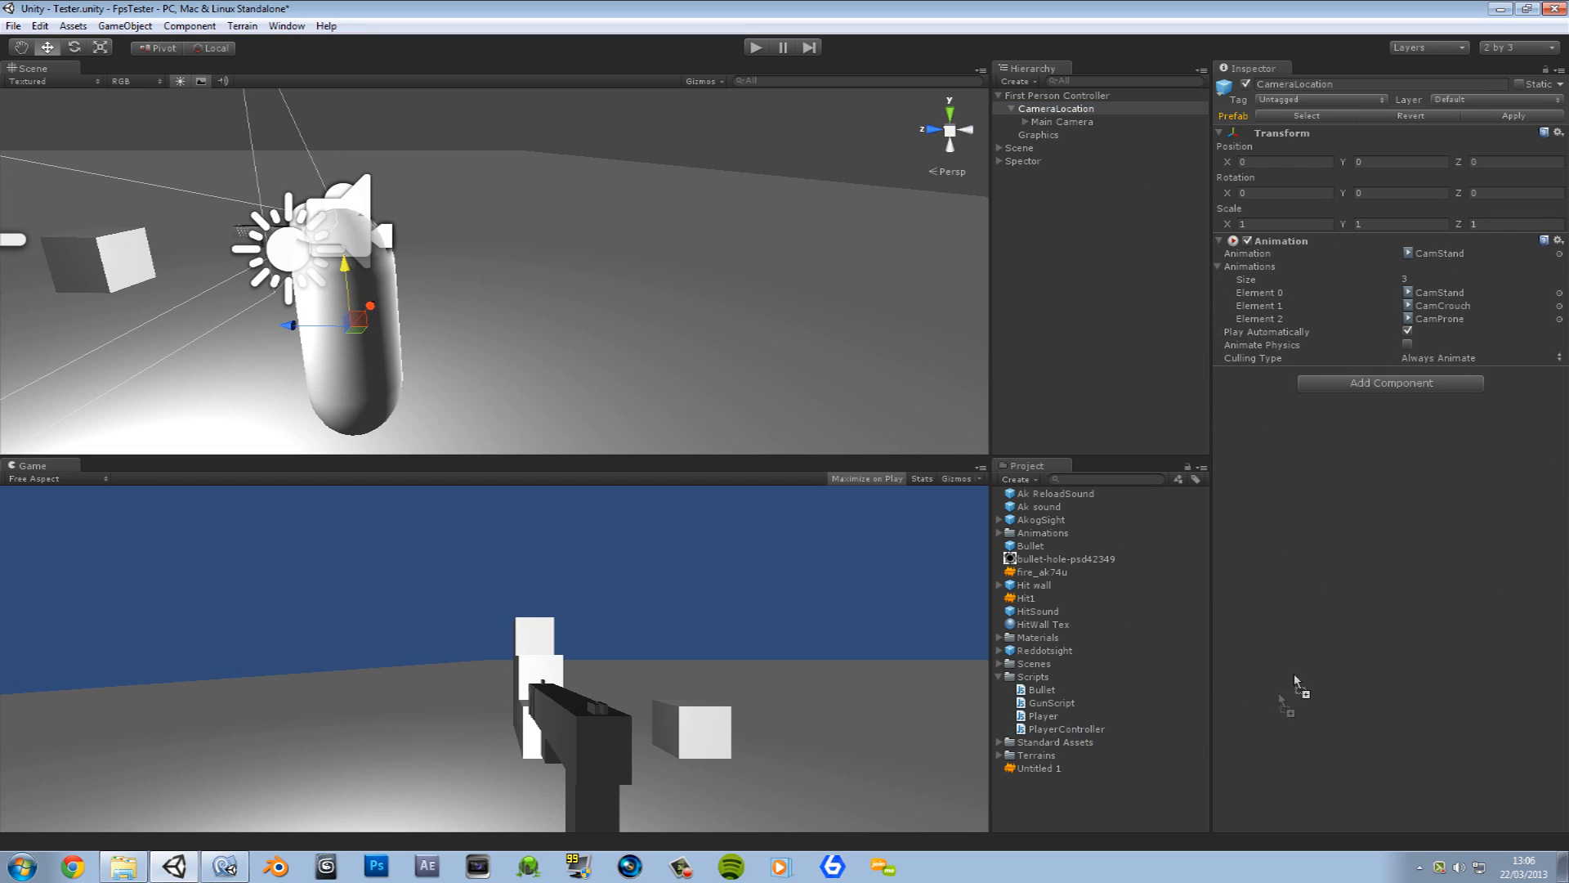
{"action": "left_click", "coordinate": [1389, 383]}
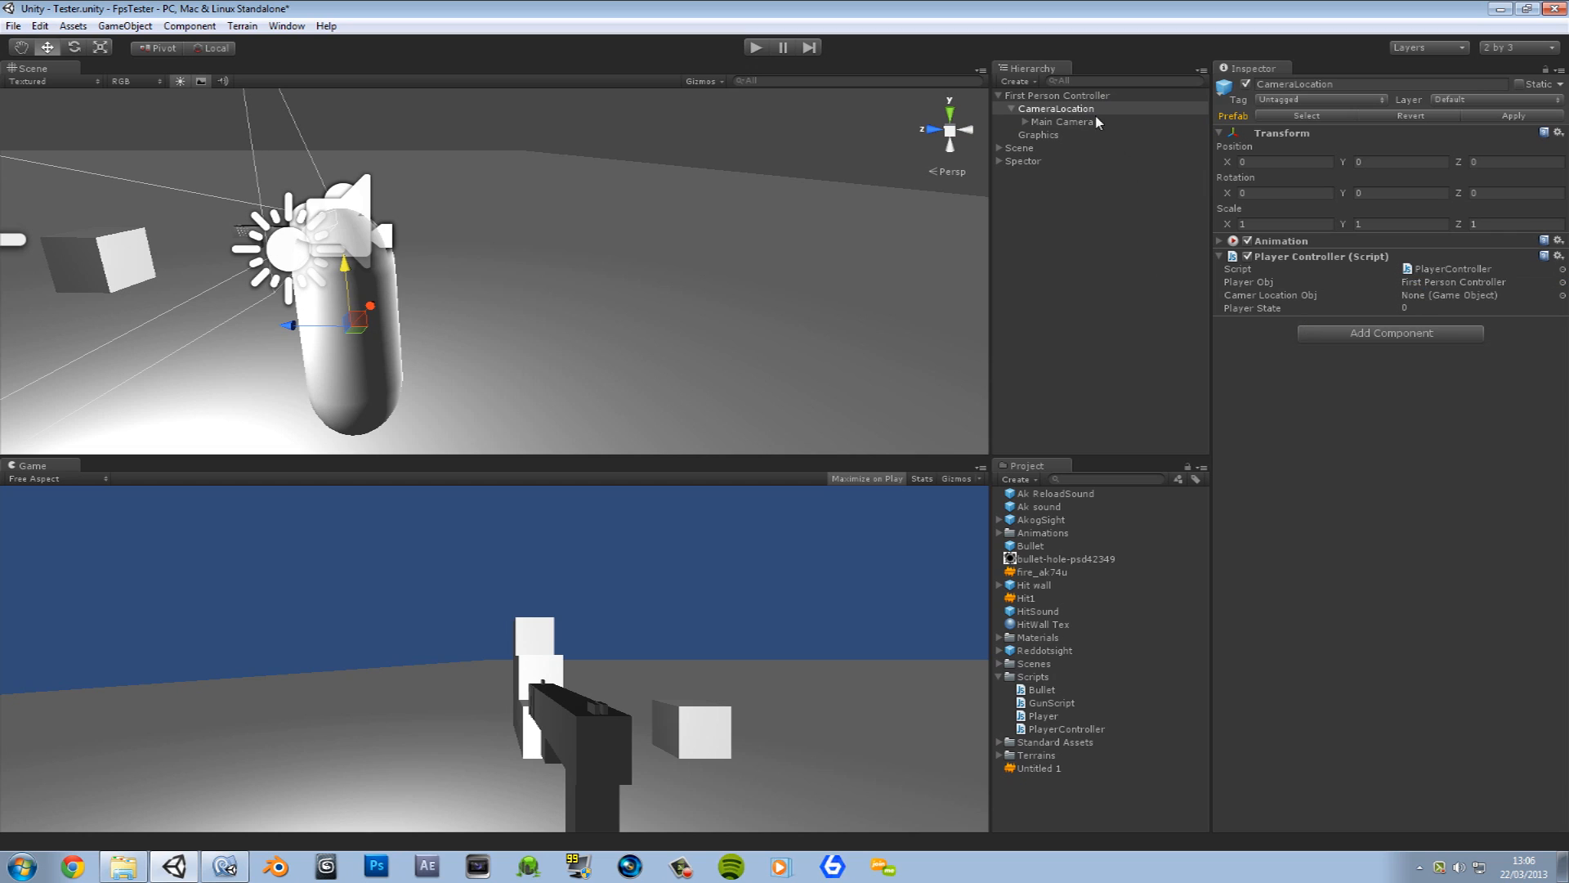
{"action": "mouse_move", "coordinate": [1050, 126]}
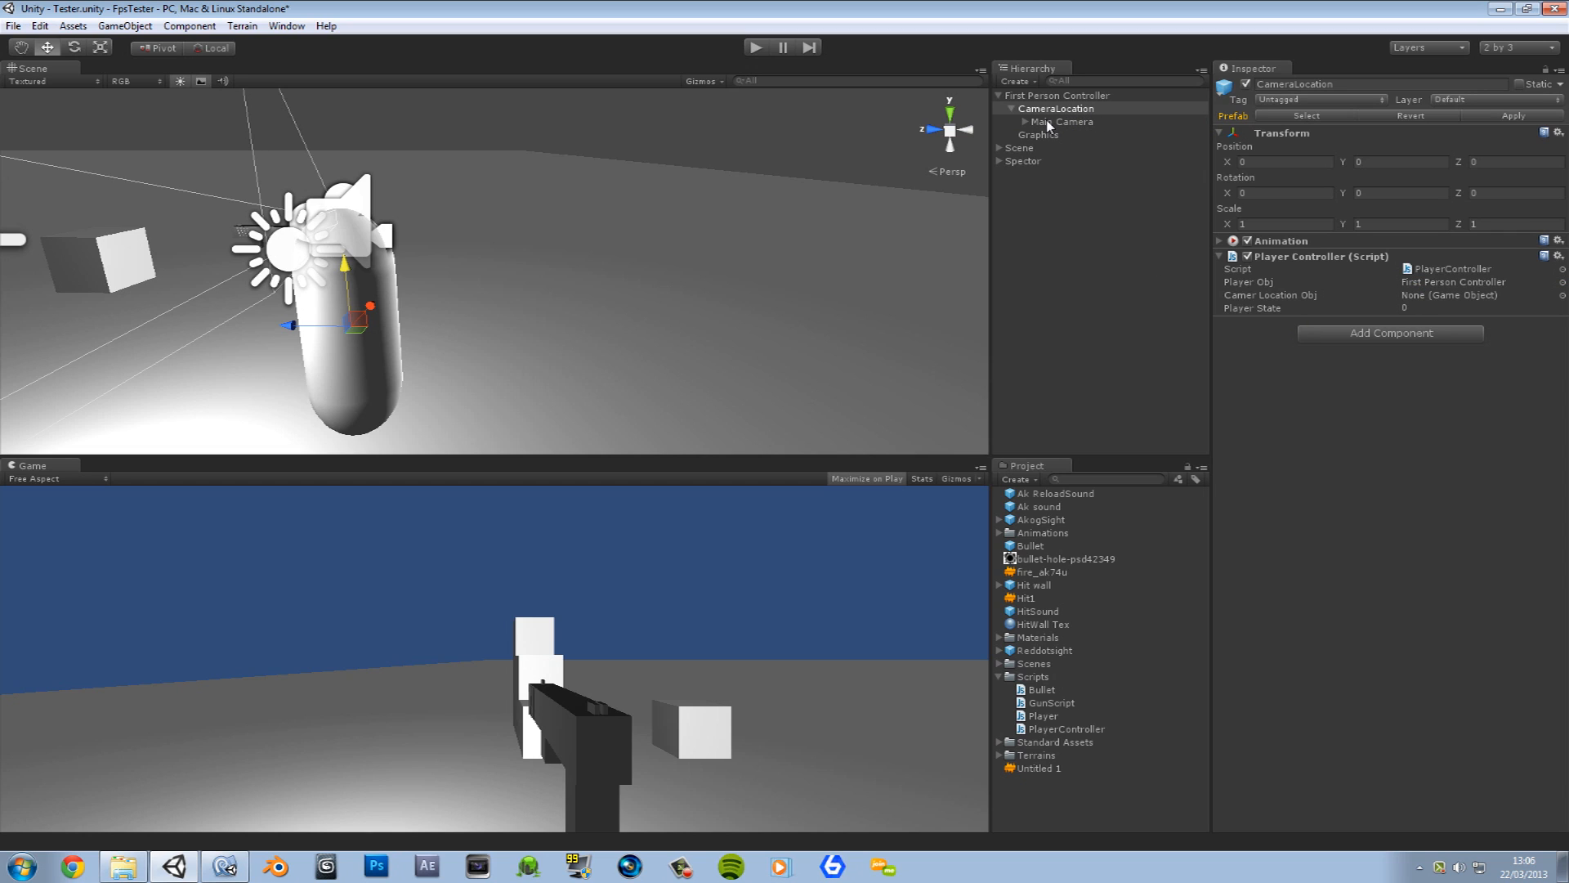
{"action": "mouse_move", "coordinate": [257, 836]}
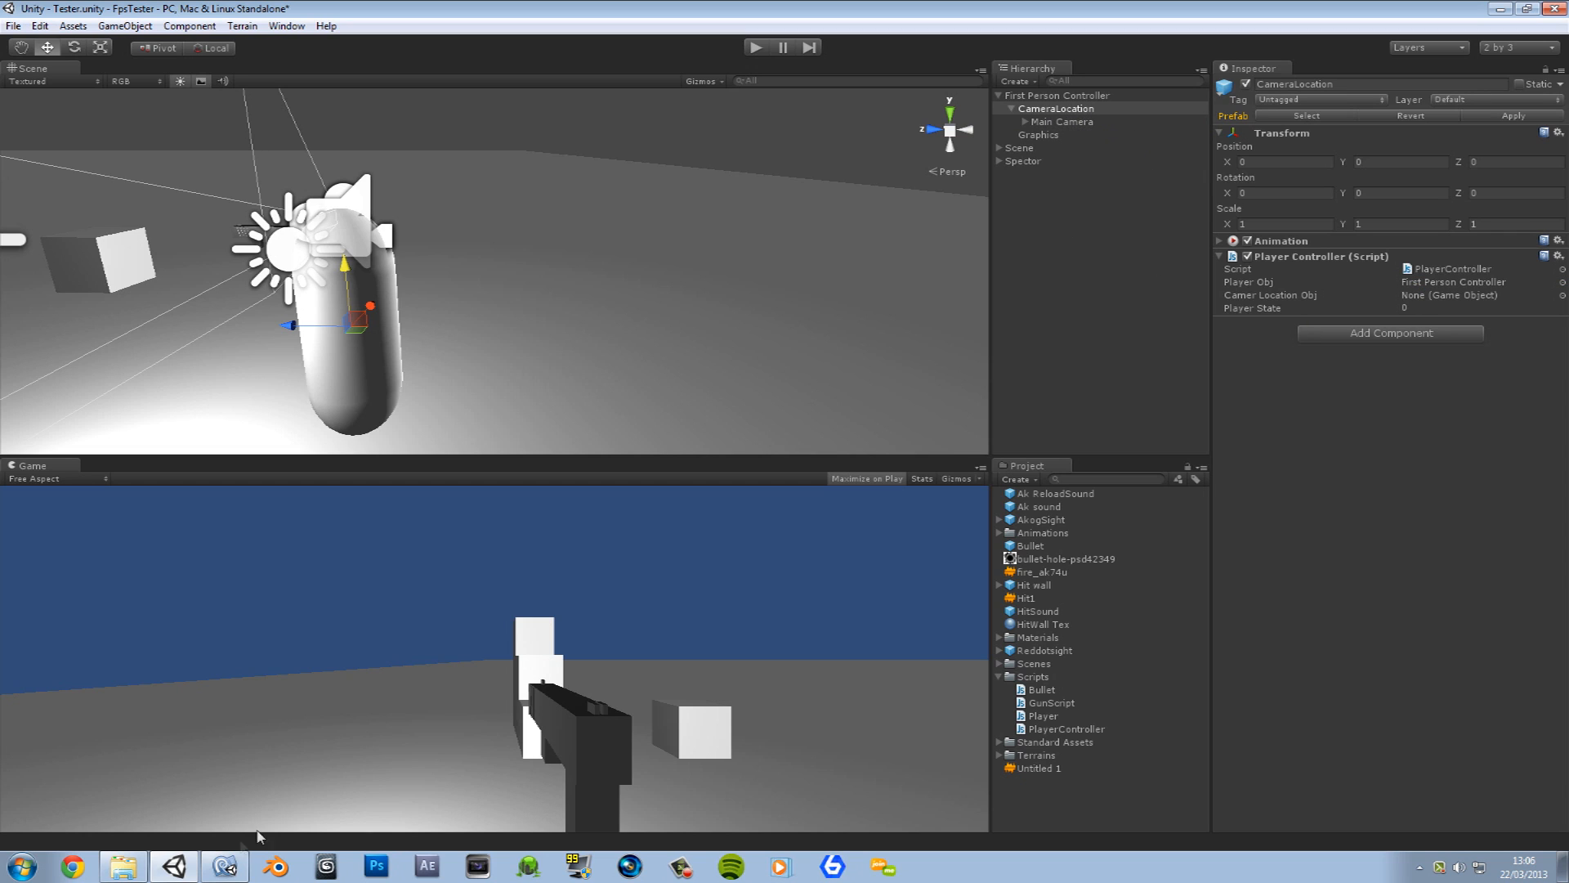
{"action": "left_click", "coordinate": [222, 866]}
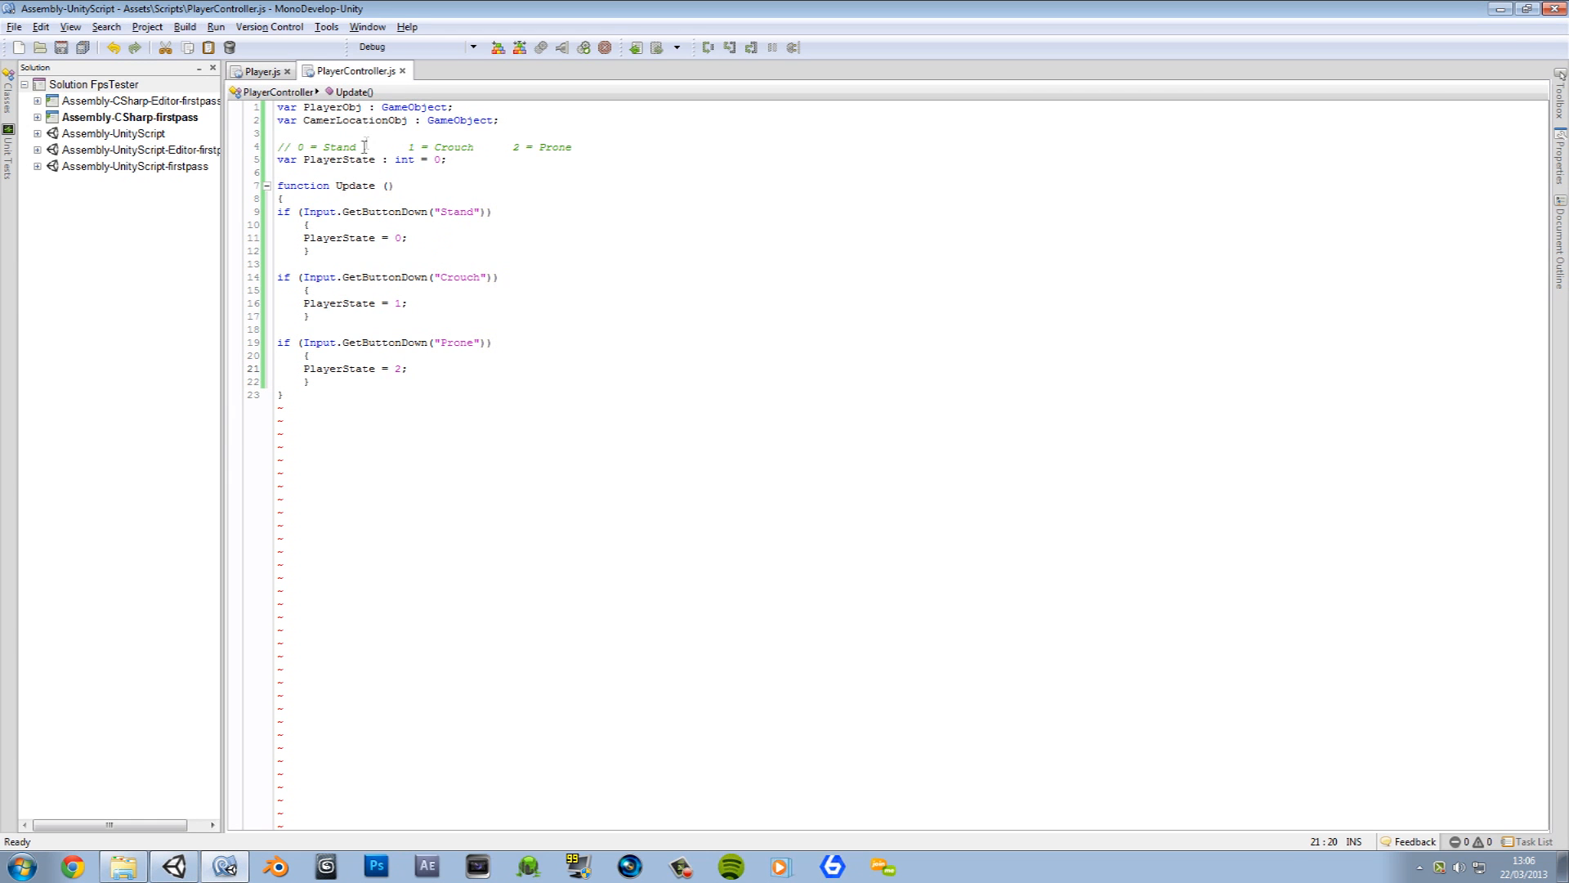
Step: Delete the CamerLocationObj variable declaration from PlayerController
{"action": "double_click", "coordinate": [356, 119]}
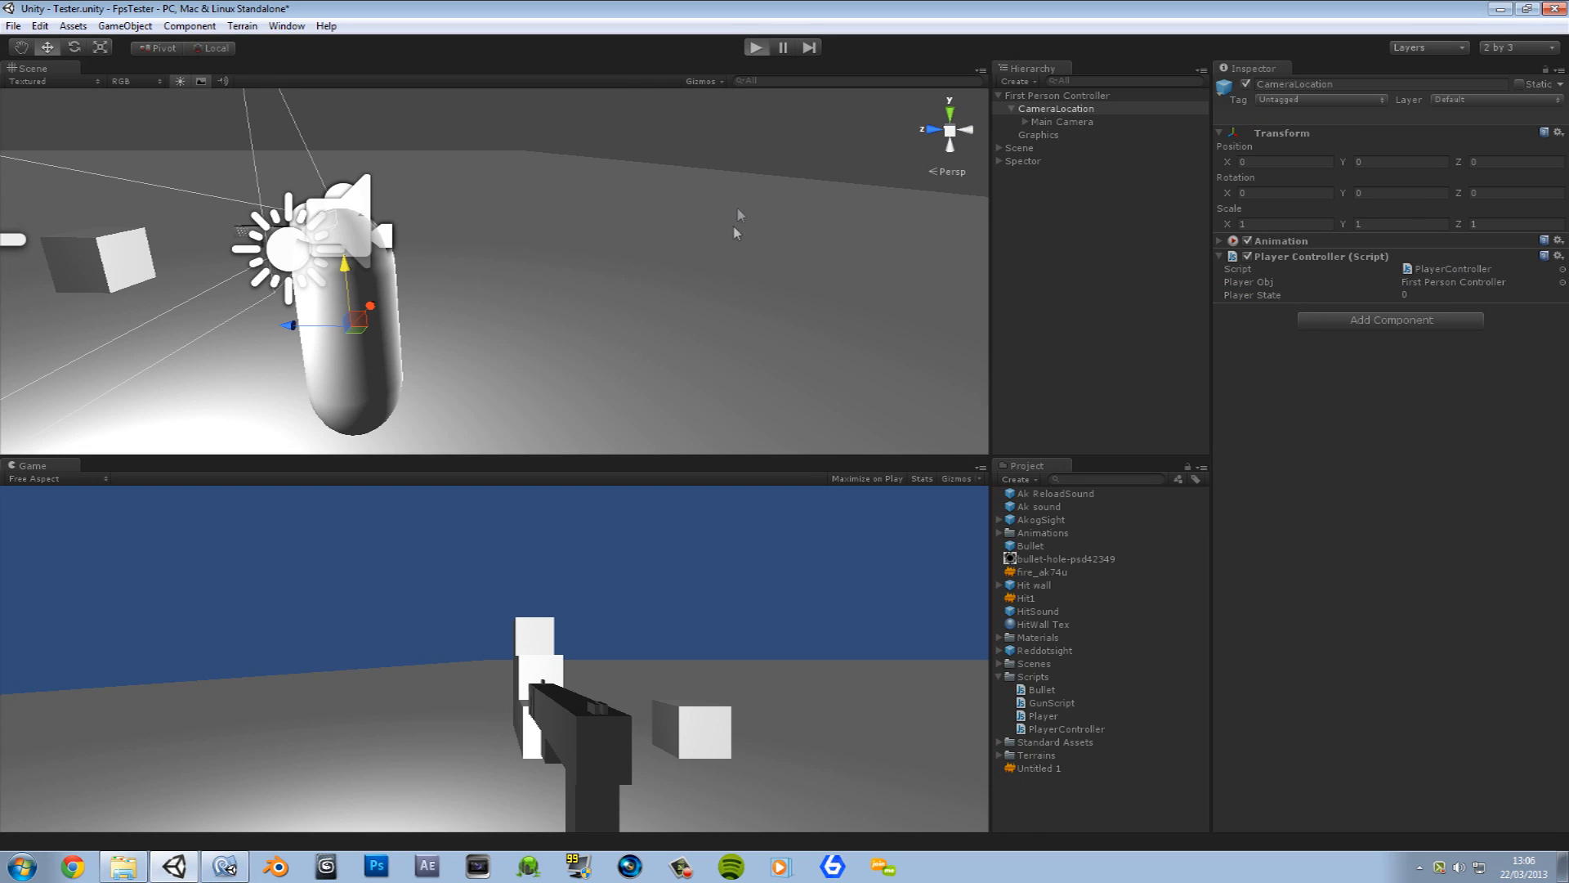
Step: Check CameraLocation's Player Controller shows only Player Obj and Player State, then return to MonoDevelop
{"action": "left_click", "coordinate": [757, 48]}
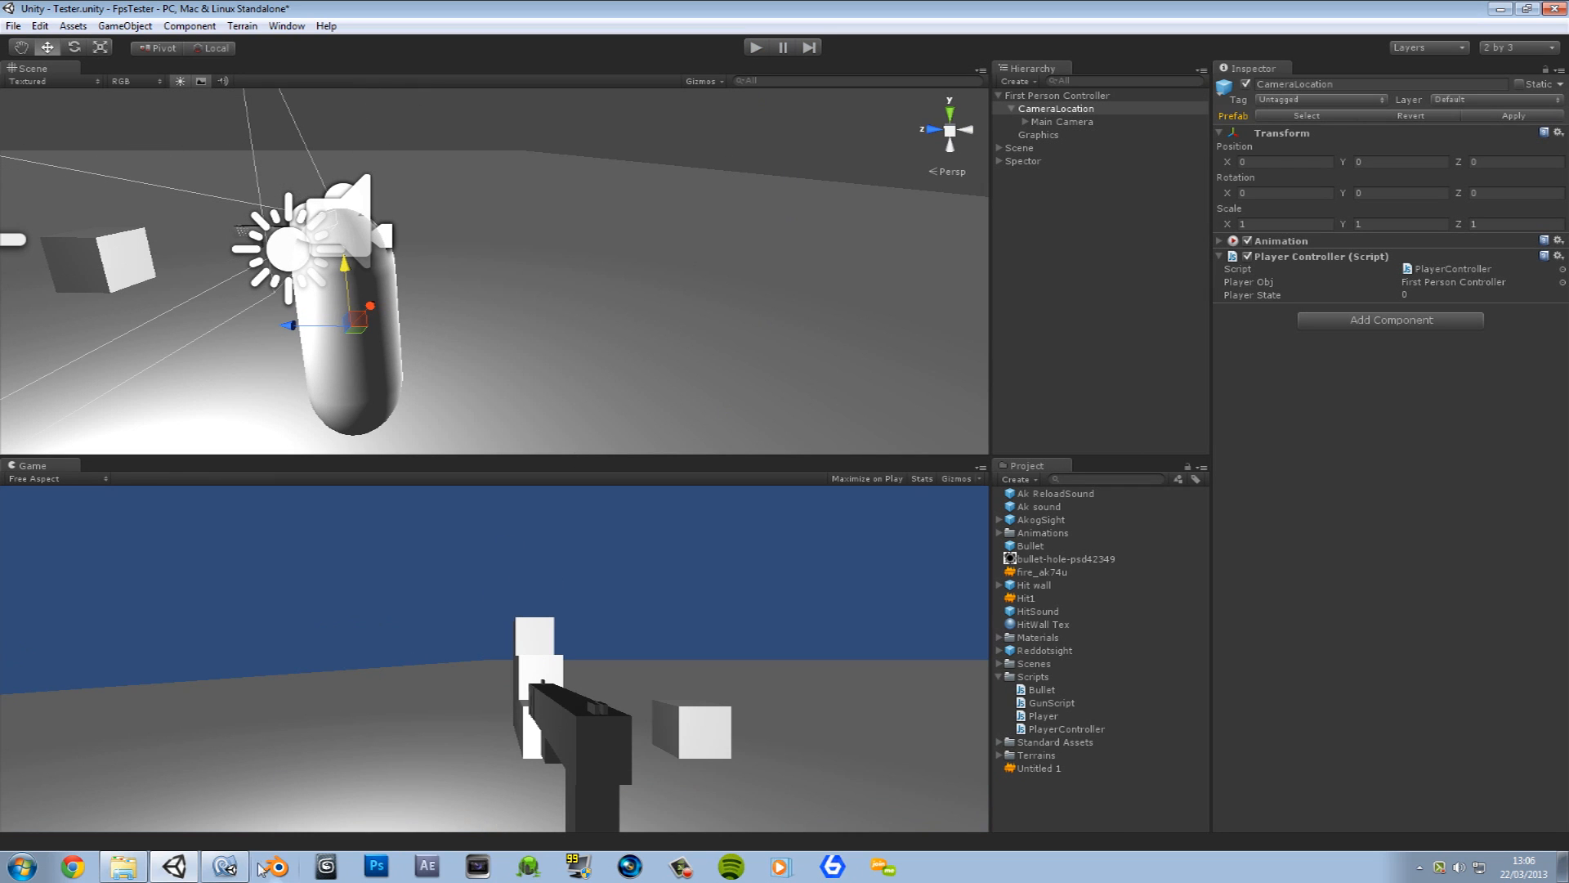
{"action": "left_click", "coordinate": [224, 866]}
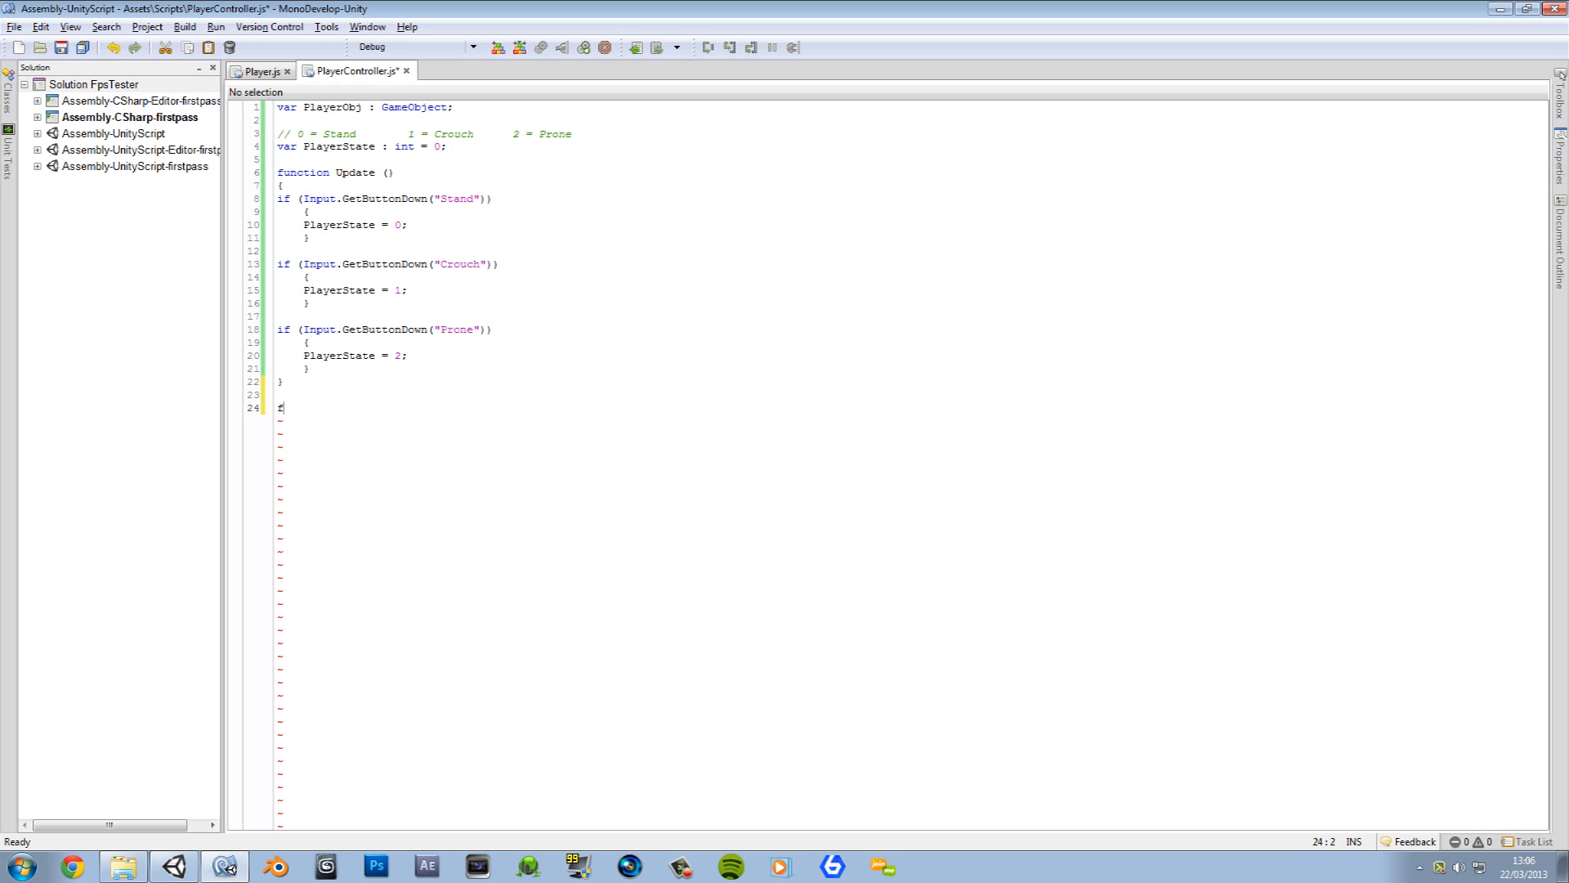
Step: Declare an empty function PlayerStatusAnims() below Update
{"action": "type", "text": "unction"}
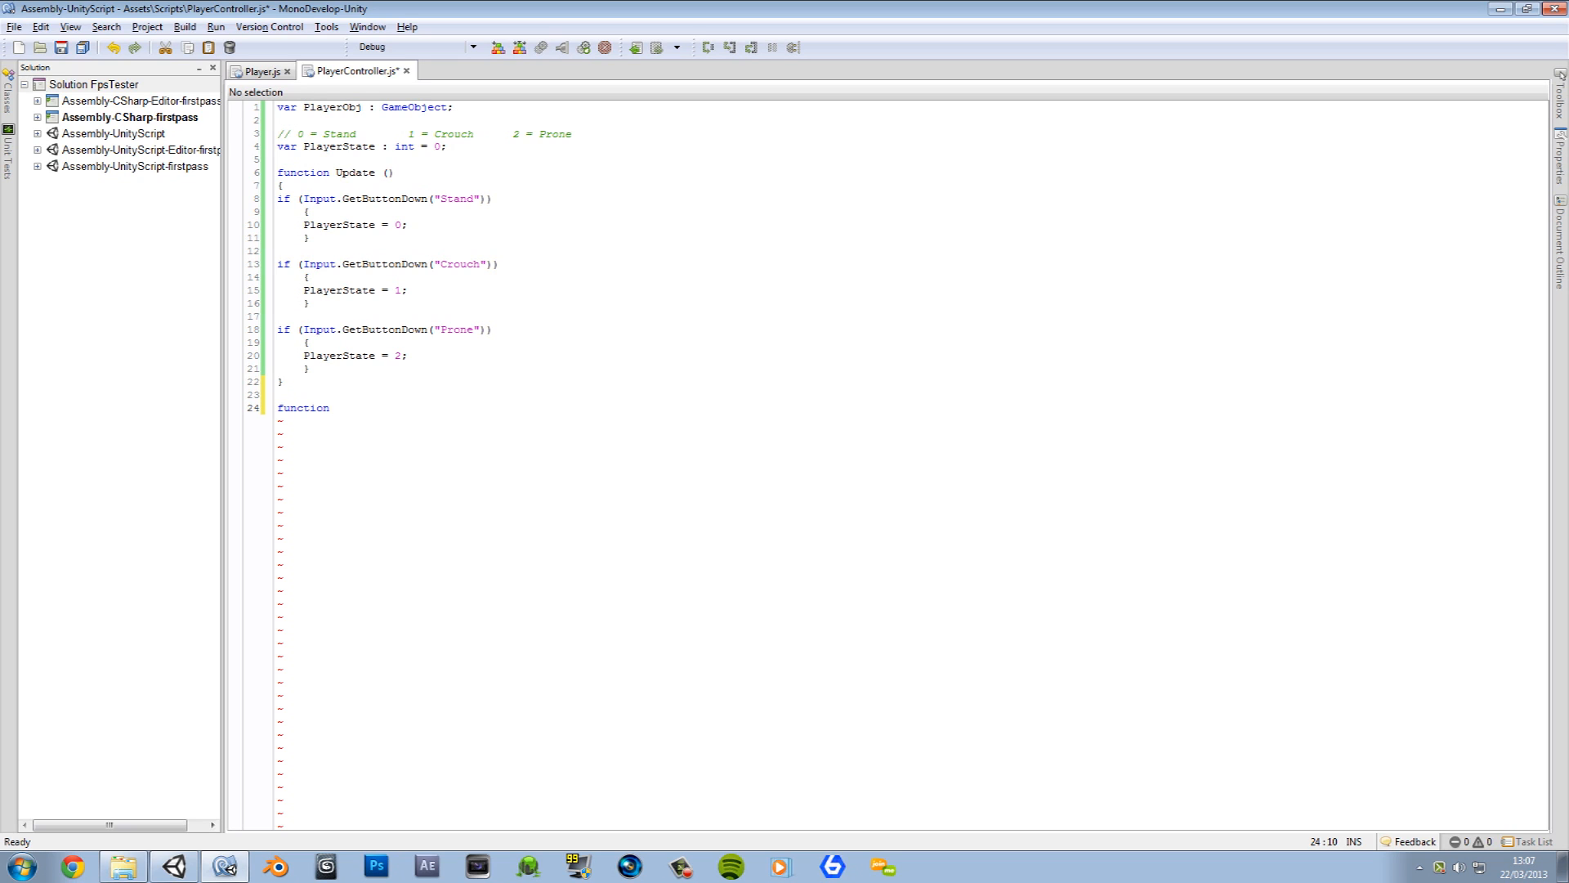
{"action": "type", "text": "Player"}
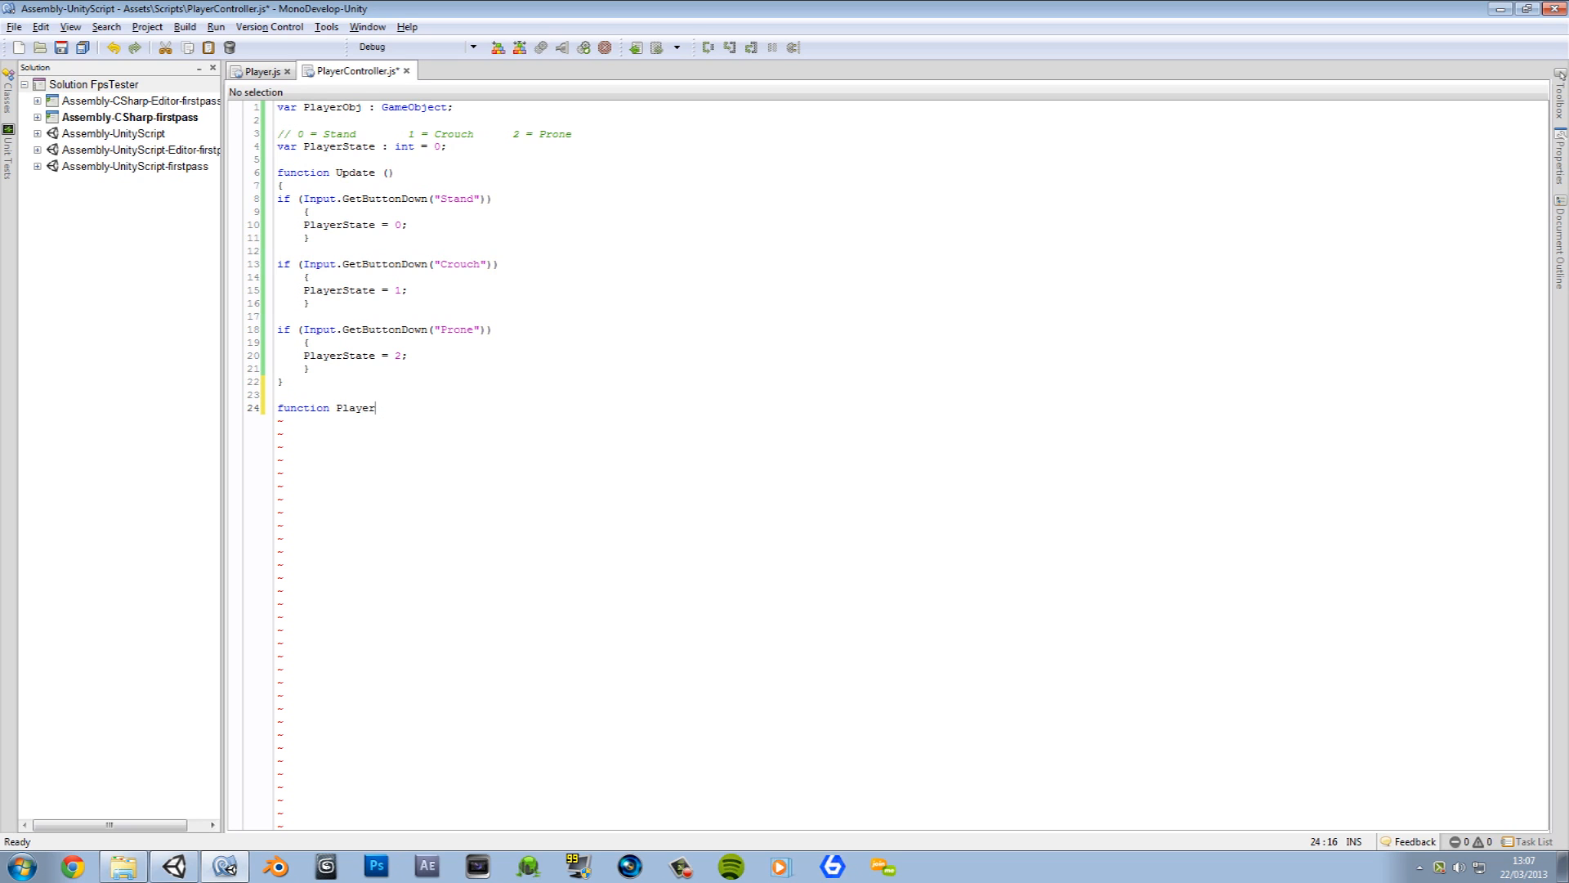
{"action": "type", "text": "Sts"}
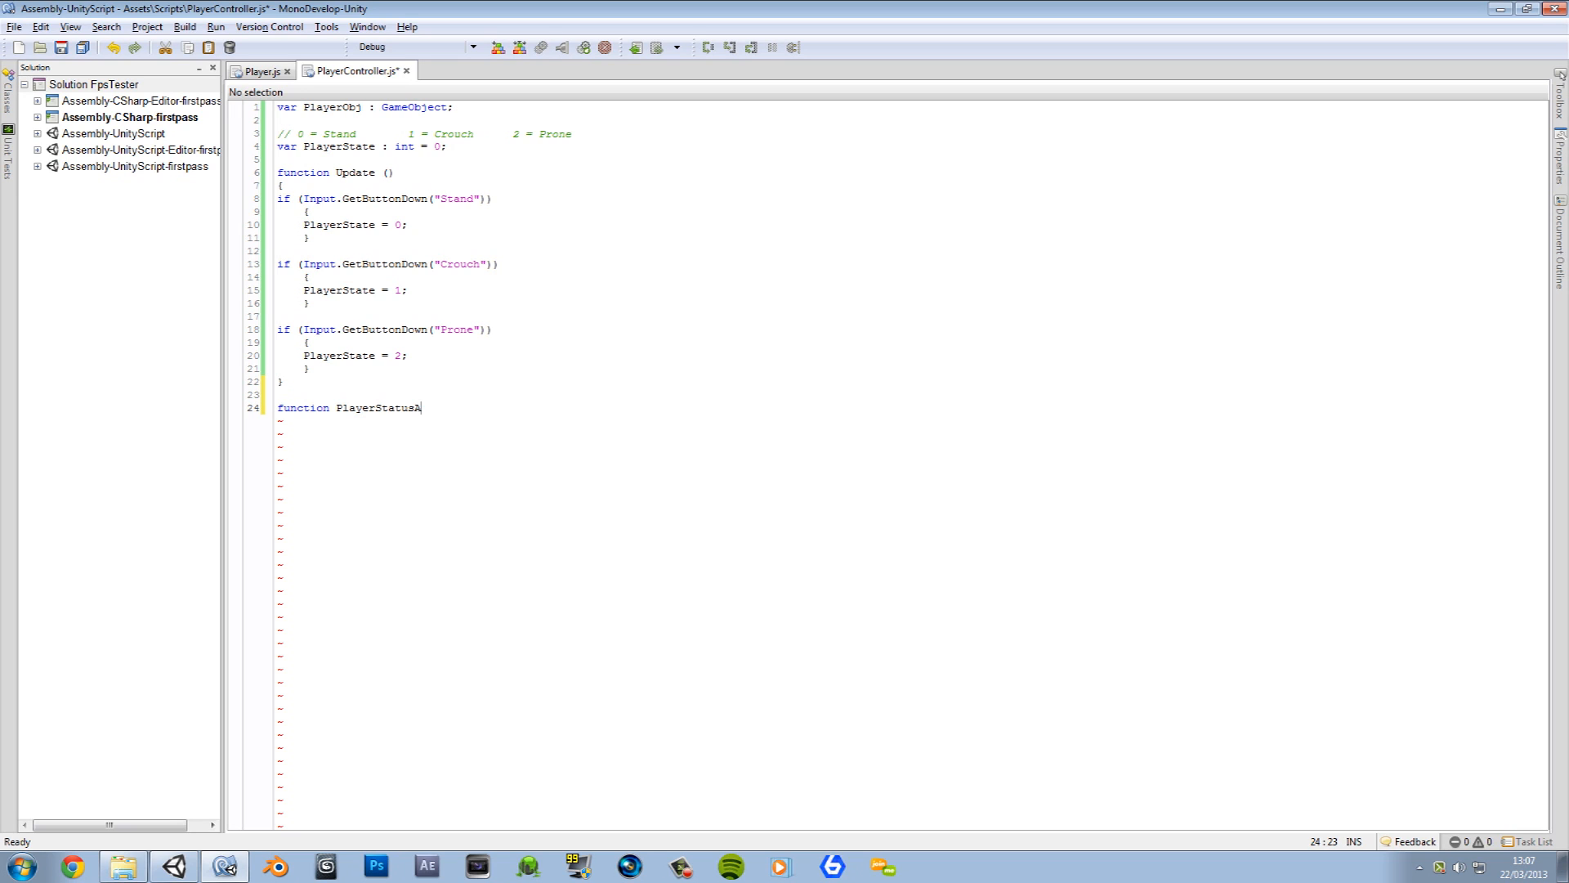
{"action": "type", "text": "nim"}
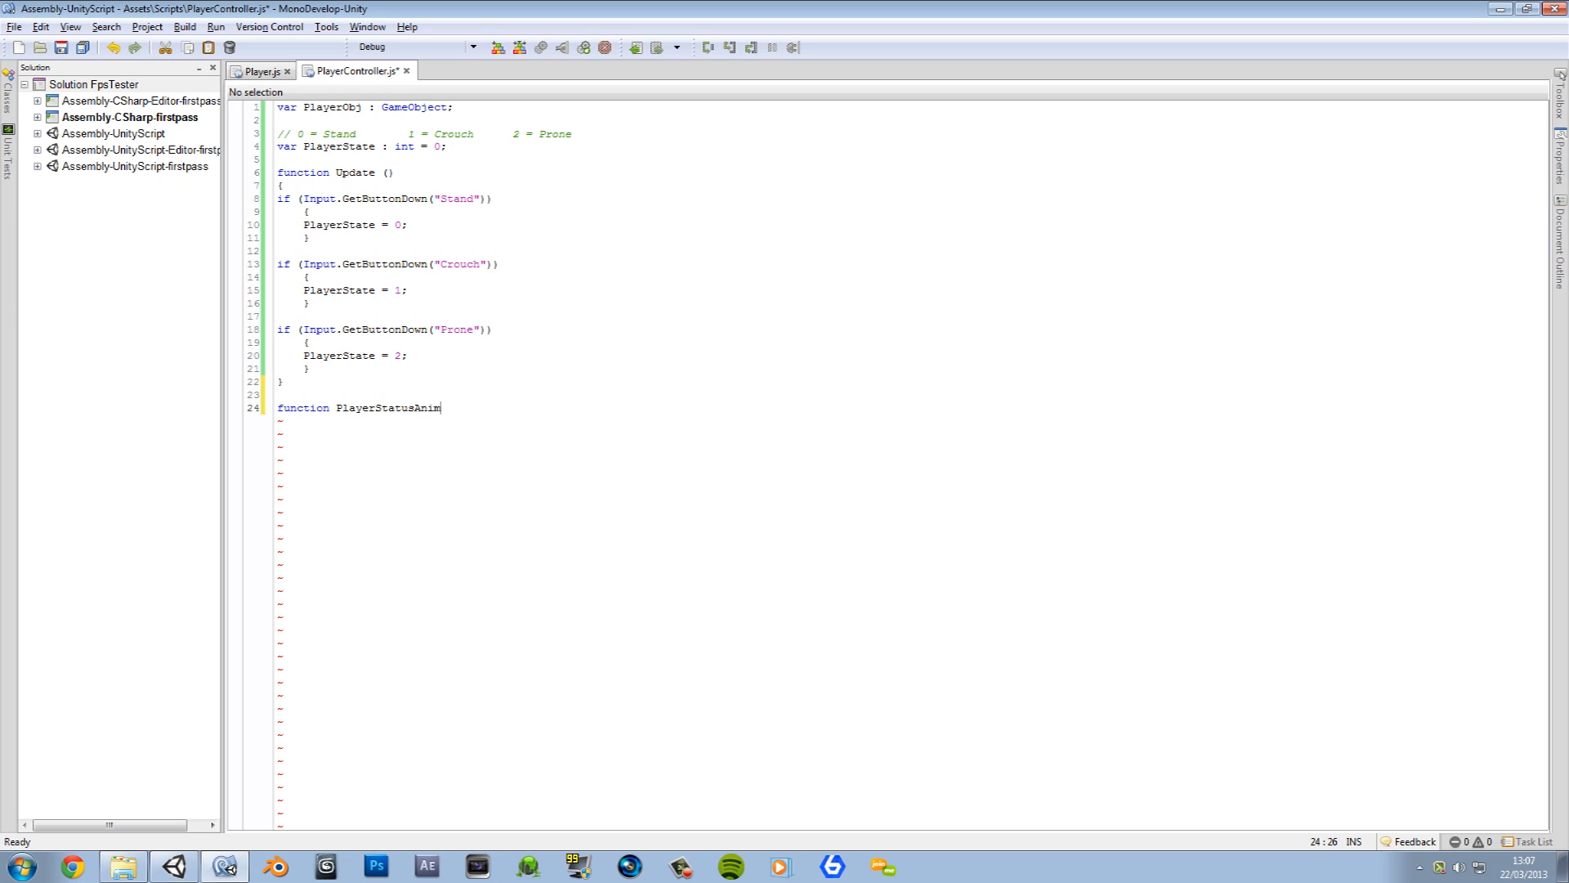
{"action": "type", "text": "s"}
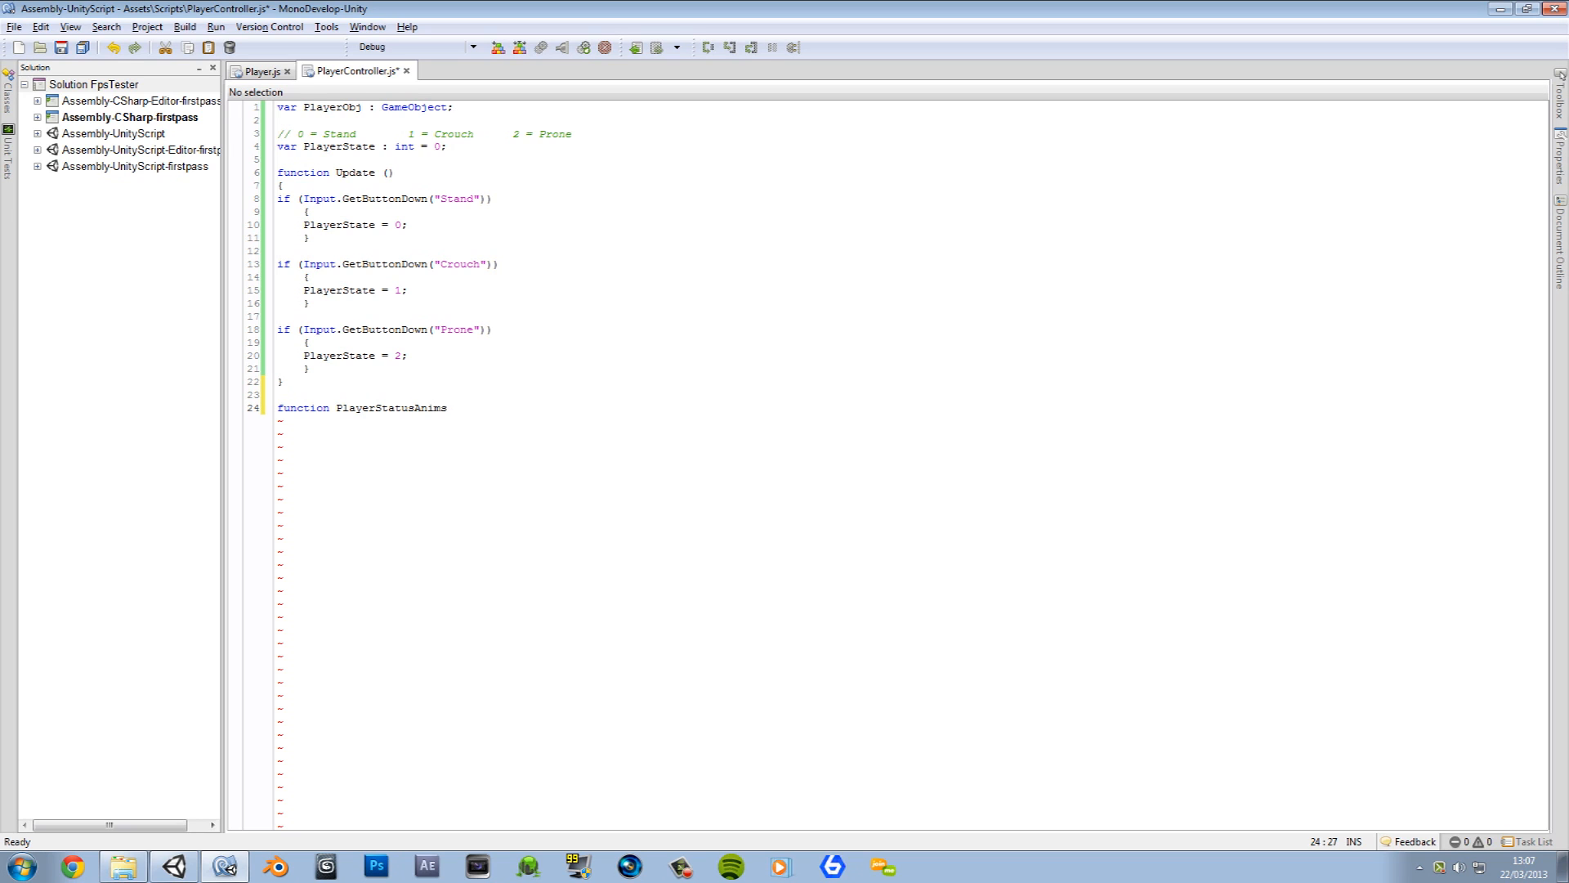
{"action": "type", "text": "()"}
{"action": "type", "text": "{"}
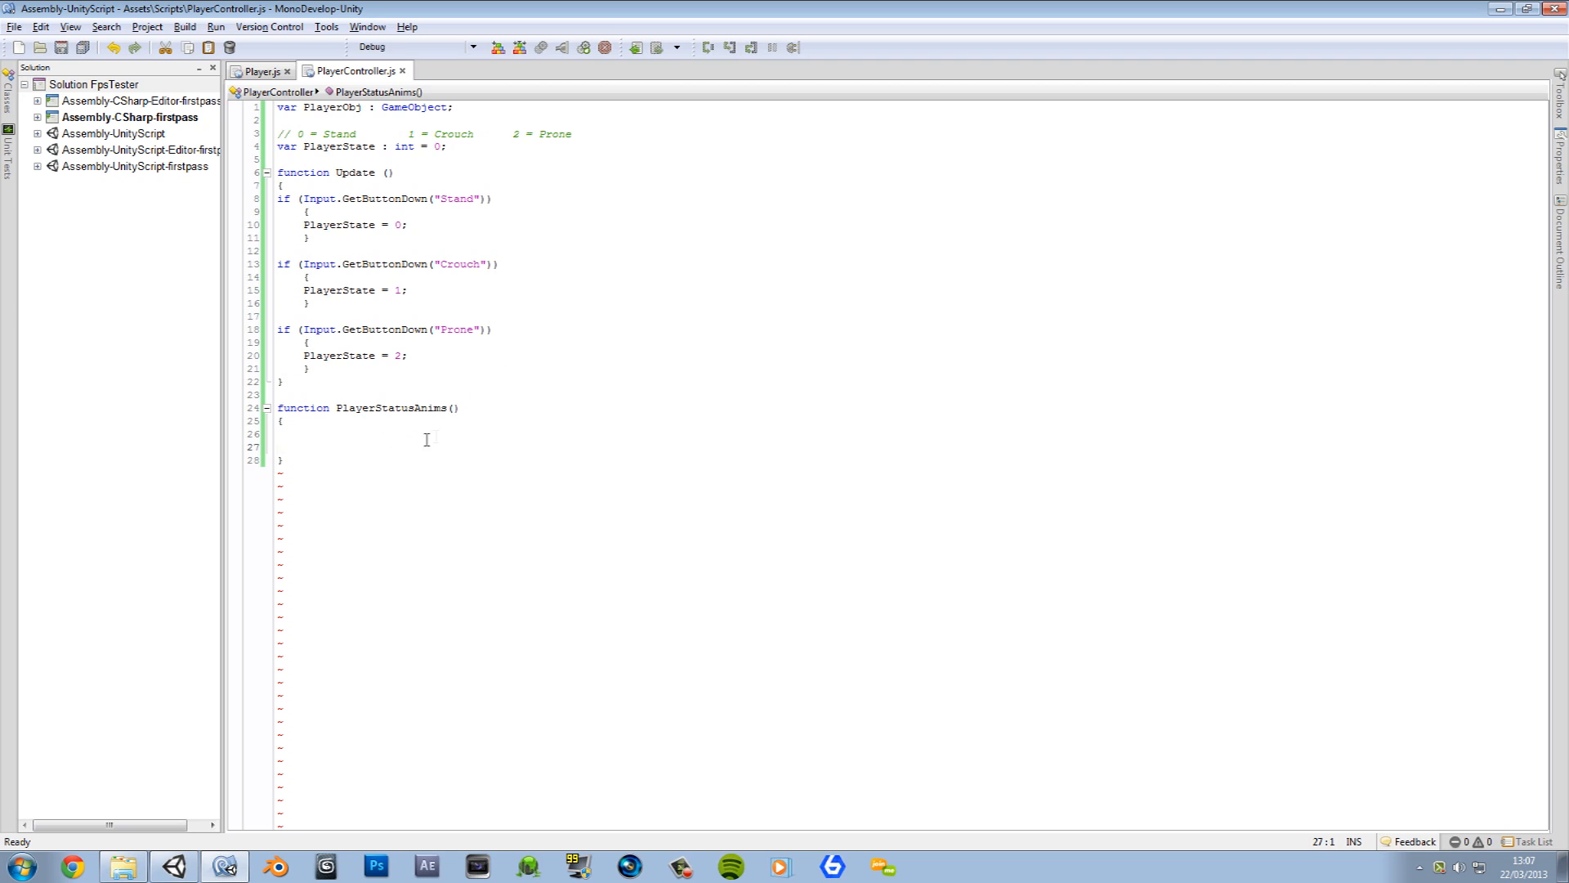
Step: Call PlayerStatusAnims(); as the first line of Update
{"action": "double_click", "coordinate": [394, 407]}
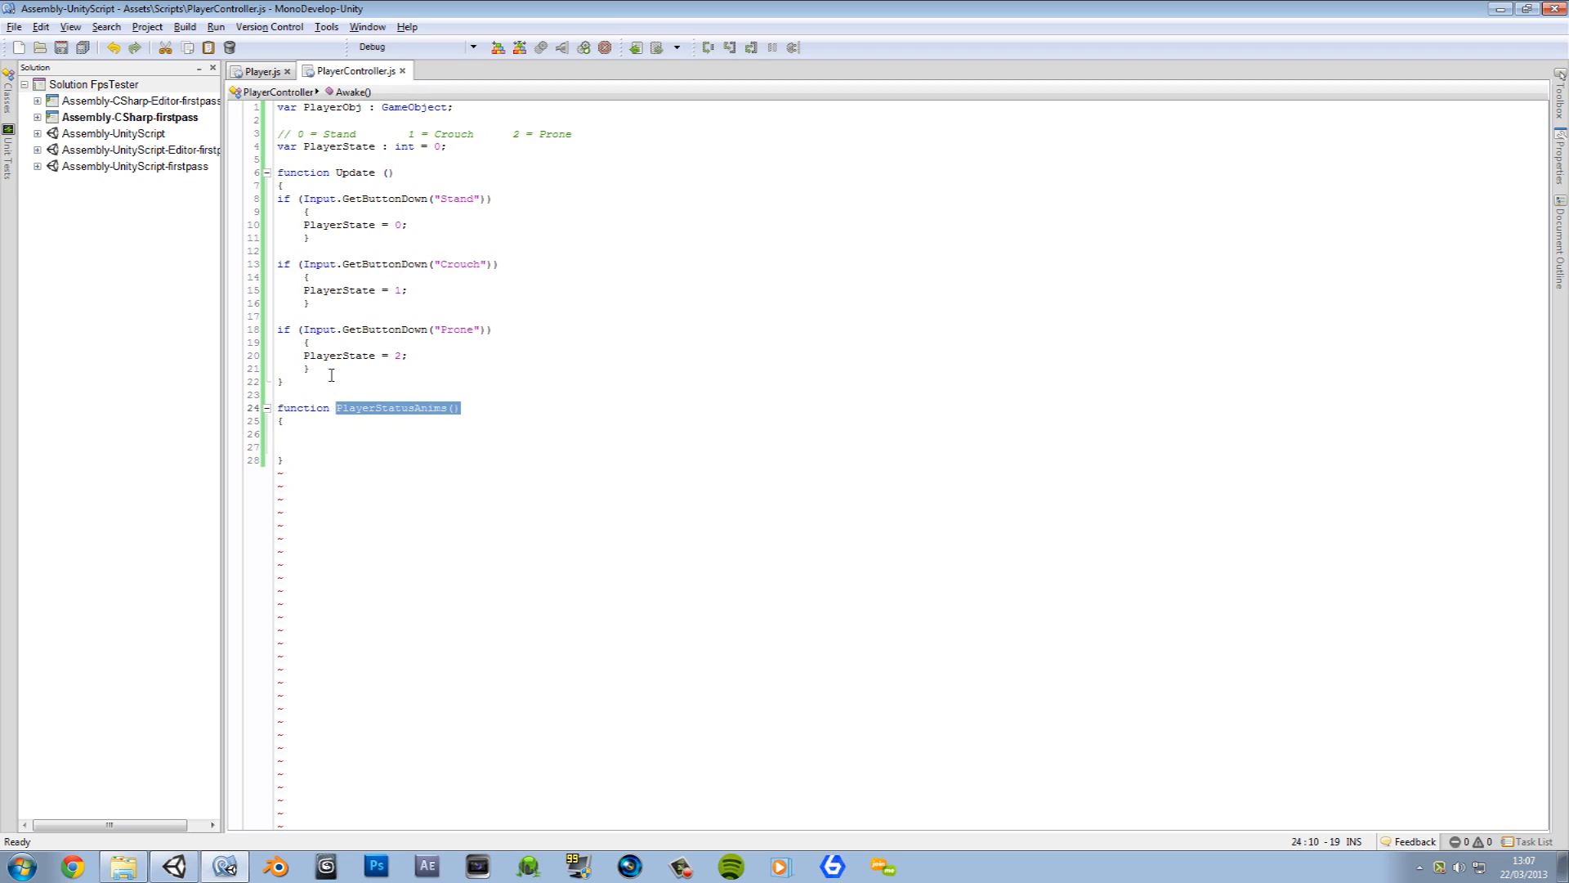
{"action": "left_click", "coordinate": [283, 186]}
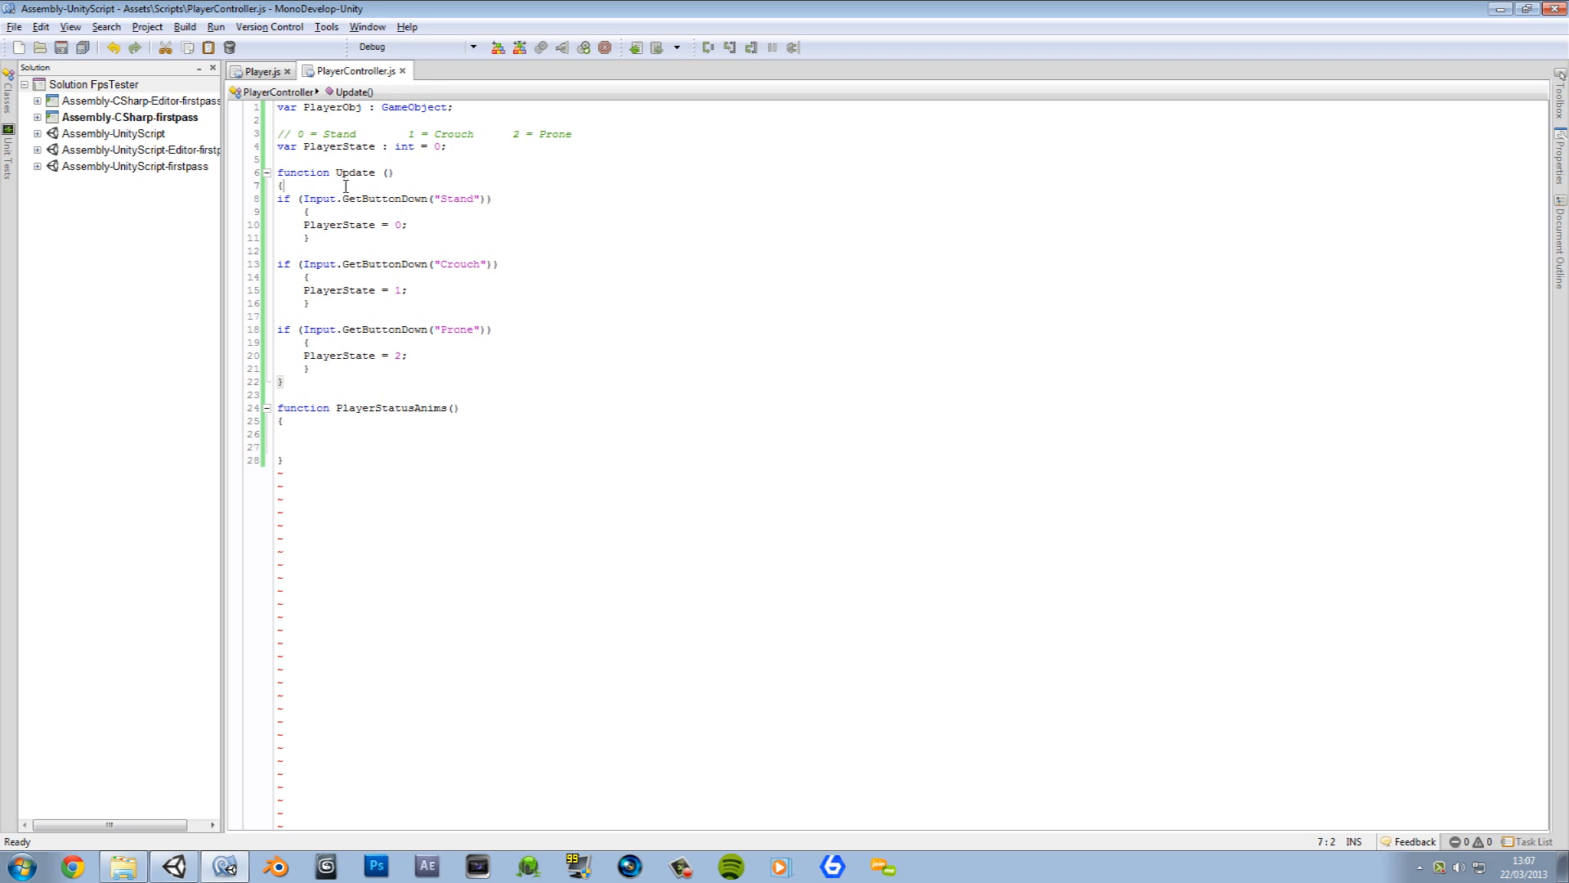
{"action": "key", "text": "Enter"}
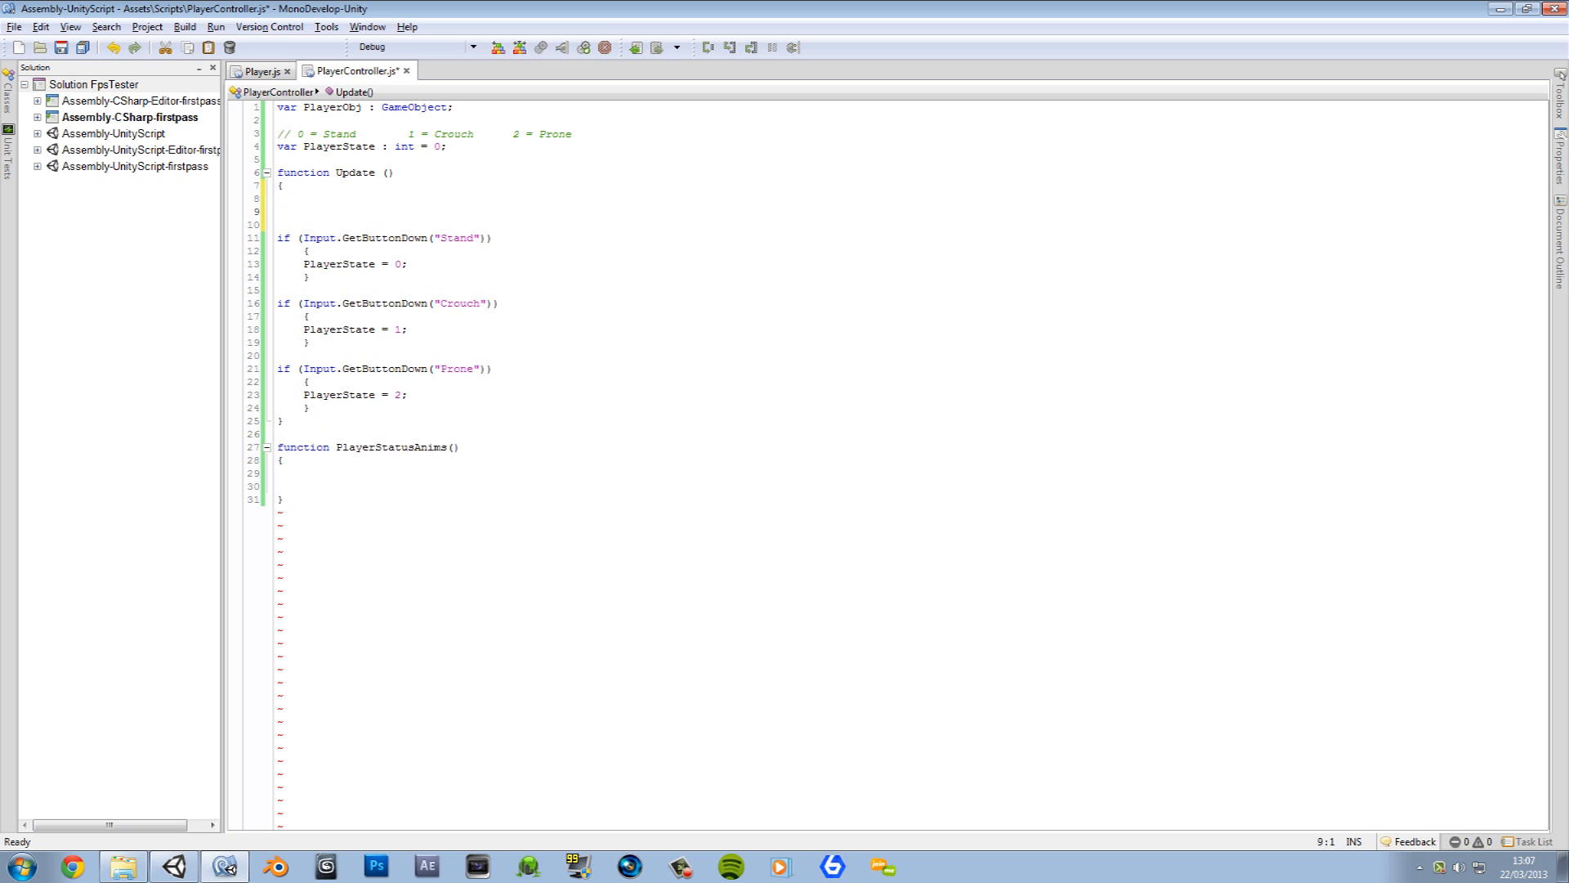
{"action": "type", "text": "PlayerStatusAnims();"}
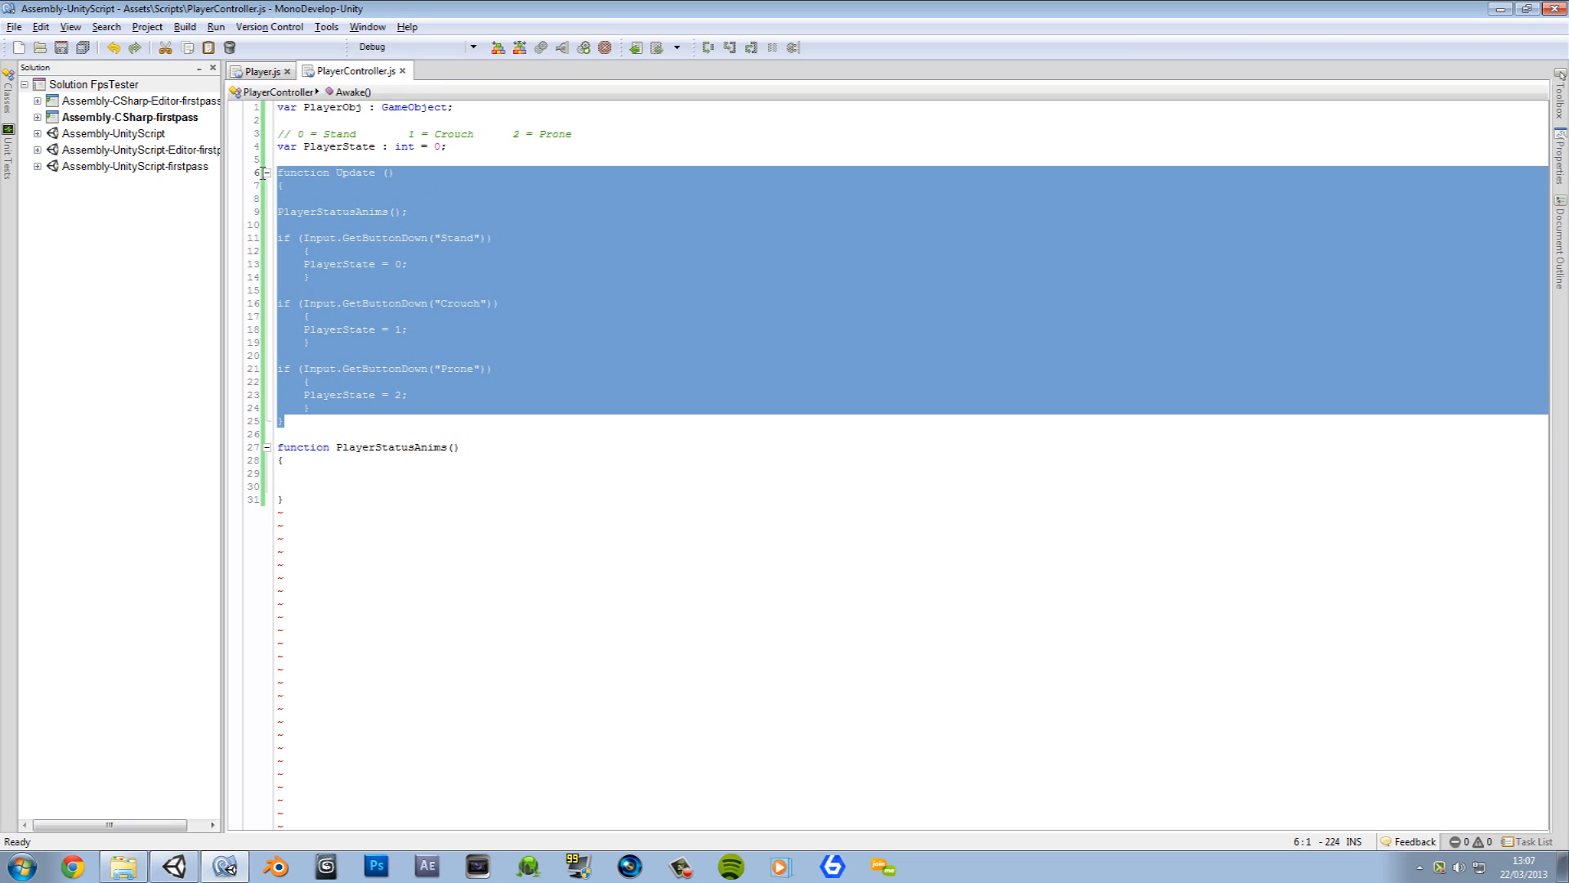
{"action": "left_click", "coordinate": [291, 499]}
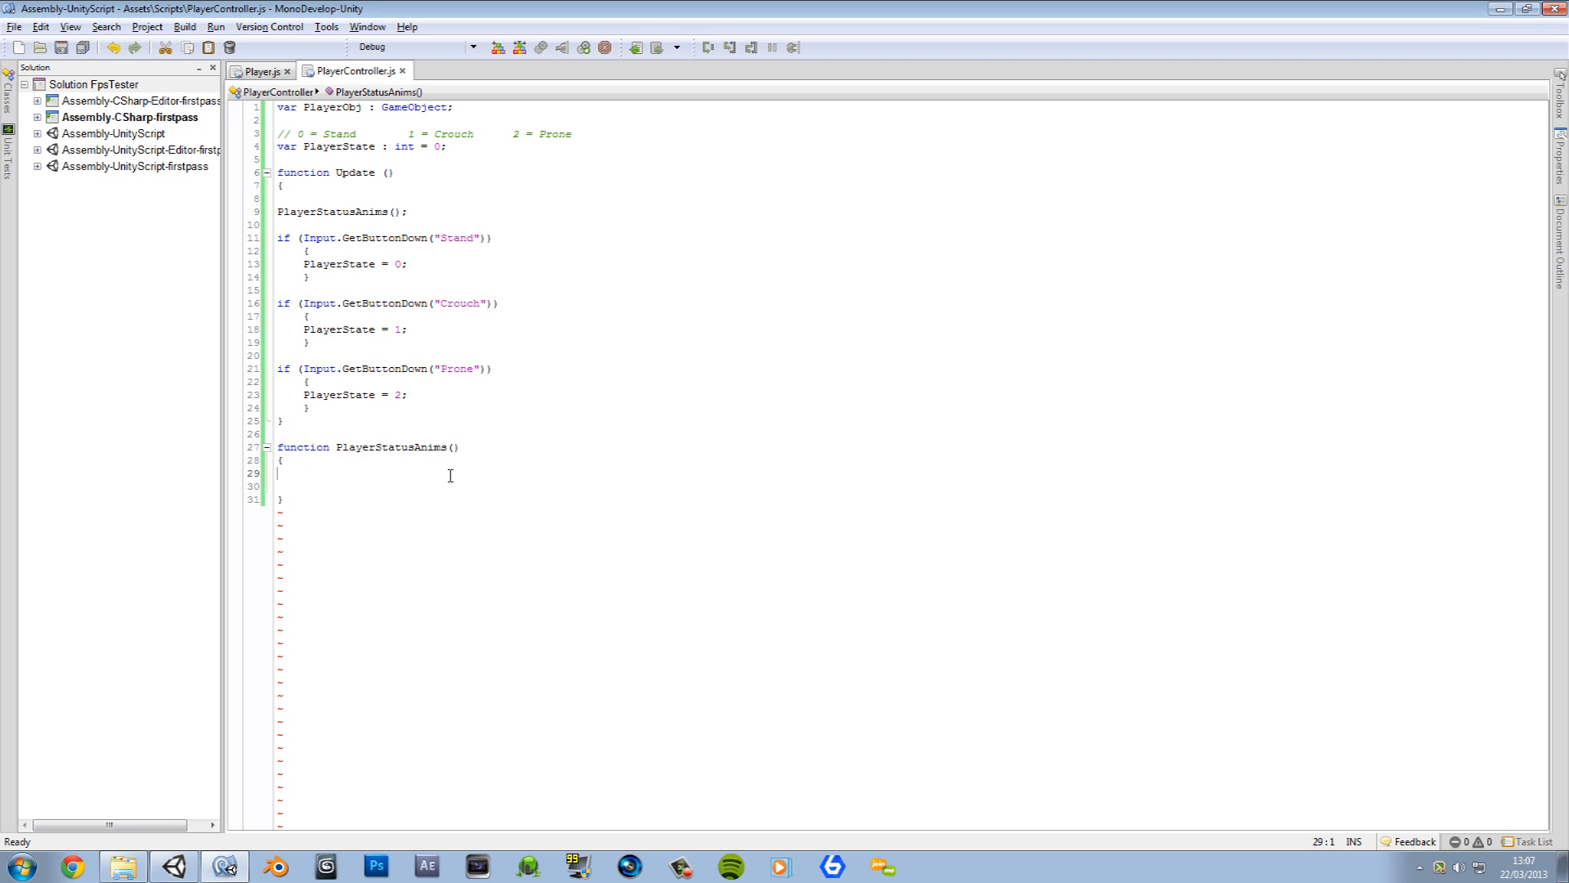
Step: Write an if (PlayerState == 0) block with an else branch inside PlayerStatusAnims
{"action": "type", "text": "if *"}
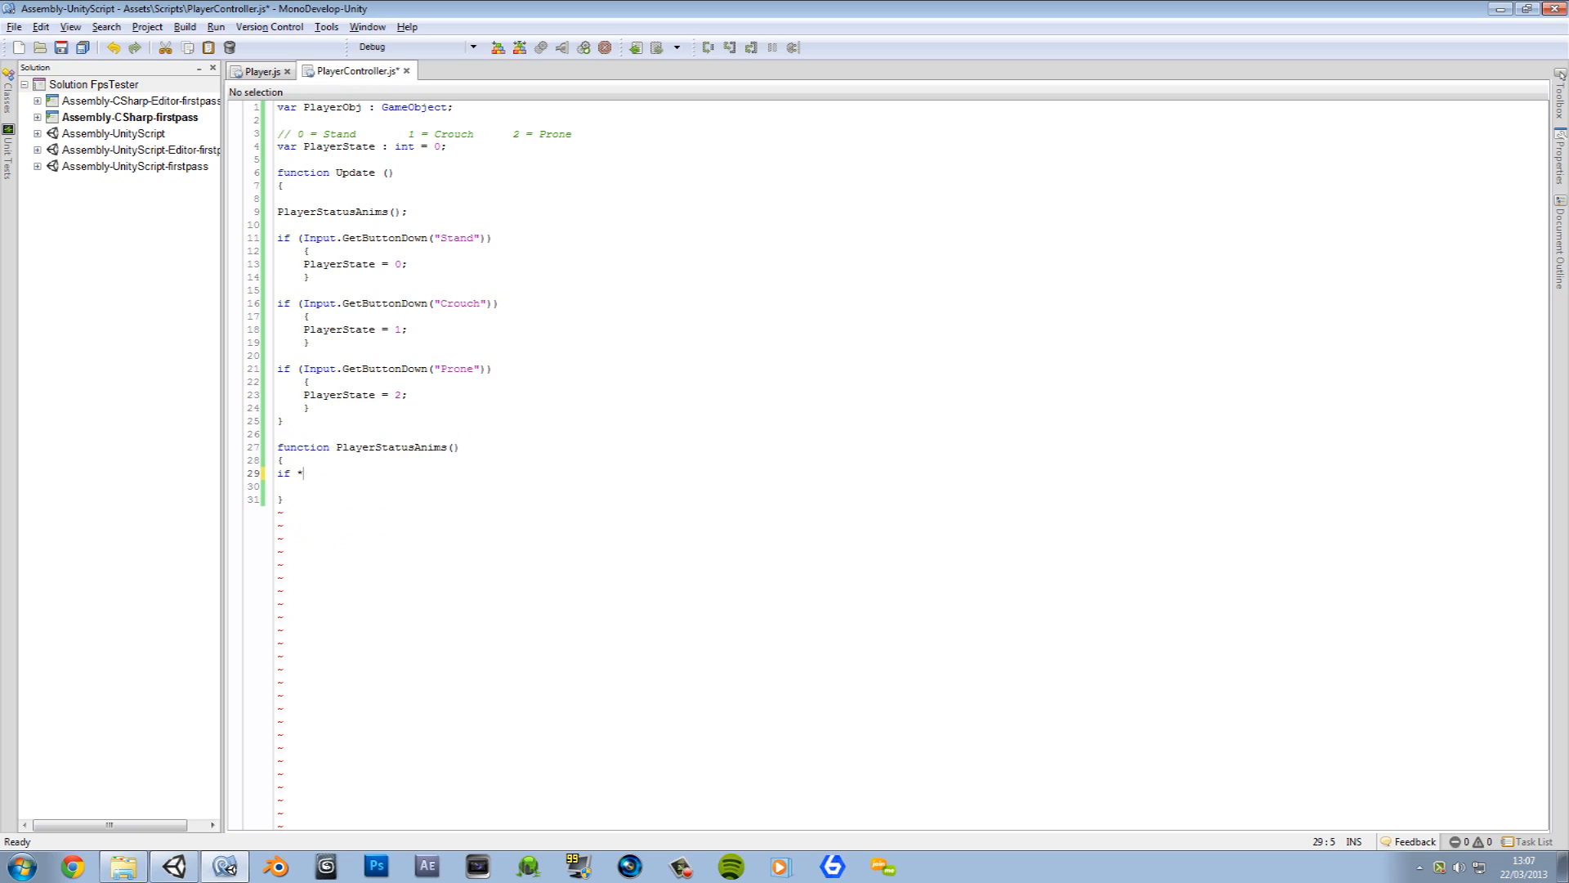
{"action": "type", "text": "()"}
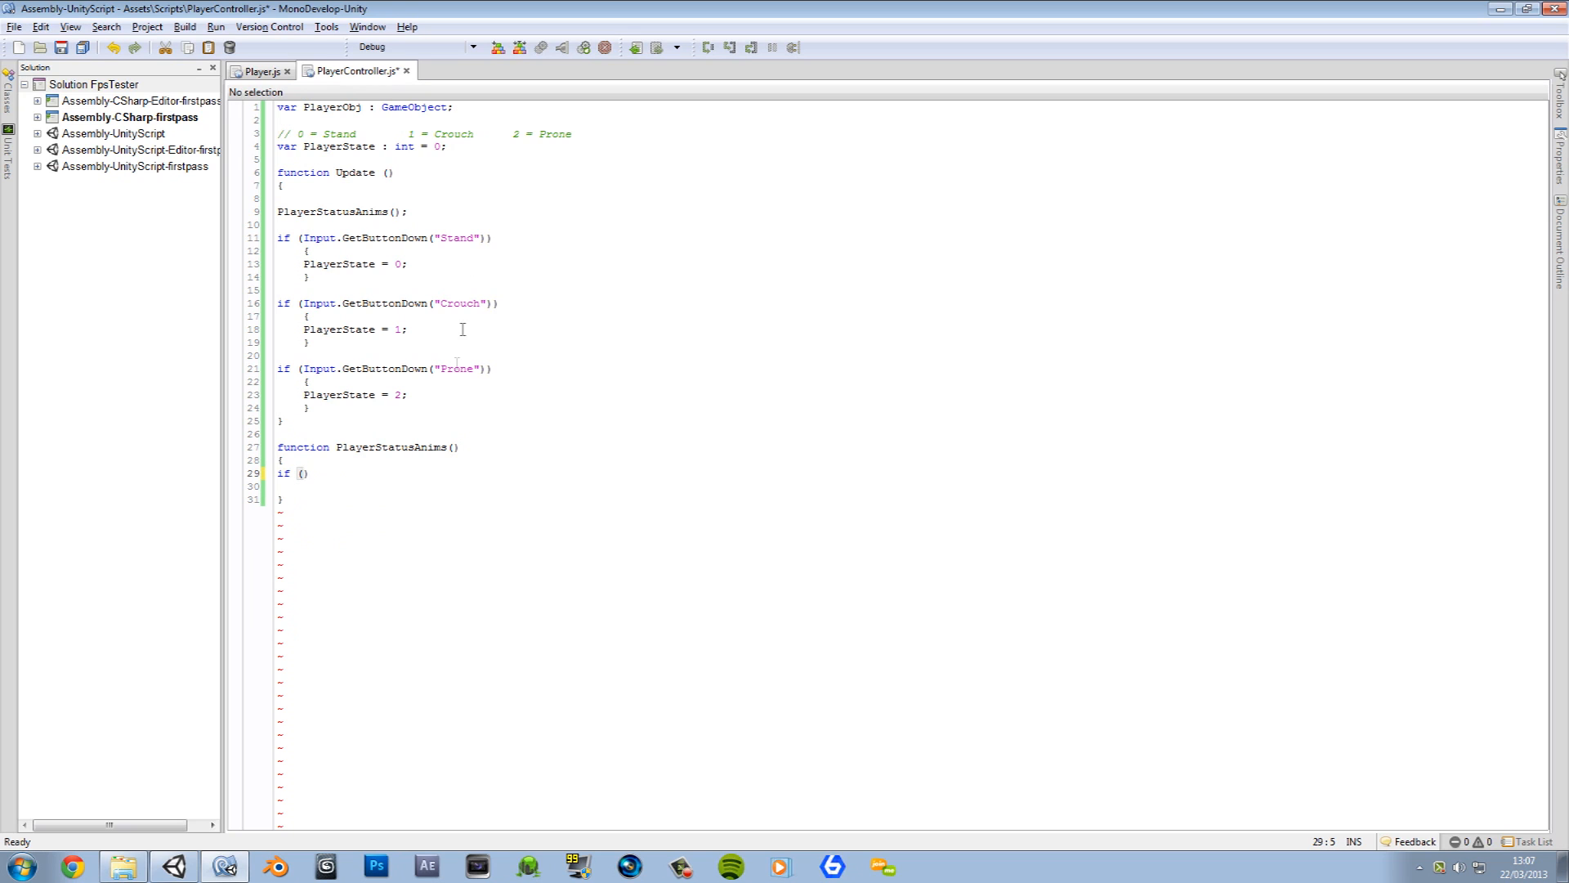
{"action": "left_click_drag", "start_coordinate": [304, 265], "coordinate": [405, 265]}
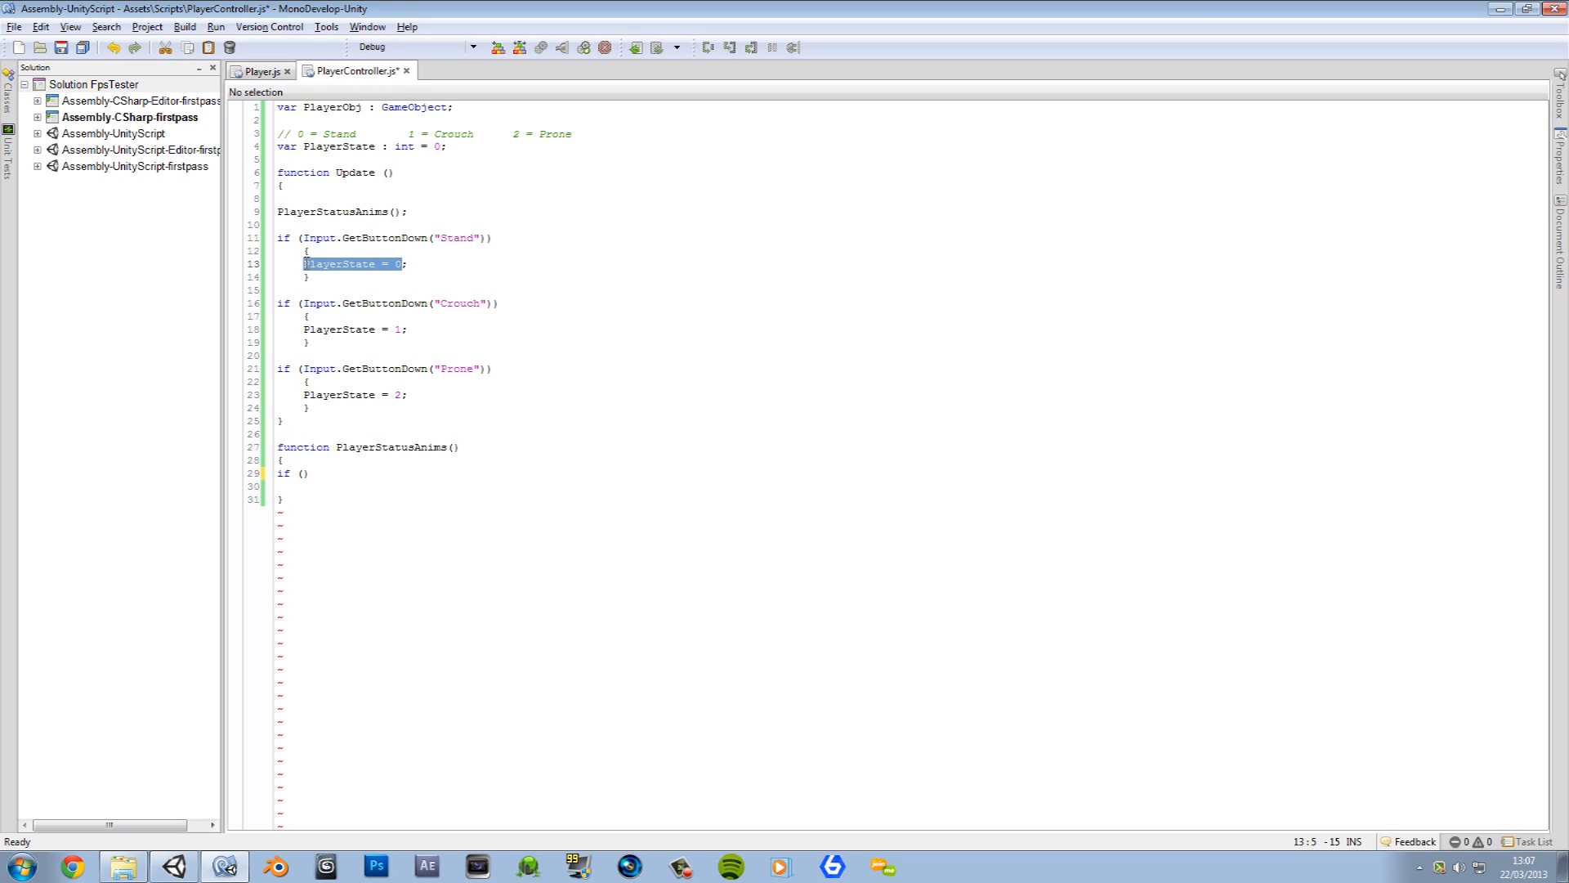
{"action": "type", "text": "PlayerState = 0"}
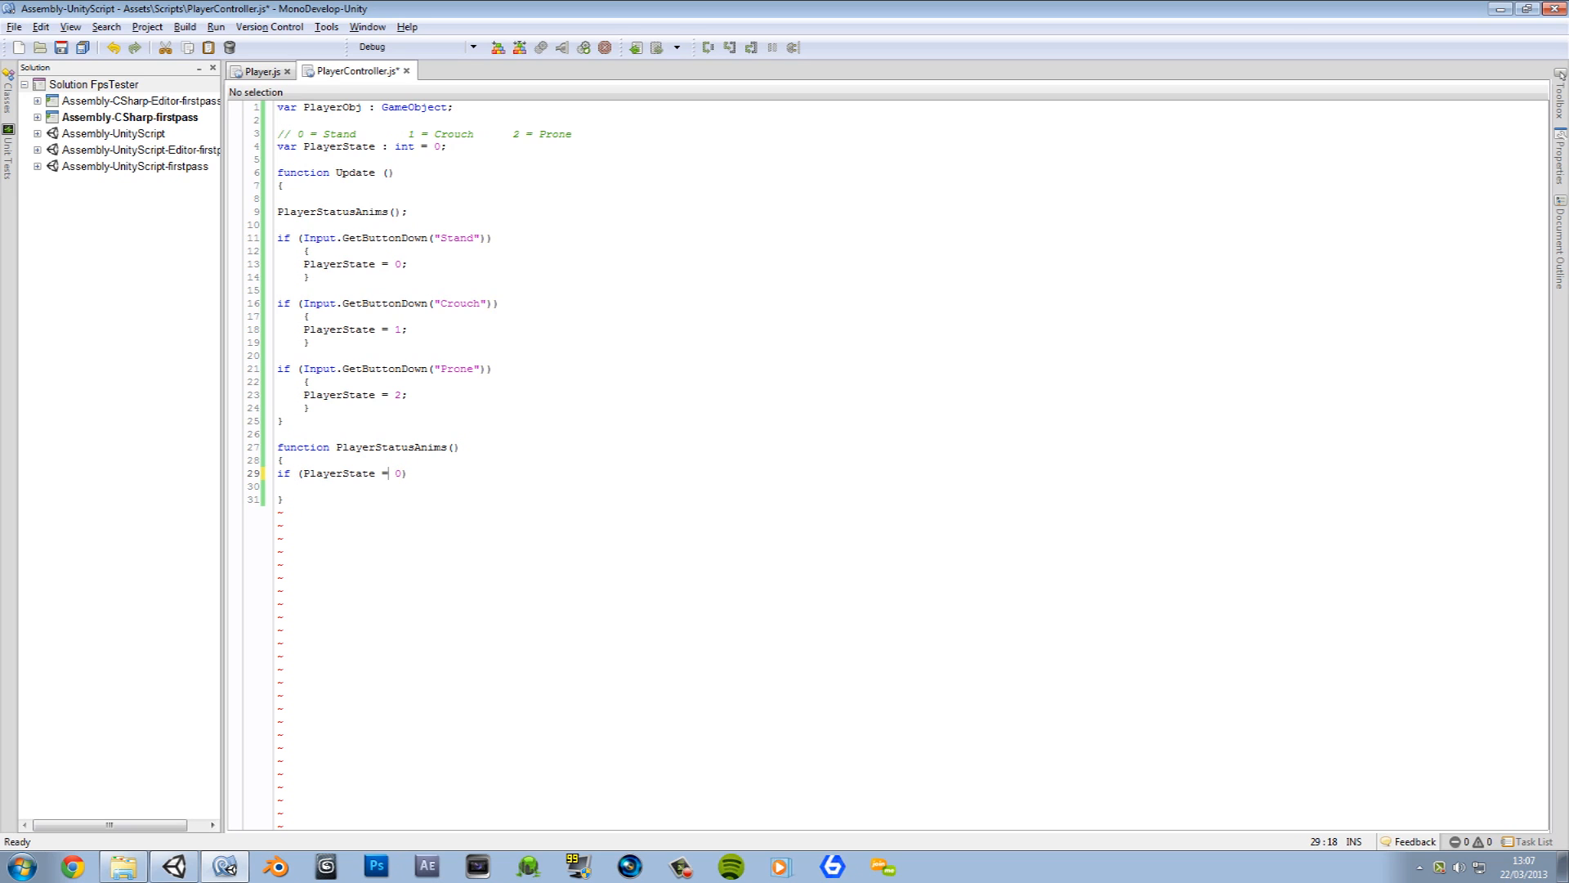
{"action": "type", "text": "="}
{"action": "type", "text": "}"}
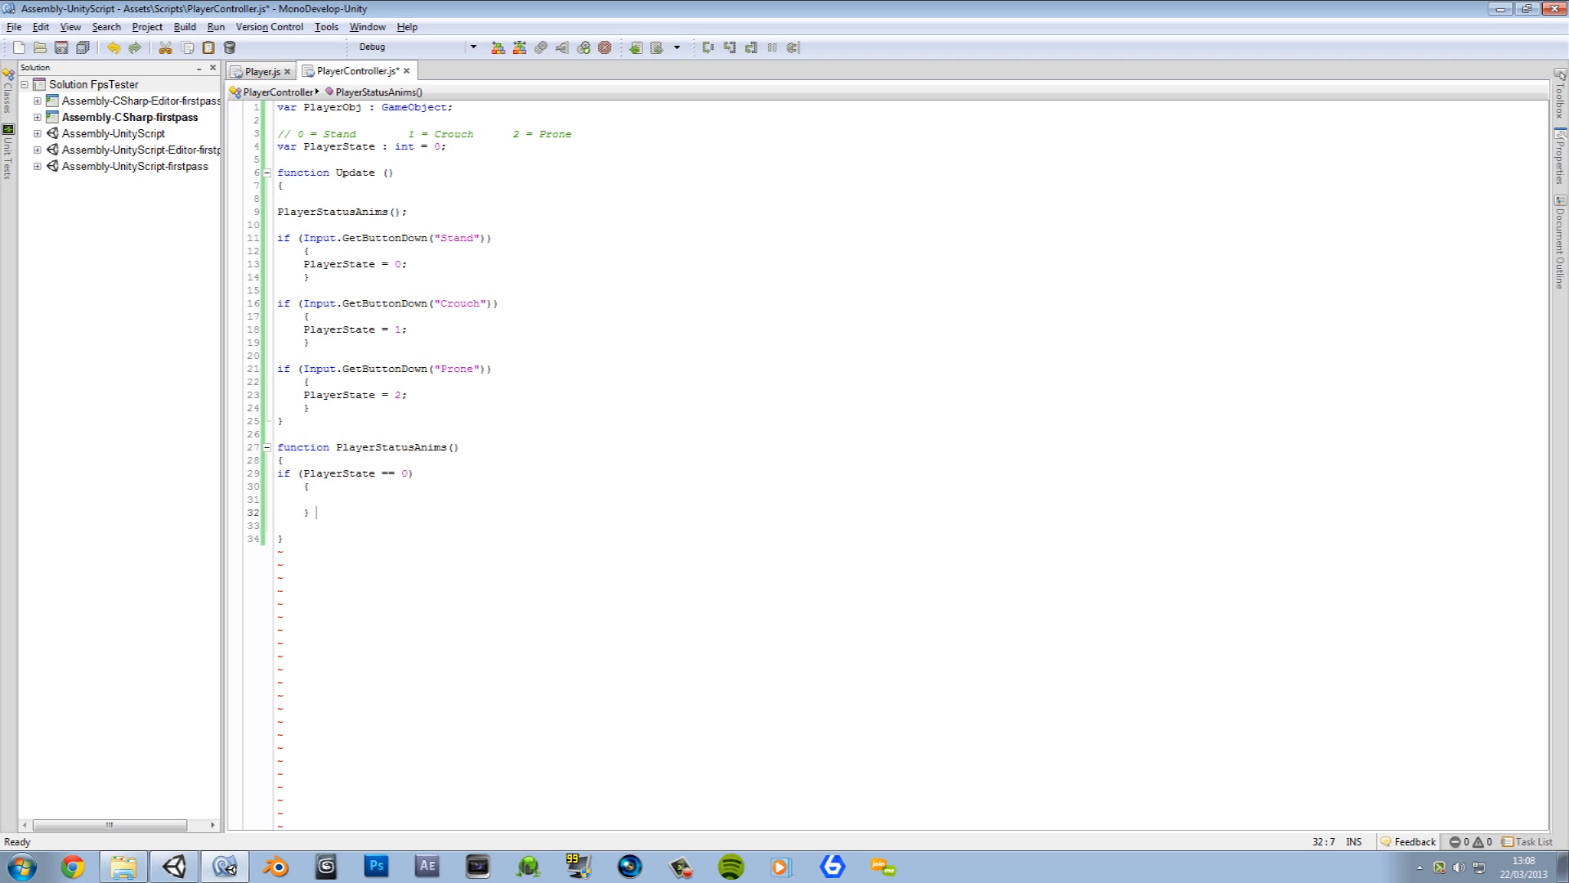
{"action": "type", "text": "else"}
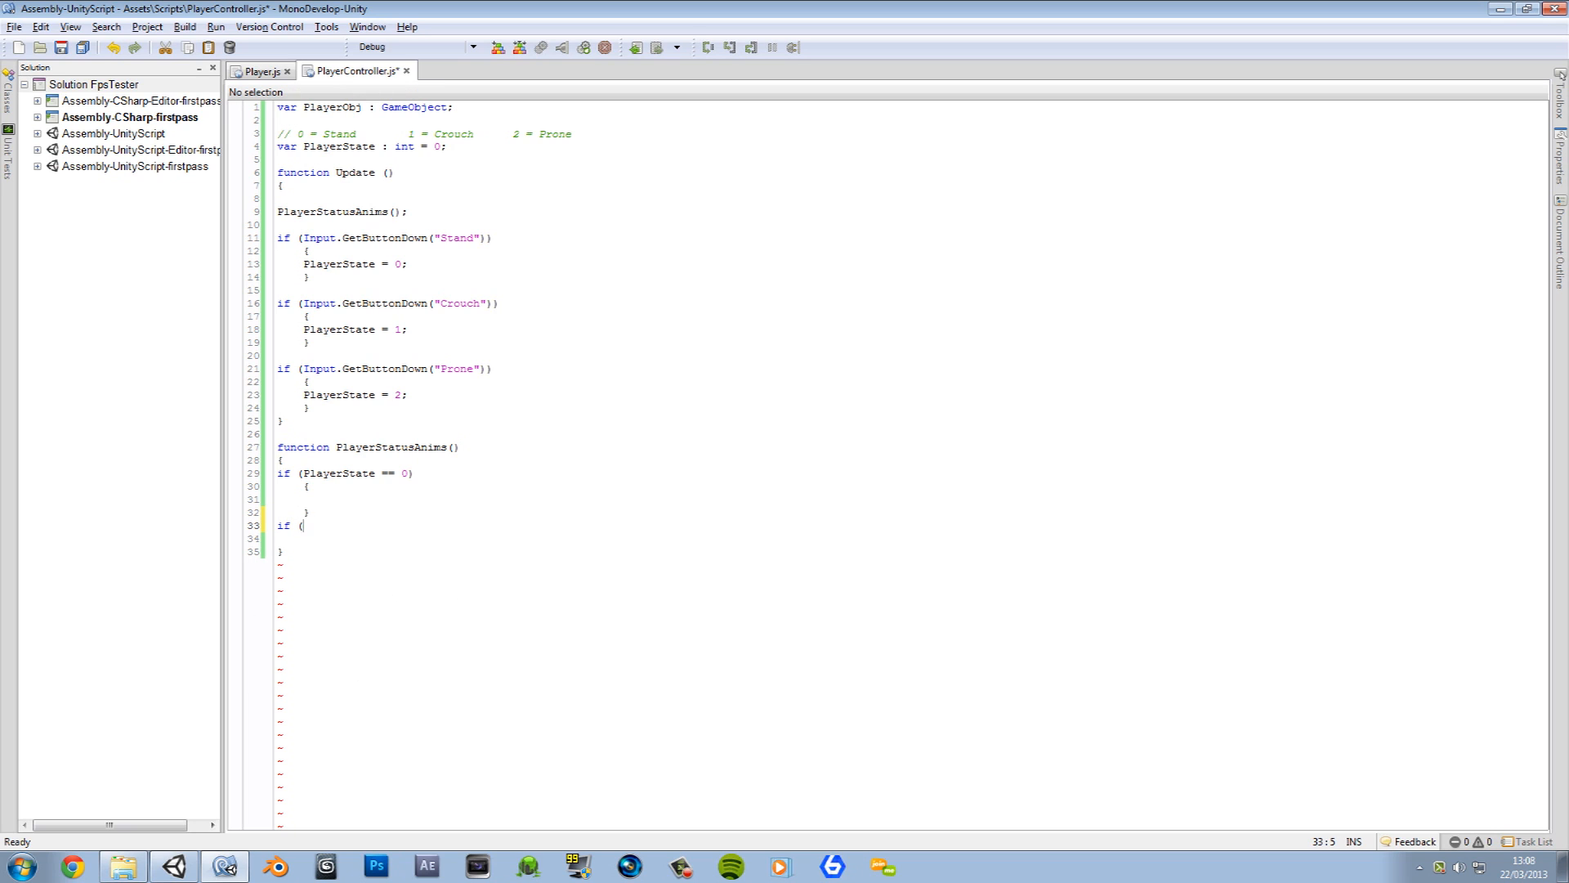
{"action": "type", "text": ")"}
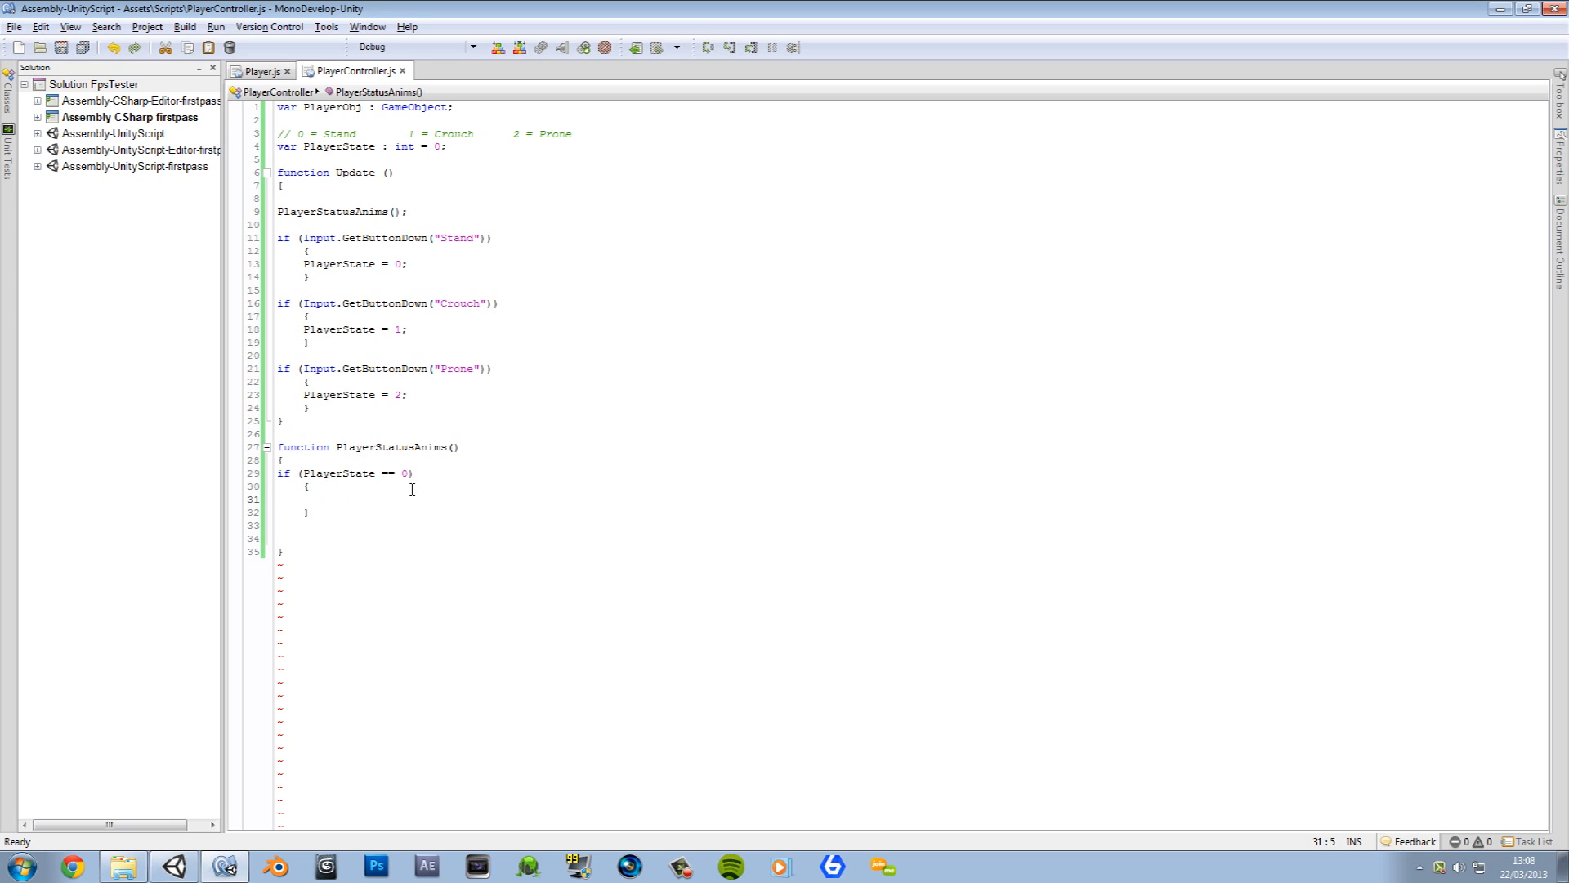
Step: Add animation.CrossFade(""); with an empty clip name inside the PlayerState == 0 block
{"action": "type", "text": "ga"}
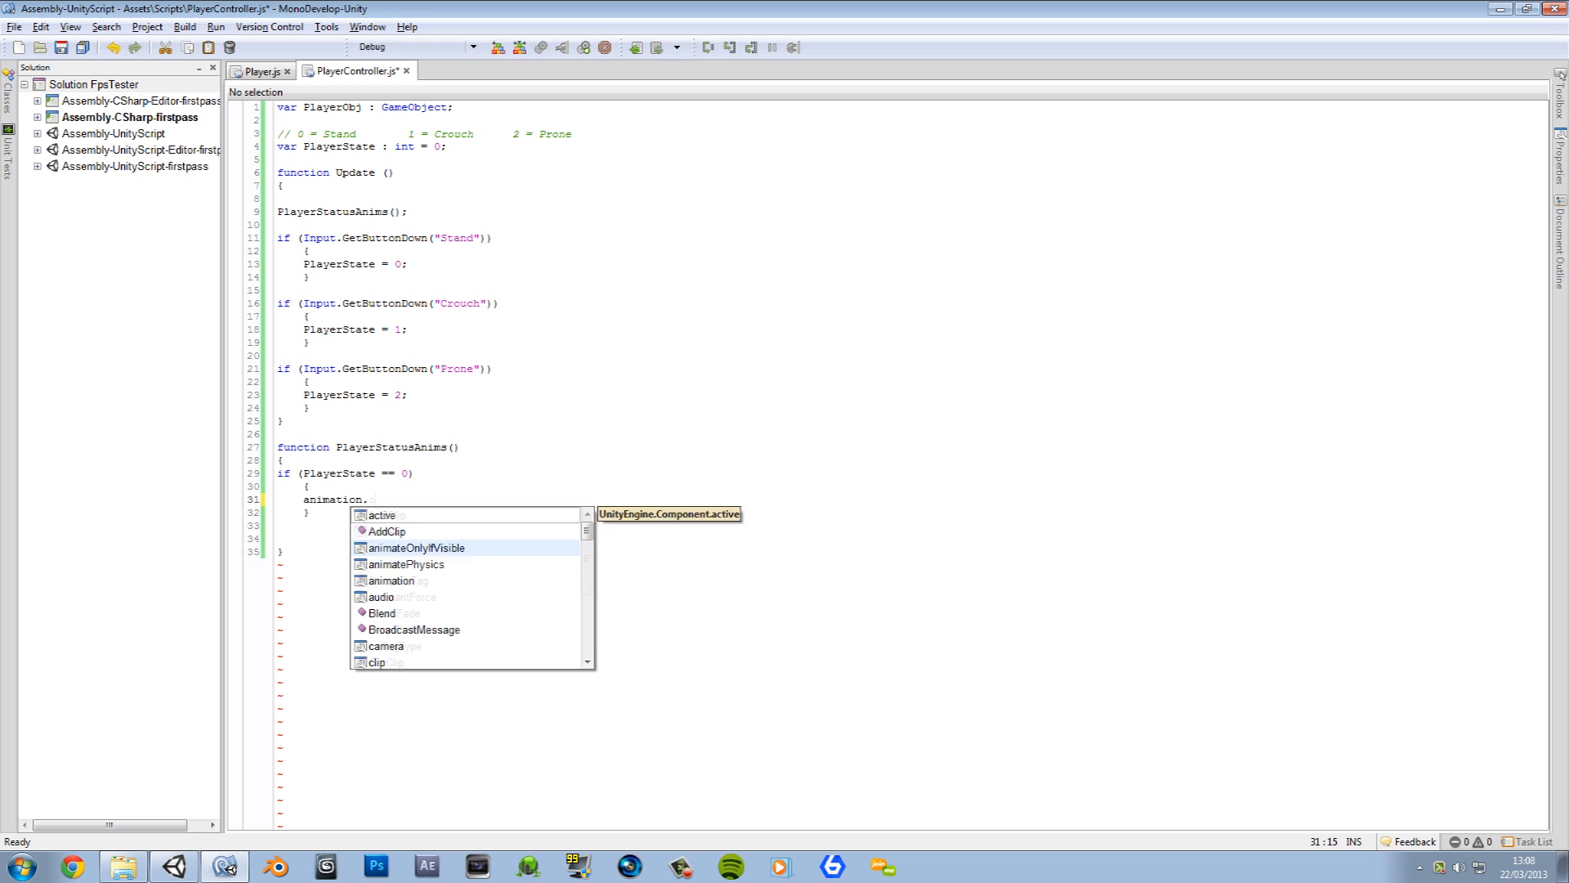
{"action": "type", "text": "CrossFade("}
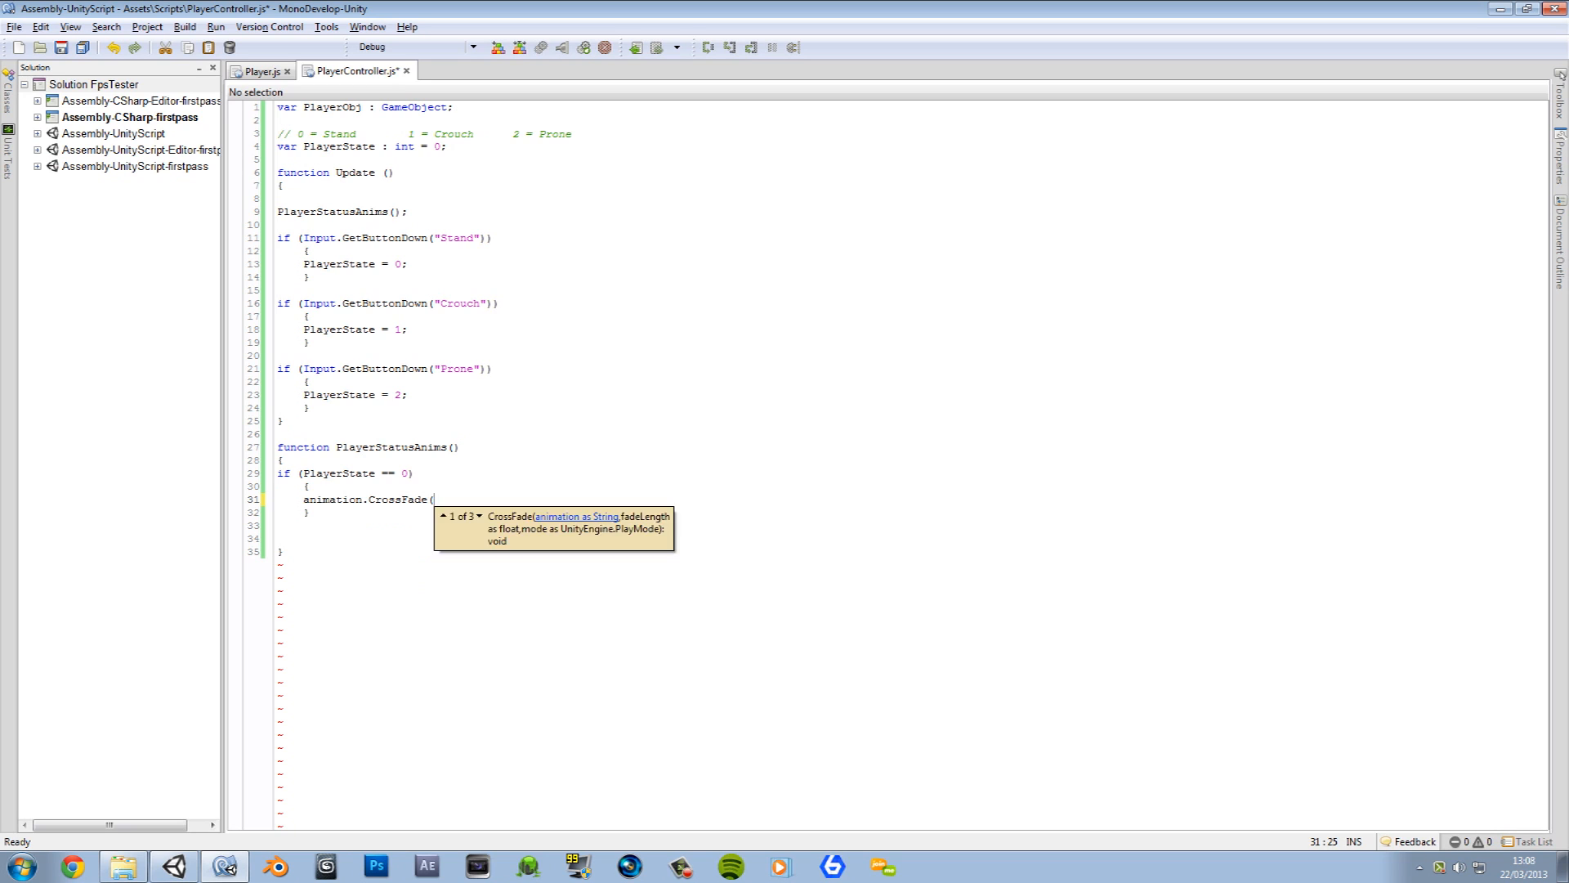
{"action": "type", "text": "\"\")"}
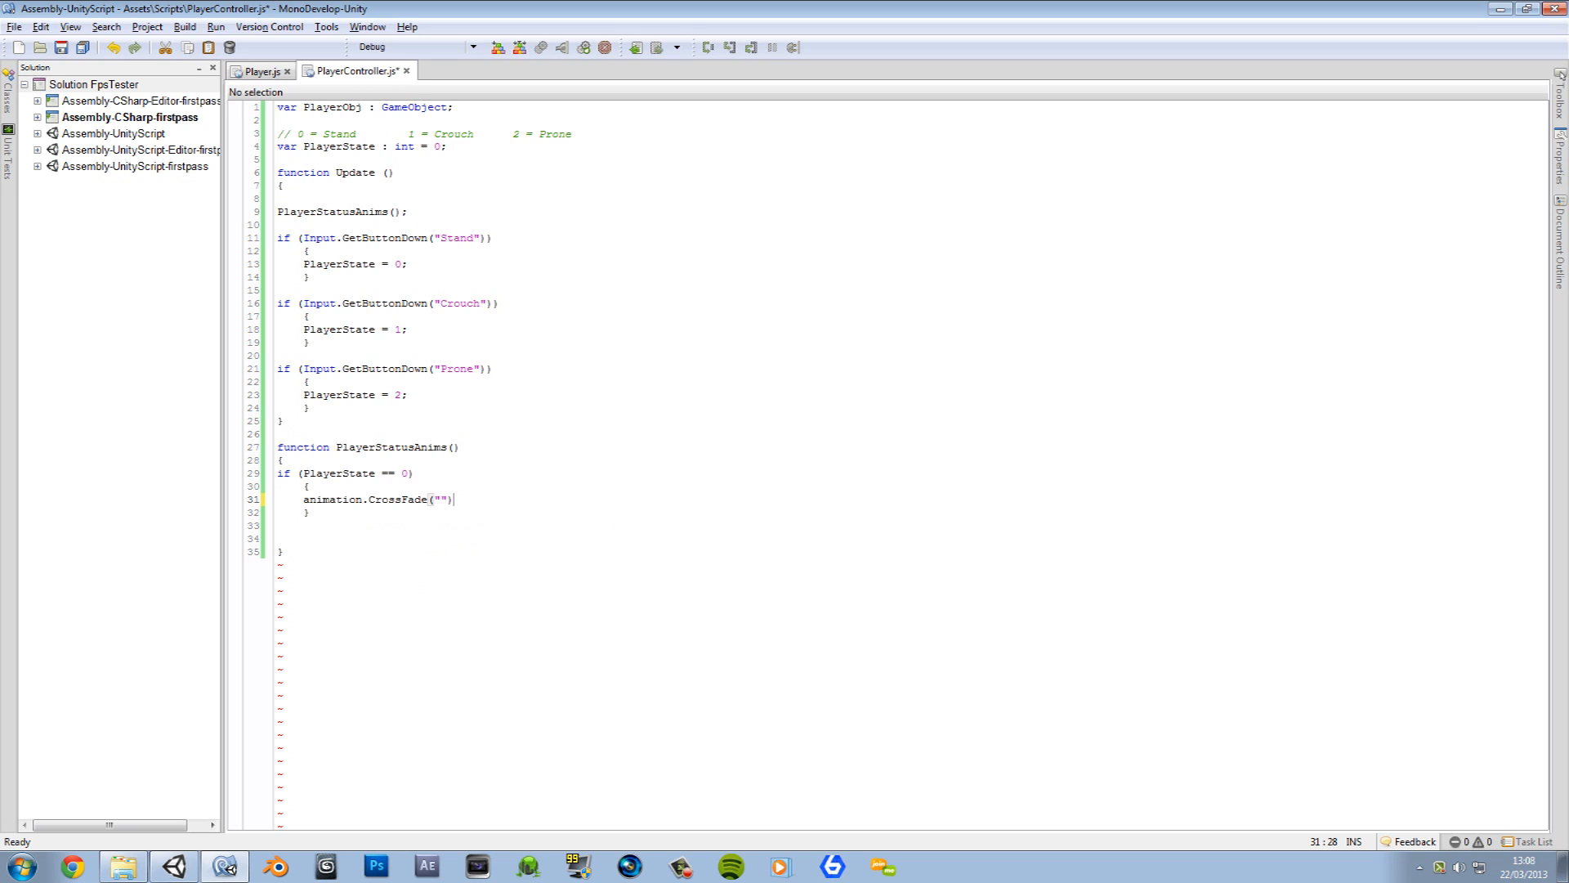
{"action": "type", "text": ";"}
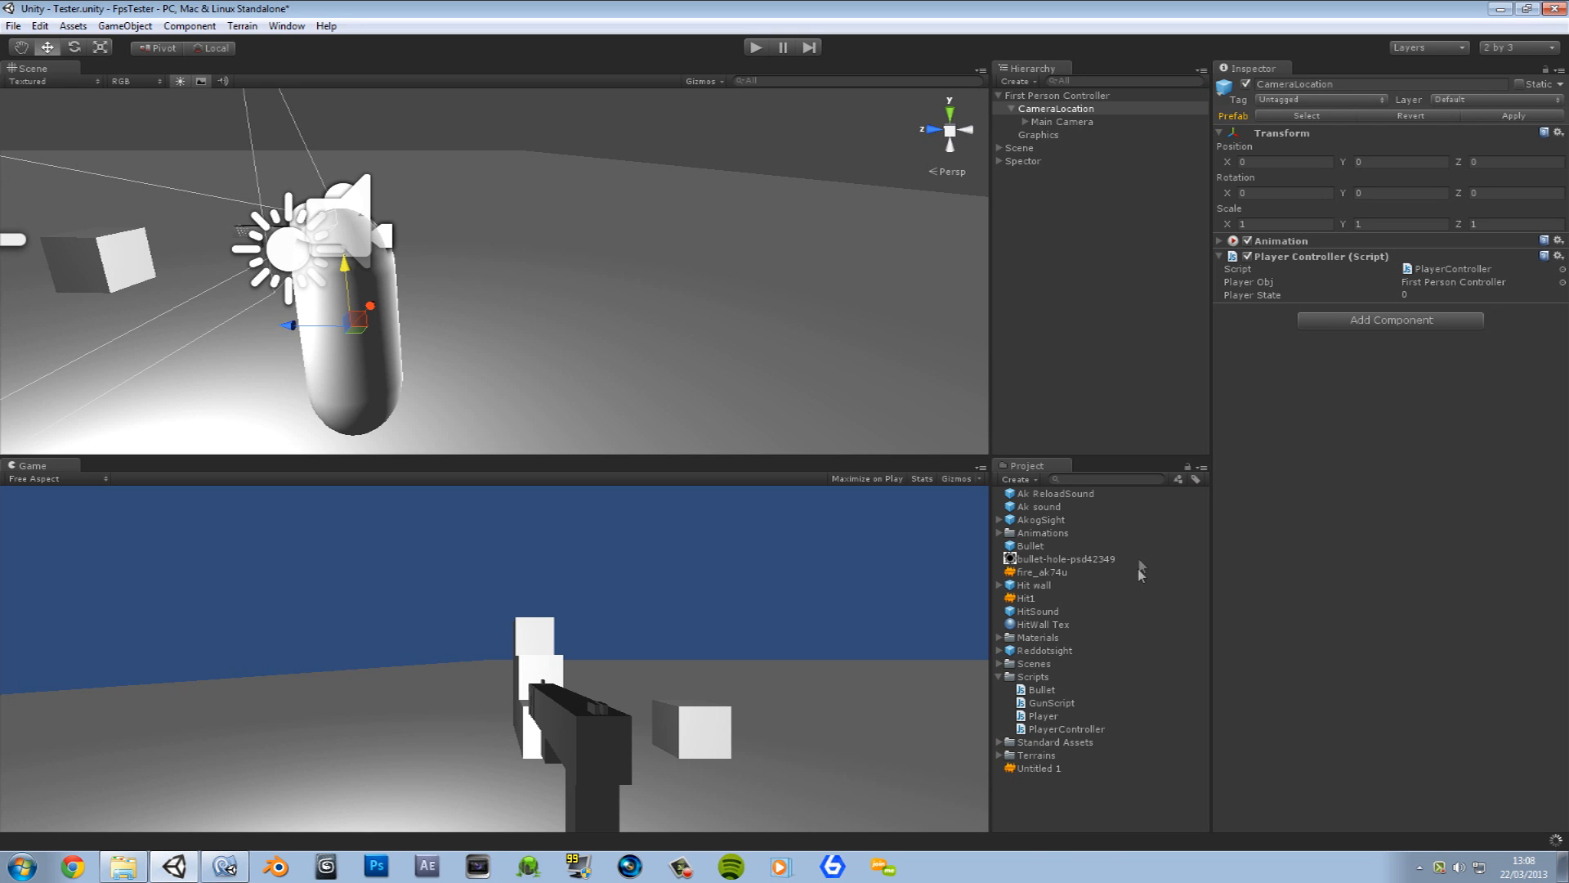
Step: Expand Animations > CamerAnims to check the CamCrouch, CamProne and CamStand clip names
{"action": "left_click", "coordinate": [999, 533]}
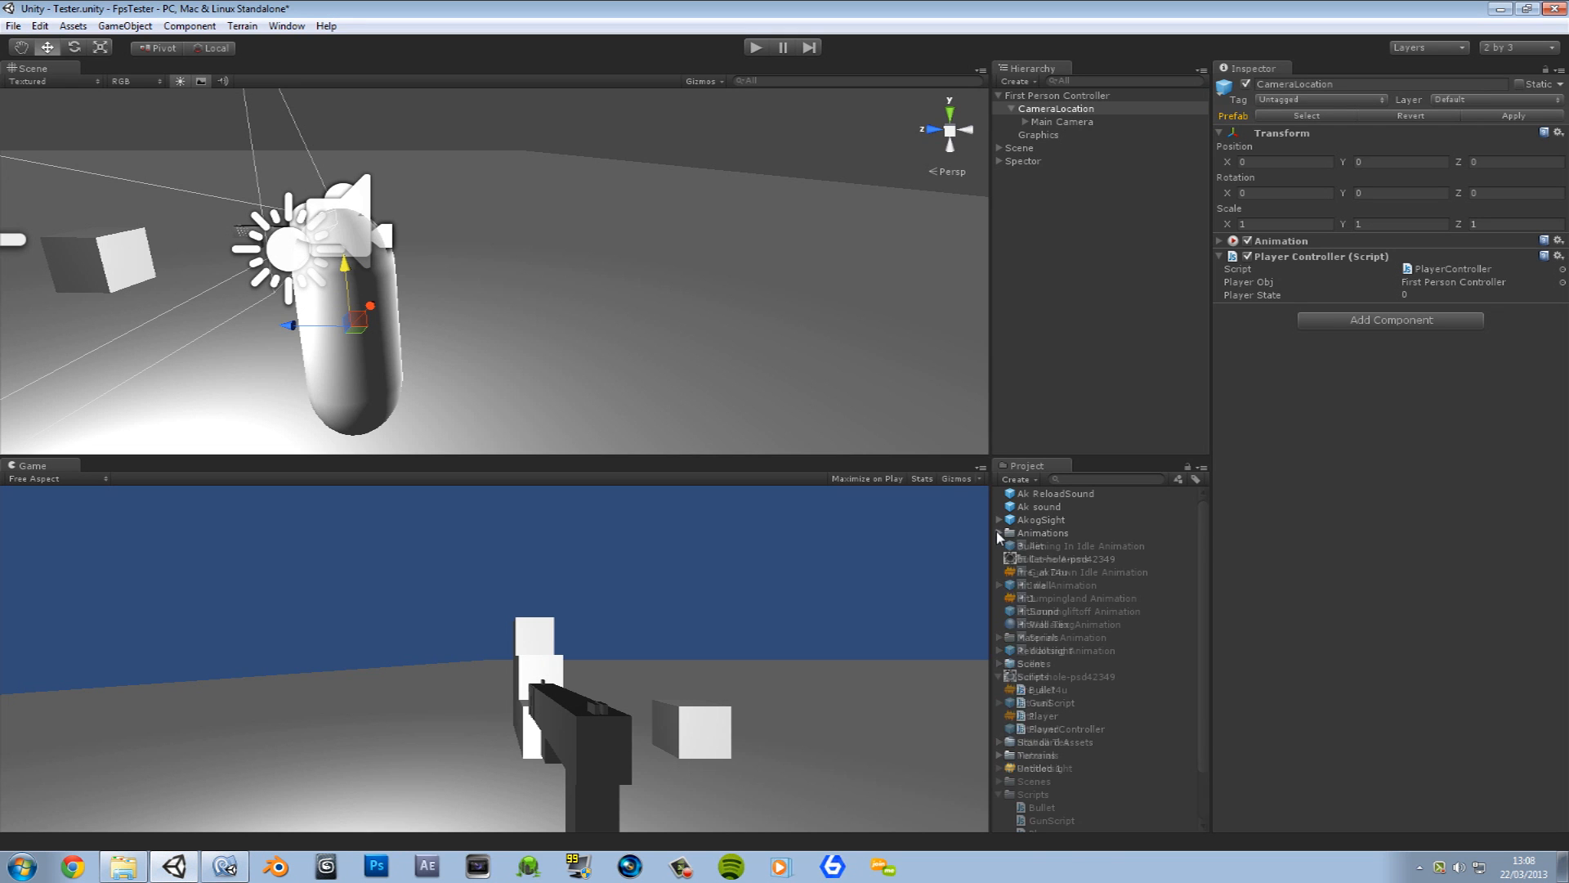
{"action": "left_click", "coordinate": [1008, 559]}
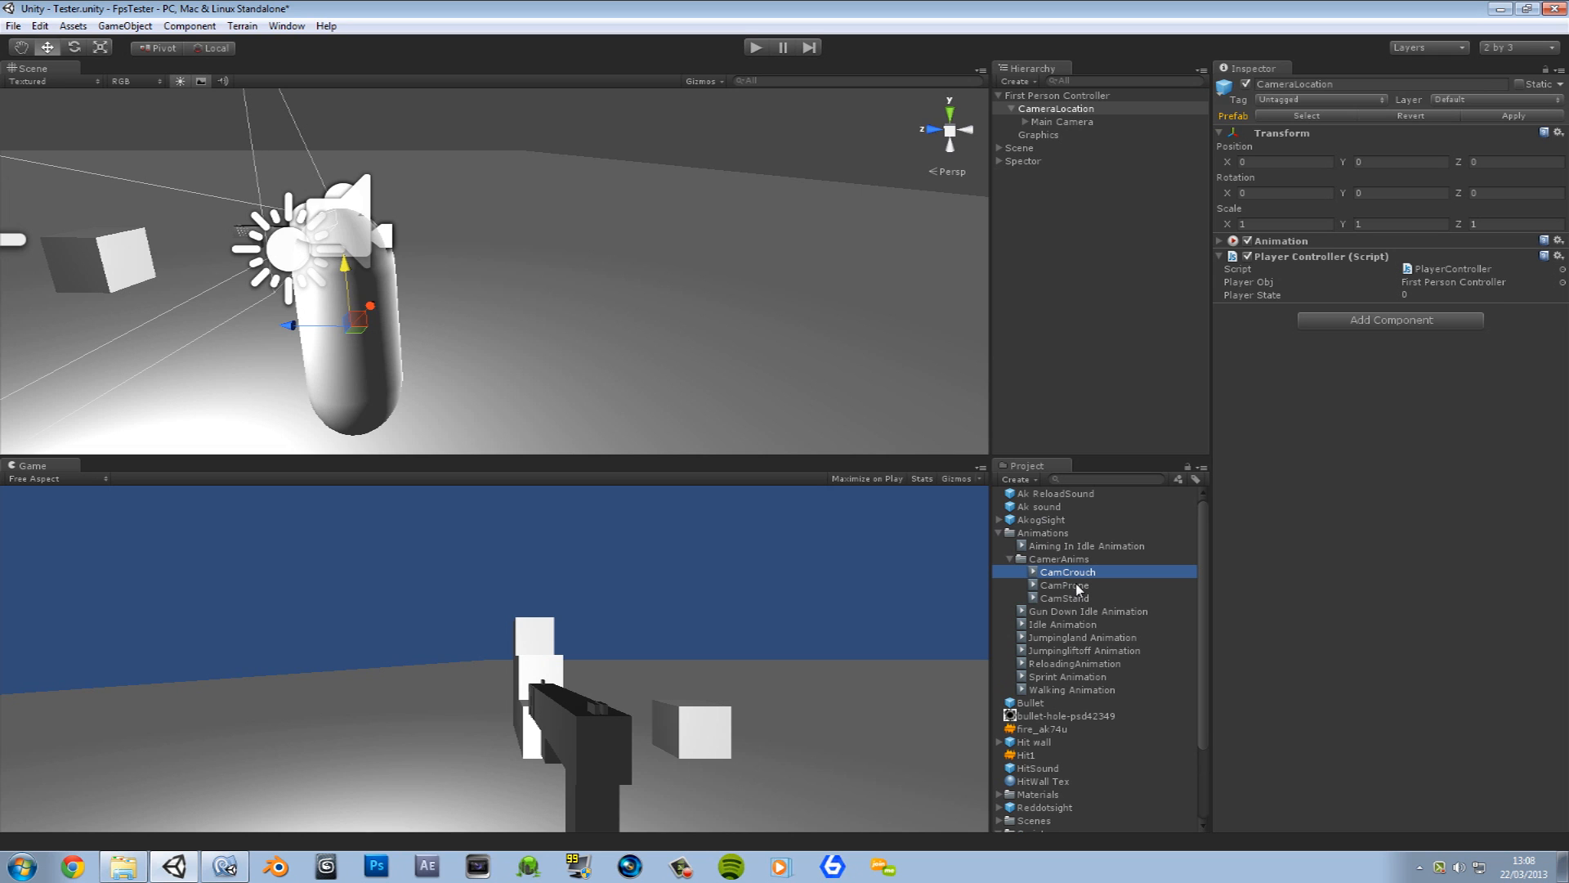
{"action": "left_click", "coordinate": [1068, 572]}
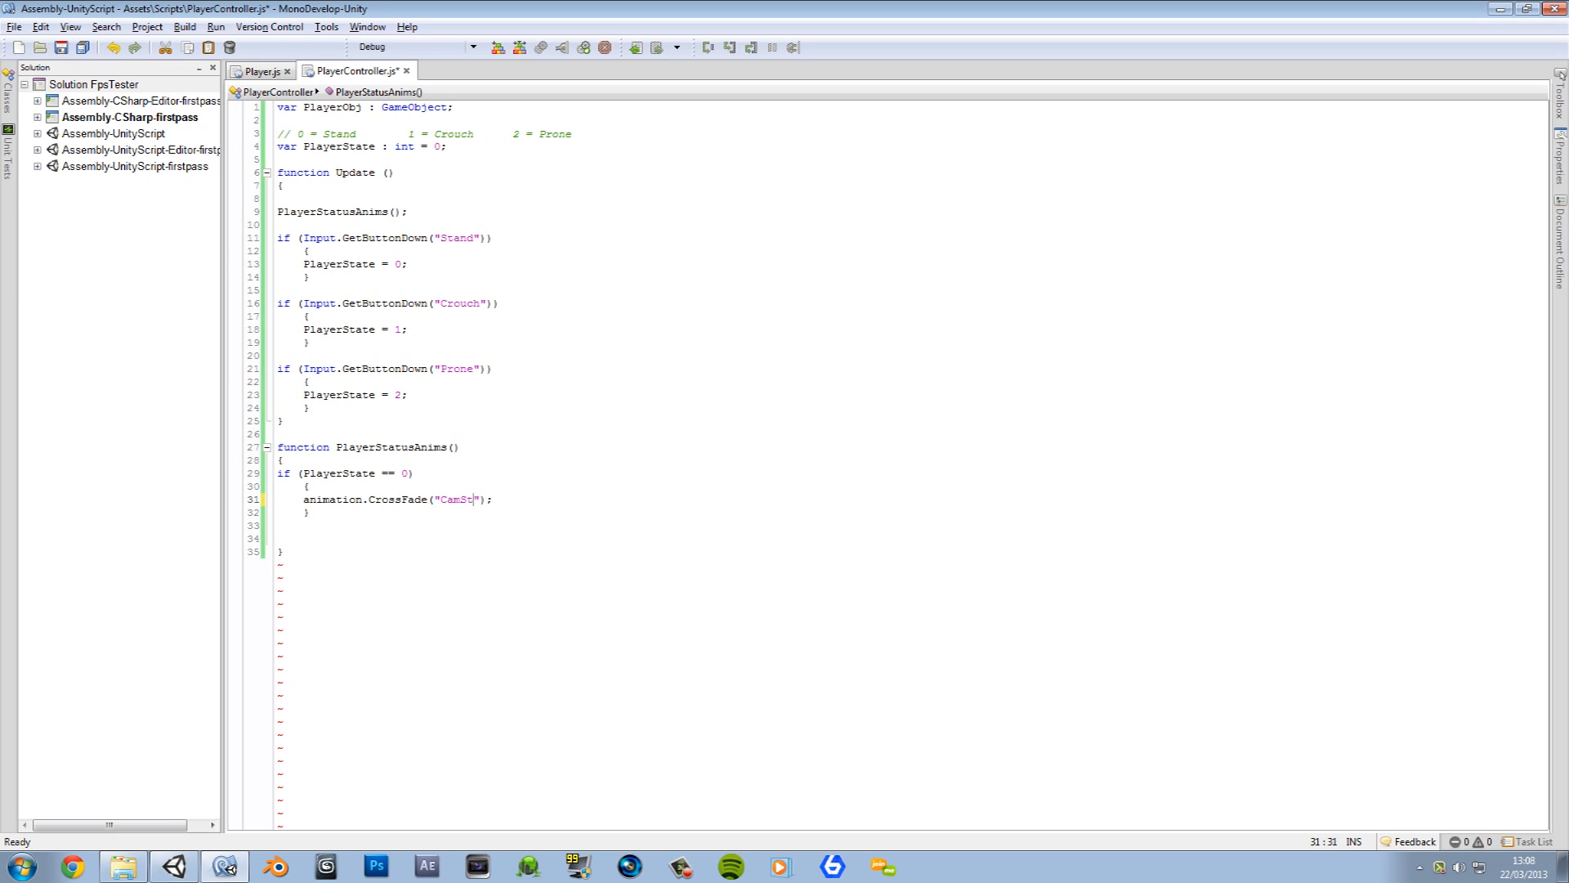
Step: Finish CamStand, duplicate the if block for states 1 and 2 with CamCrouch and CamProne
{"action": "type", "text": "and"}
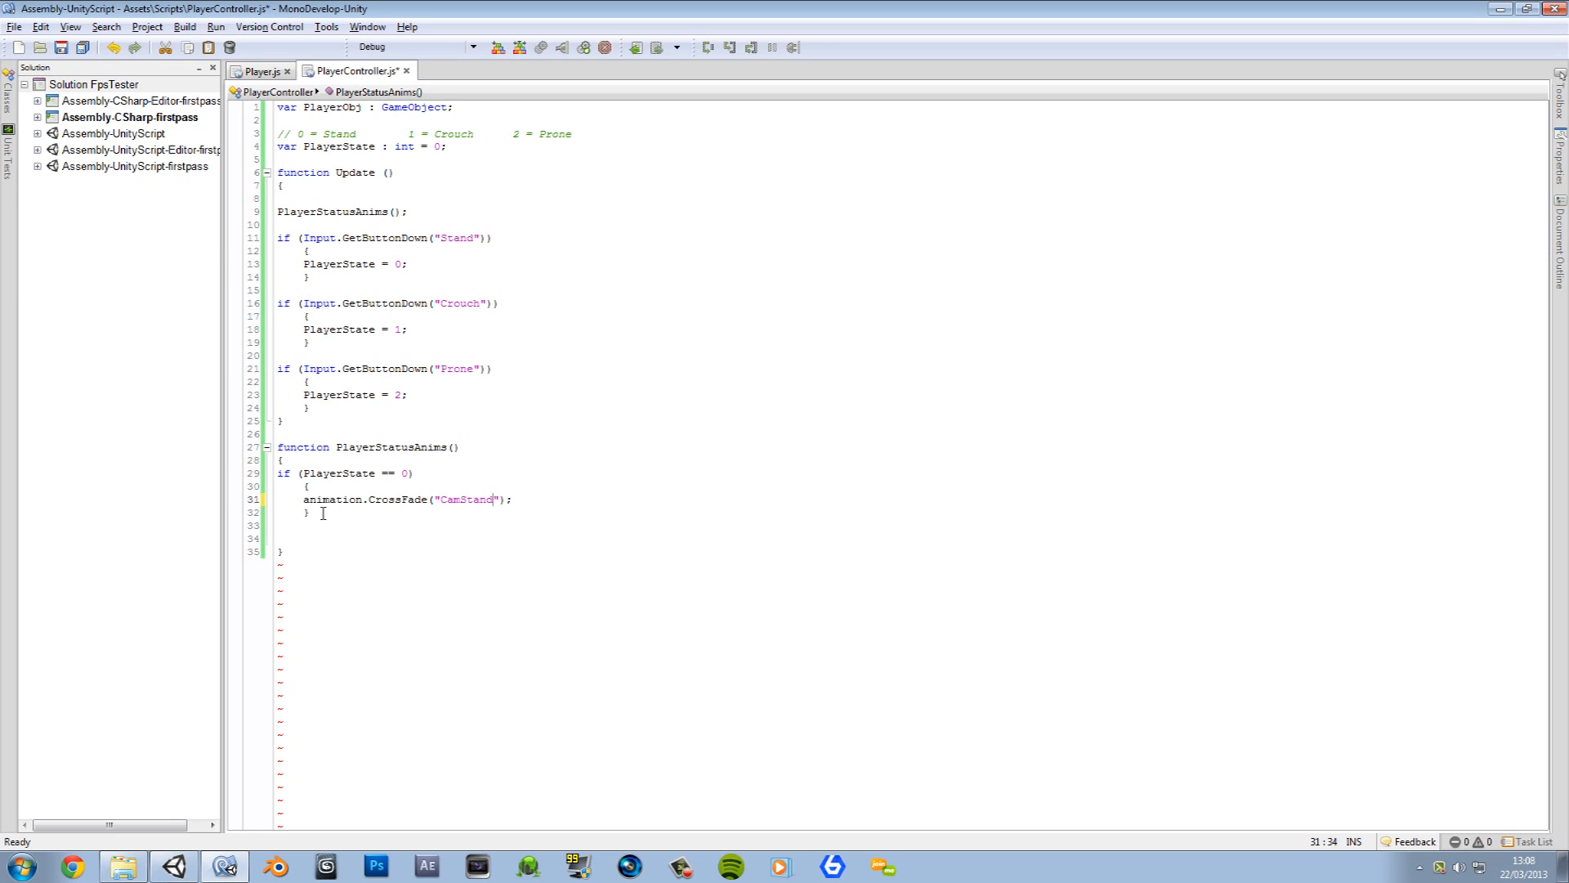
{"action": "left_click_drag", "start_coordinate": [324, 514], "coordinate": [291, 472]}
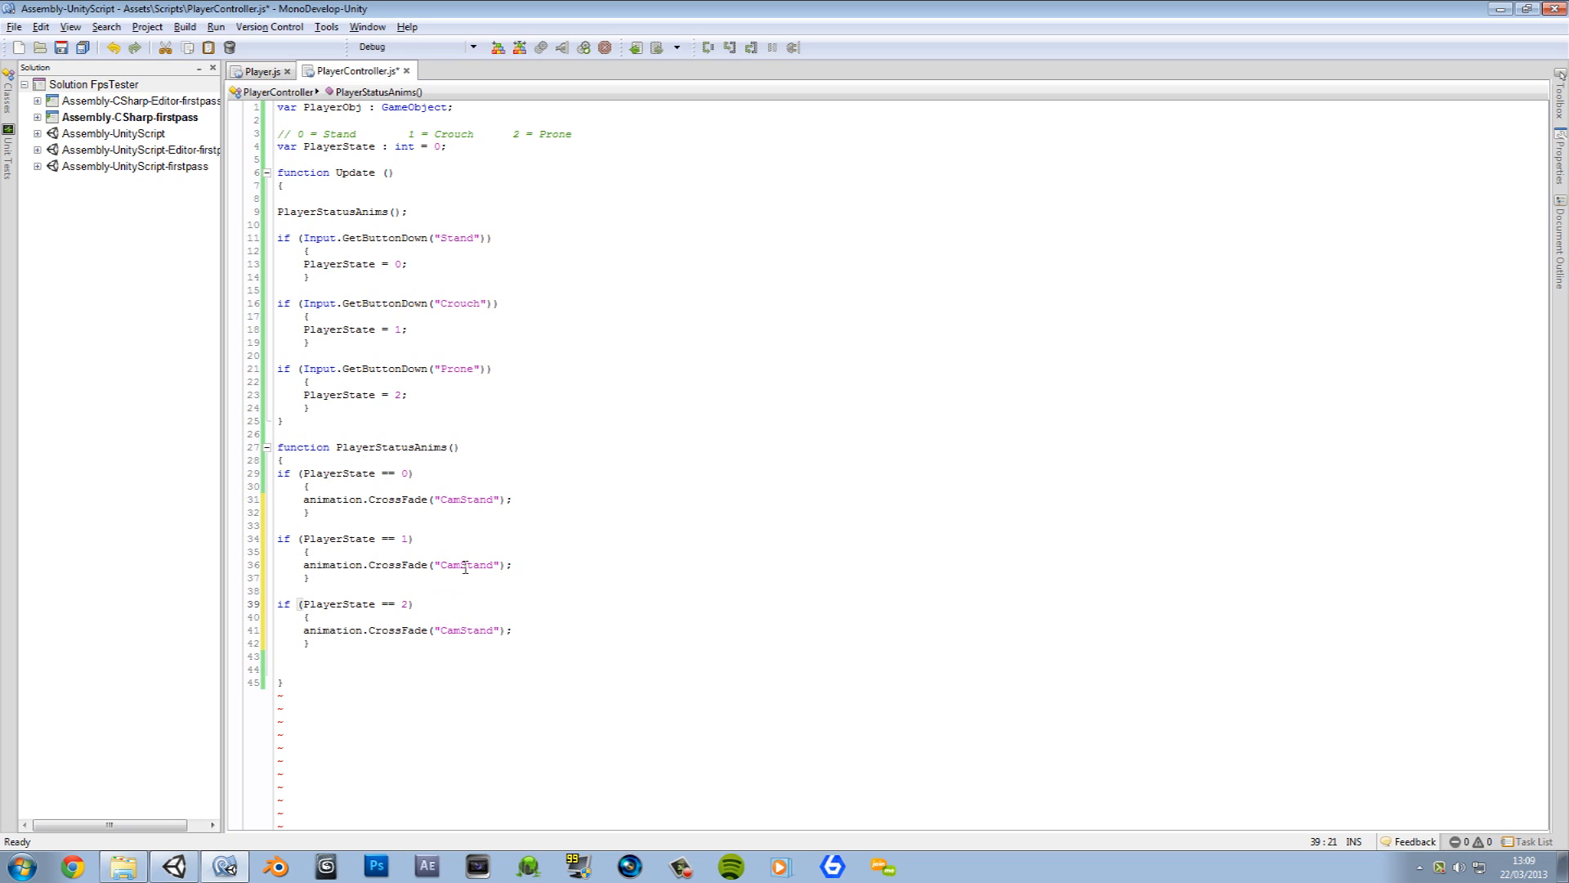
{"action": "double_click", "coordinate": [474, 564]}
{"action": "type", "text": "Crouch"}
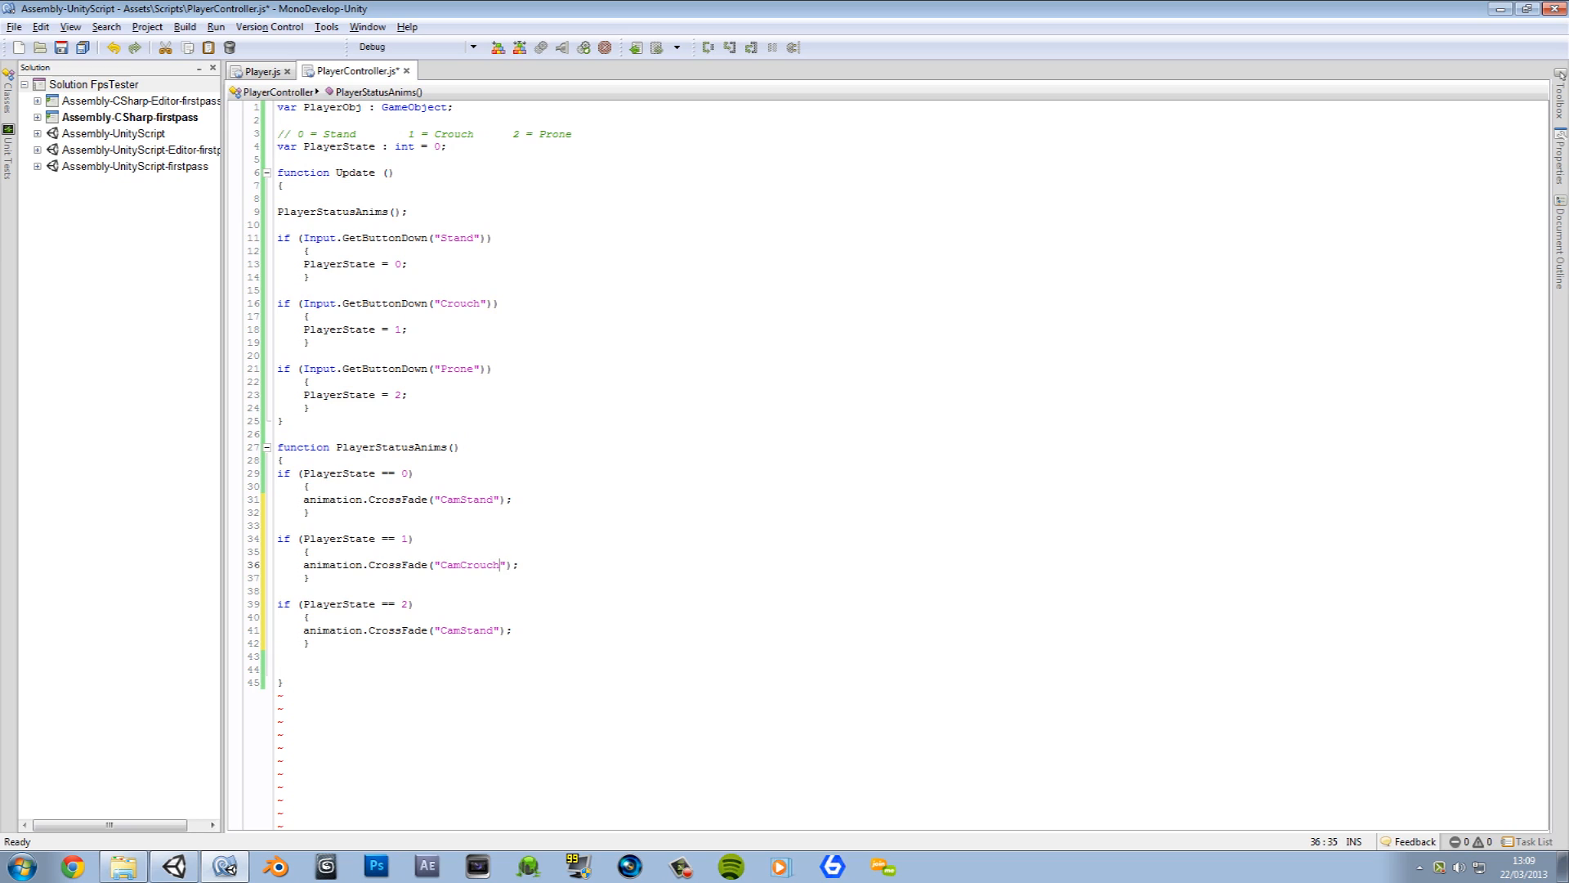
{"action": "double_click", "coordinate": [469, 630]}
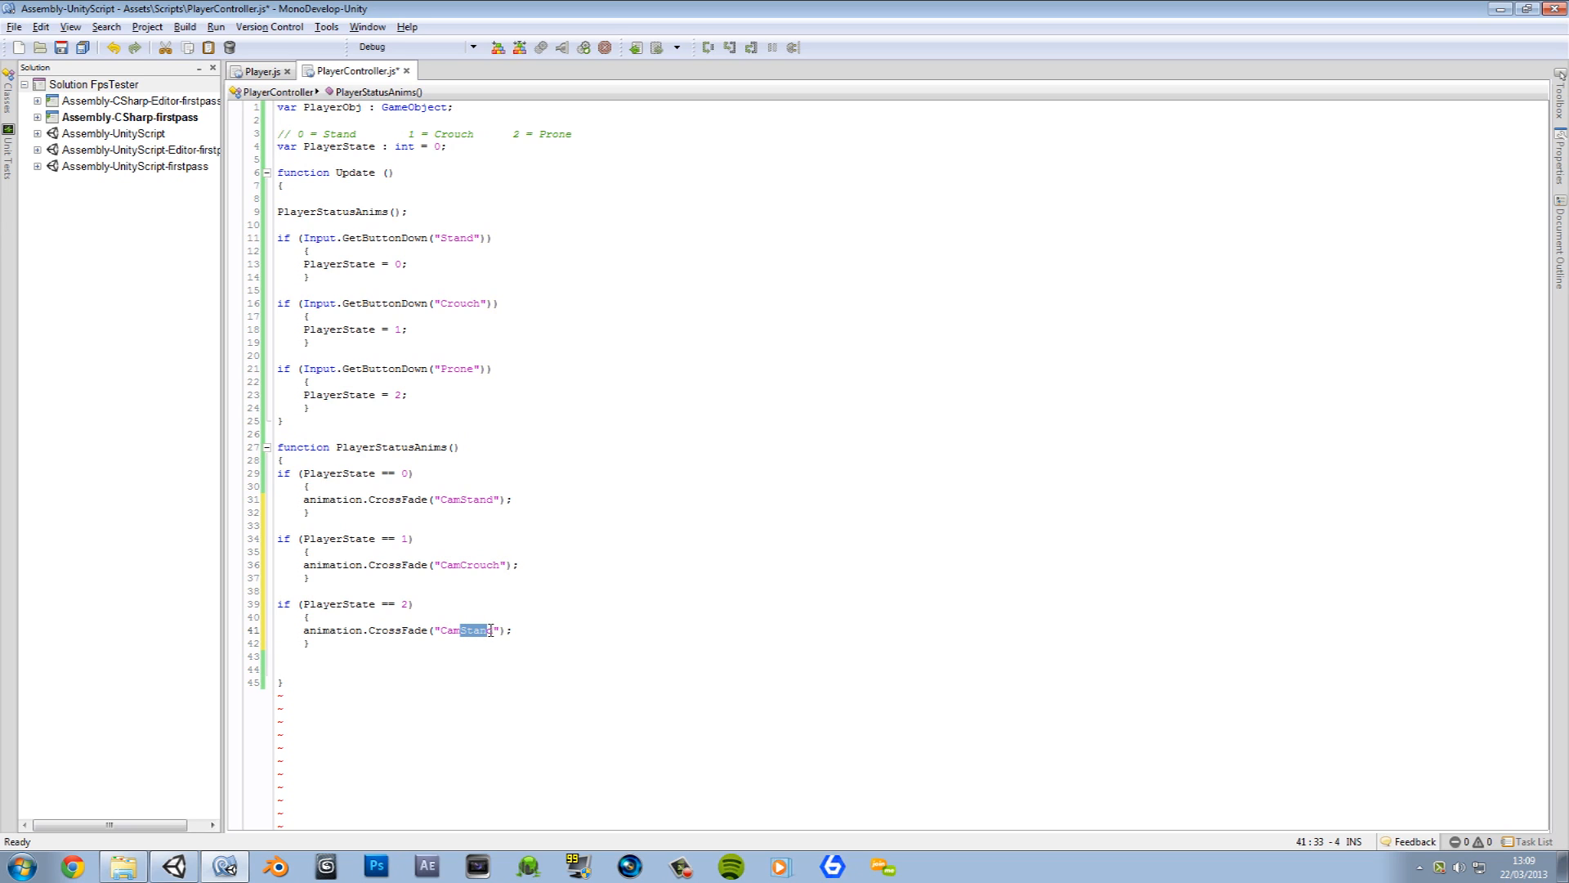
{"action": "type", "text": "Prone"}
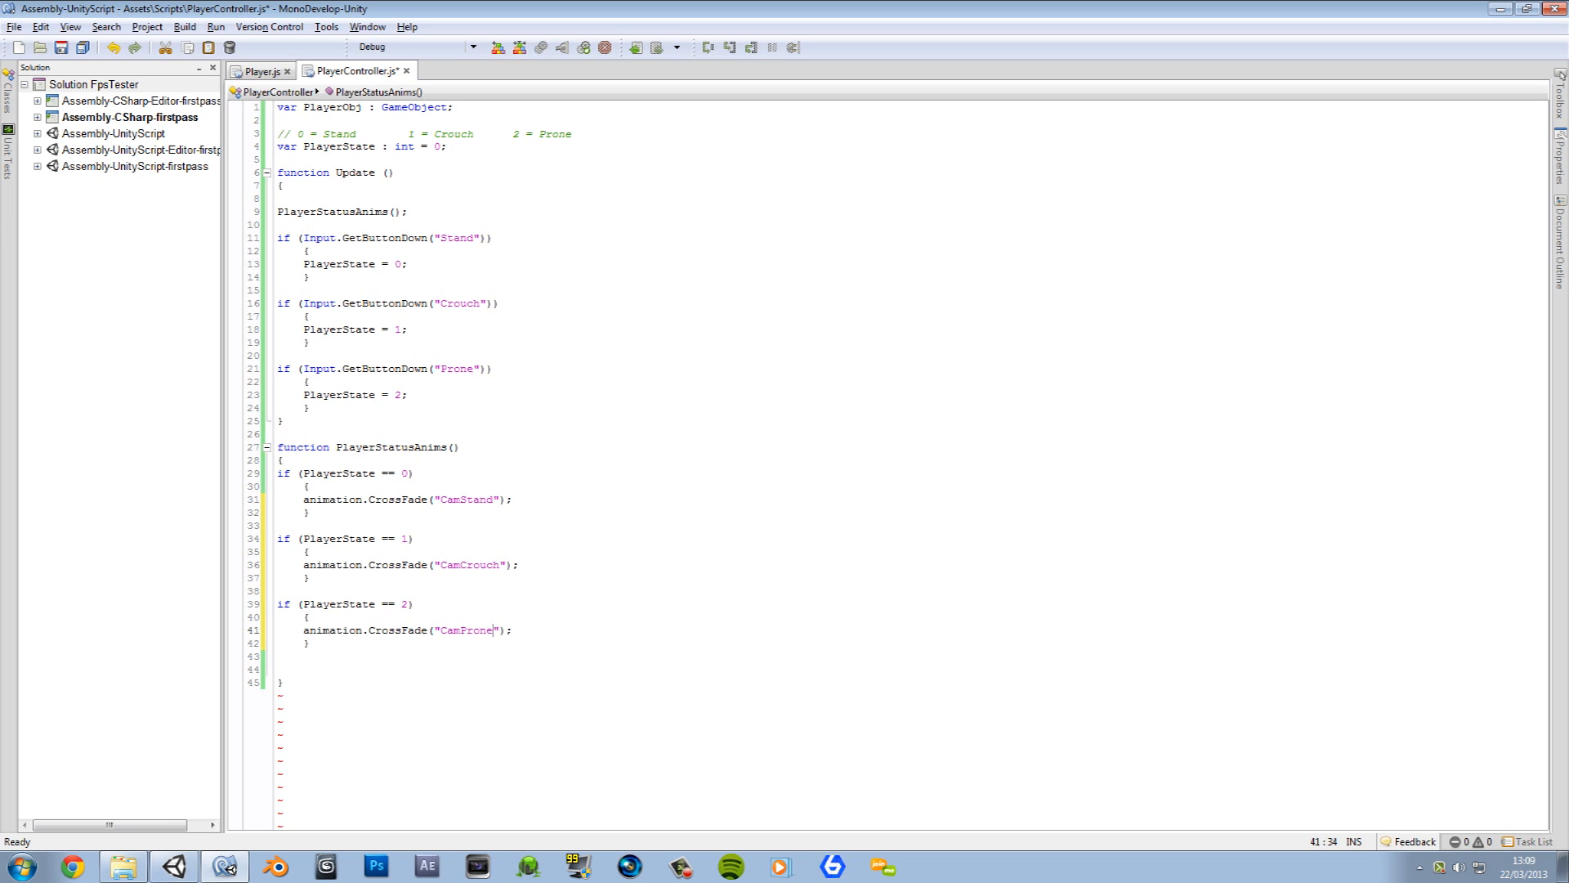
Step: Save the PlayerController script and return to the Unity editor
{"action": "key", "text": "ctrl+s"}
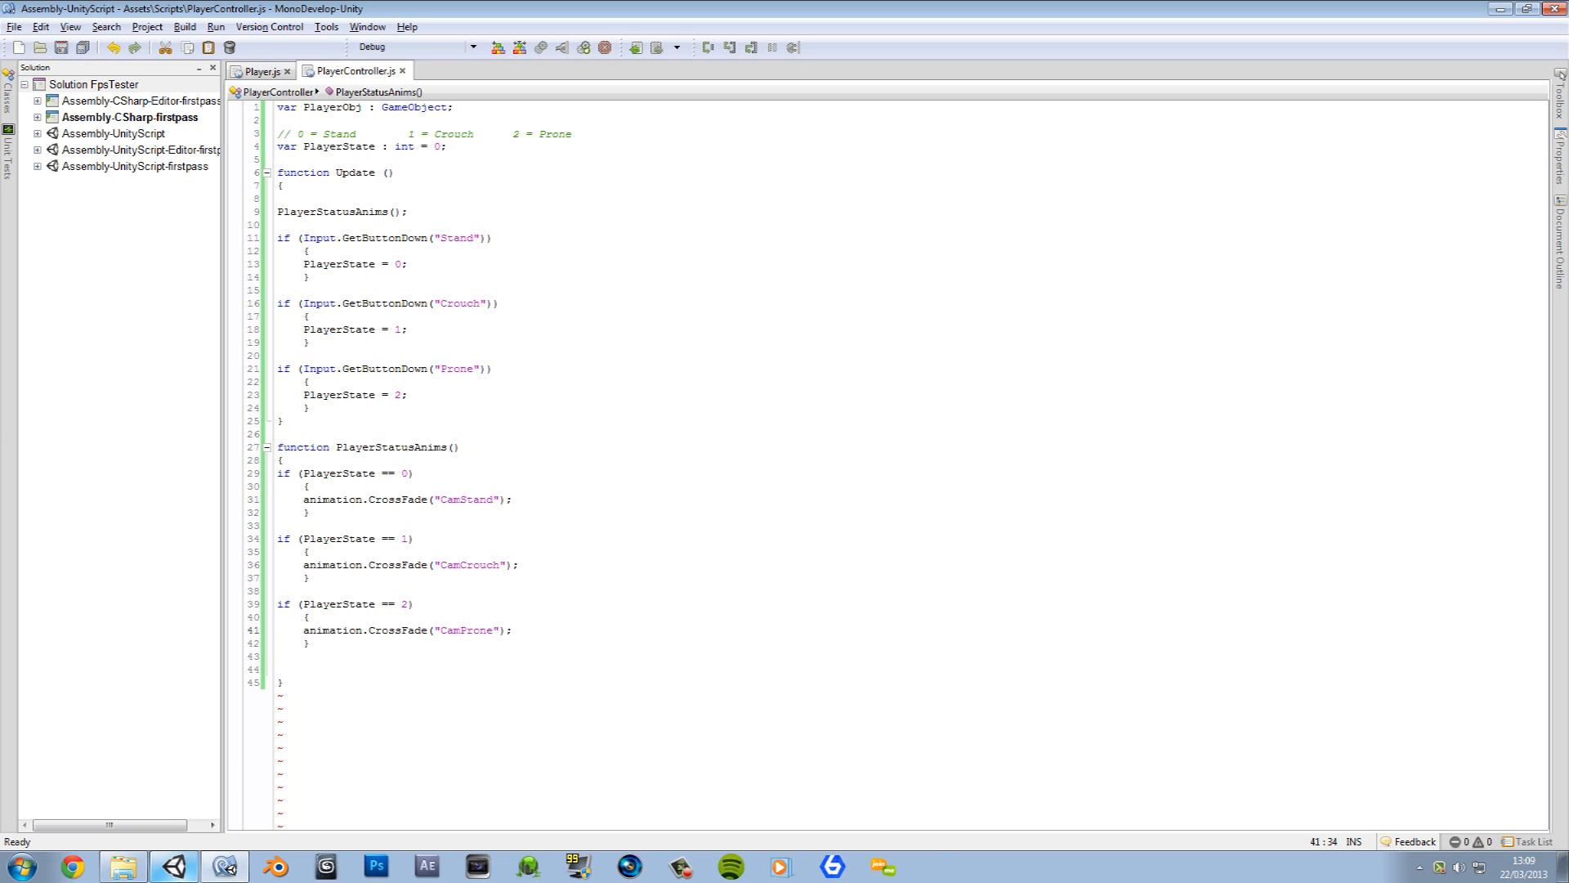
{"action": "left_click", "coordinate": [174, 866]}
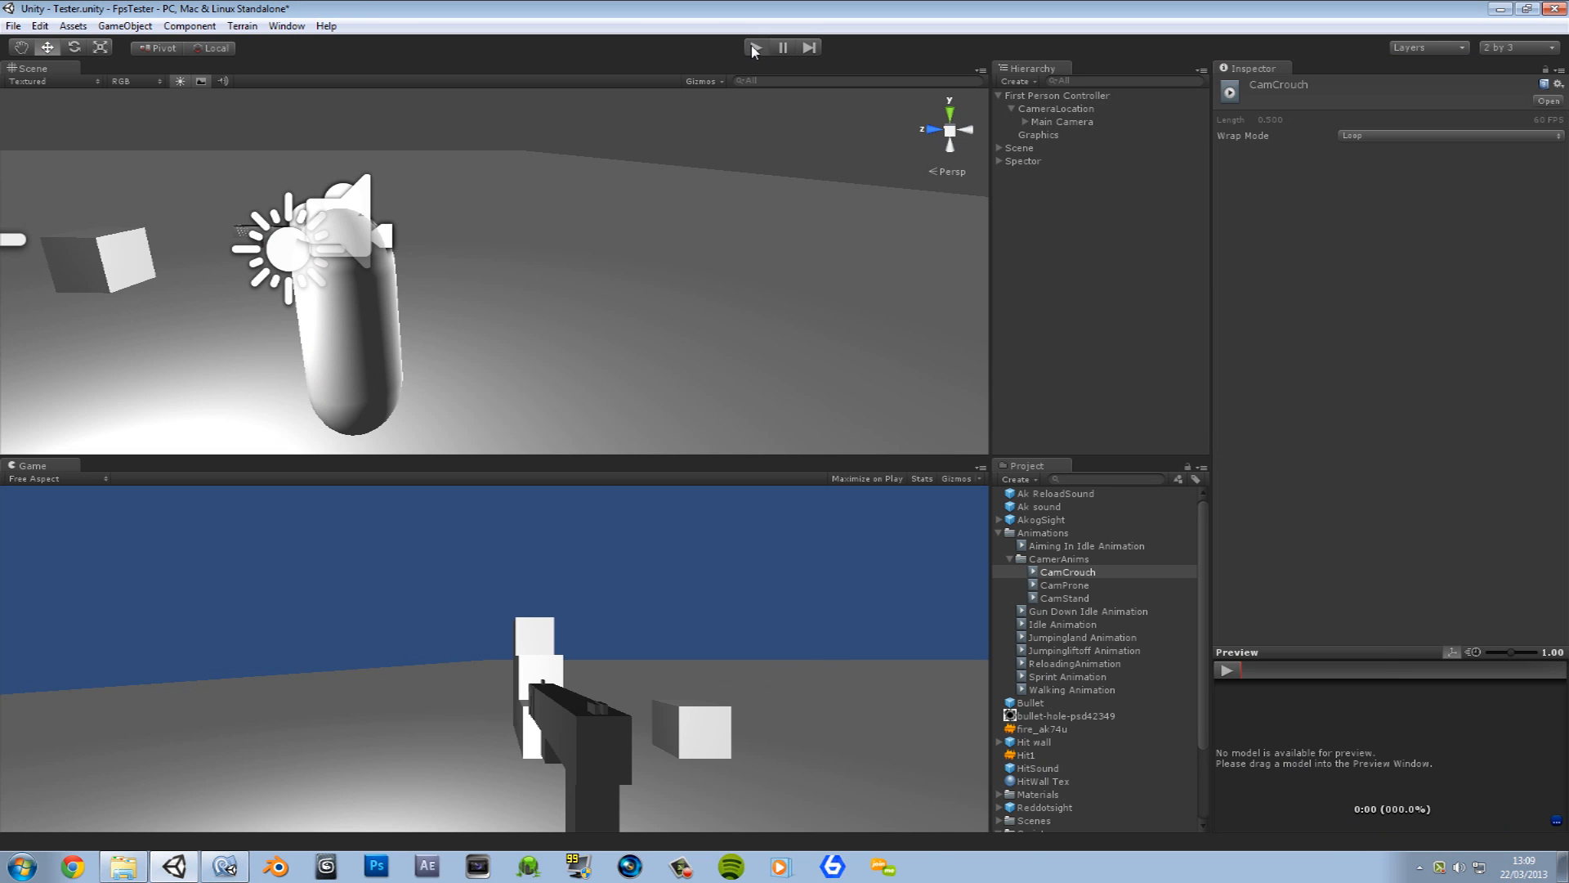
Step: Enter Play mode to try the Stand, Crouch and Prone camera stances
{"action": "left_click", "coordinate": [755, 47]}
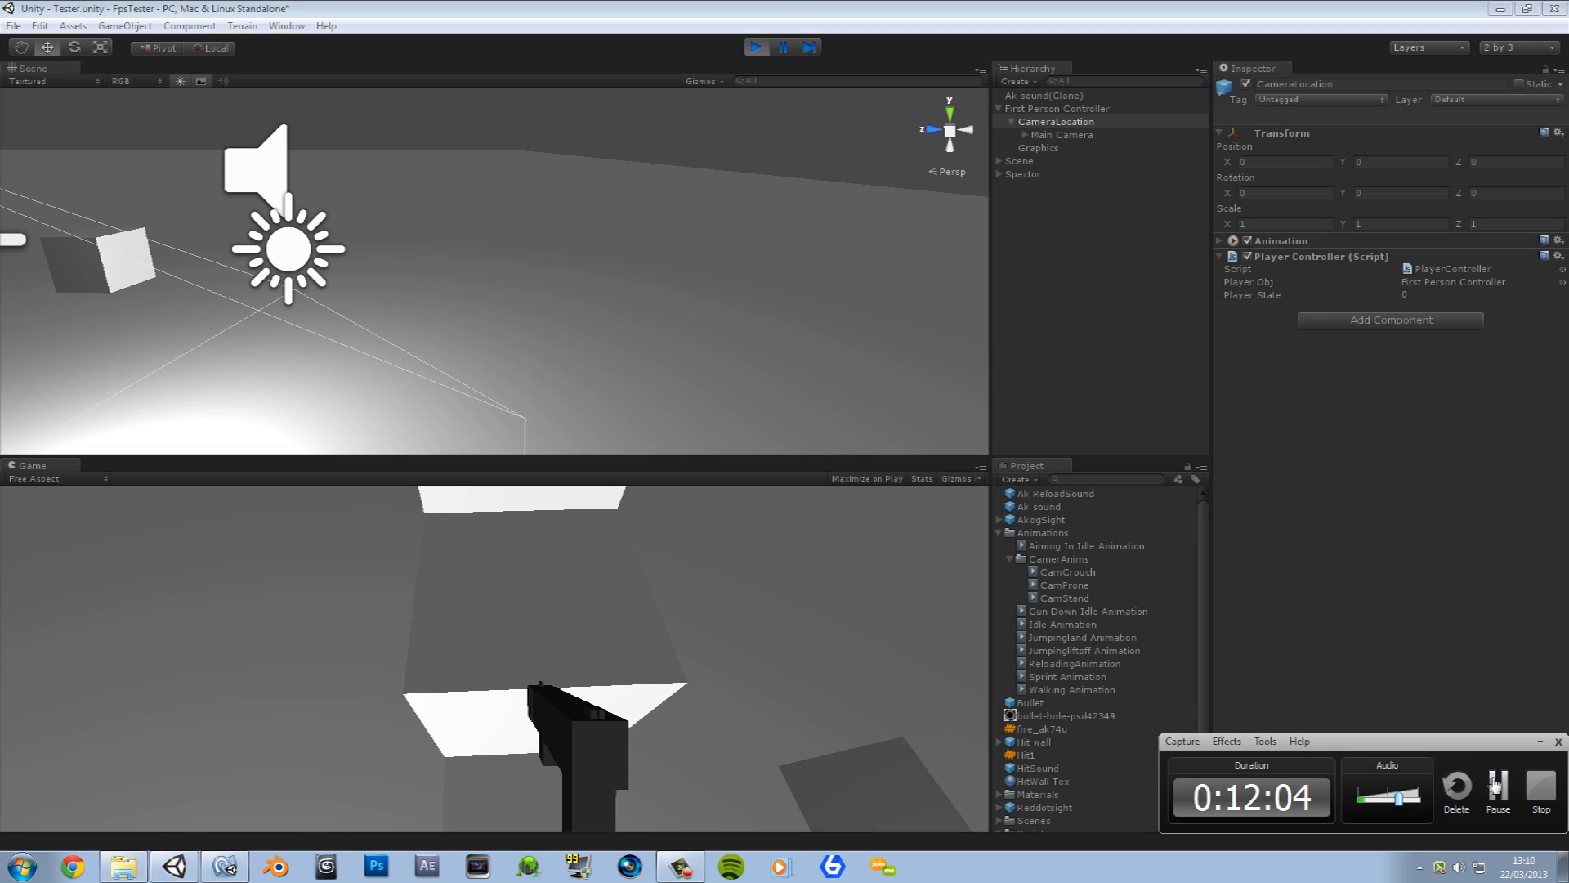
{"action": "mouse_move", "coordinate": [1493, 745]}
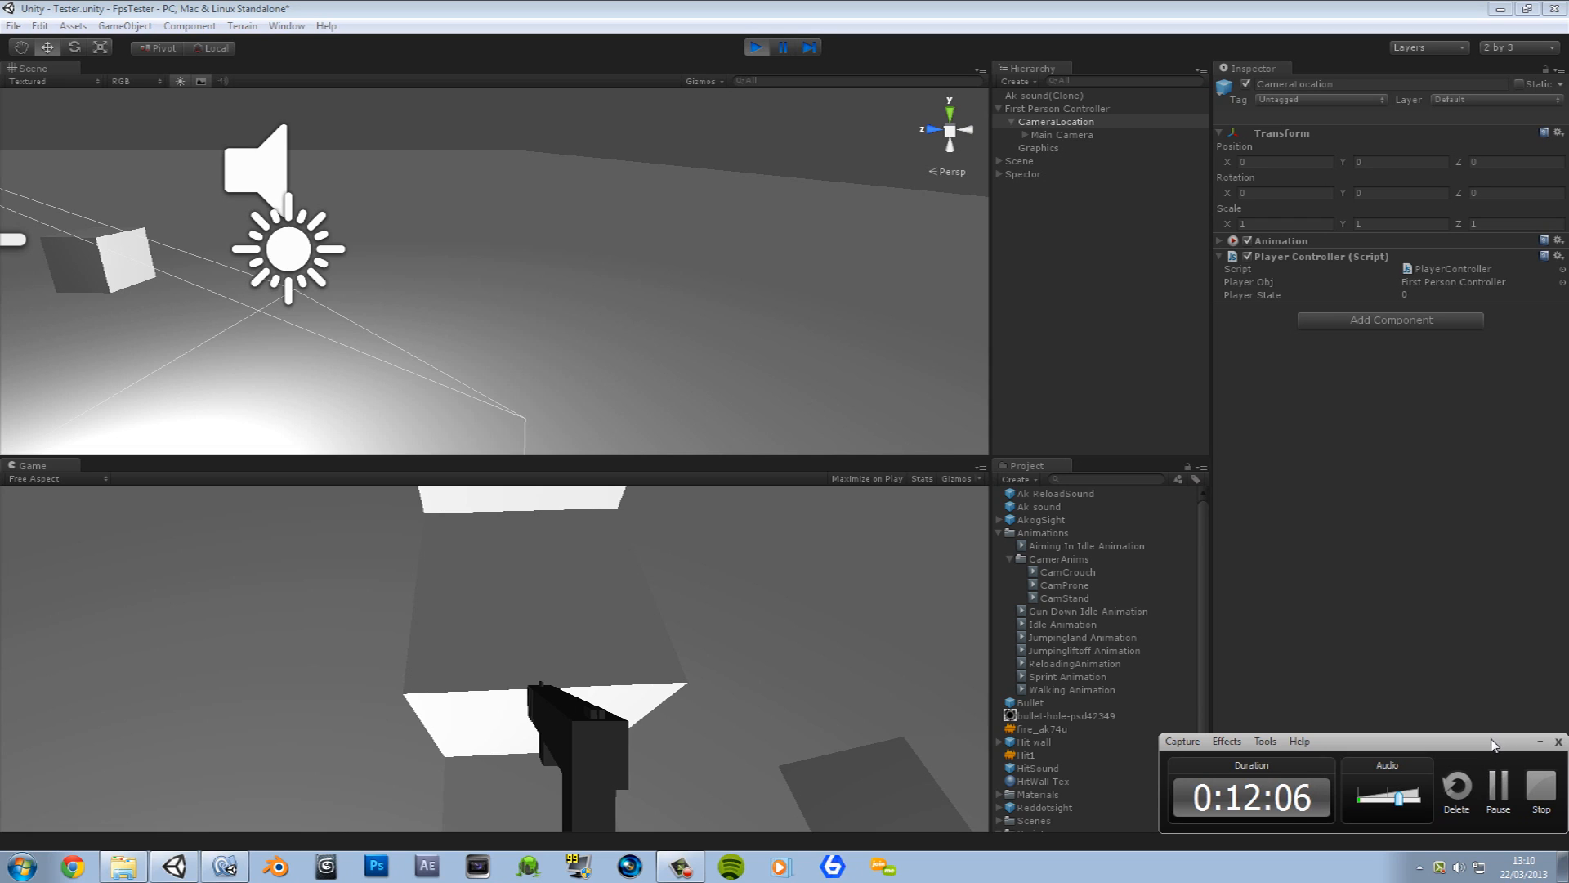